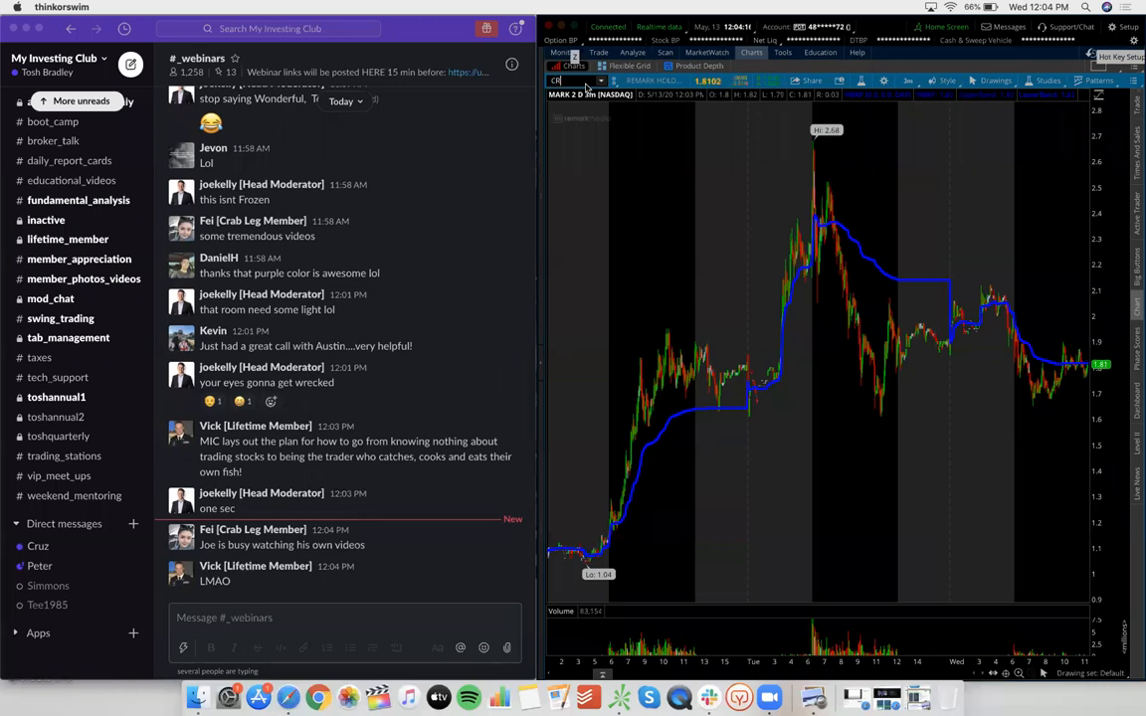
- Load CREX into the thinkorswim chart and scroll the Slack channel
type("CREX")
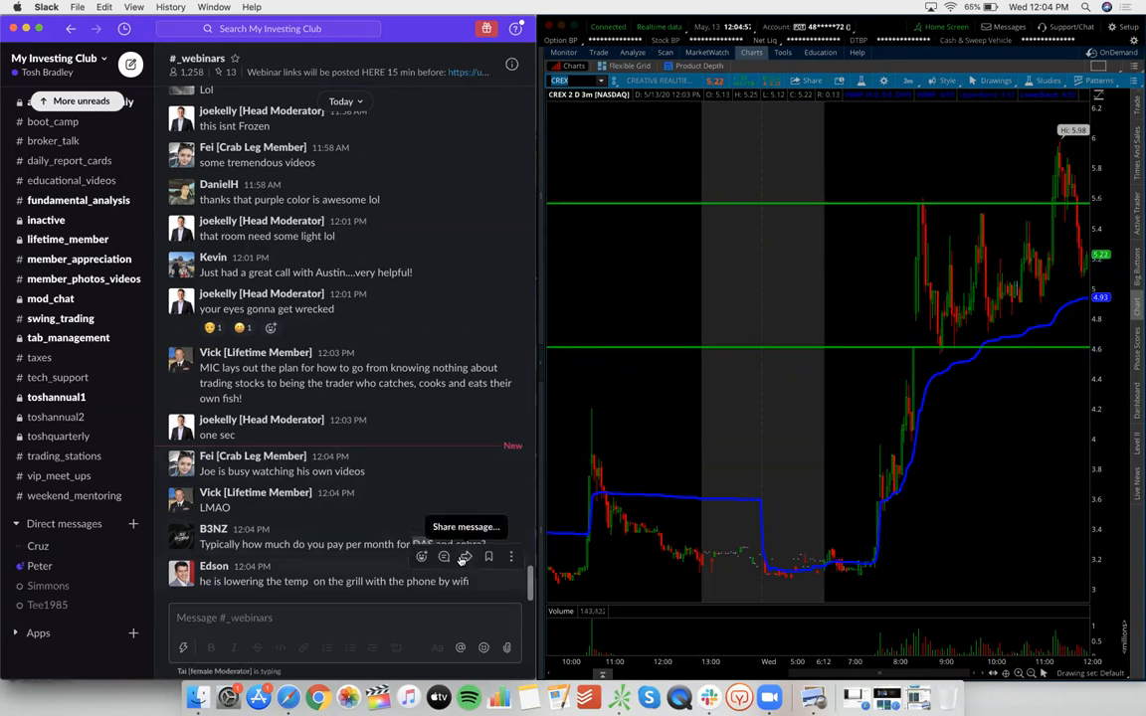
mouse_move(469, 507)
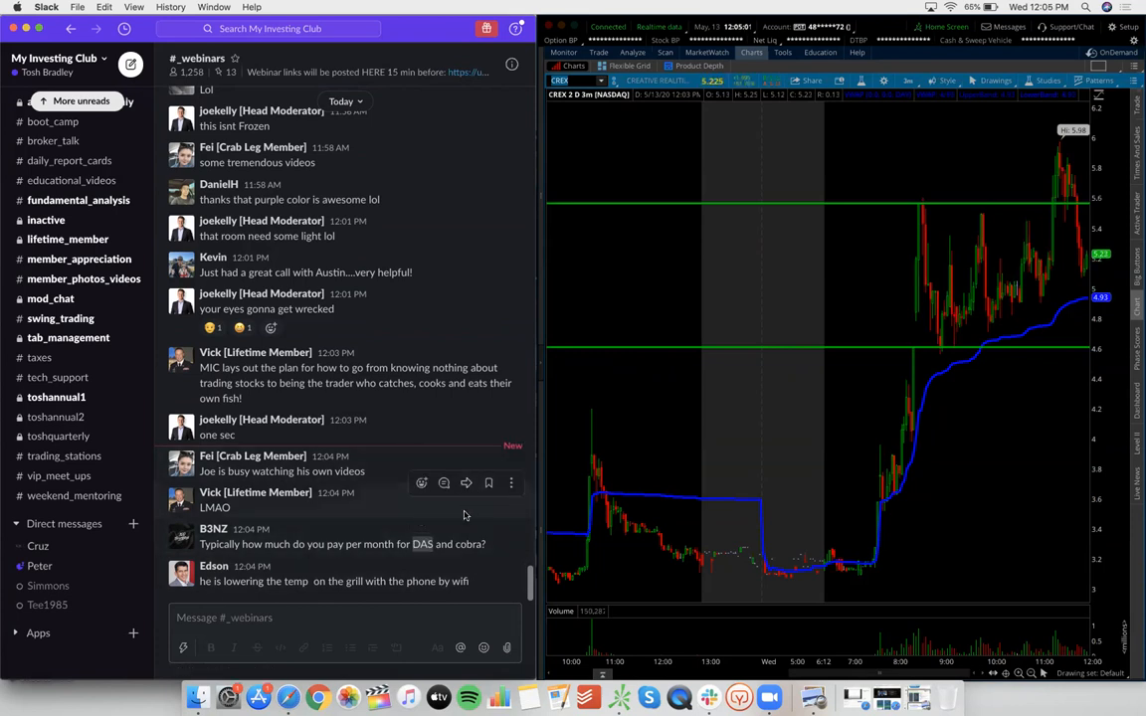
scroll("down", 3)
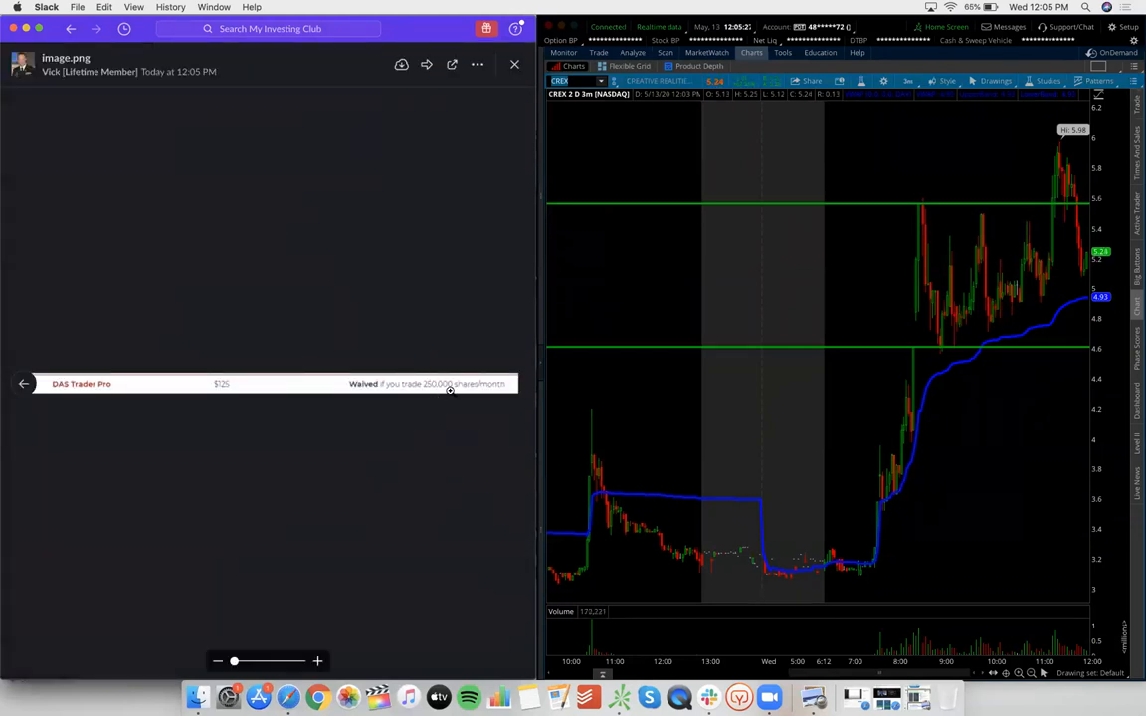
mouse_move(212, 416)
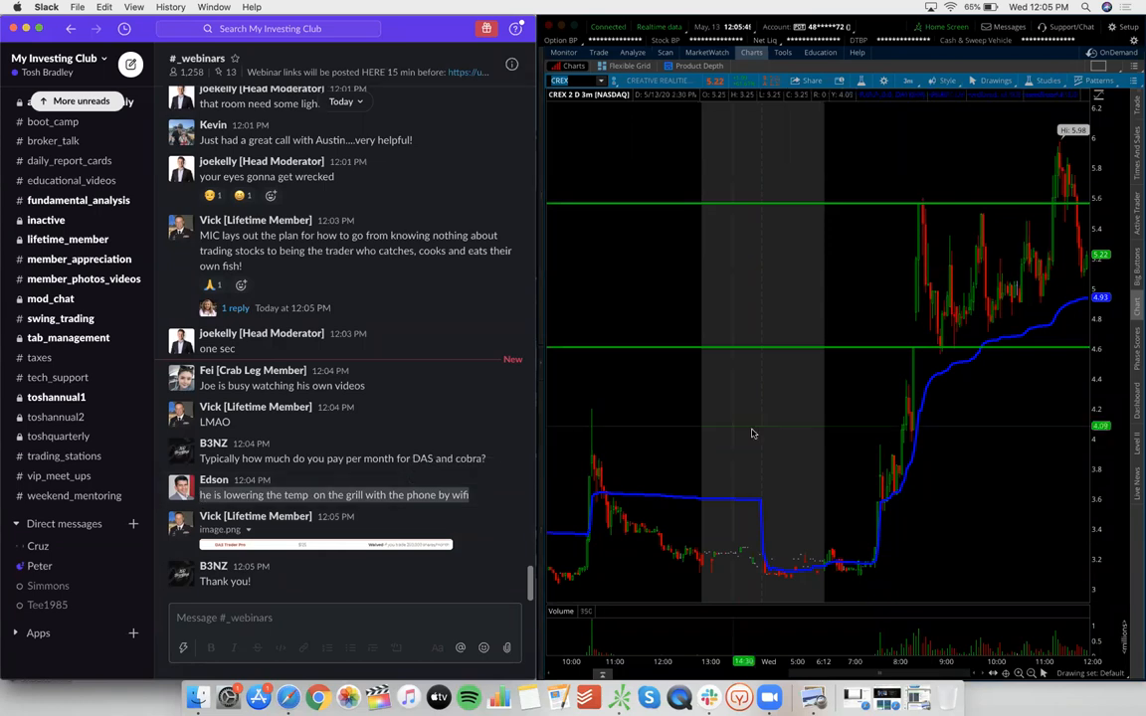
mouse_move(704, 319)
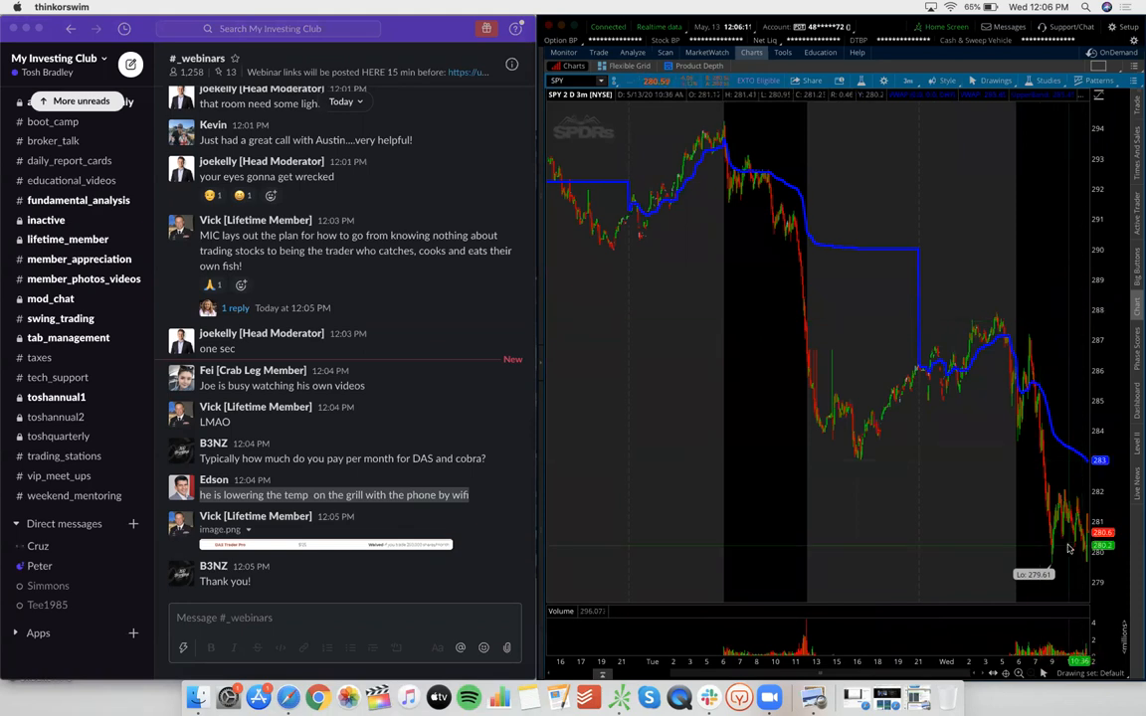
mouse_move(858, 502)
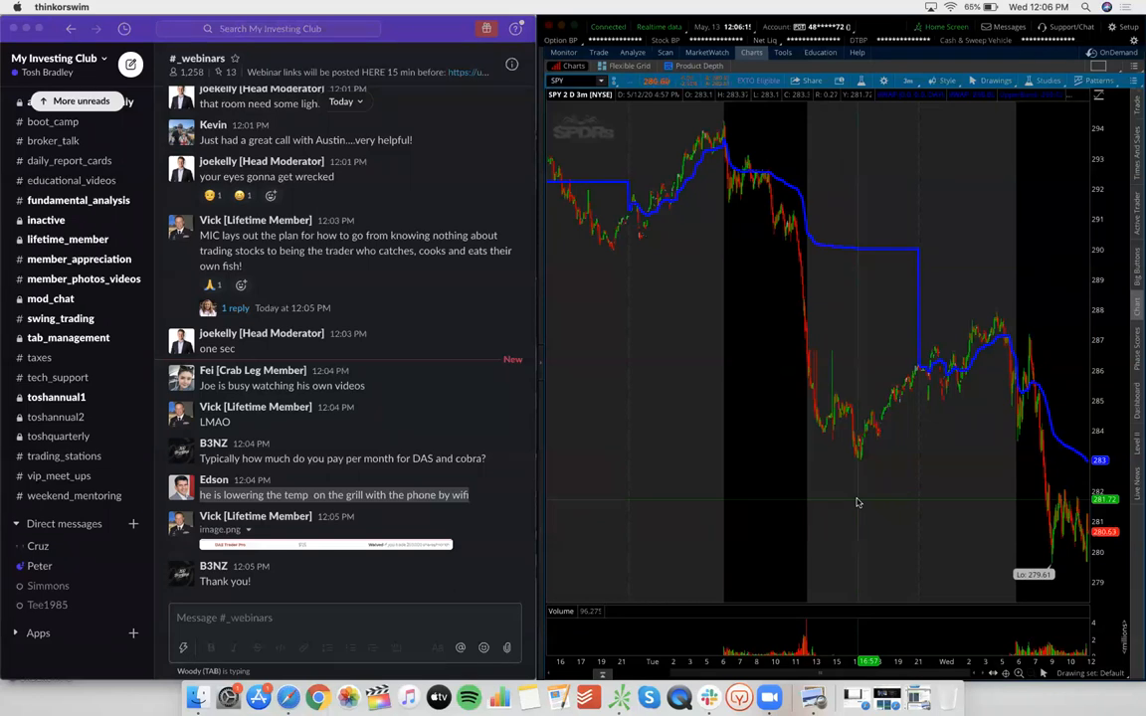
mouse_move(928, 290)
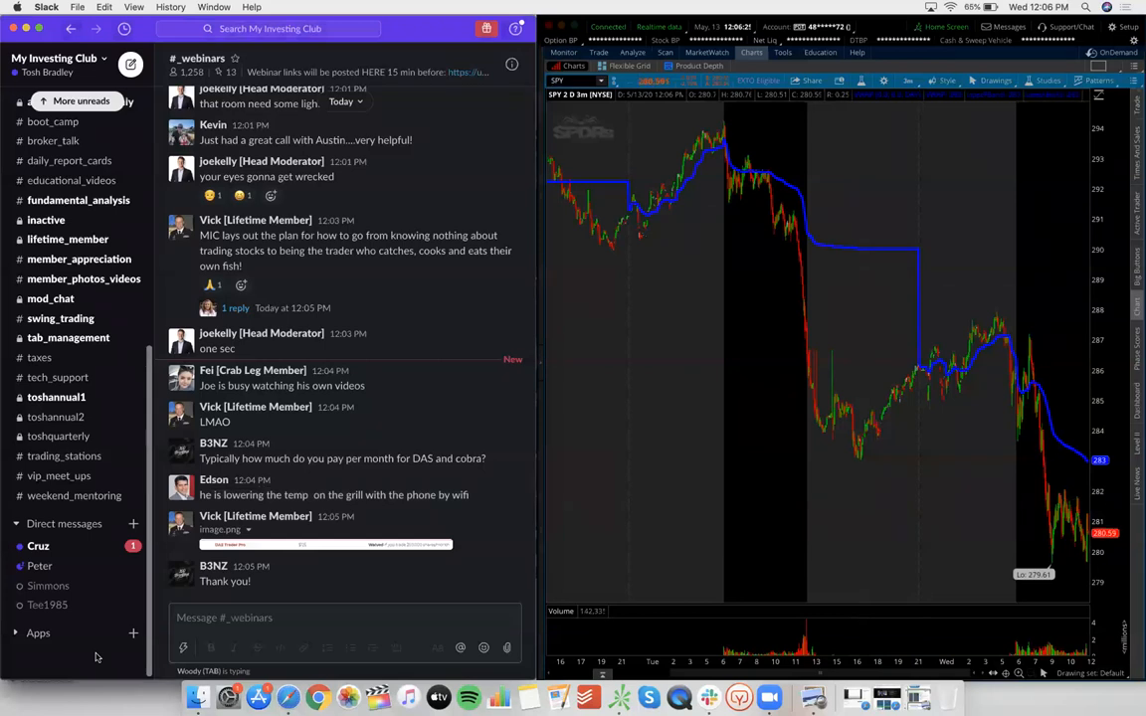
mouse_move(945, 528)
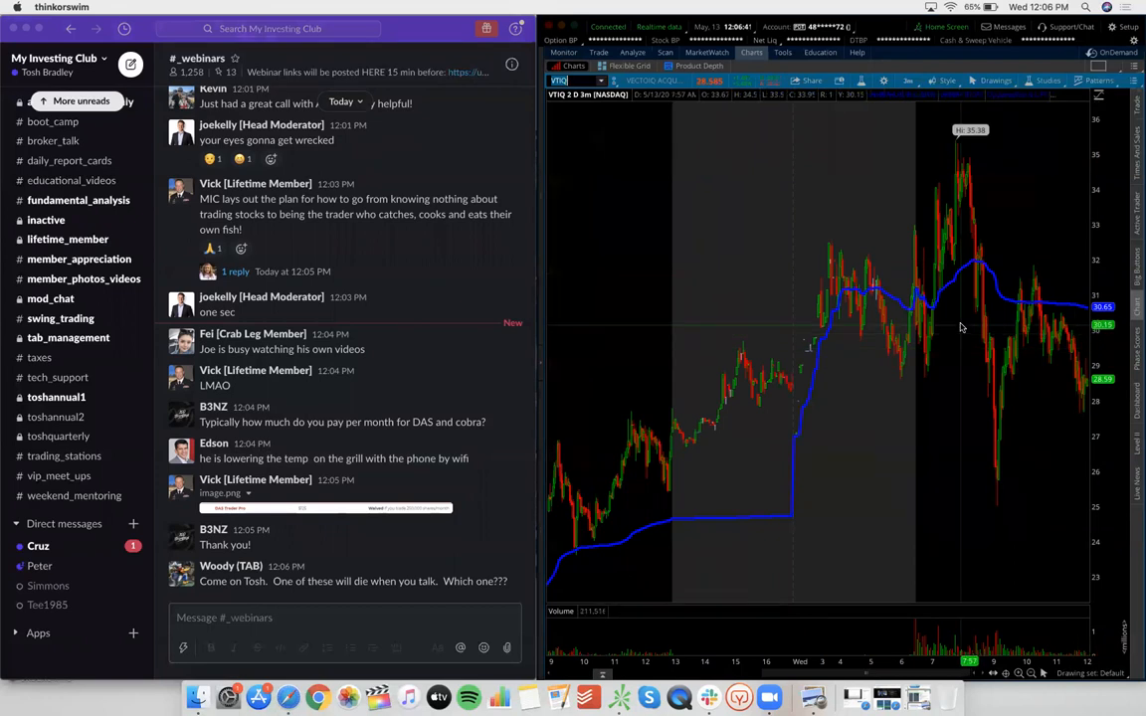
mouse_move(597, 279)
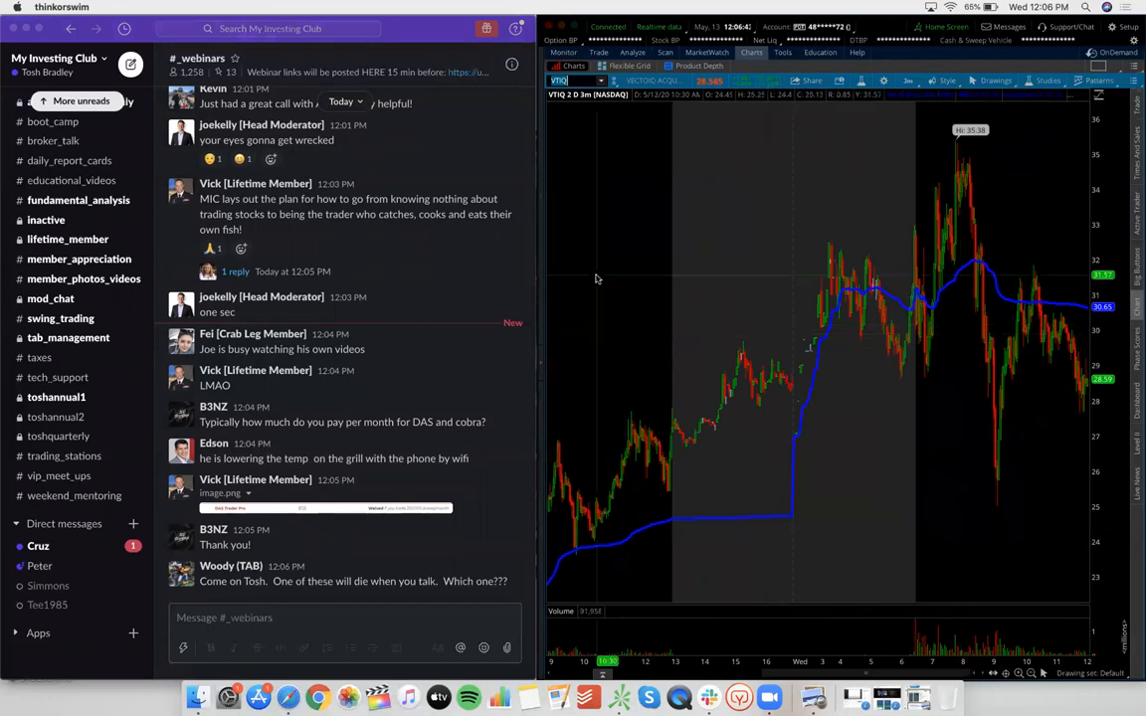
mouse_move(640, 584)
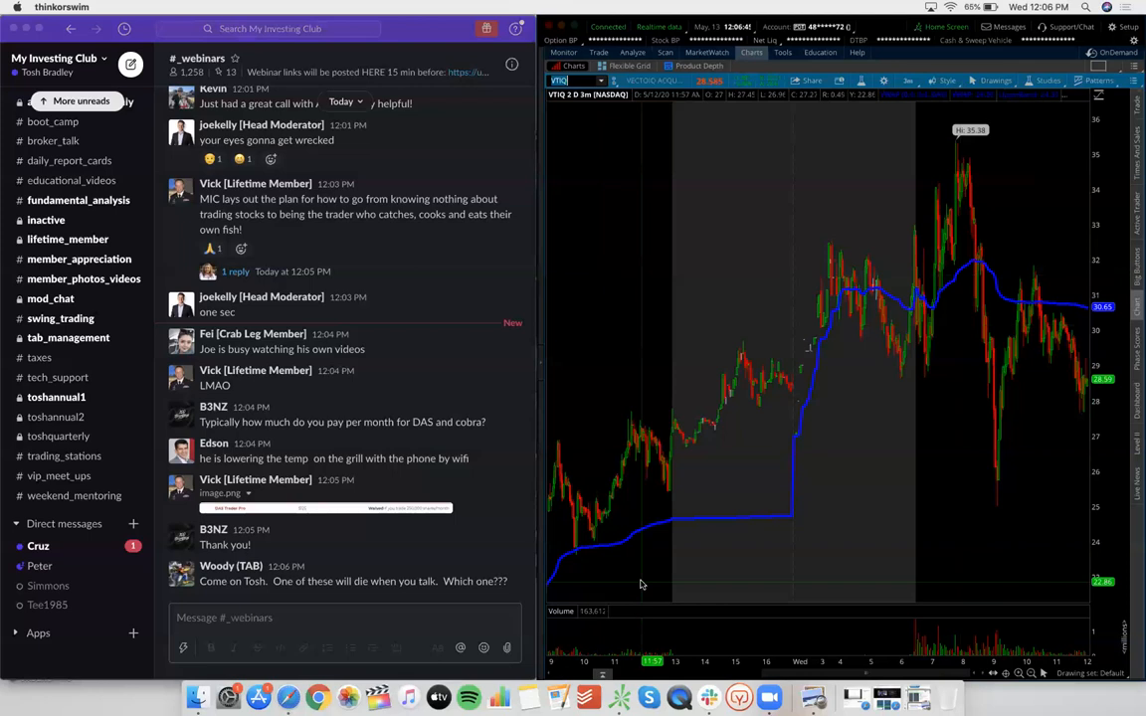
mouse_move(664, 394)
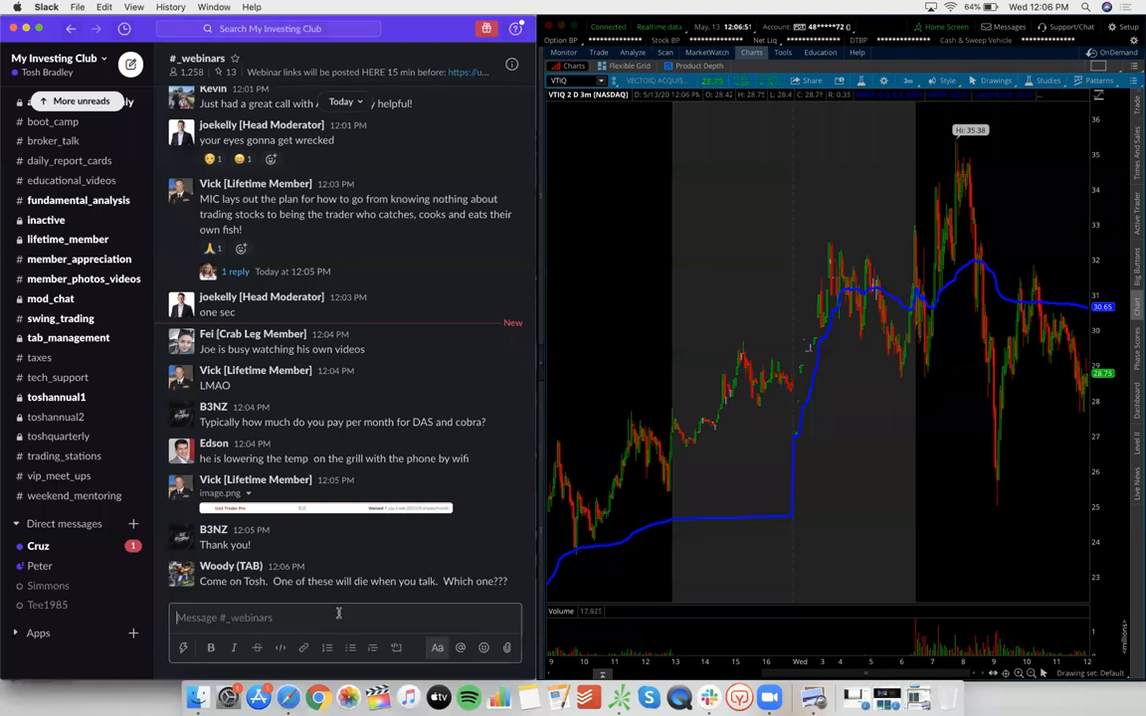
- Type 'Im guessing CREX' into the Slack webinar chat
type("Im")
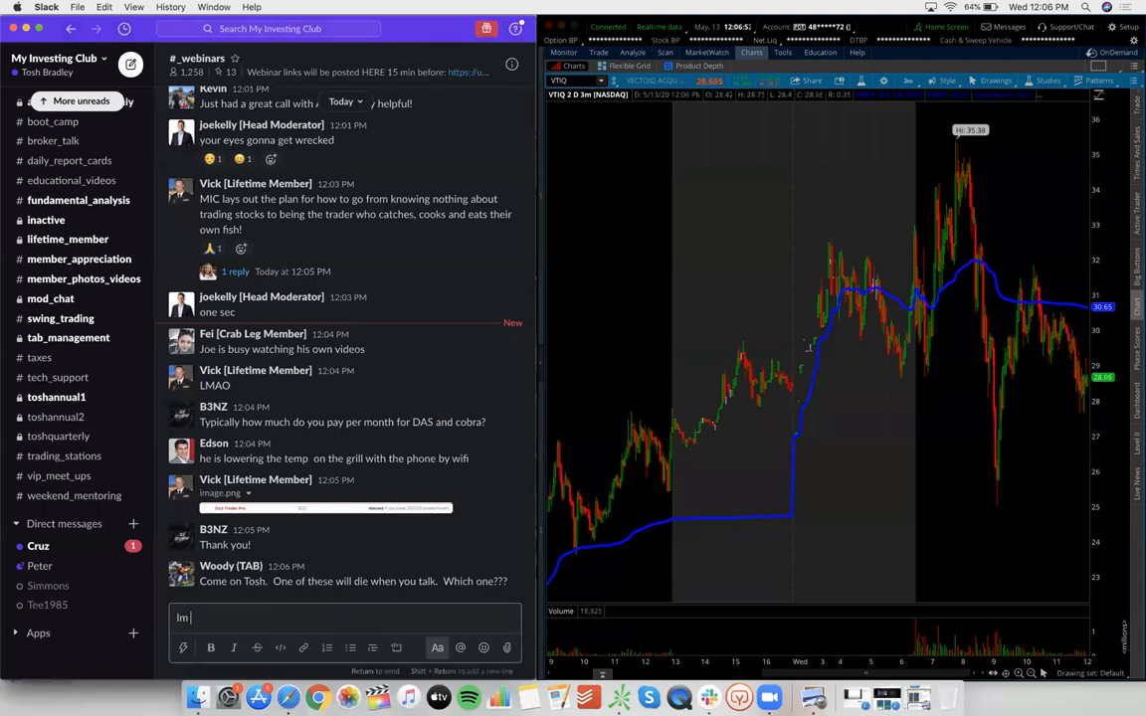
type("guessing CRE")
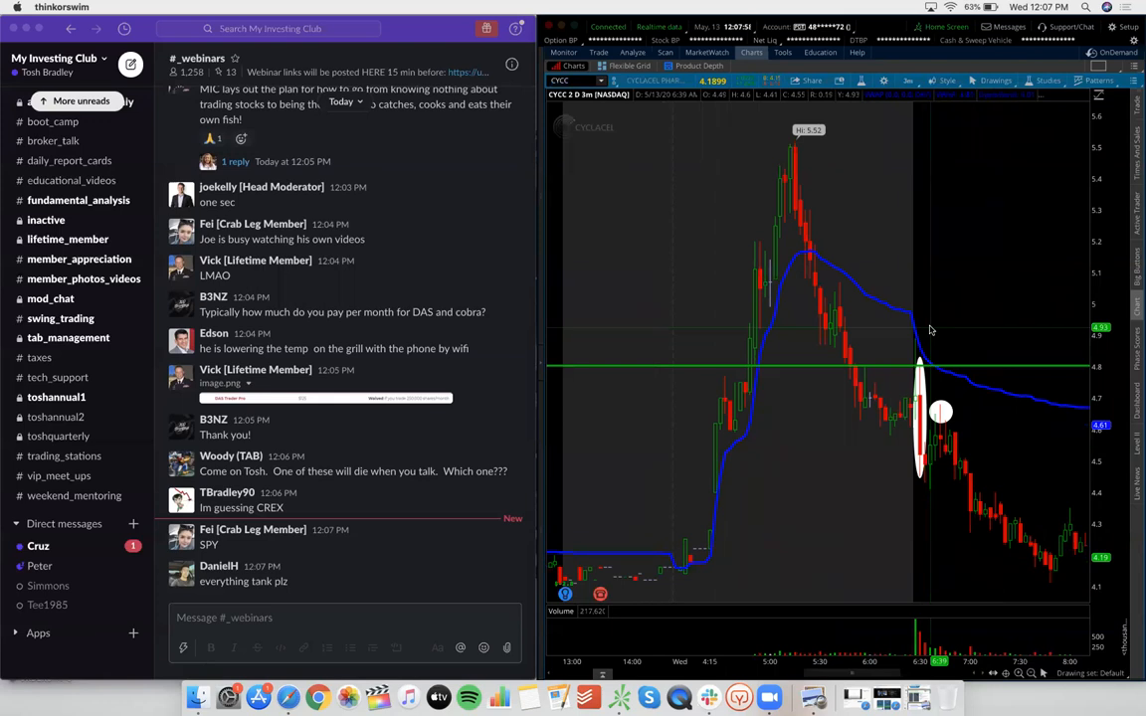
mouse_move(694, 367)
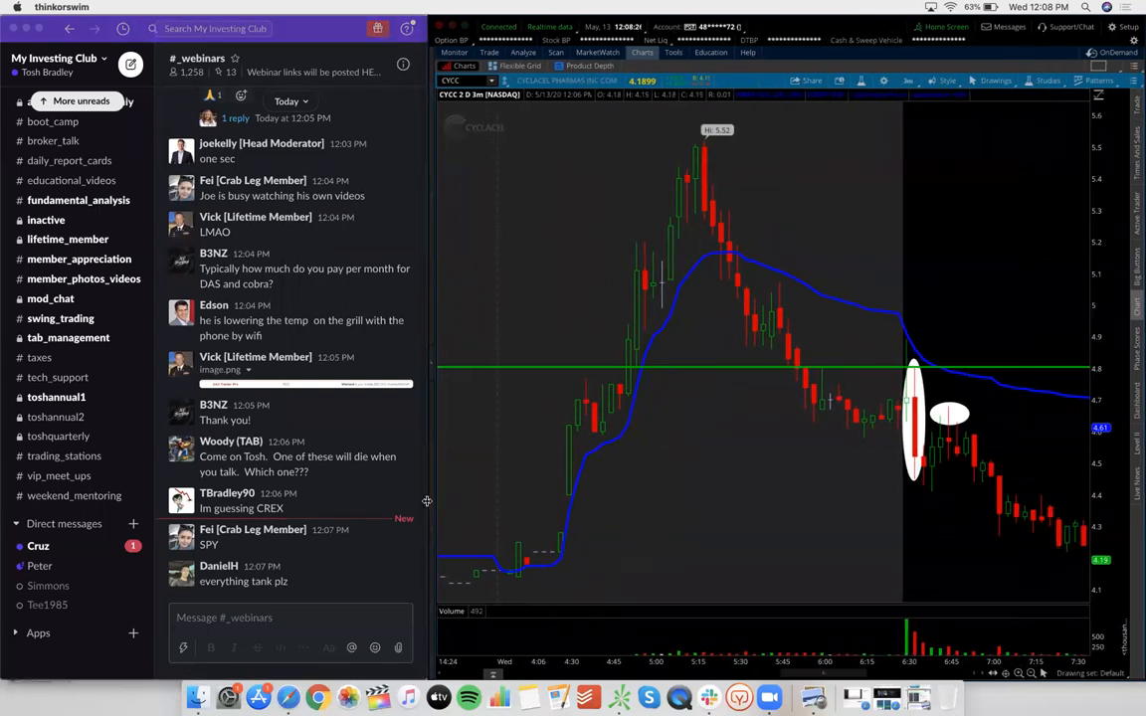
mouse_move(938, 366)
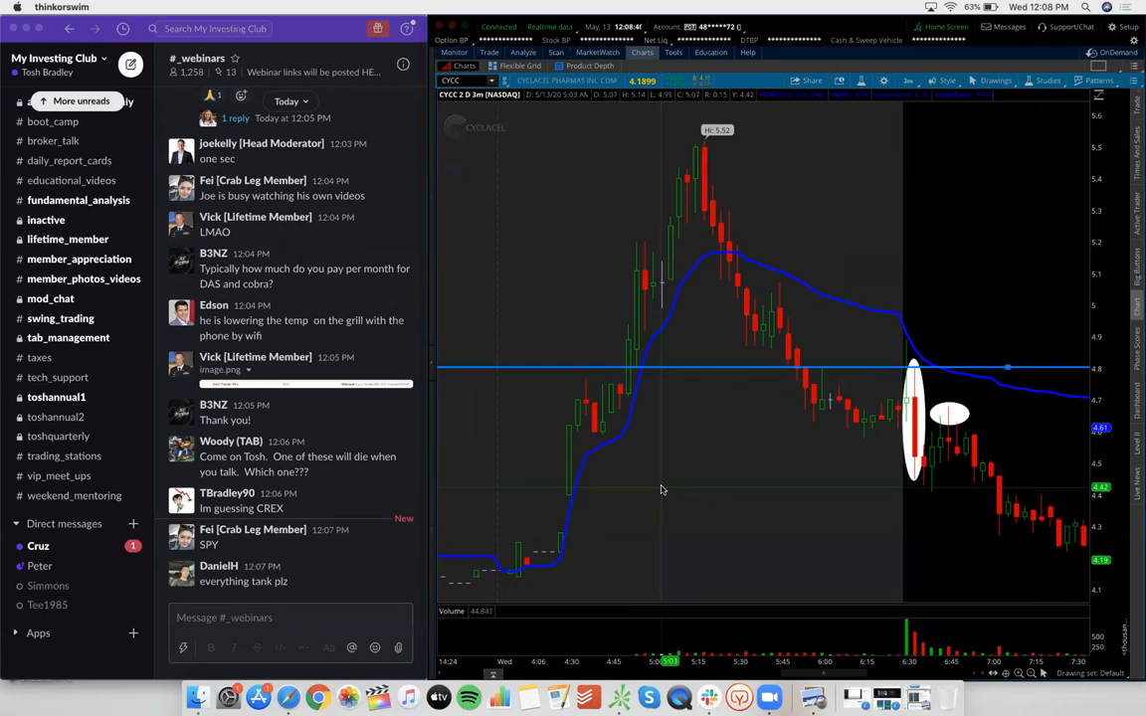
mouse_move(704, 370)
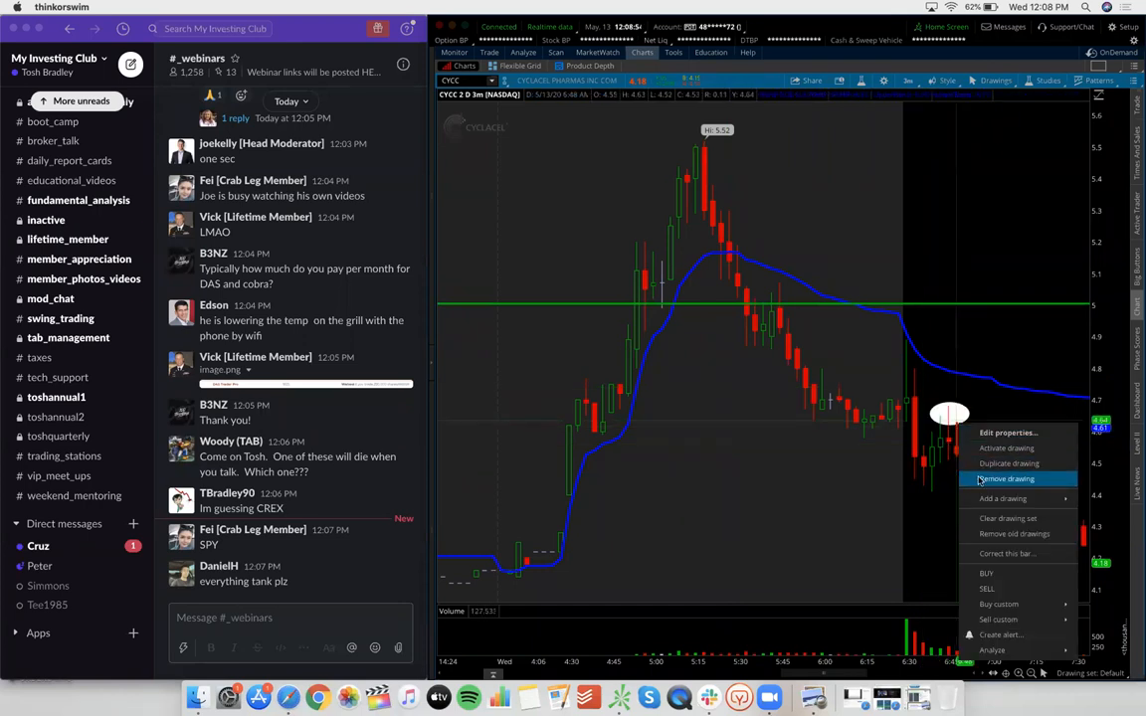
- Remove the white oval drawing from the CYCC chart
left_click(1005, 479)
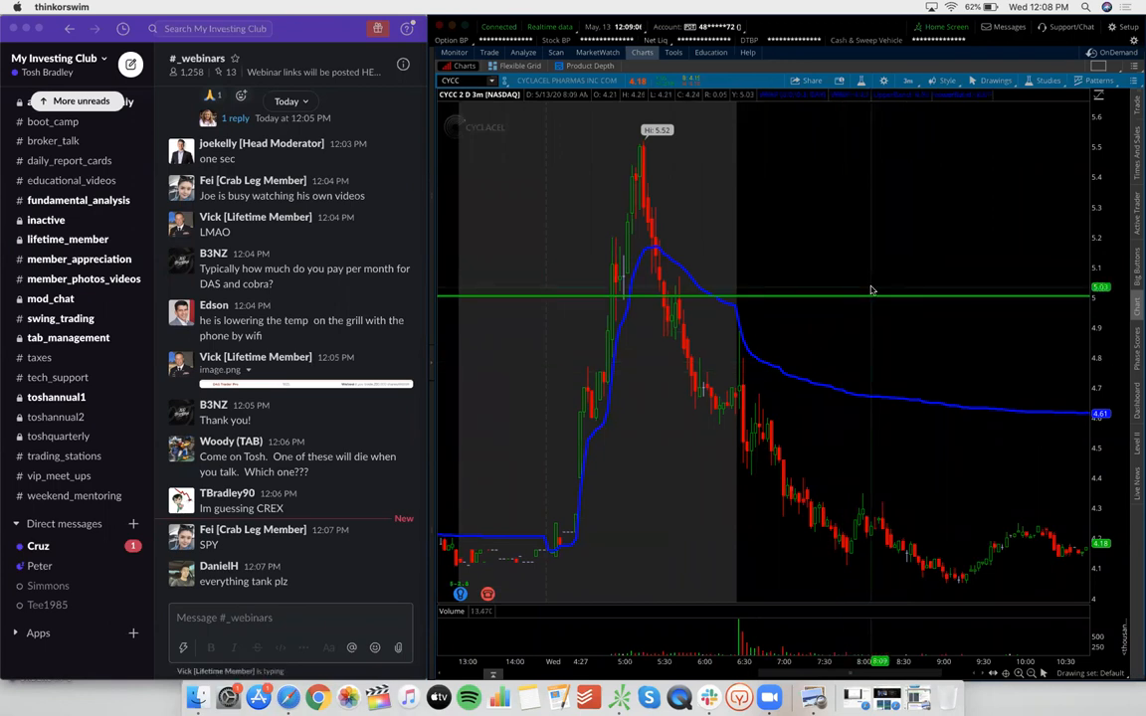
mouse_move(724, 444)
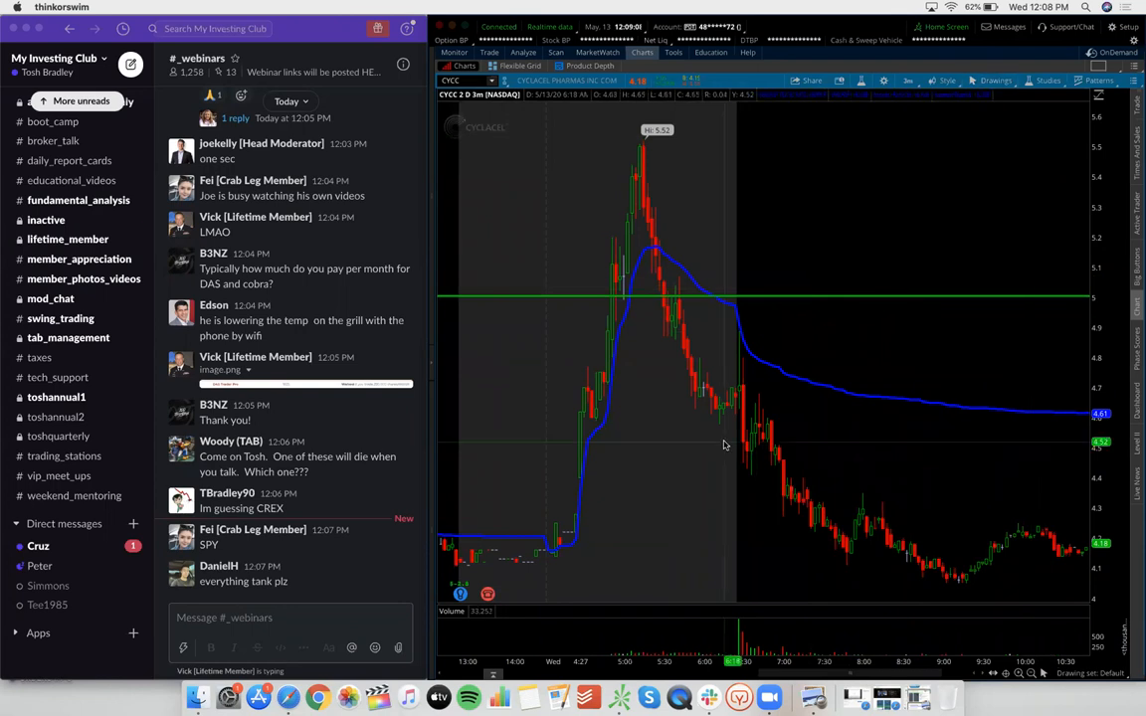
mouse_move(736, 420)
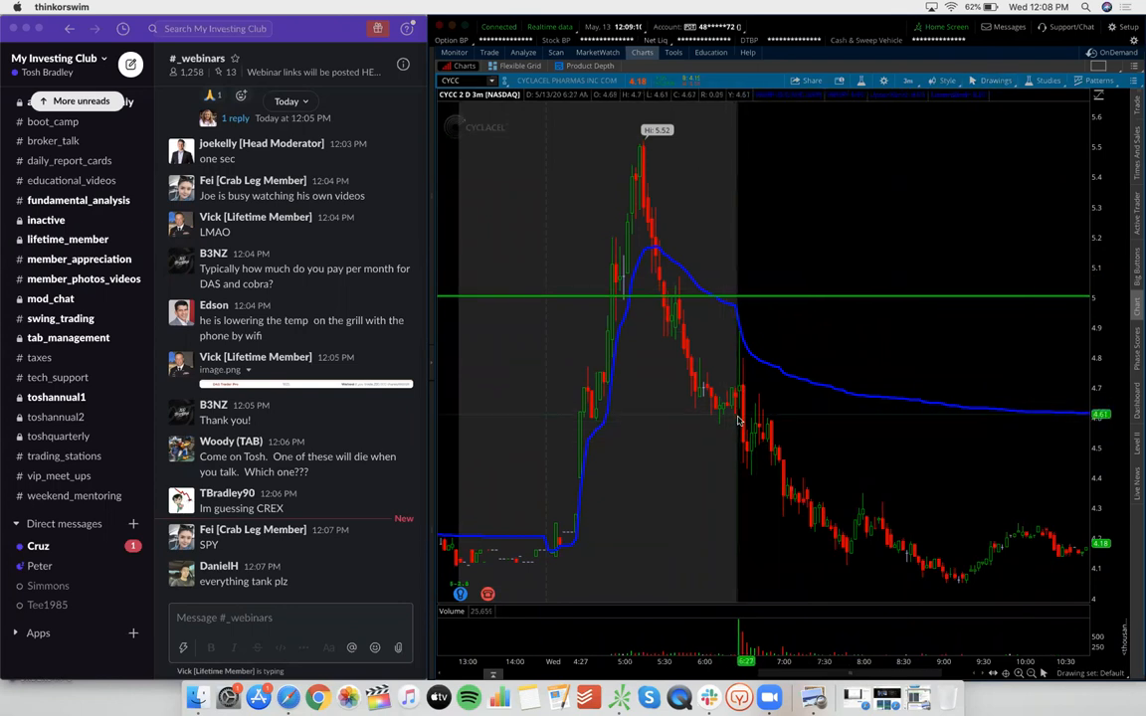
mouse_move(719, 416)
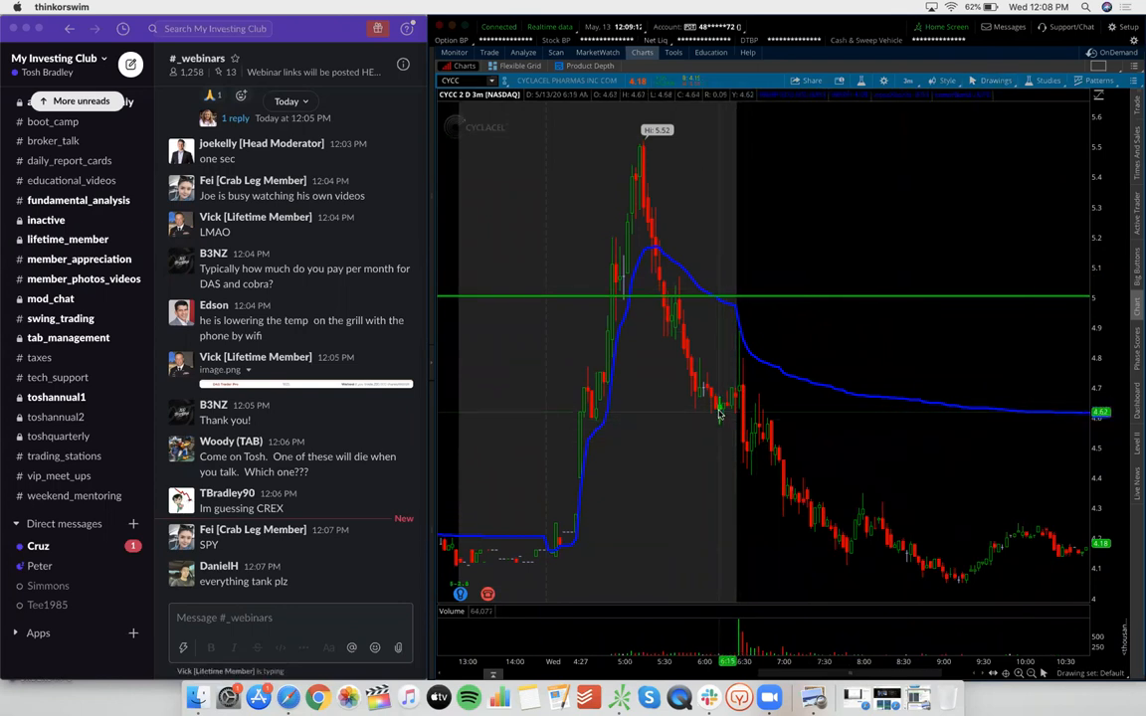
mouse_move(724, 413)
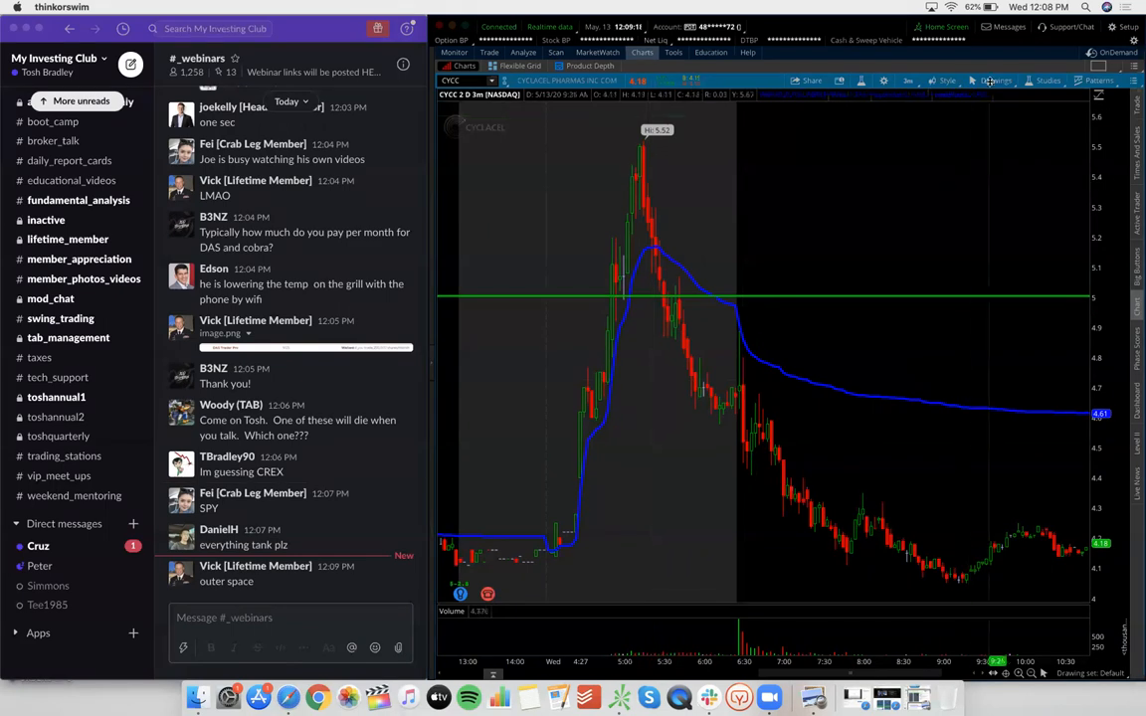
- Draw ovals around CYCC's price peak and the latest drop candles
left_click(993, 80)
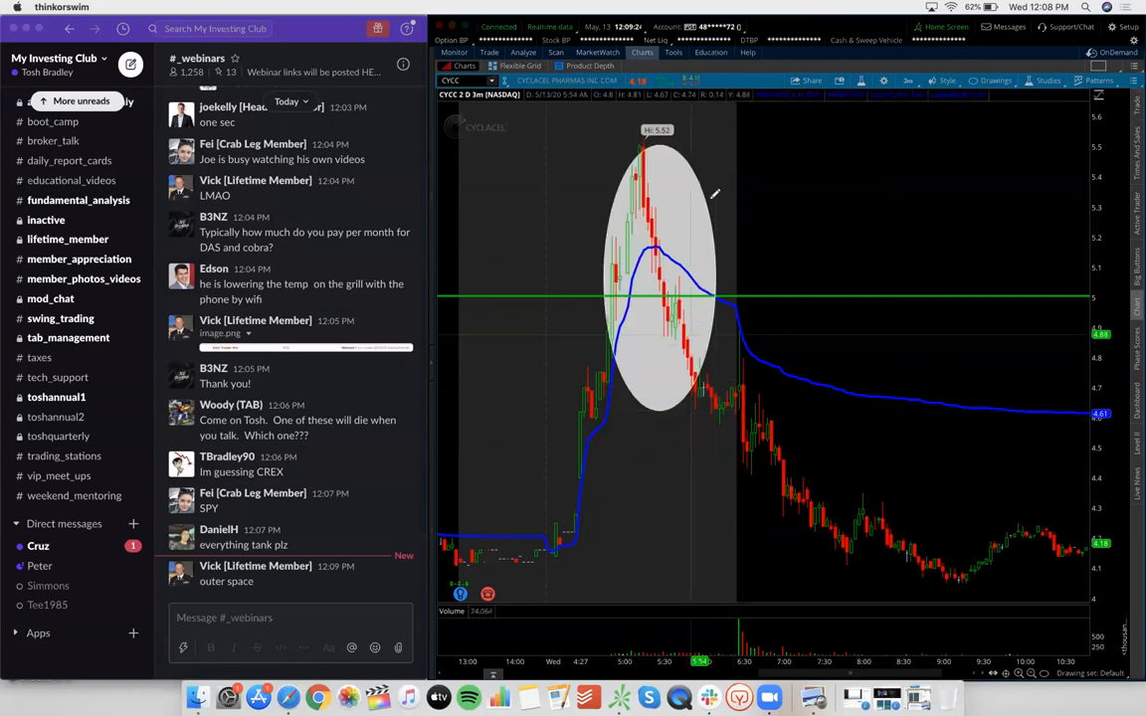
left_click(993, 81)
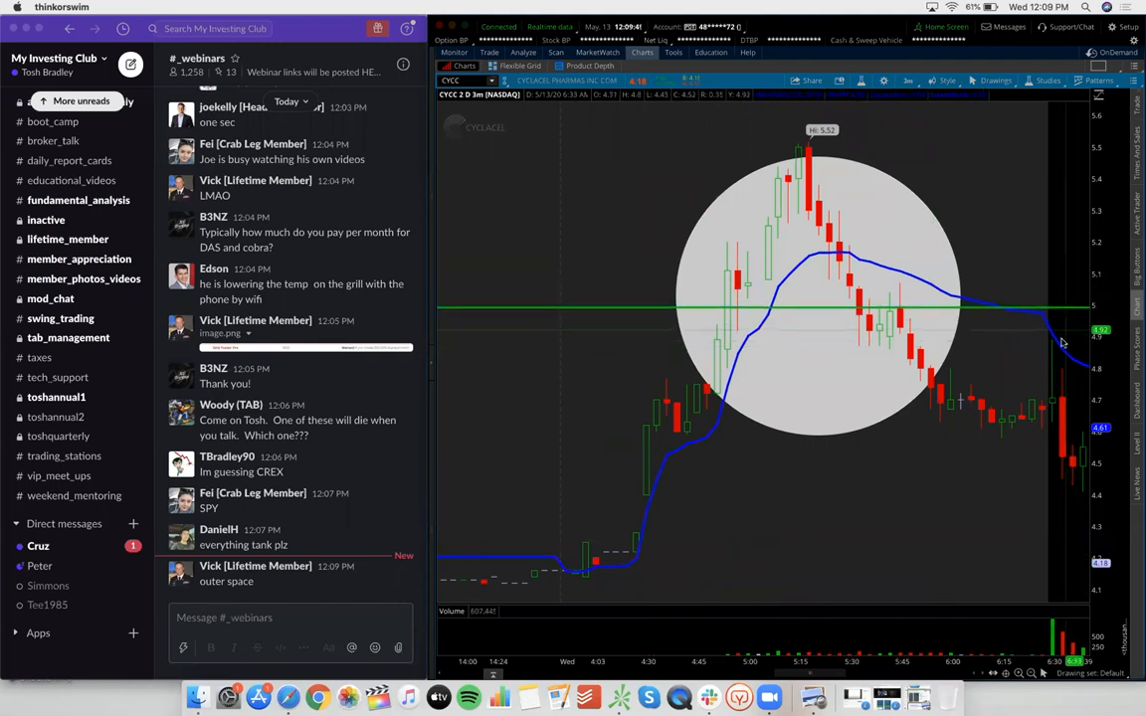
left_click(995, 81)
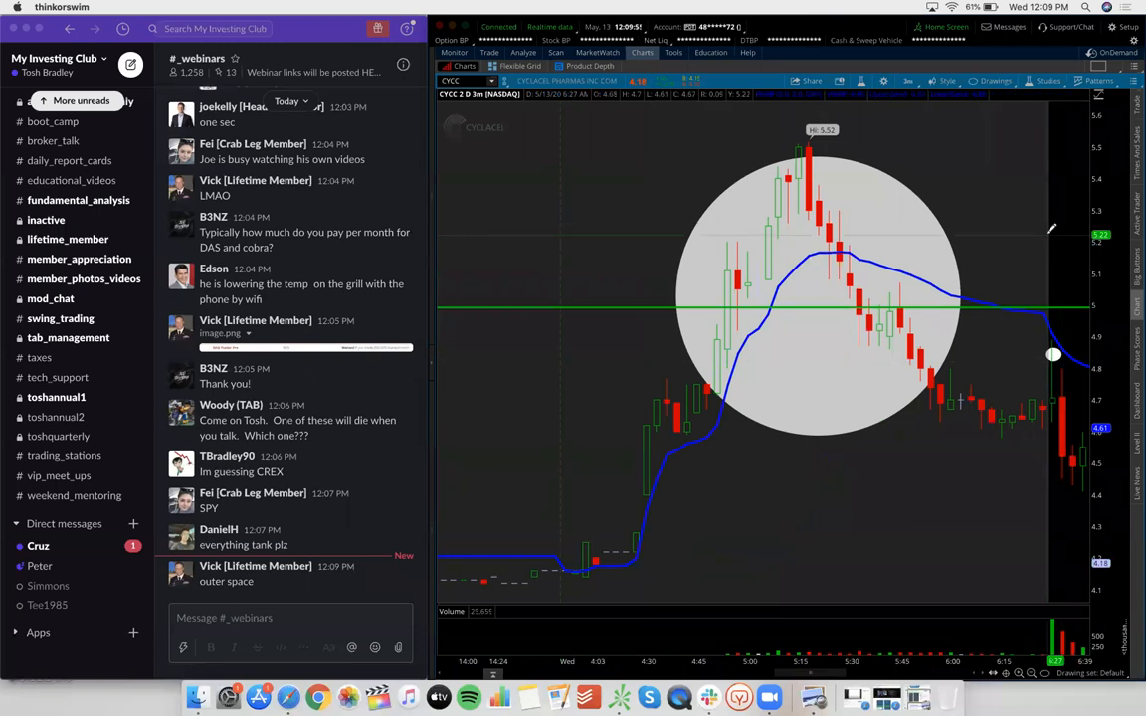
left_click(994, 80)
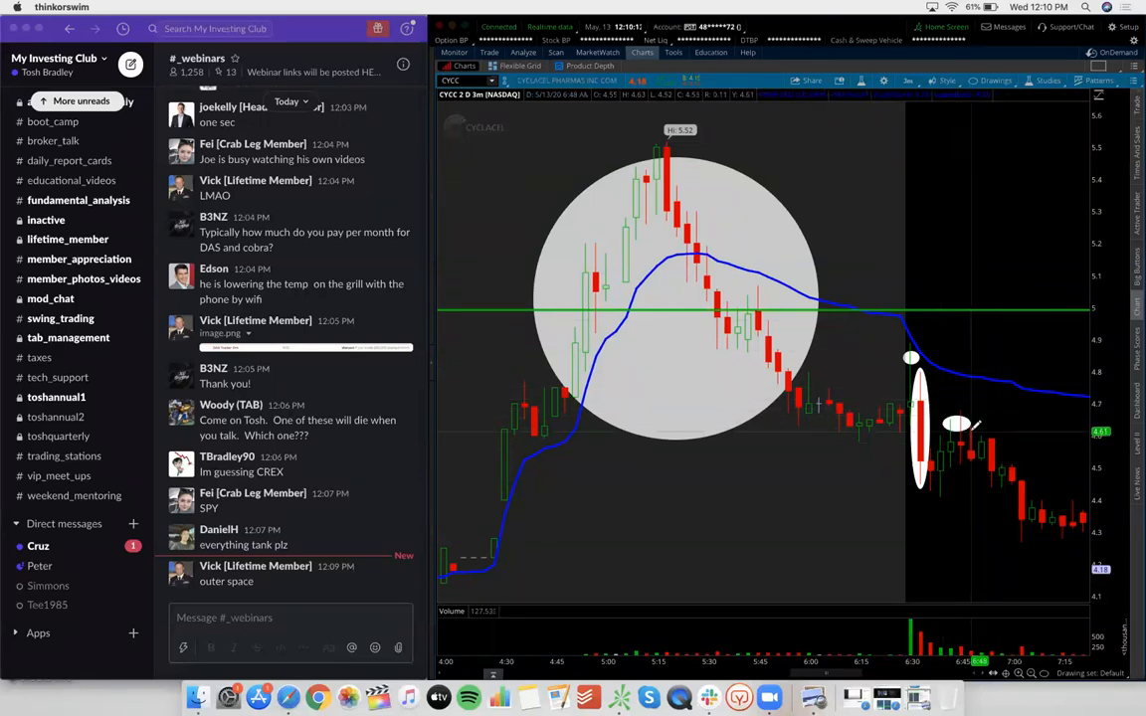
left_click(993, 81)
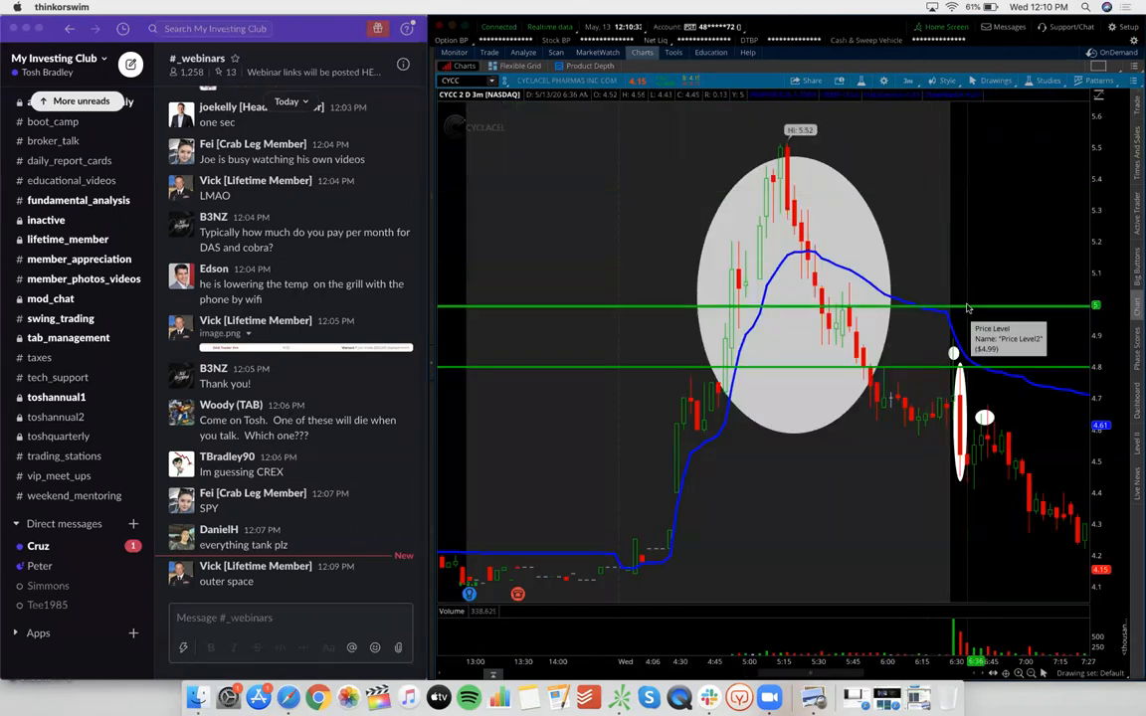
mouse_move(928, 292)
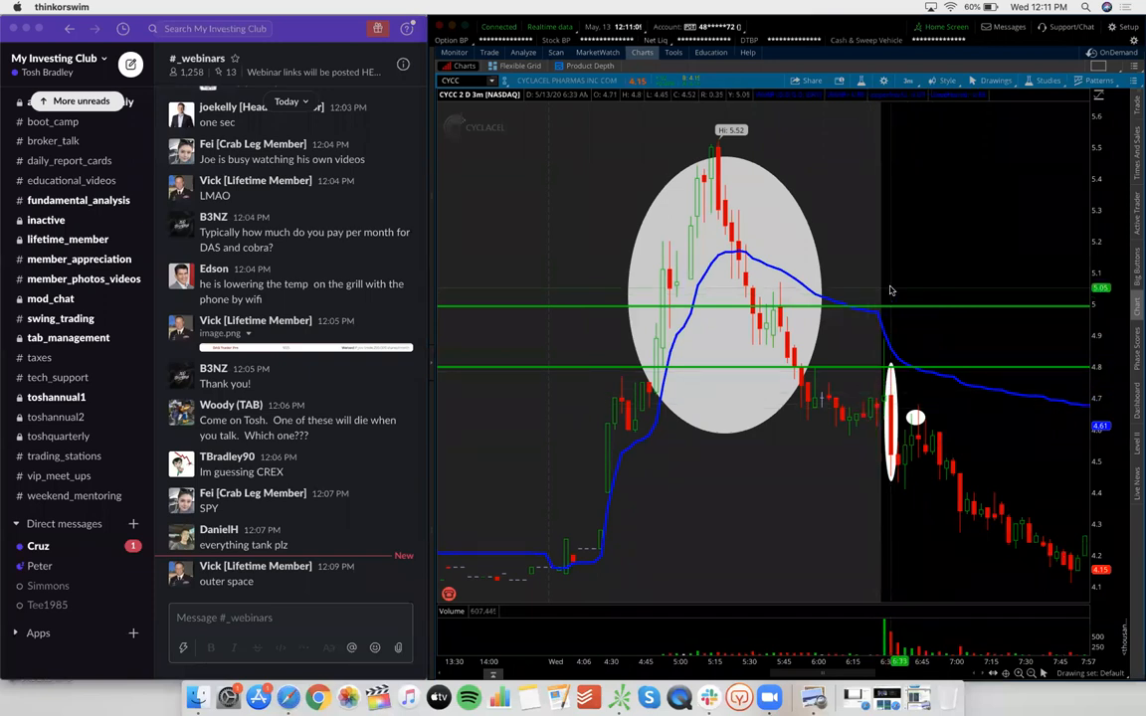
mouse_move(923, 215)
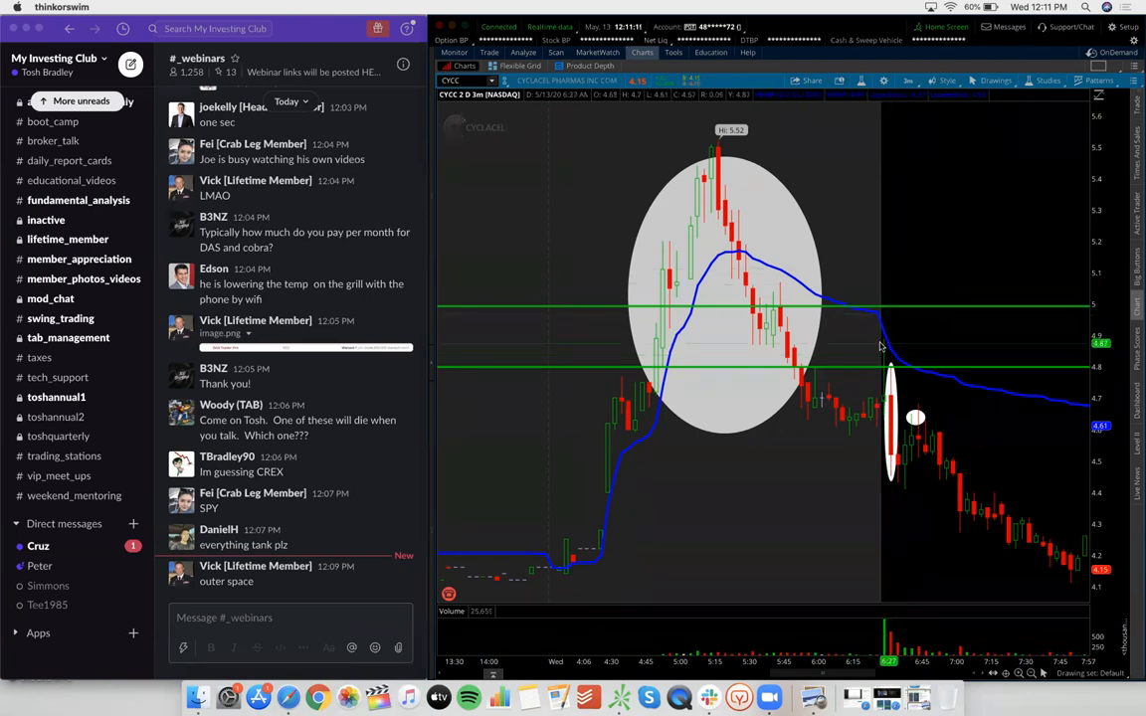
mouse_move(891, 418)
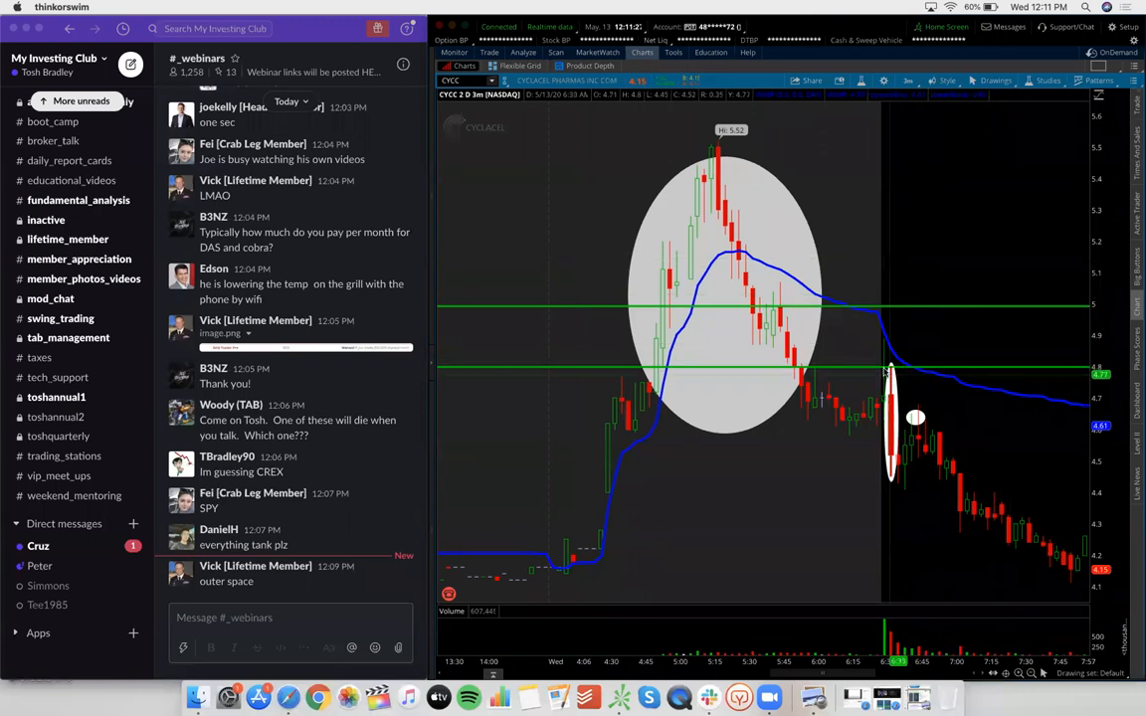
mouse_move(915, 418)
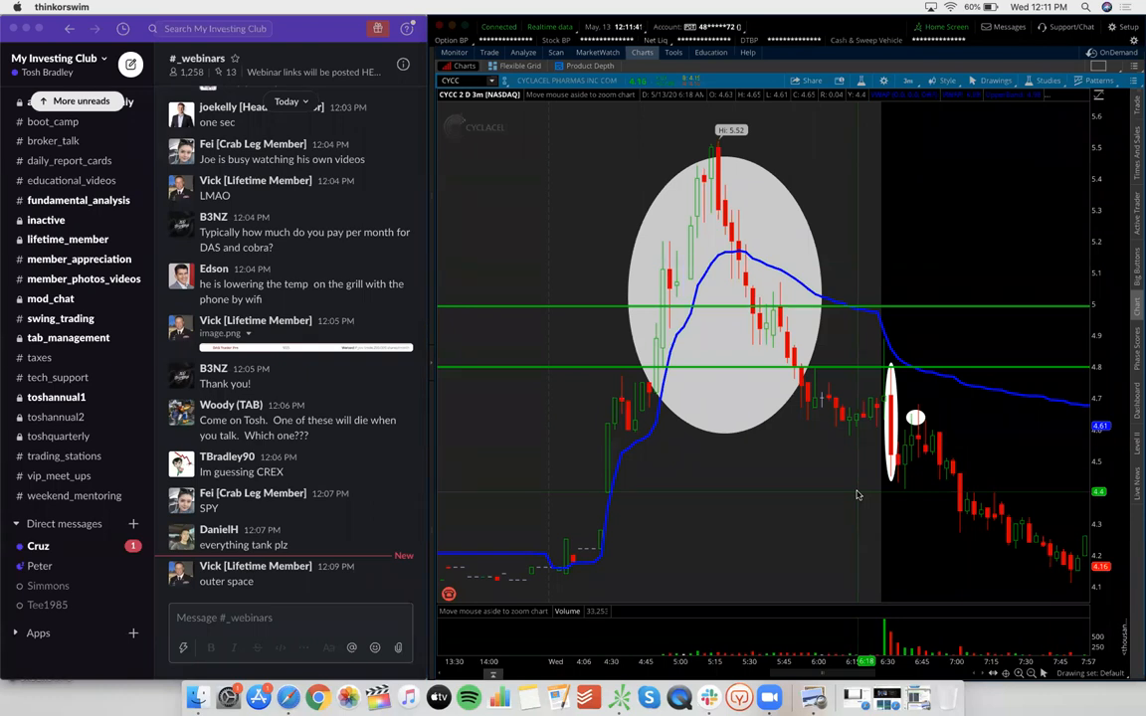
- Delete the circle drawing, then remove the remaining ovals and price levels
right_click(914, 417)
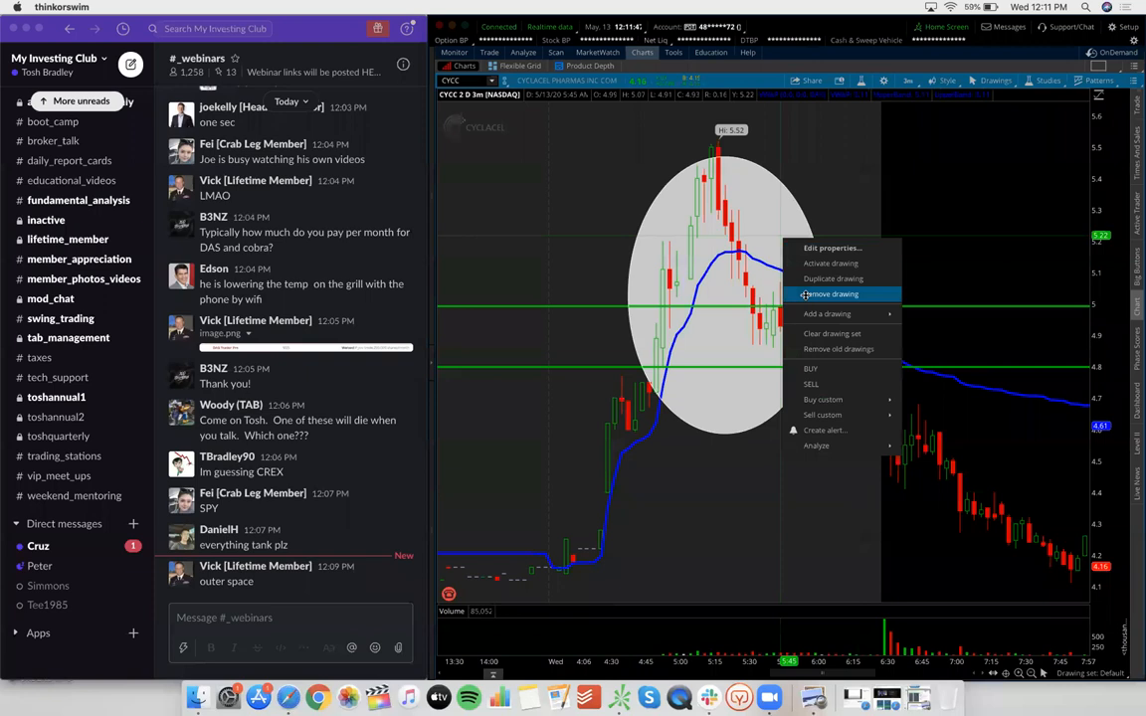
left_click(831, 294)
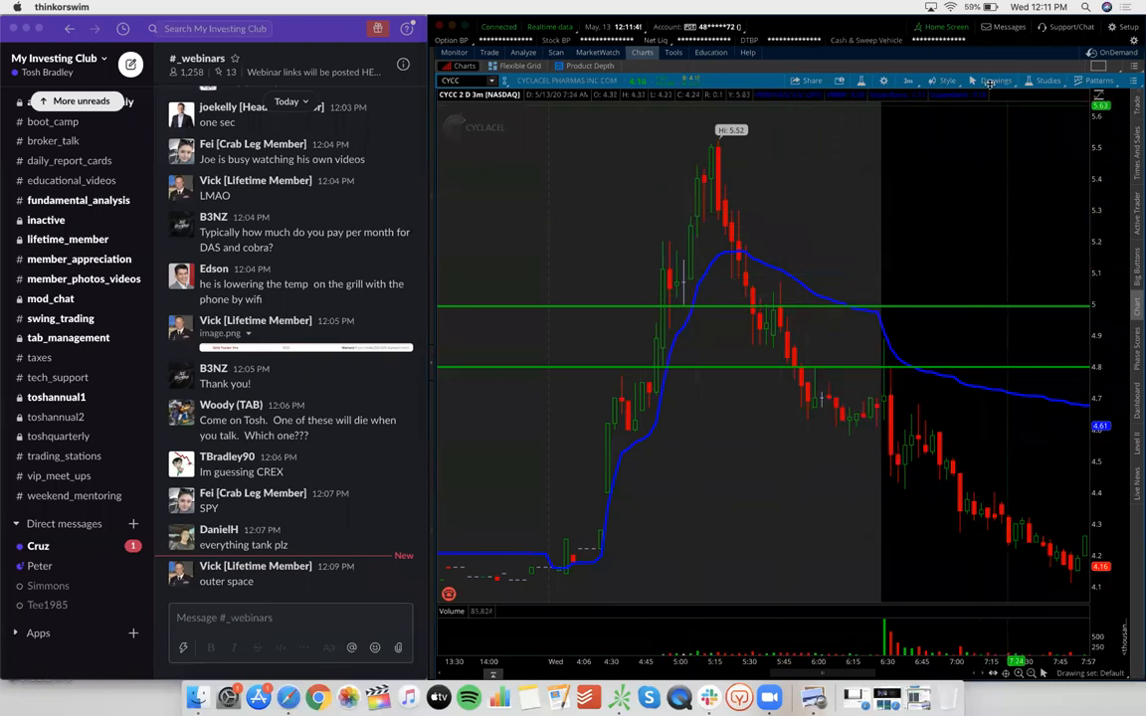
left_click(995, 81)
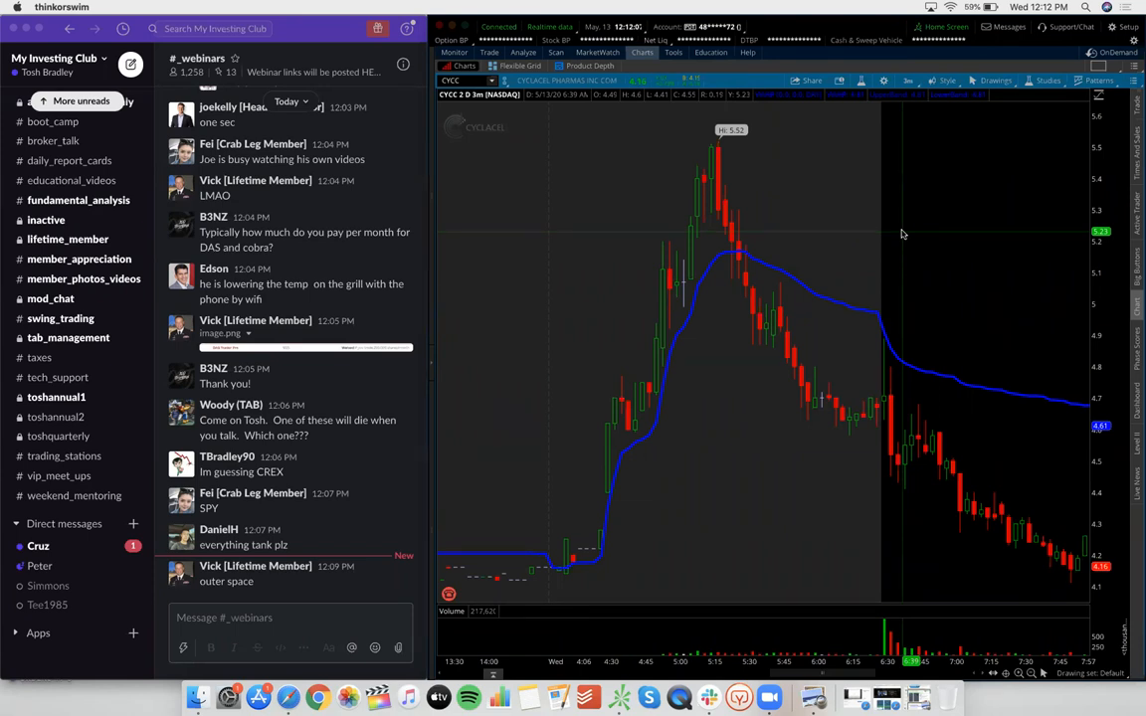
left_click(458, 81)
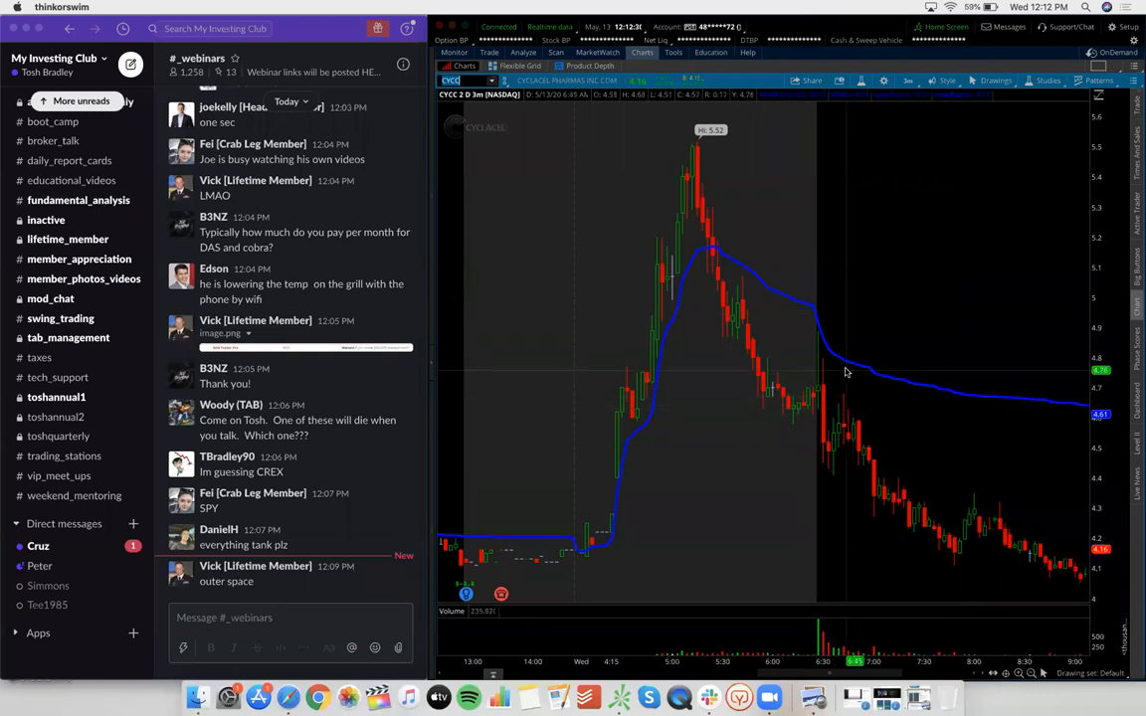
mouse_move(826, 363)
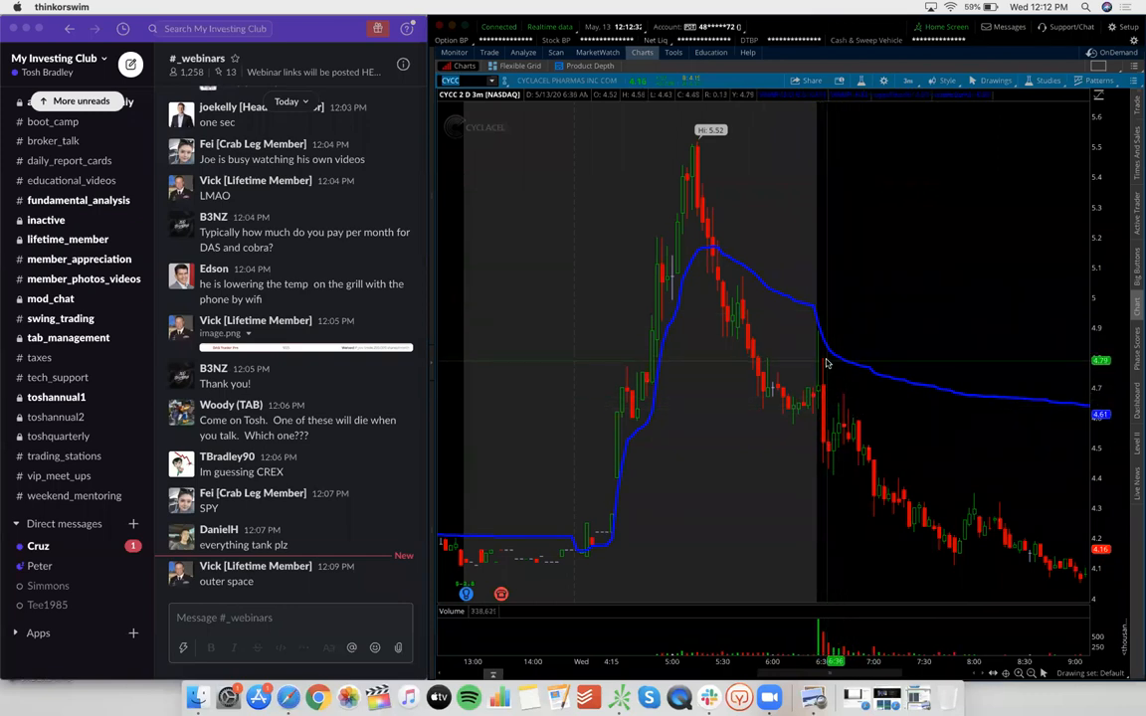
mouse_move(825, 363)
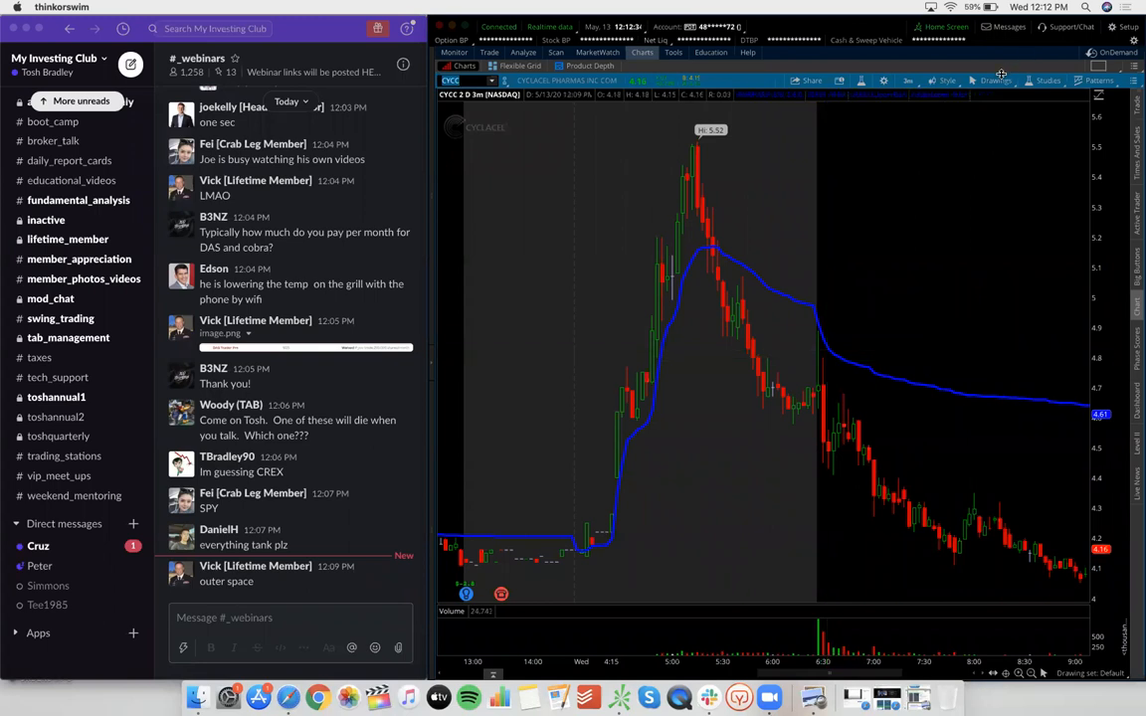
- Add a horizontal price level near 4.80 from the Drawing Tools
left_click(993, 81)
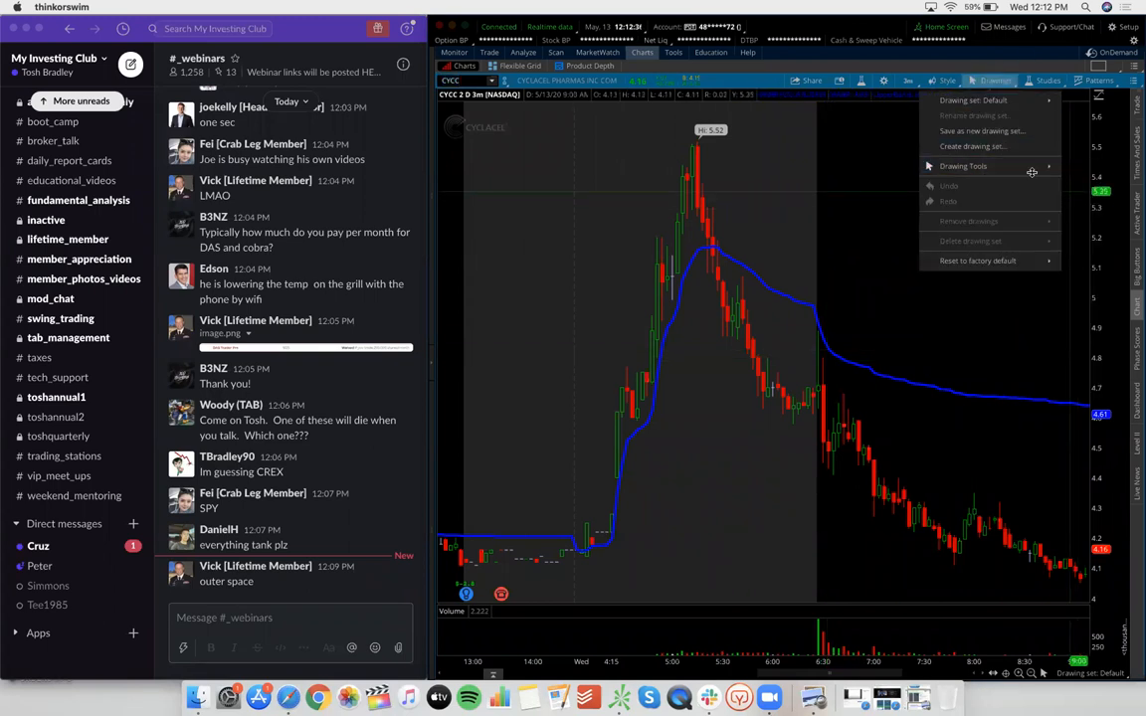
left_click(905, 348)
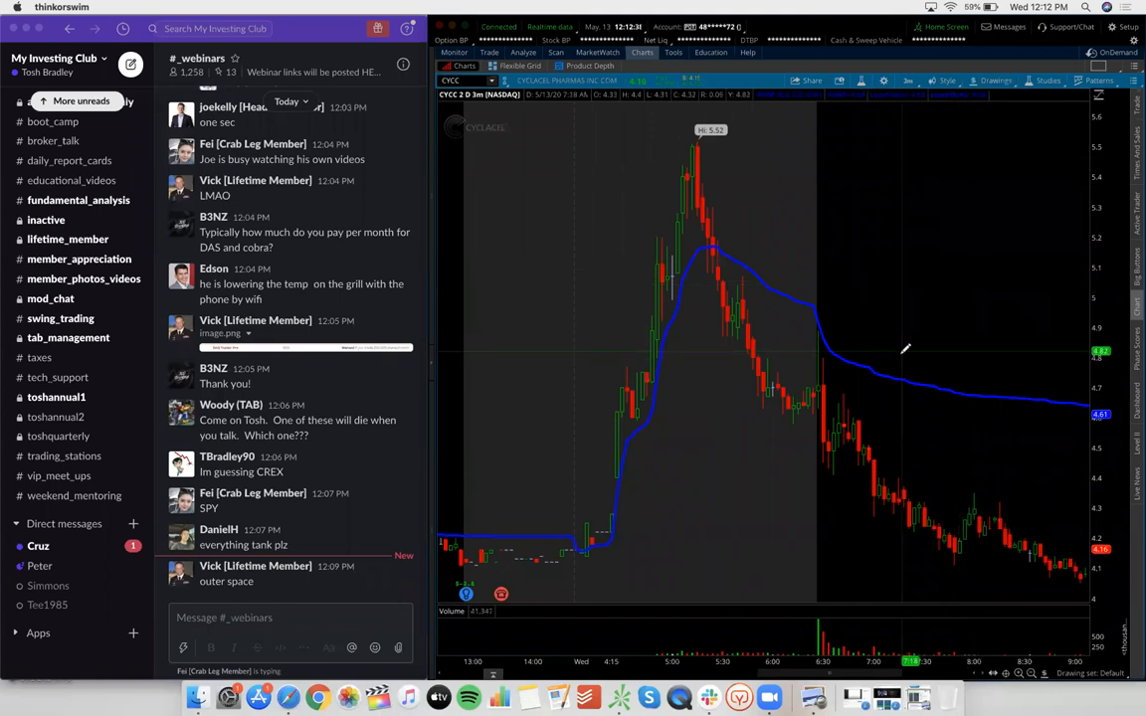
left_click(993, 81)
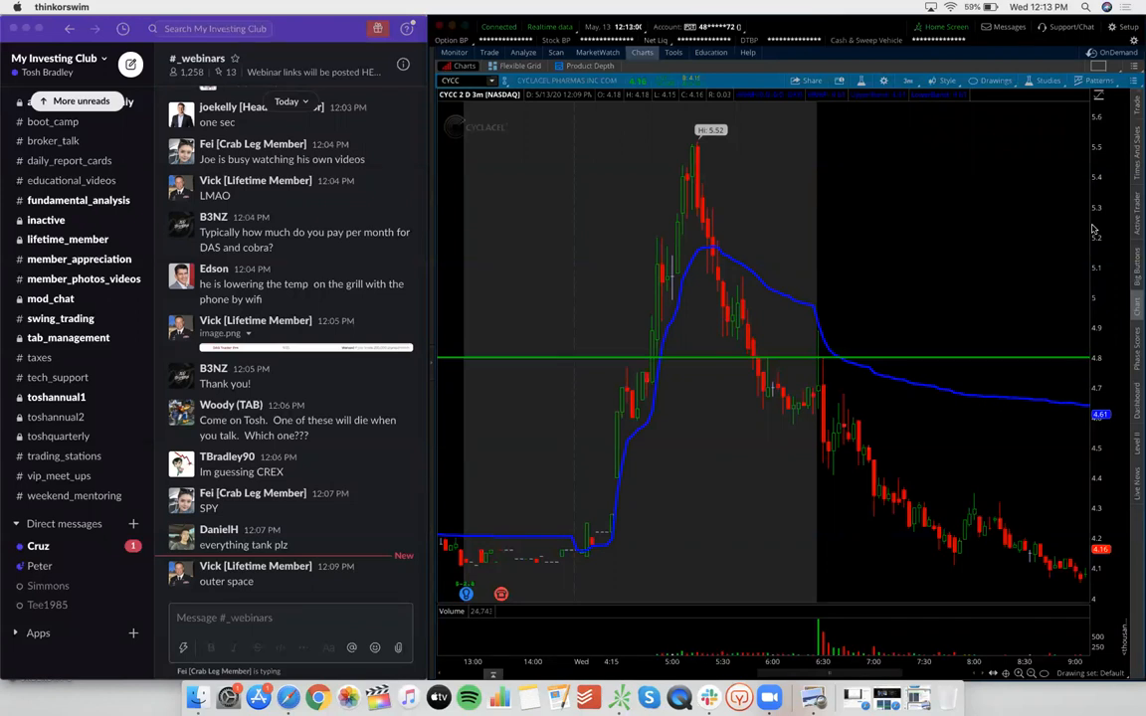
mouse_move(868, 326)
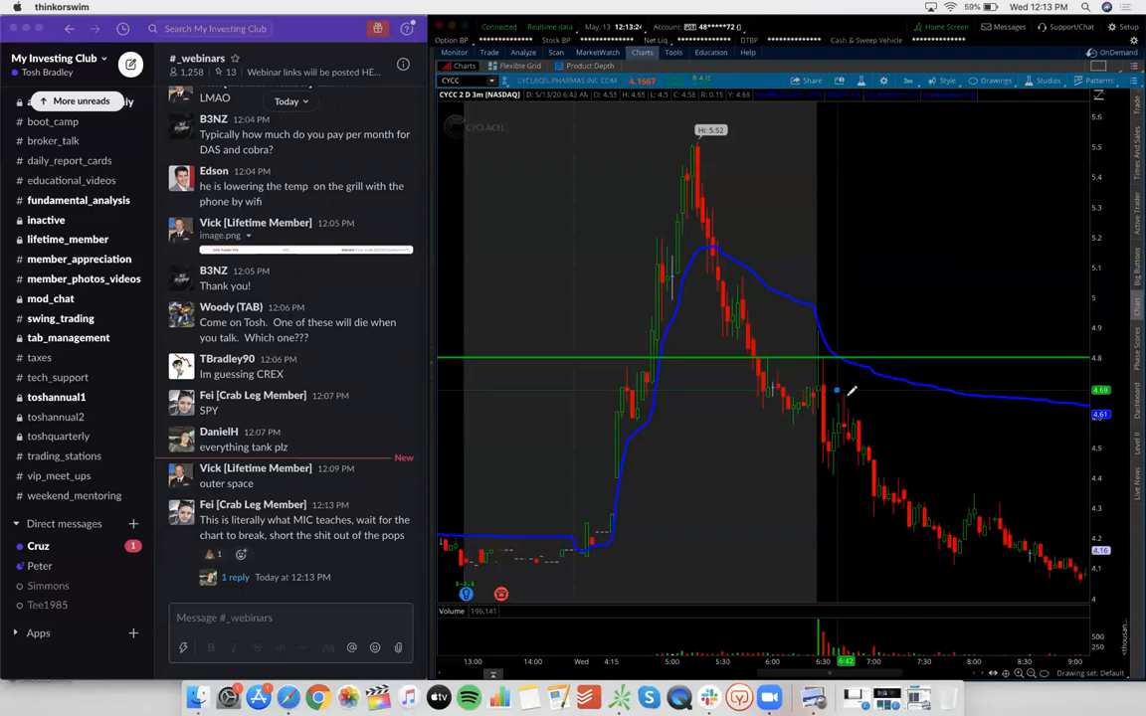
mouse_move(843, 397)
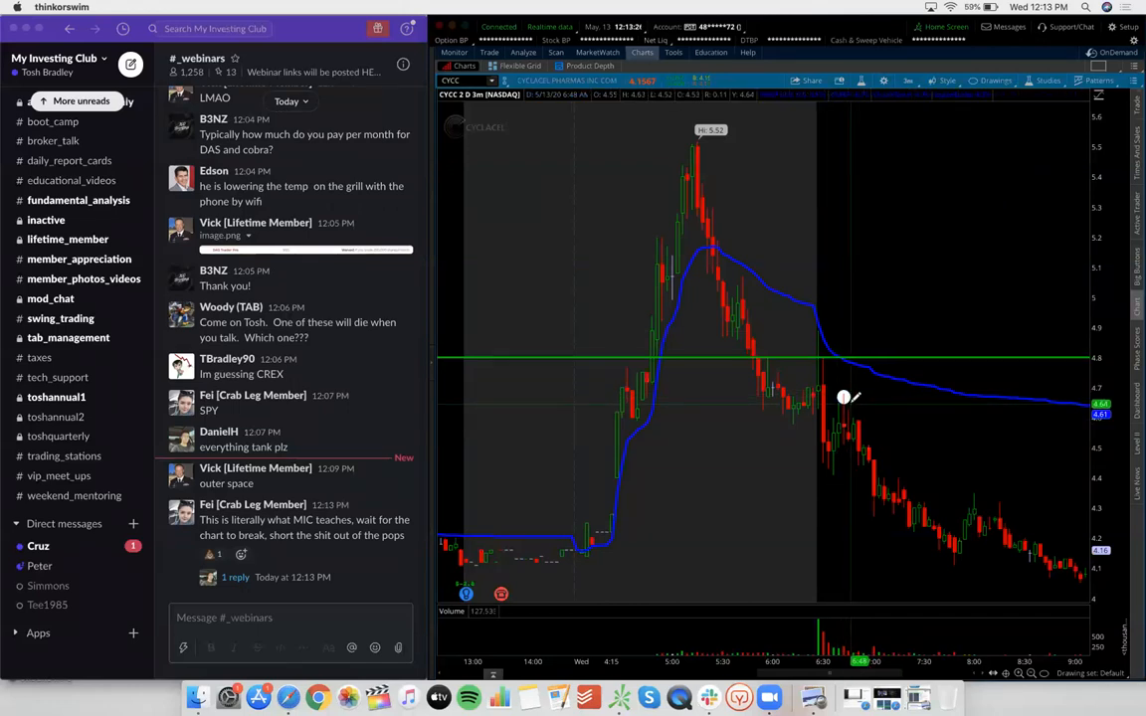
mouse_move(845, 398)
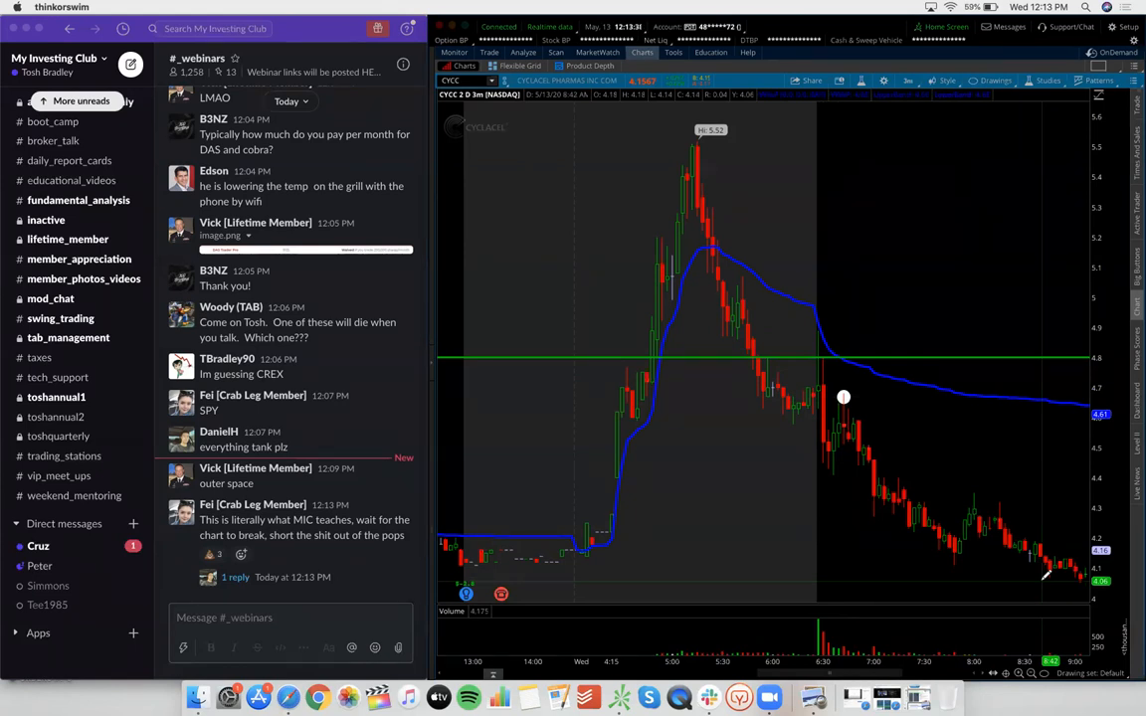
mouse_move(990, 471)
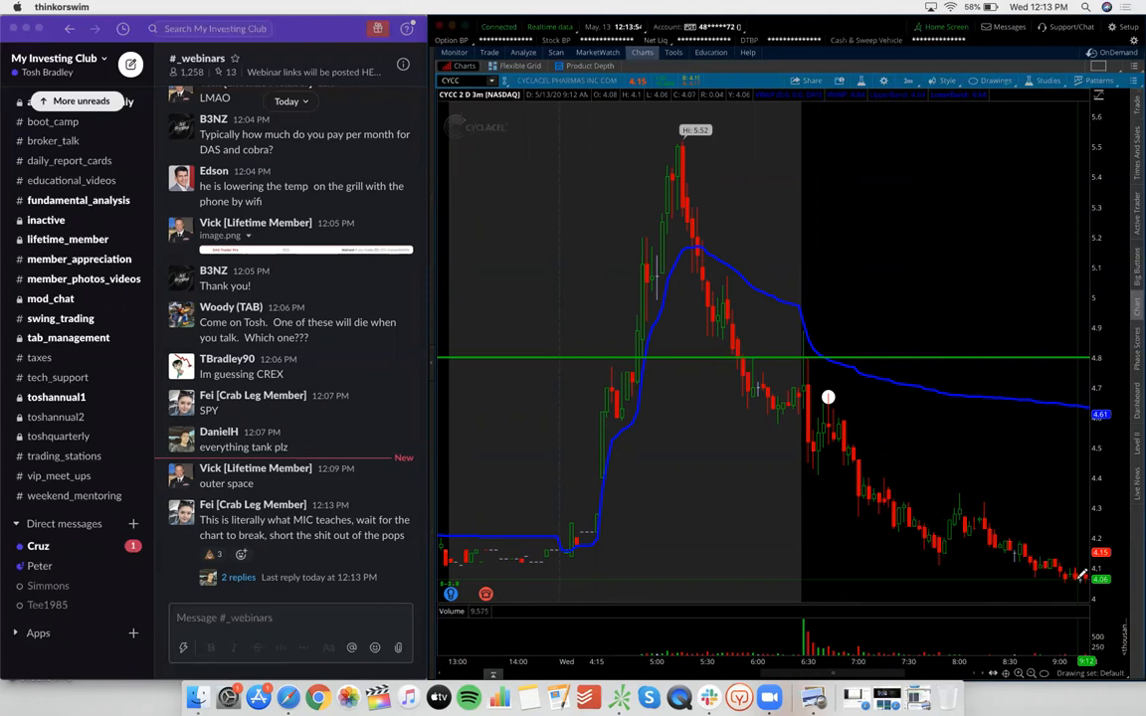
left_click(995, 80)
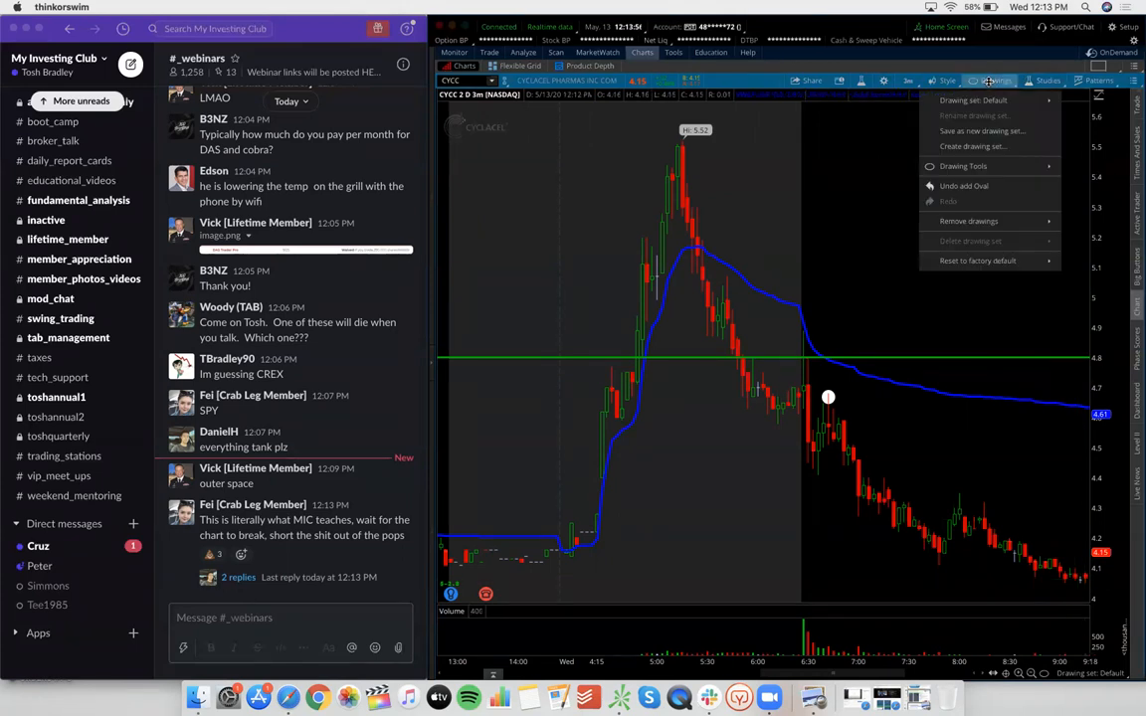
left_click(1032, 195)
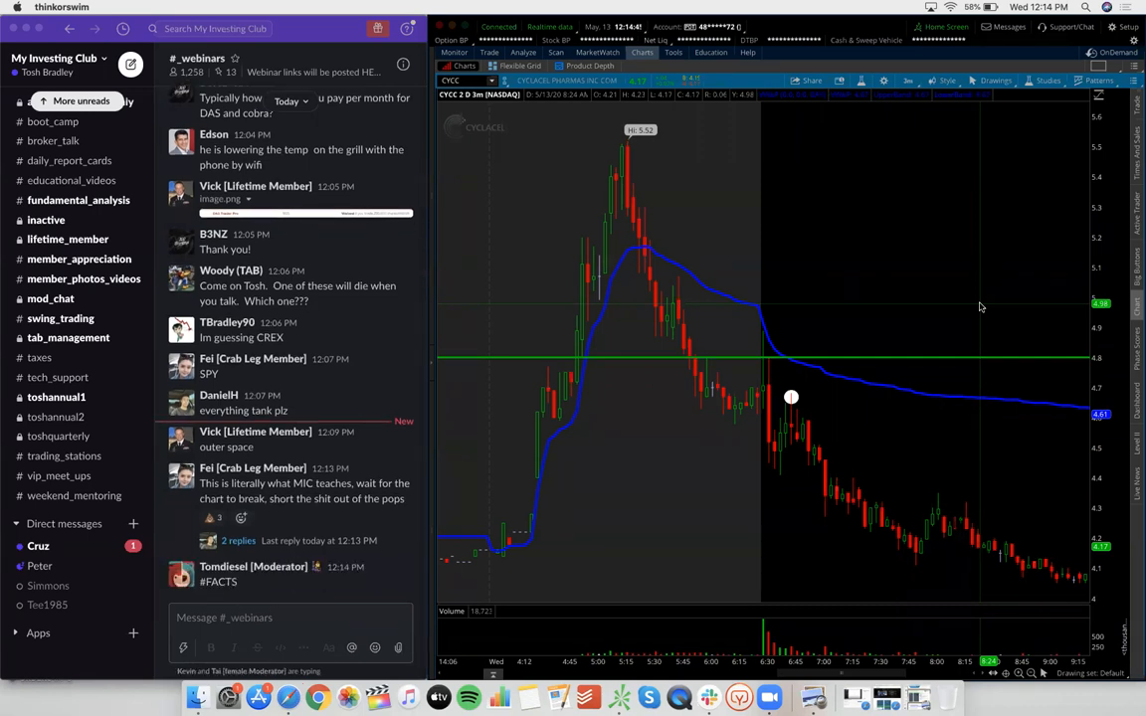
mouse_move(846, 440)
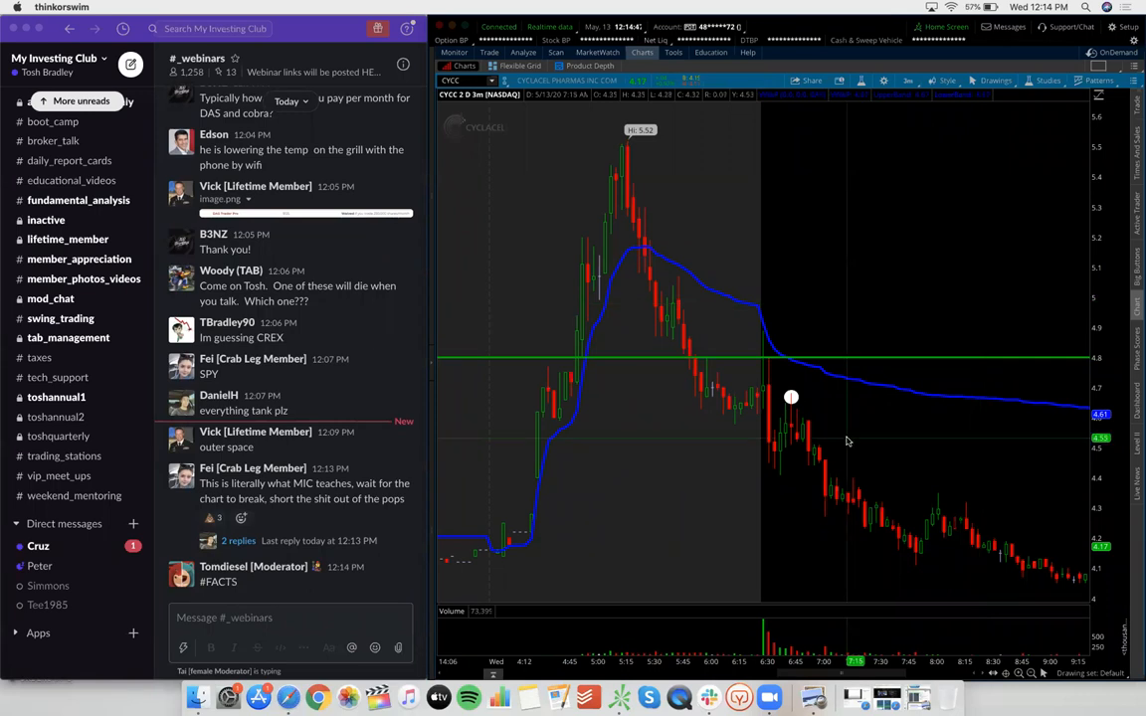
mouse_move(791, 397)
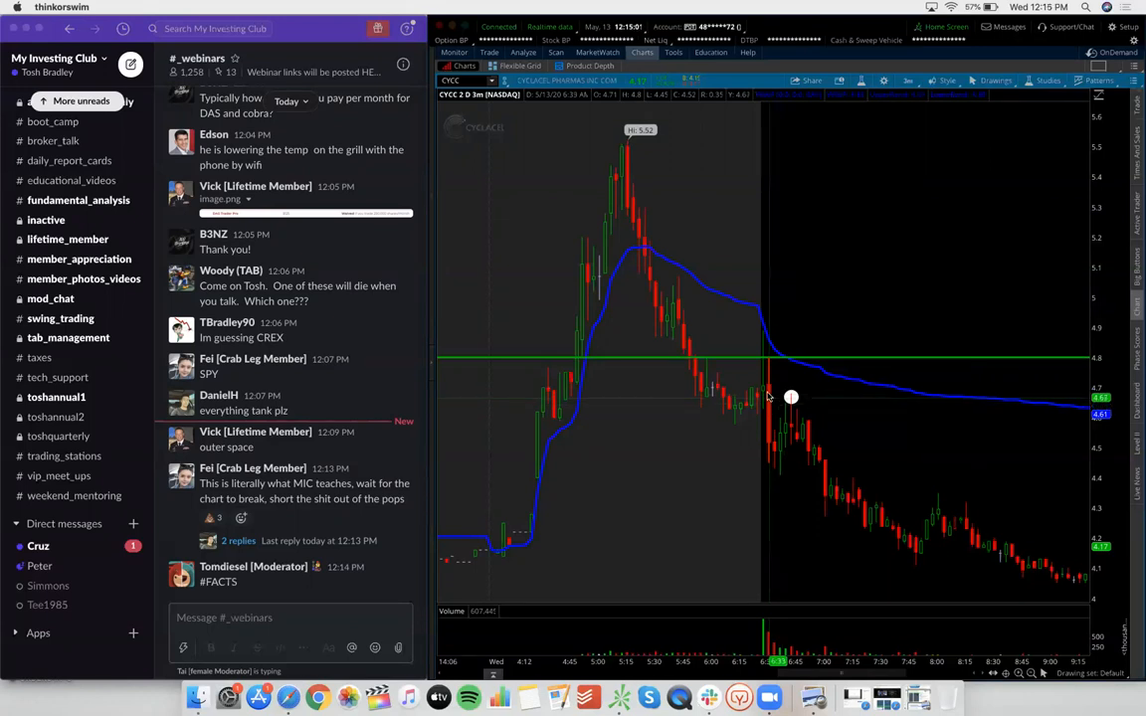
mouse_move(708, 287)
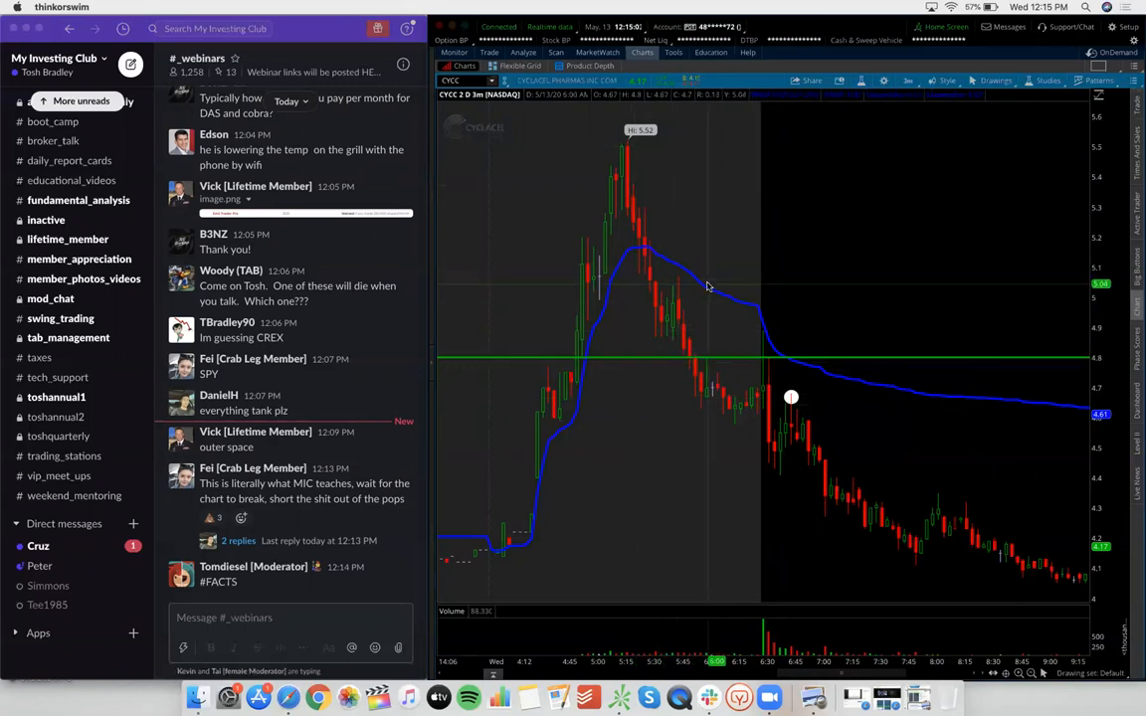
mouse_move(766, 281)
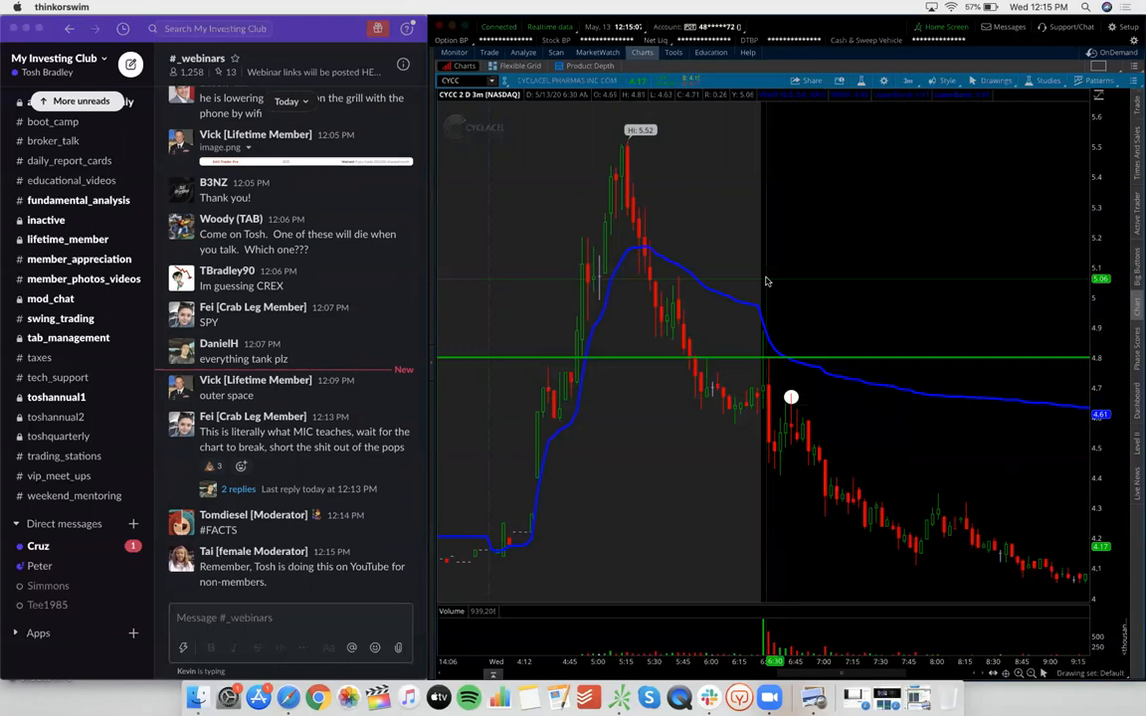
mouse_move(762, 302)
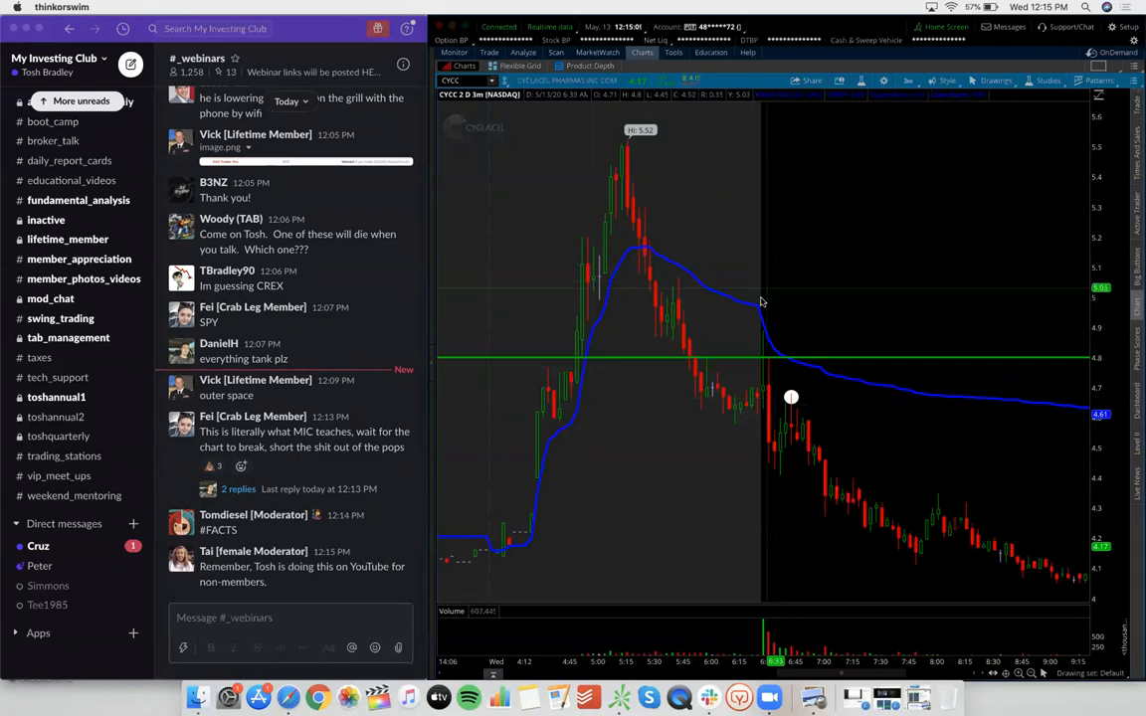
mouse_move(761, 324)
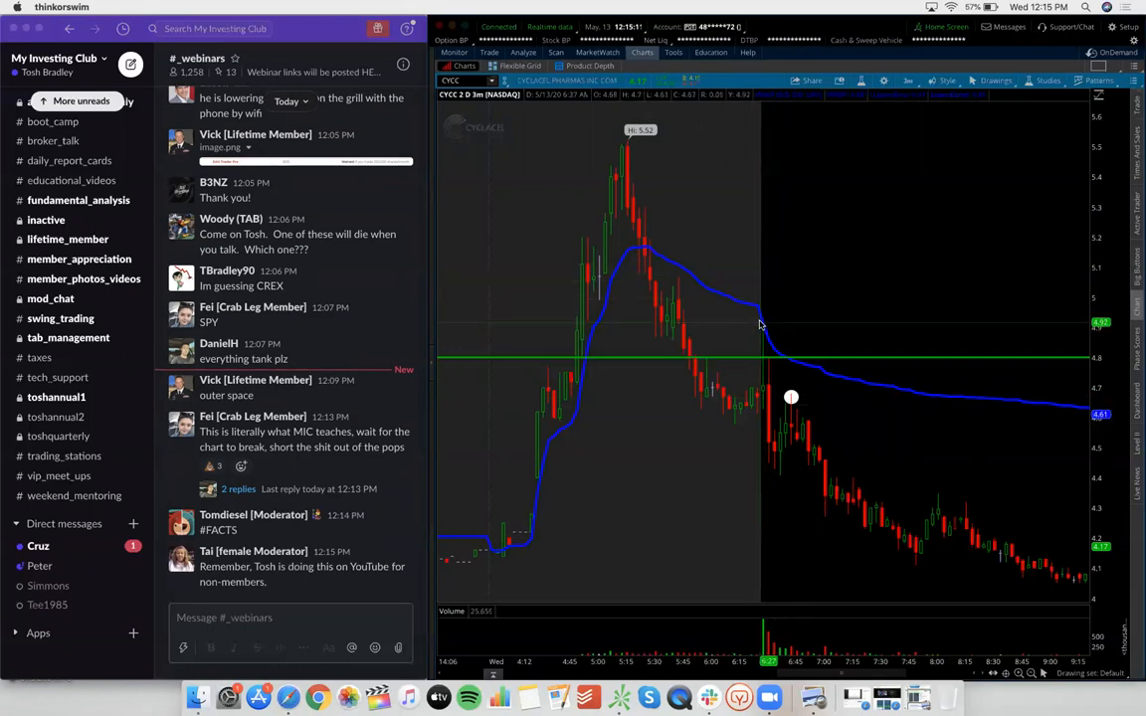
mouse_move(771, 327)
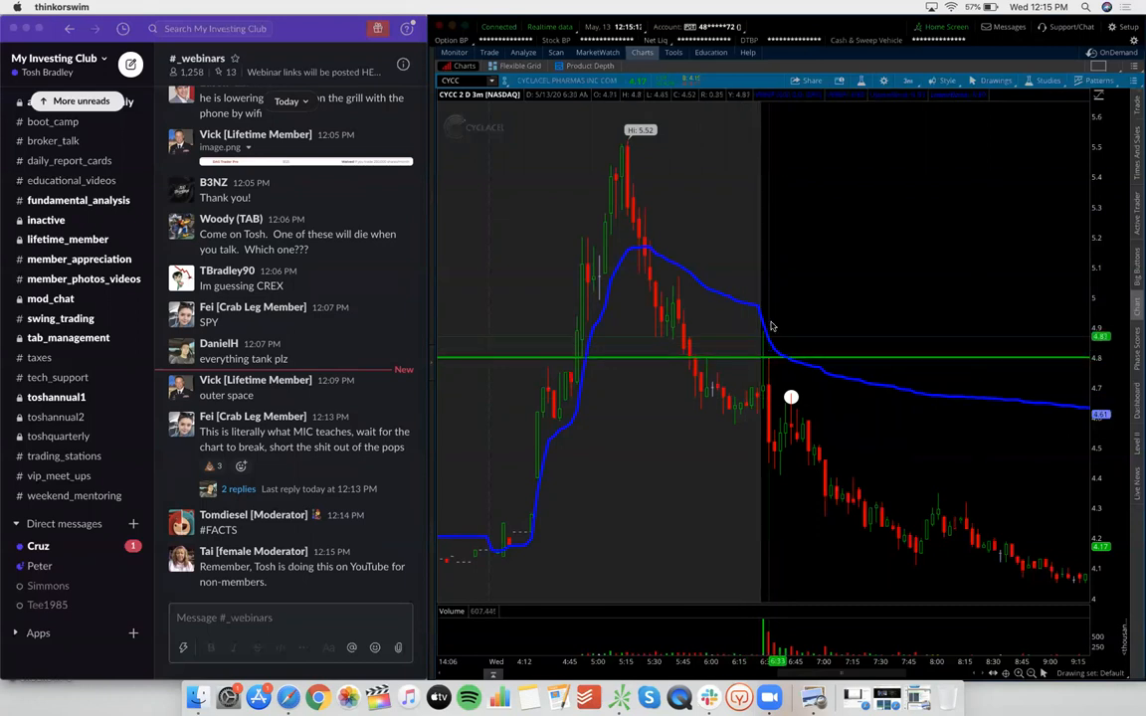
mouse_move(756, 337)
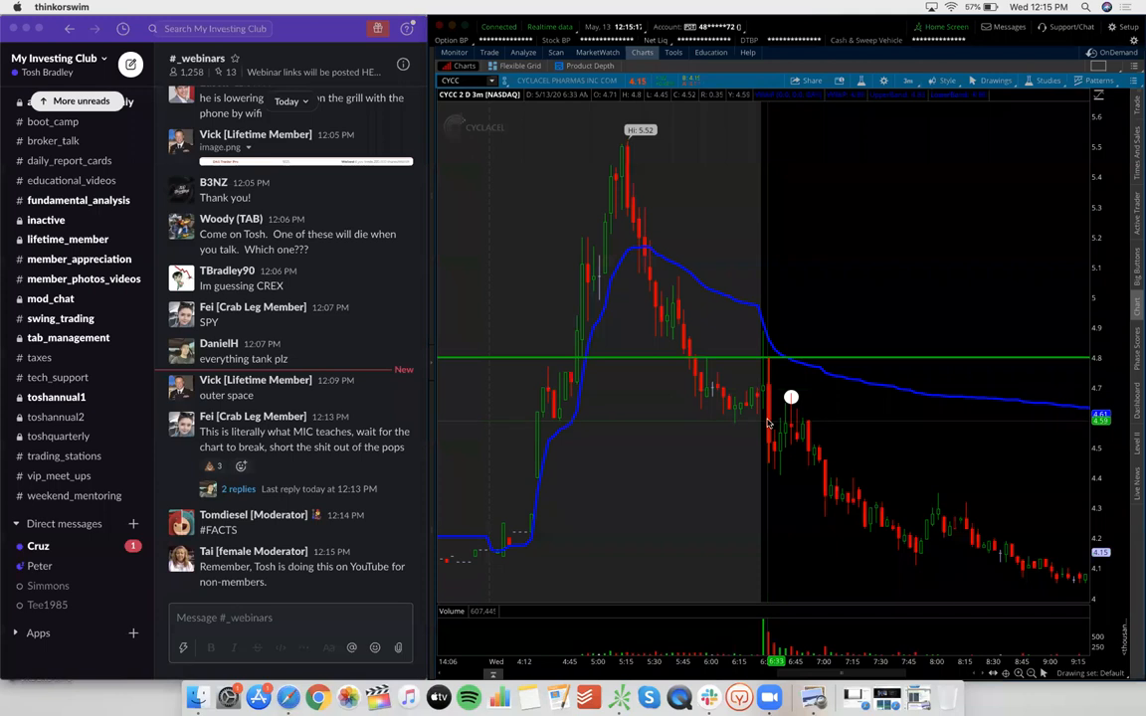
mouse_move(801, 418)
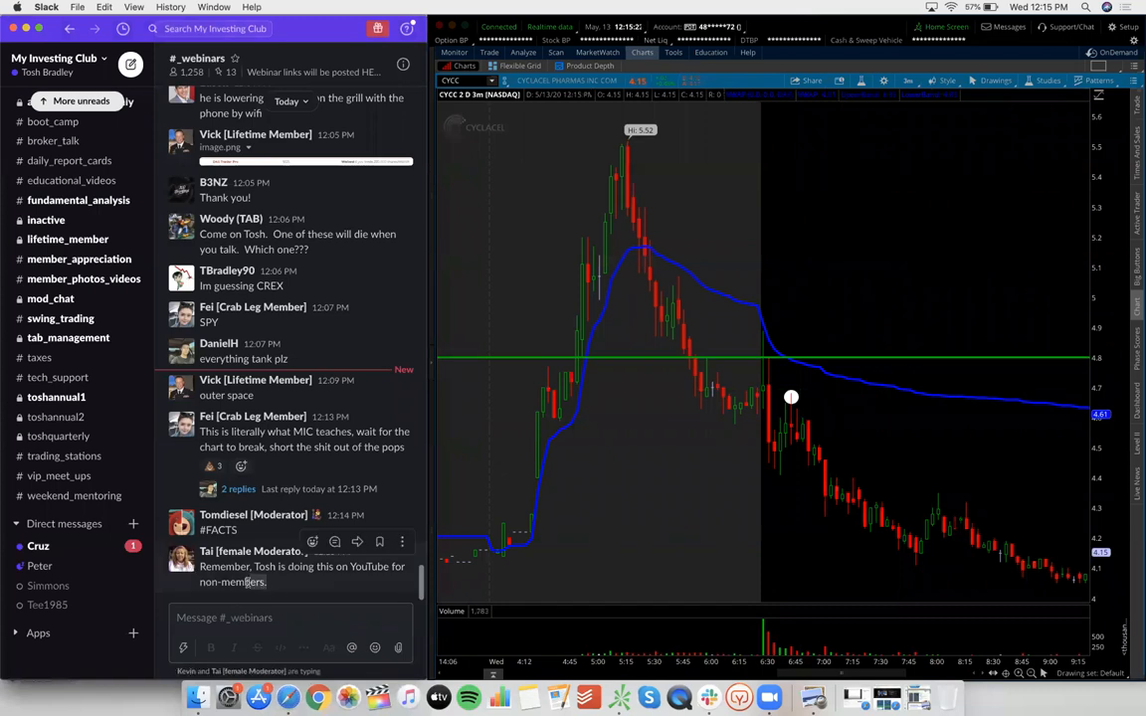
mouse_move(779, 428)
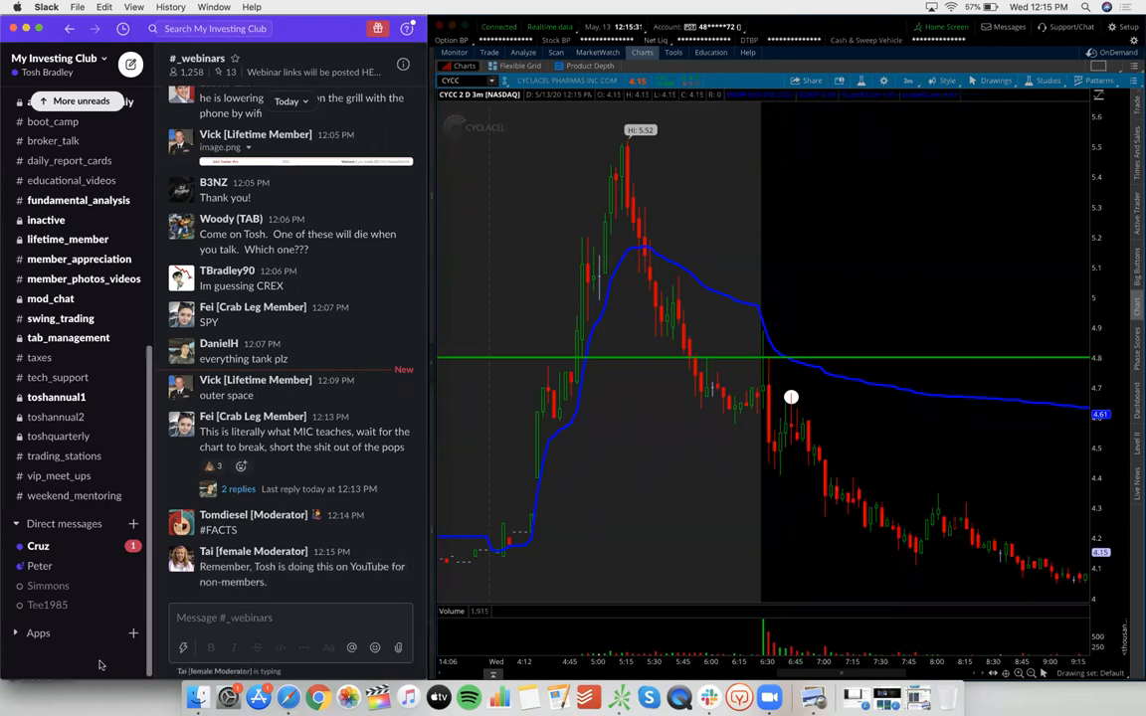
mouse_move(766, 416)
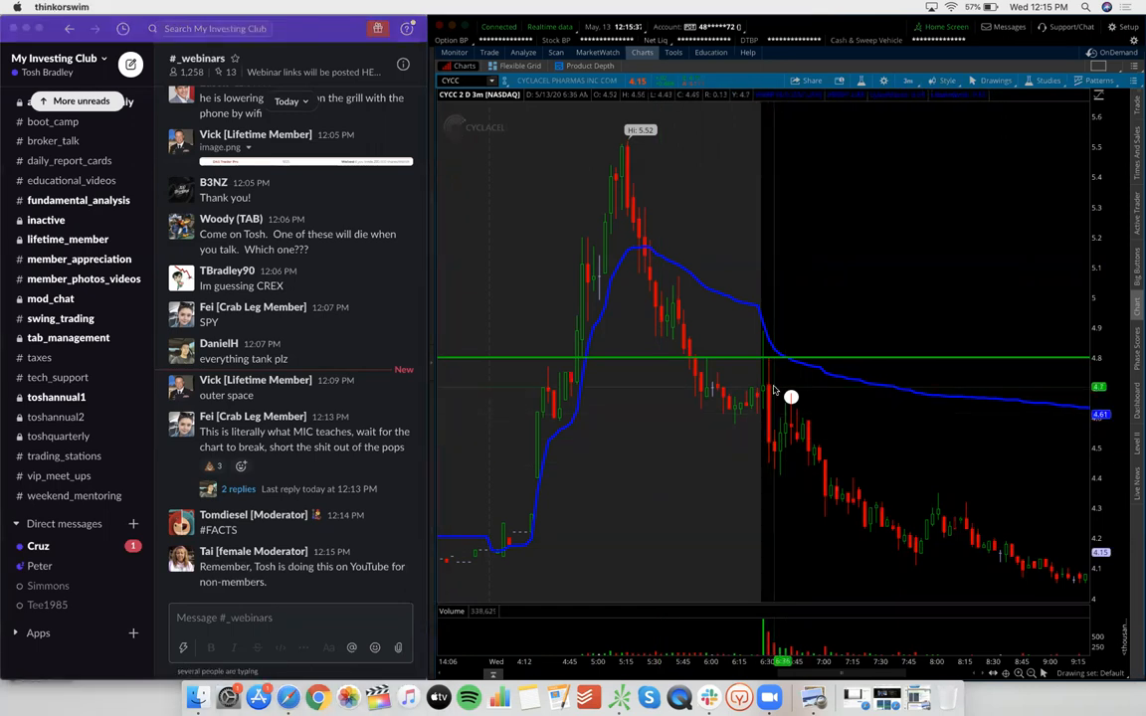
mouse_move(791, 396)
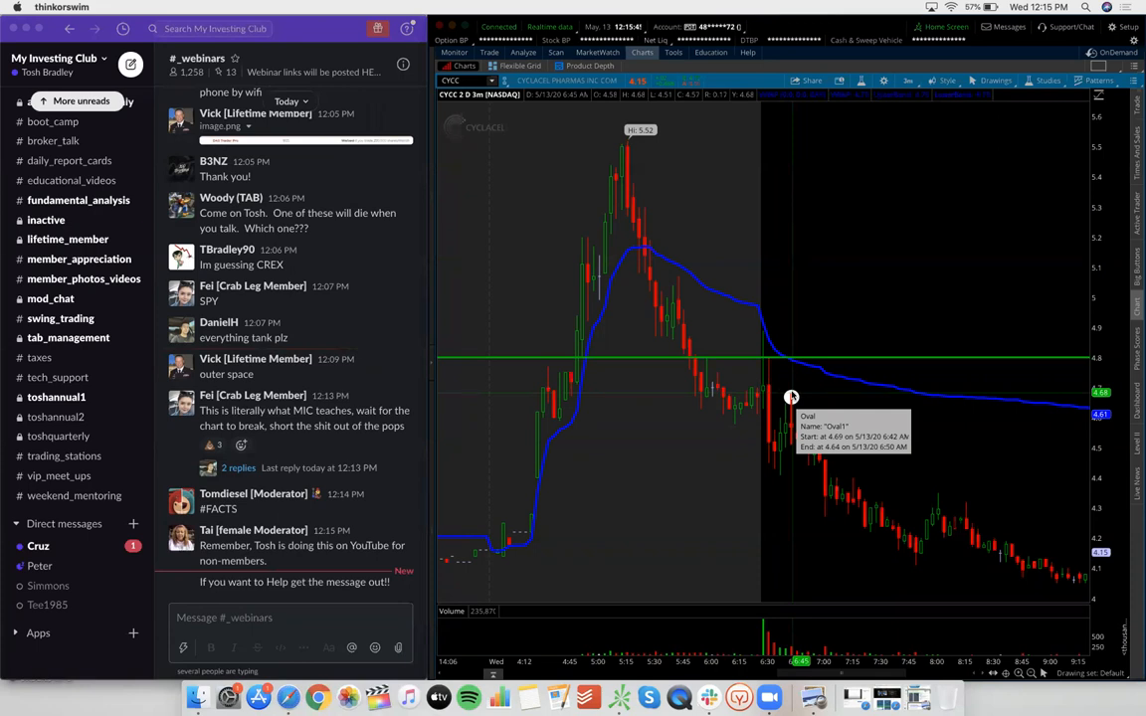
mouse_move(791, 398)
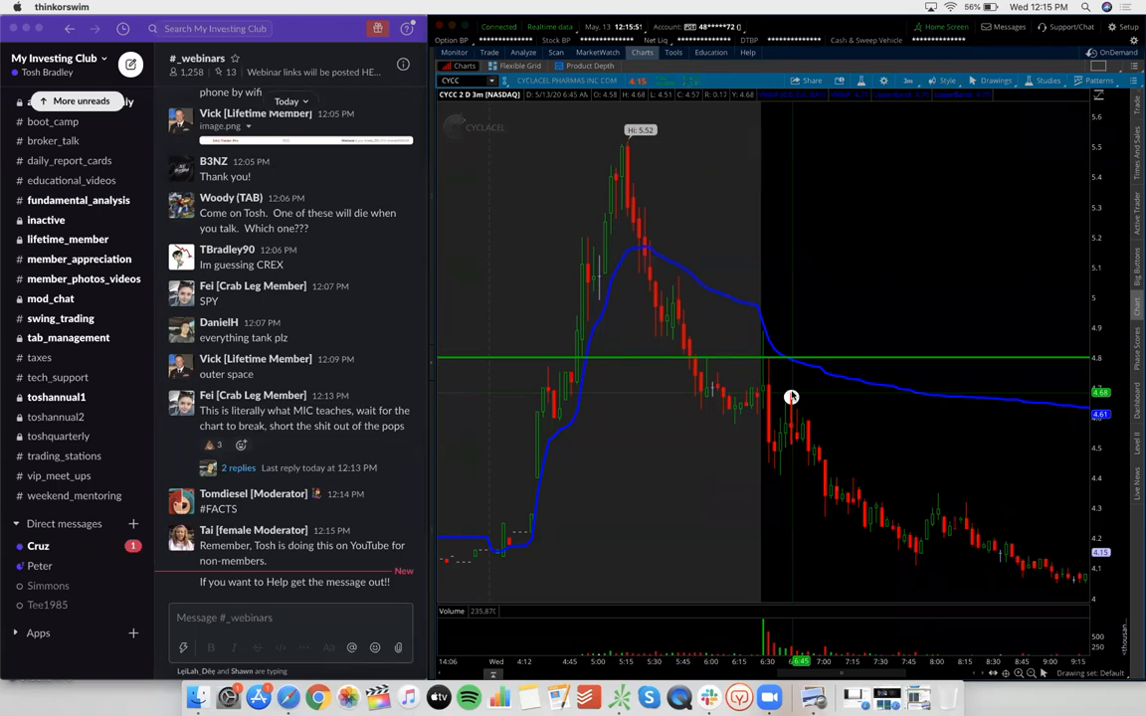
mouse_move(684, 246)
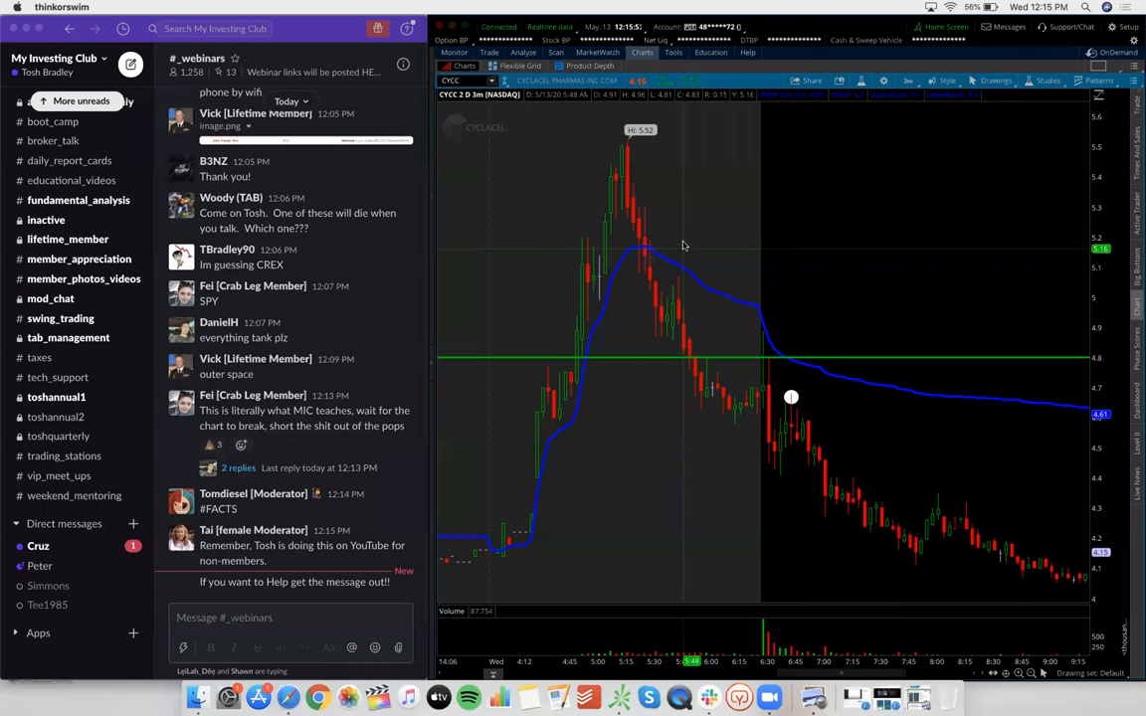
mouse_move(684, 246)
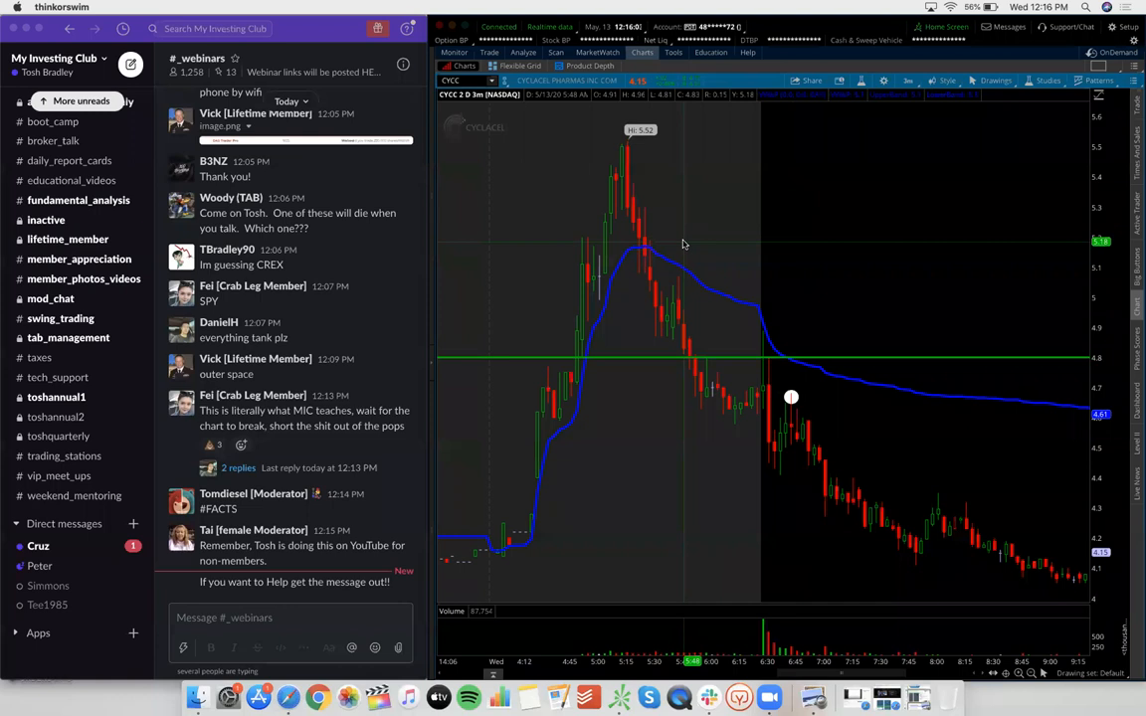
mouse_move(776, 389)
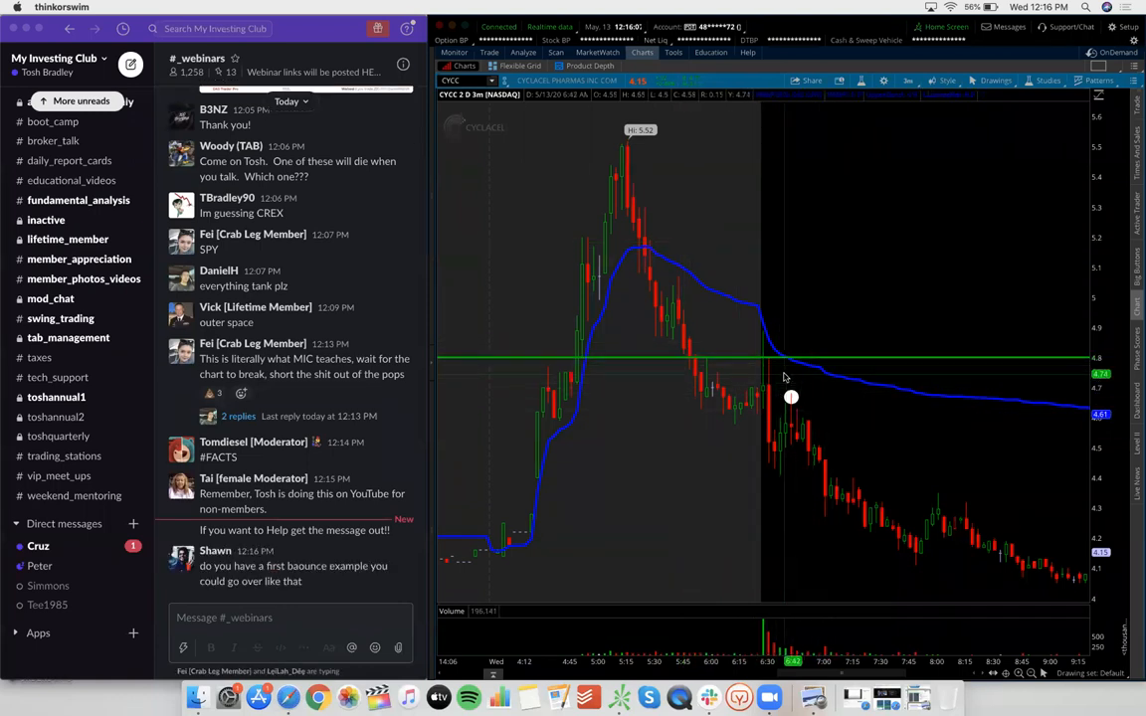
mouse_move(790, 393)
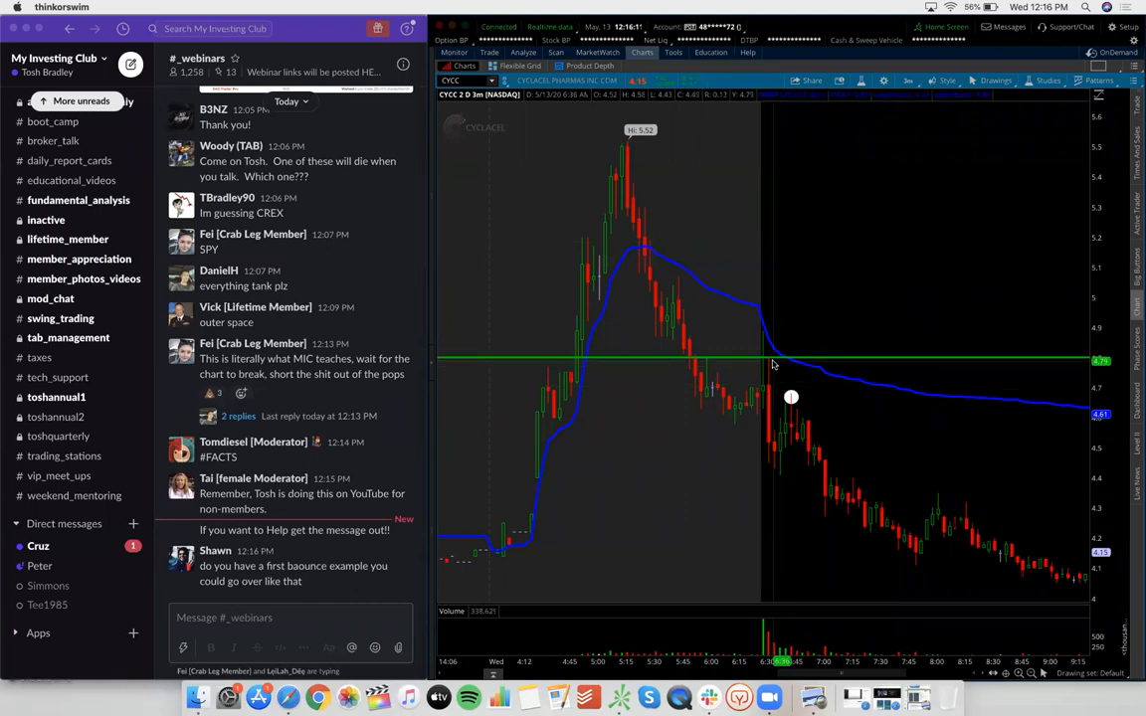
mouse_move(791, 397)
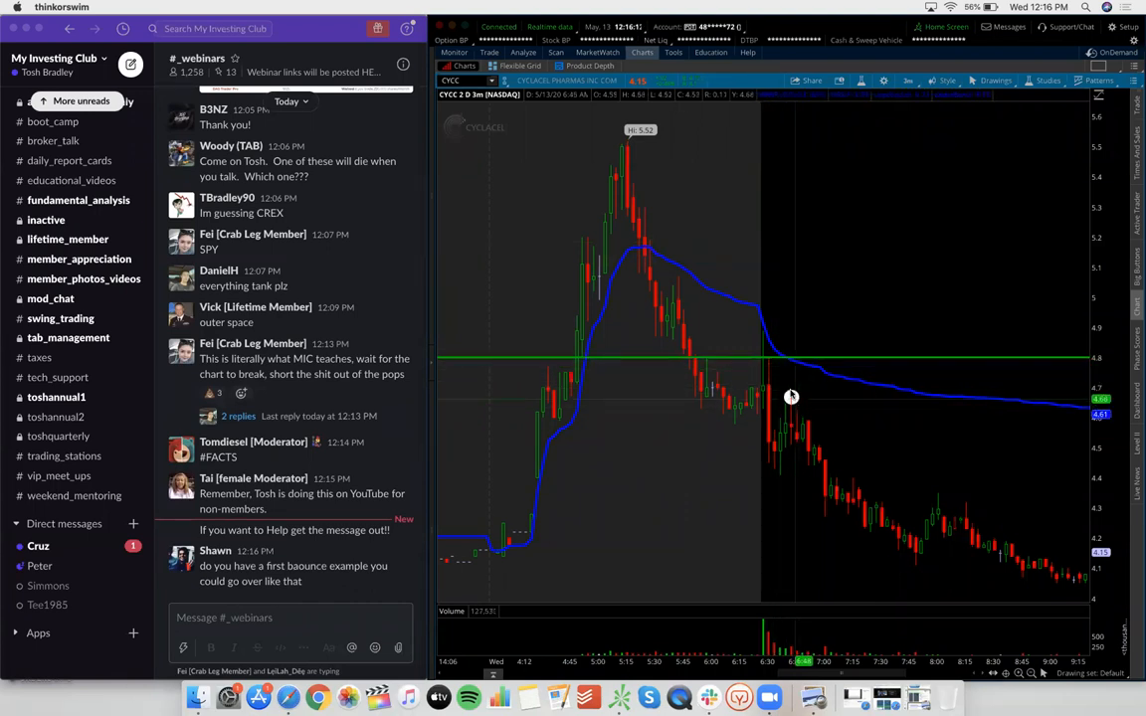
mouse_move(791, 398)
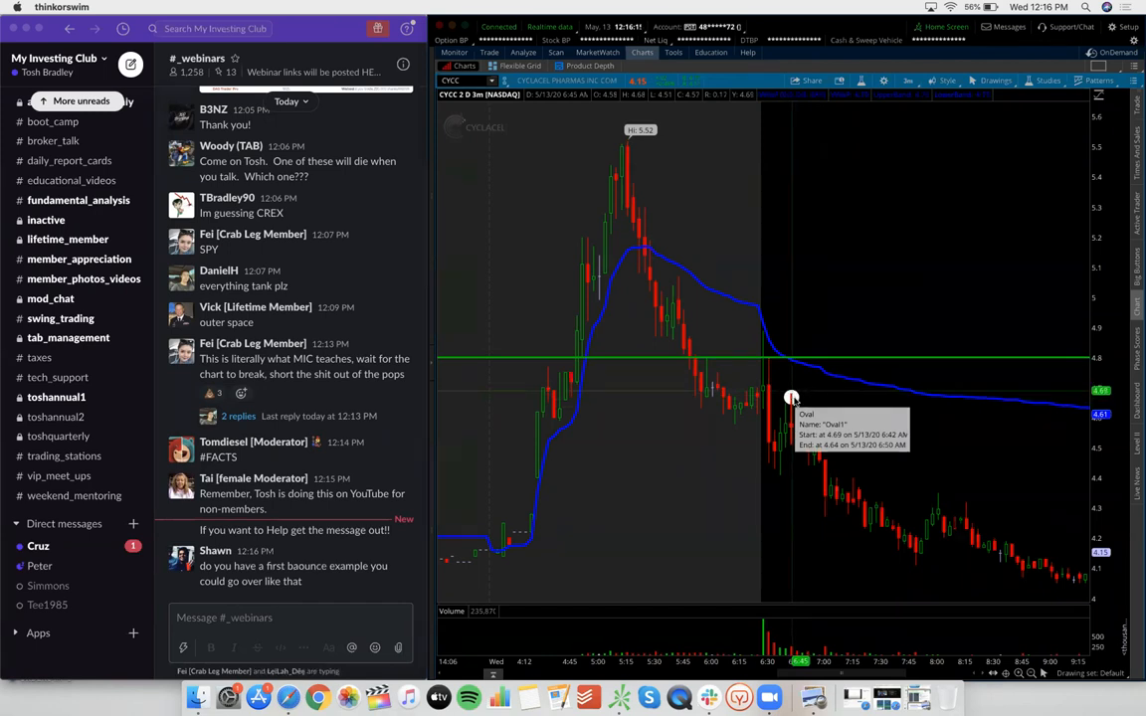
mouse_move(774, 364)
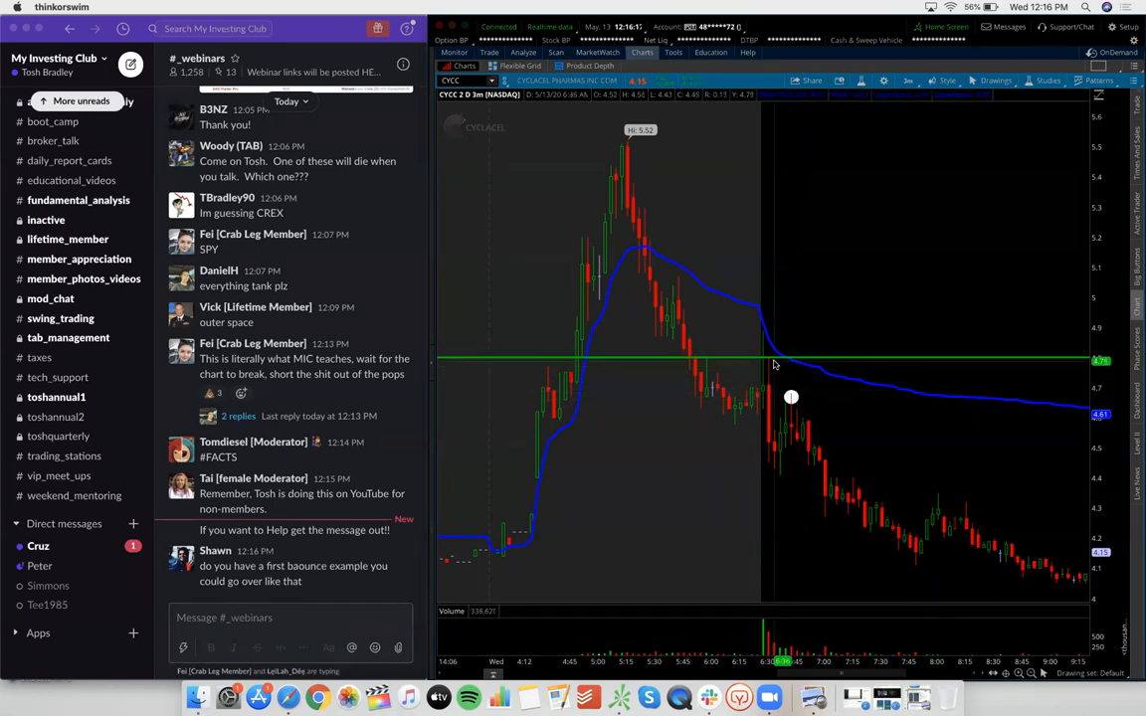
mouse_move(774, 363)
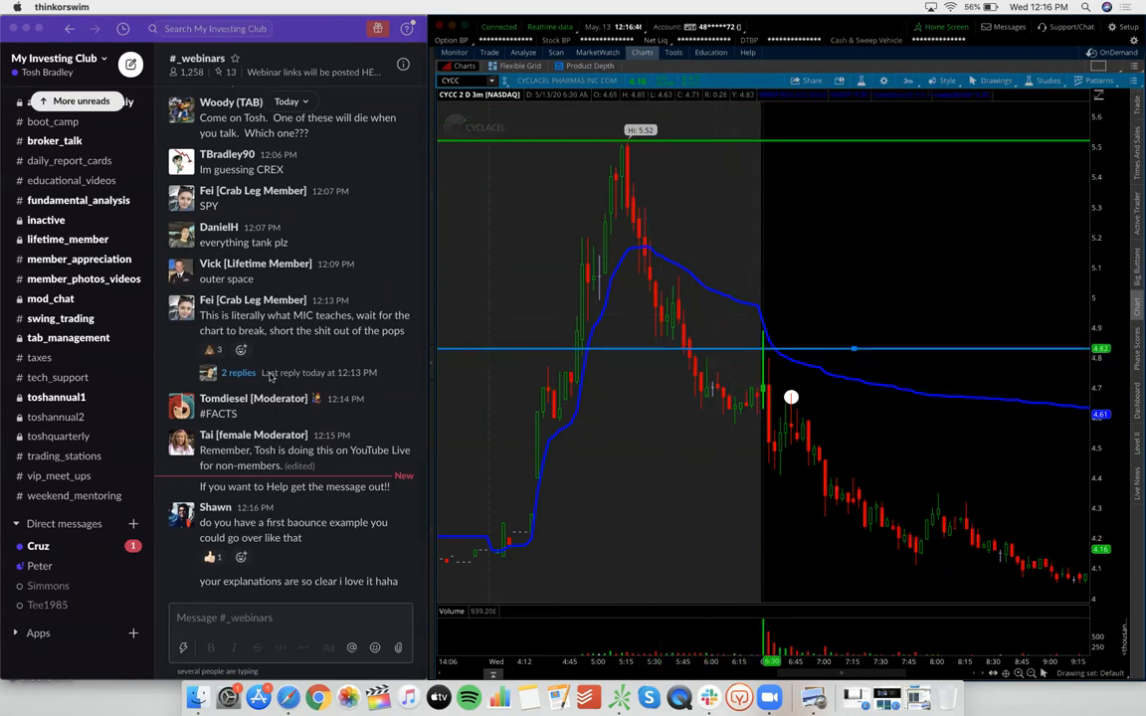
- Open #___main_trading_chat, enlarge a shared chart image, and draw a level near 5.15
left_click(80, 372)
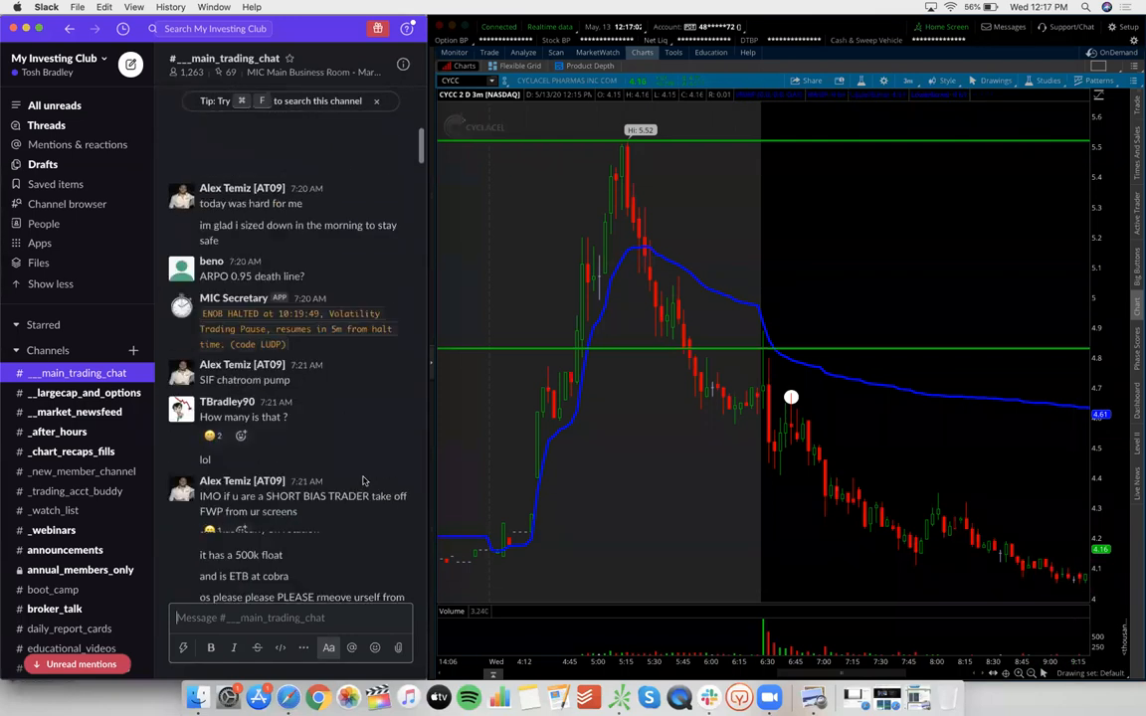
scroll("down", 3)
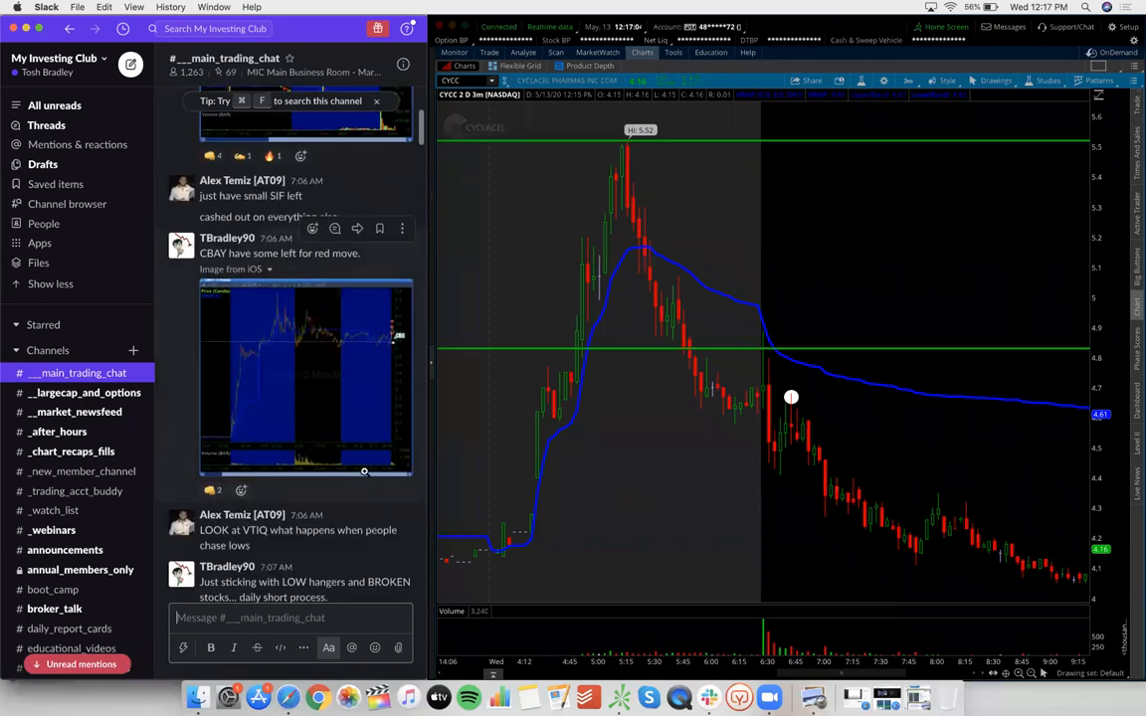
left_click(306, 378)
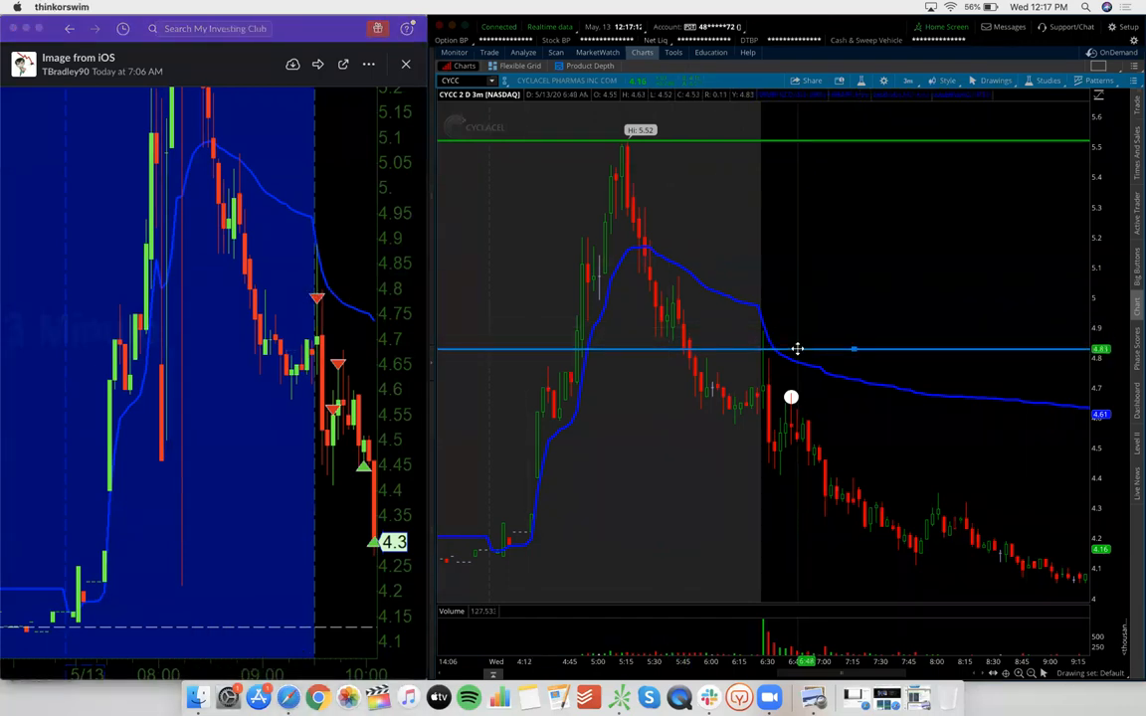
left_click_drag(796, 348, 796, 364)
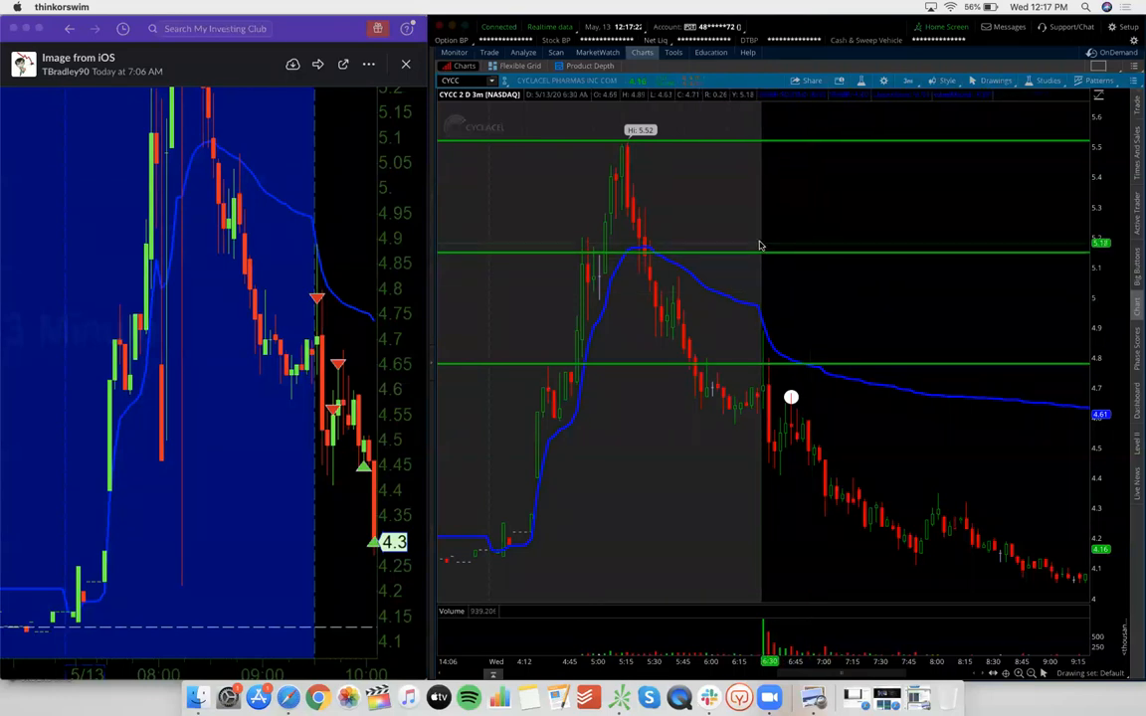
mouse_move(766, 190)
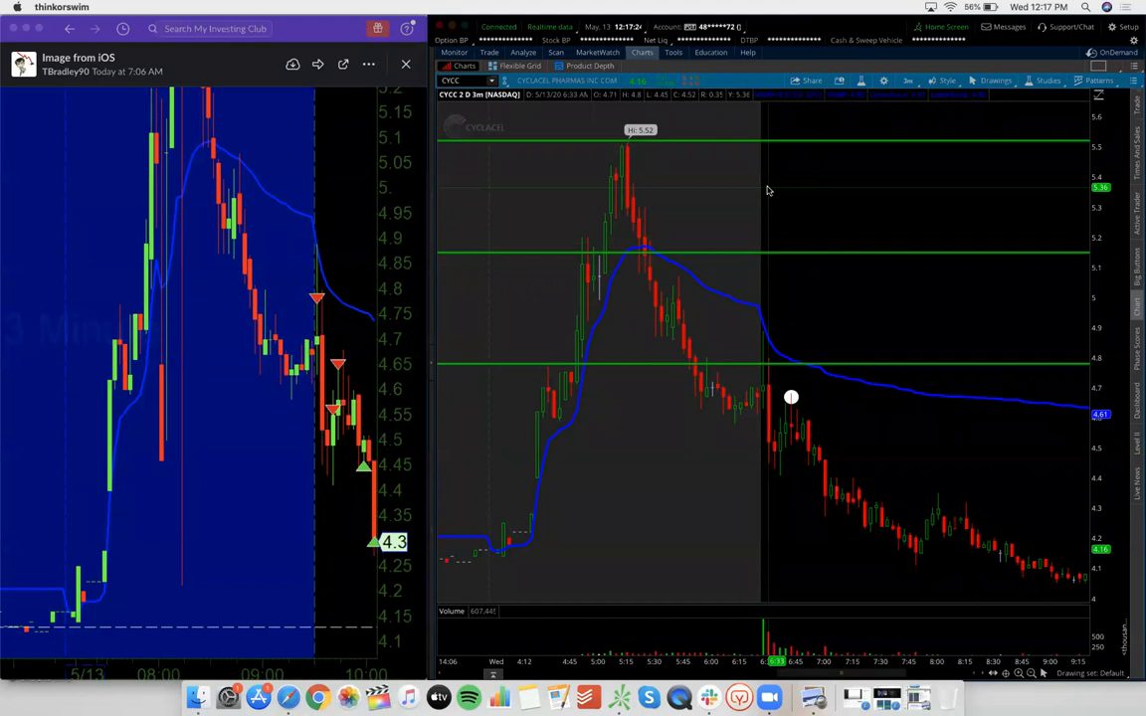
mouse_move(788, 363)
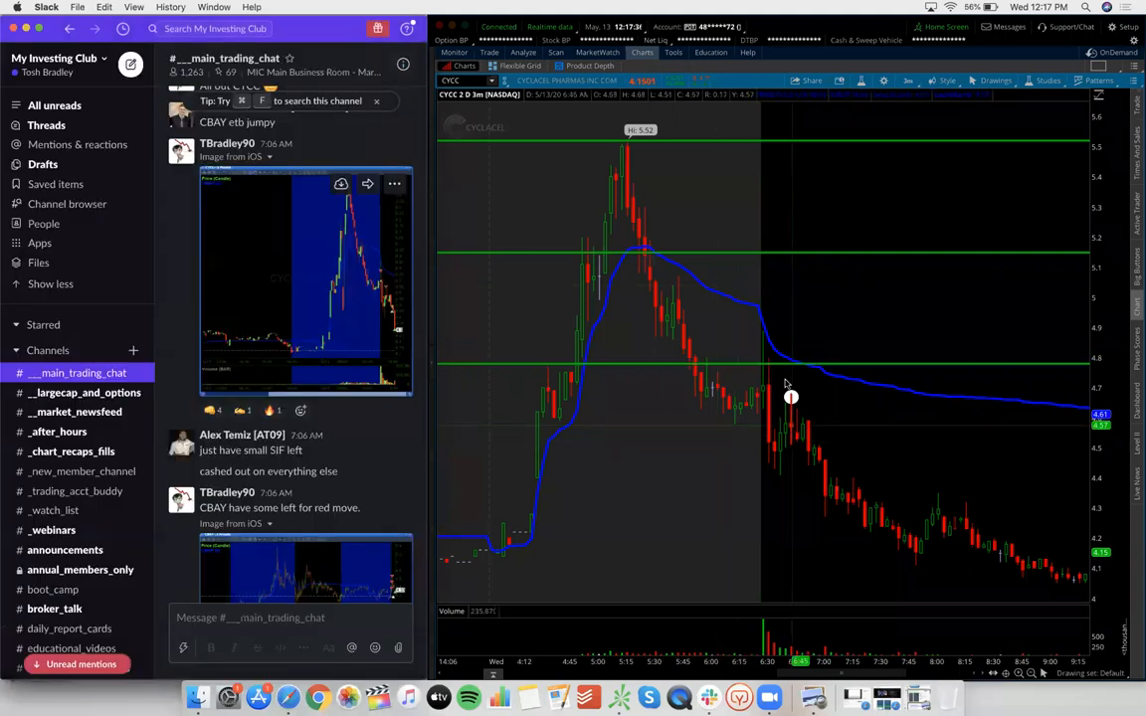
scroll("down", 3)
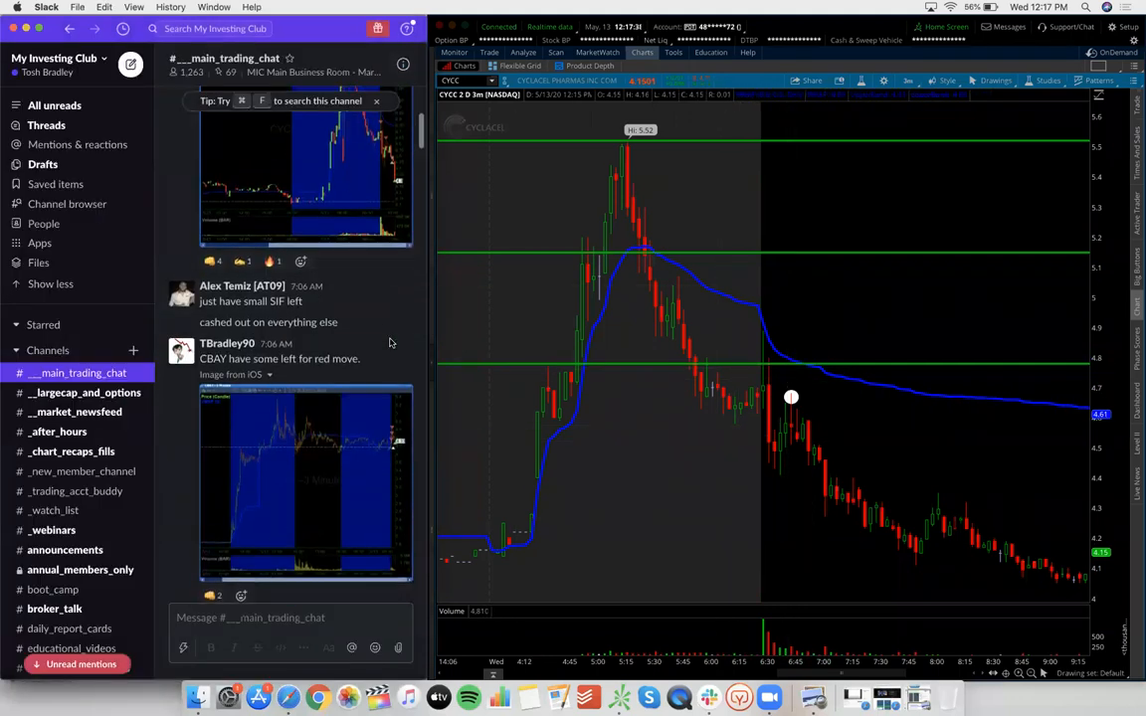
- Enlarge the second shared chart image and clear the CBAY ticker from the chart
left_click(305, 483)
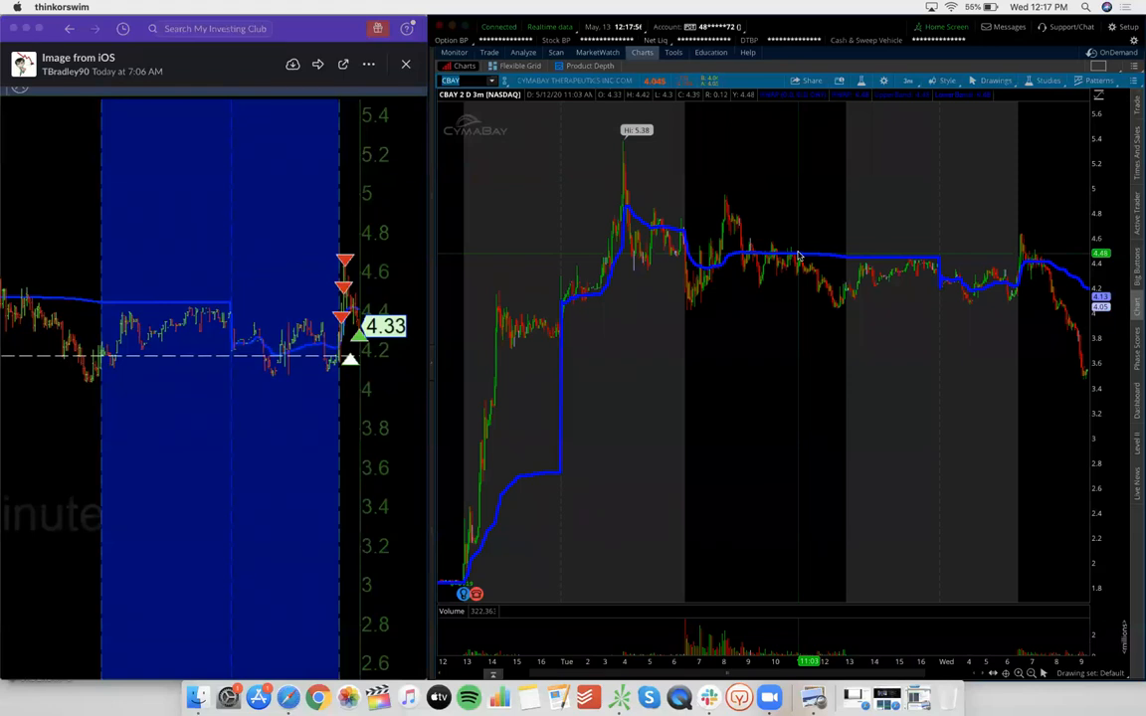
mouse_move(537, 247)
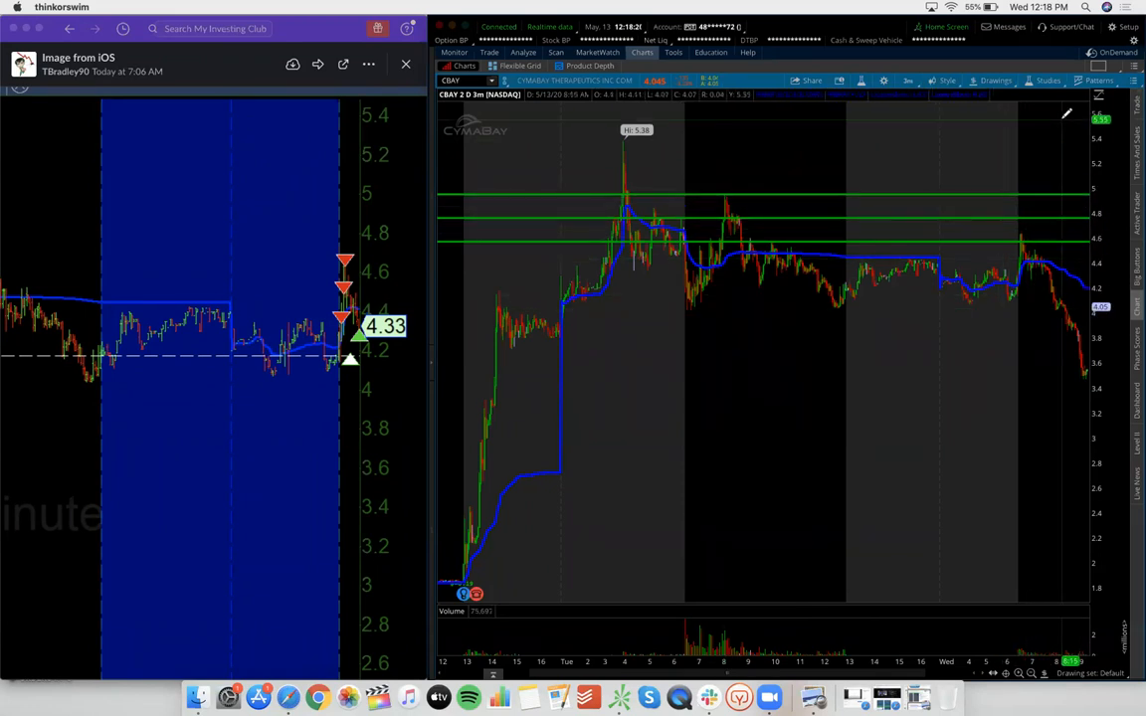
left_click(995, 81)
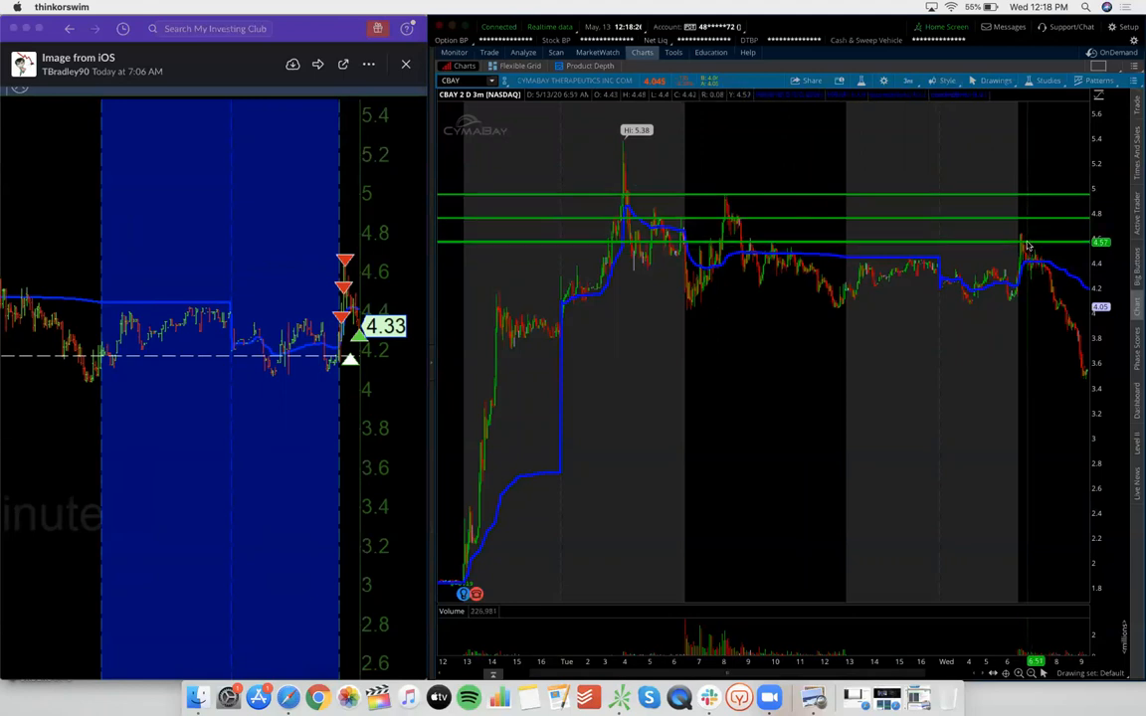
mouse_move(1025, 246)
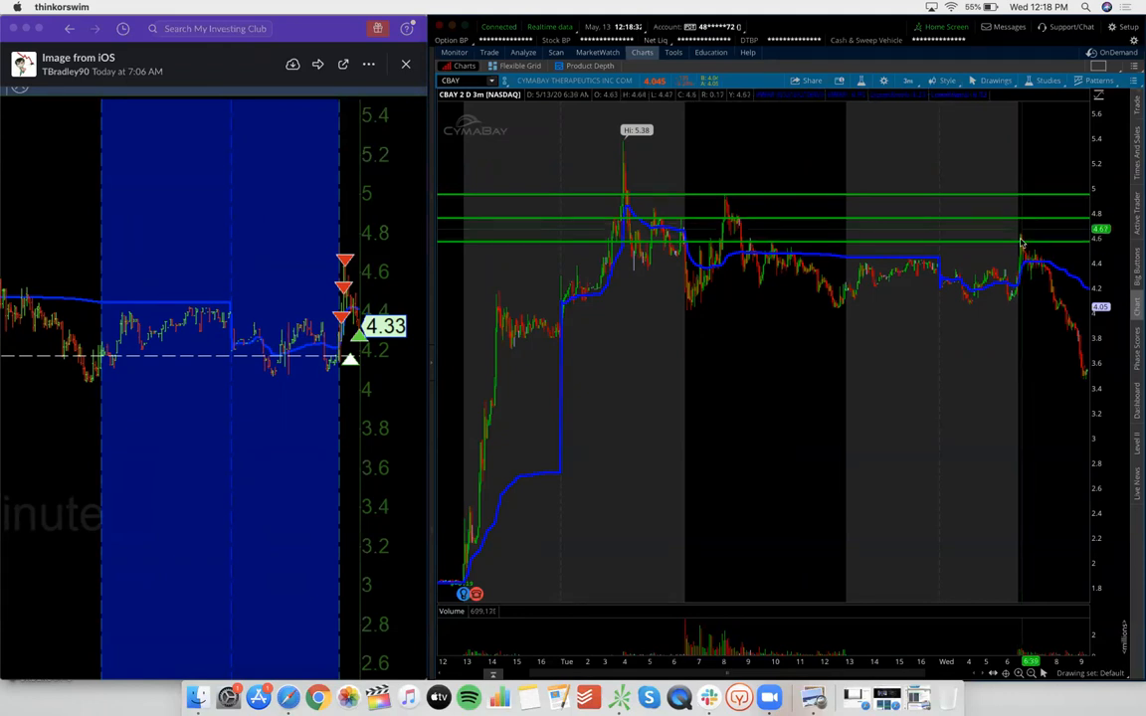
mouse_move(1002, 217)
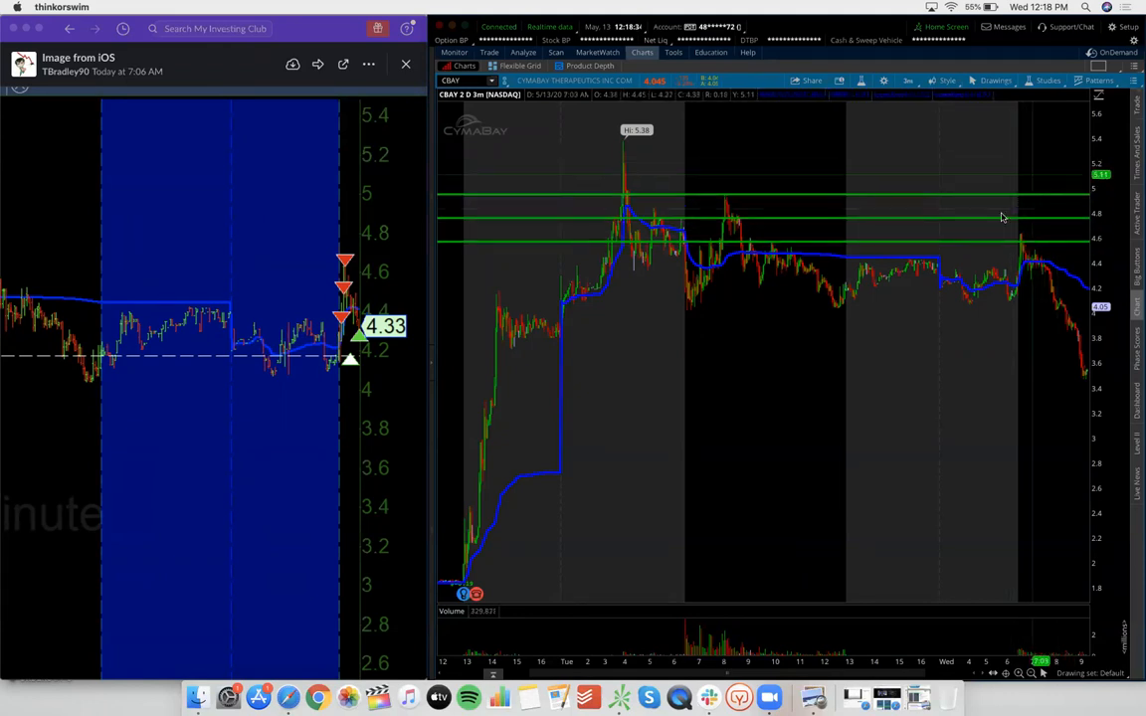
left_click(451, 80)
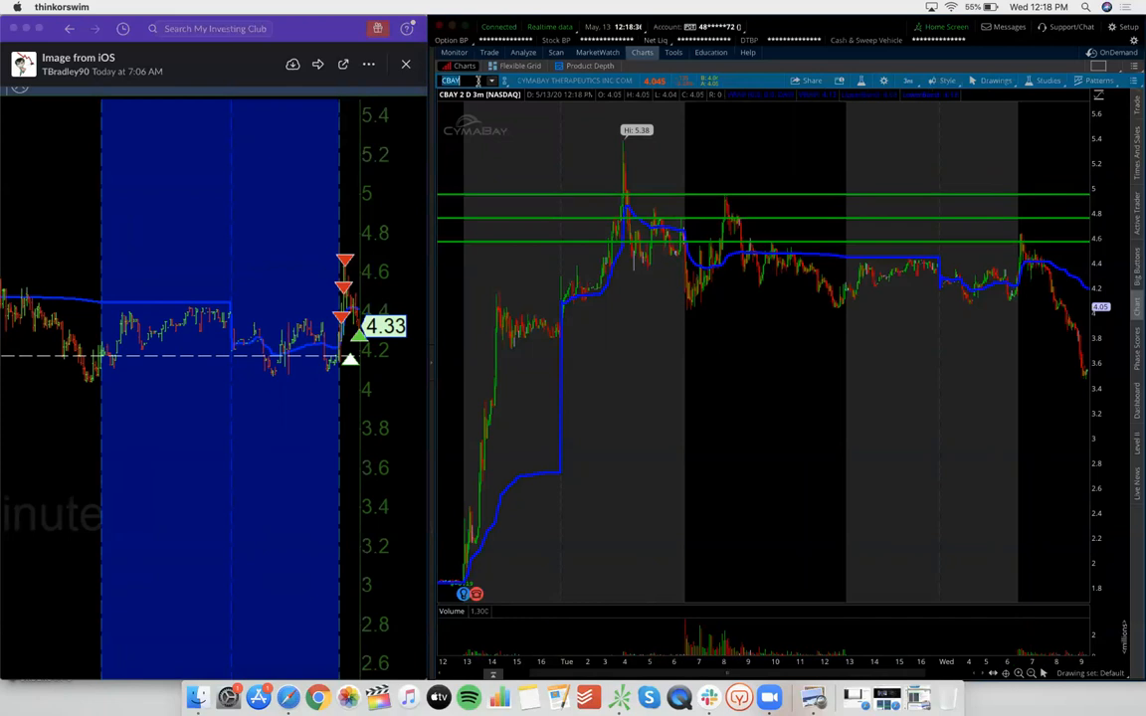
left_click(458, 80)
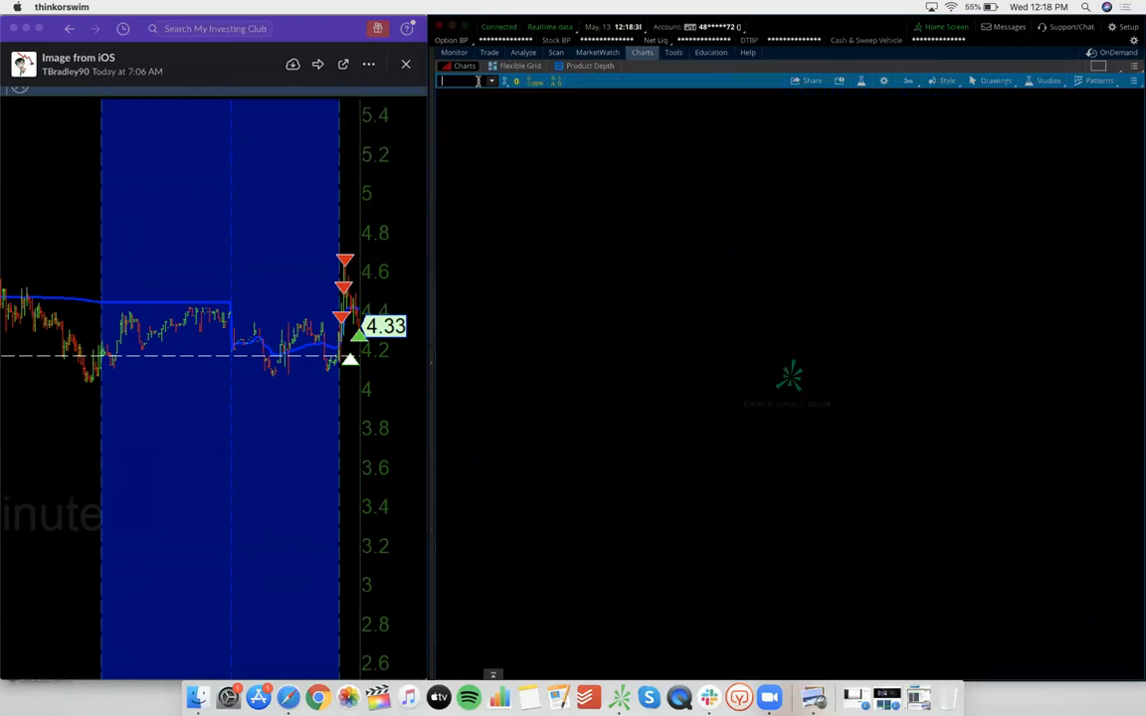
- Enter SPY as the chart symbol in thinkorswim
type("SPY")
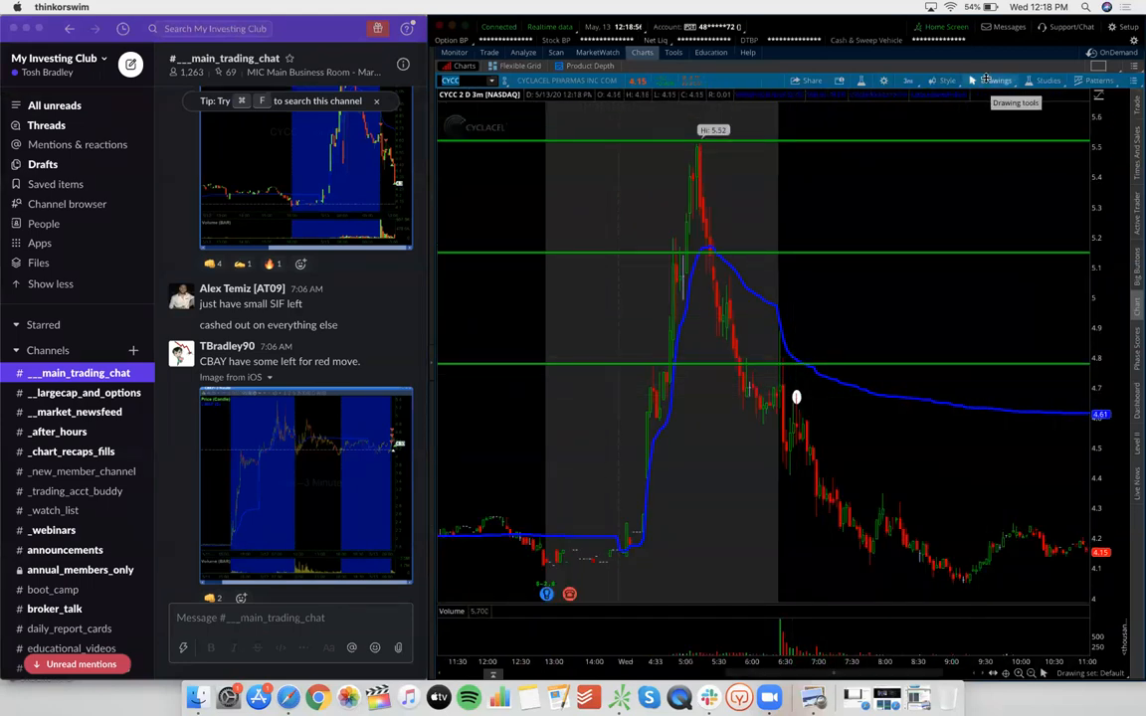
left_click(996, 80)
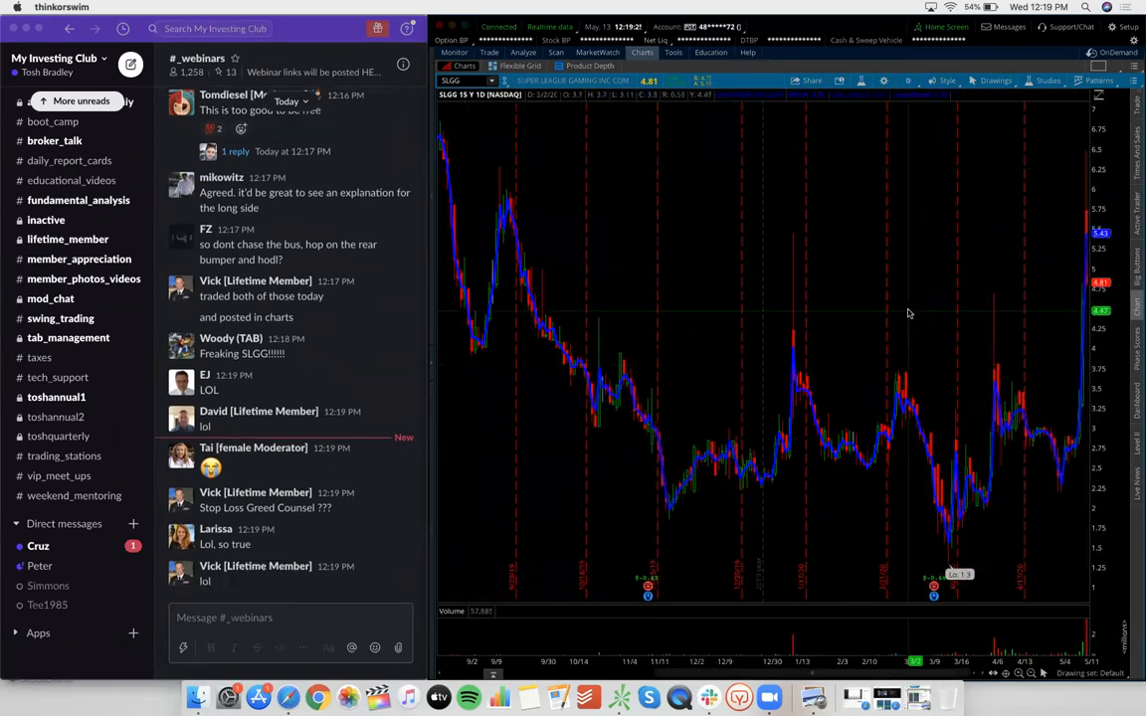
- Switch the SLGG chart to the 2 D : 3m timeframe from favorites
left_click(902, 79)
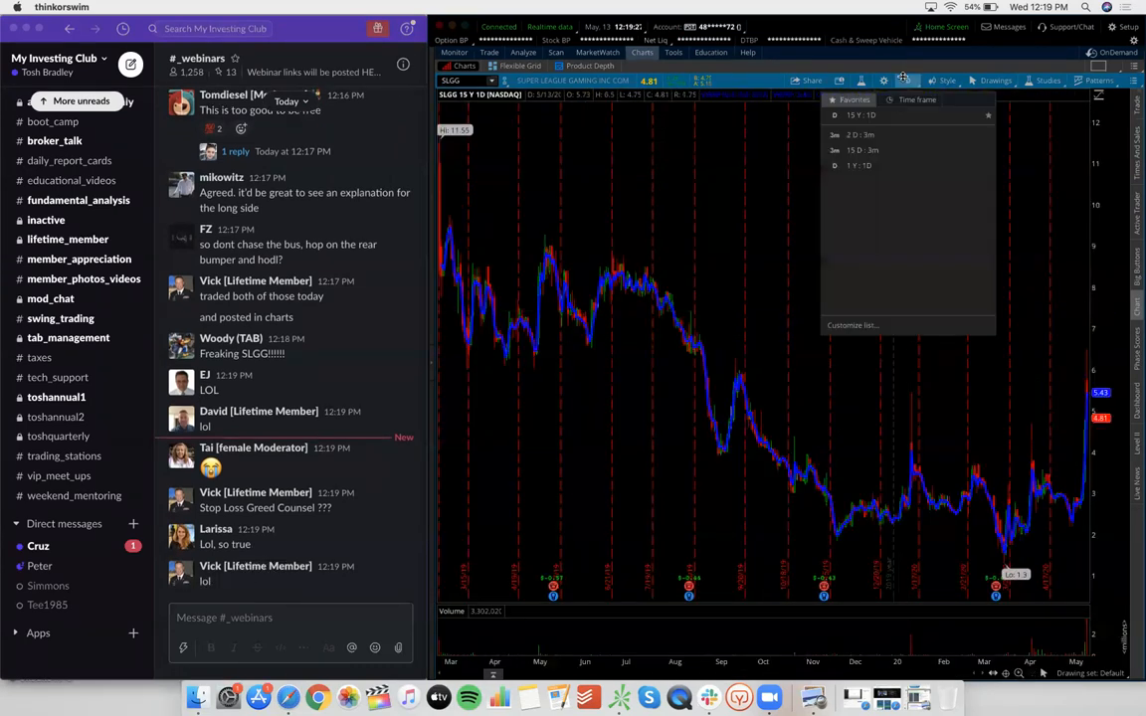
left_click(860, 134)
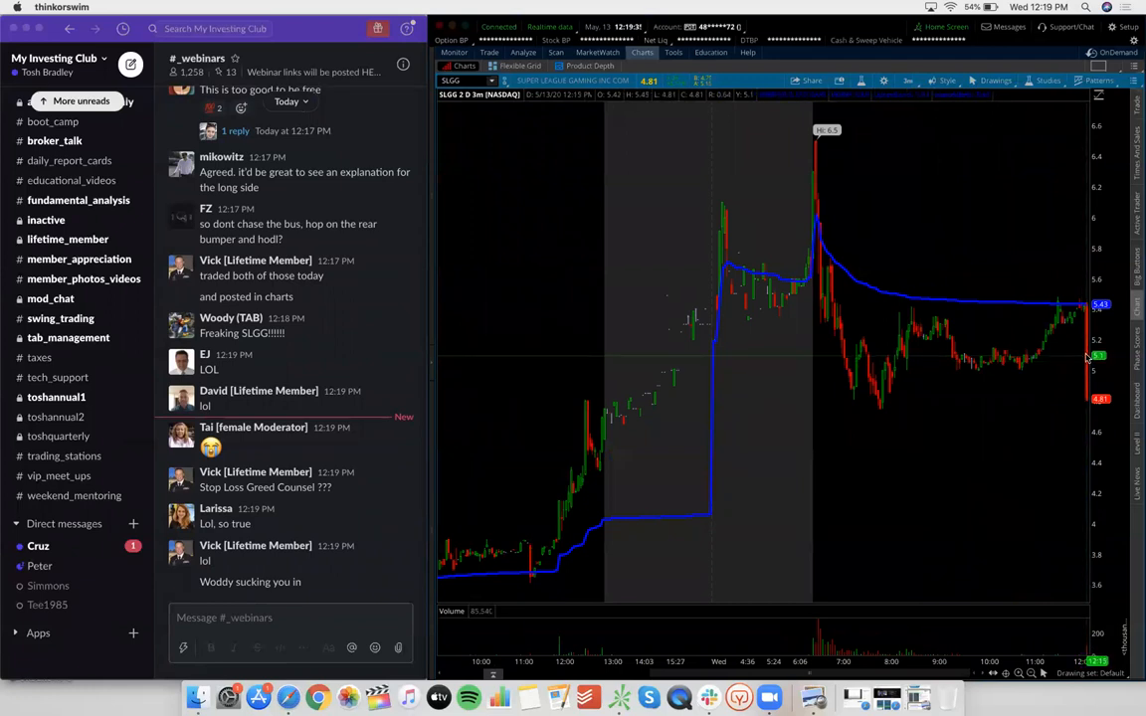
mouse_move(465, 616)
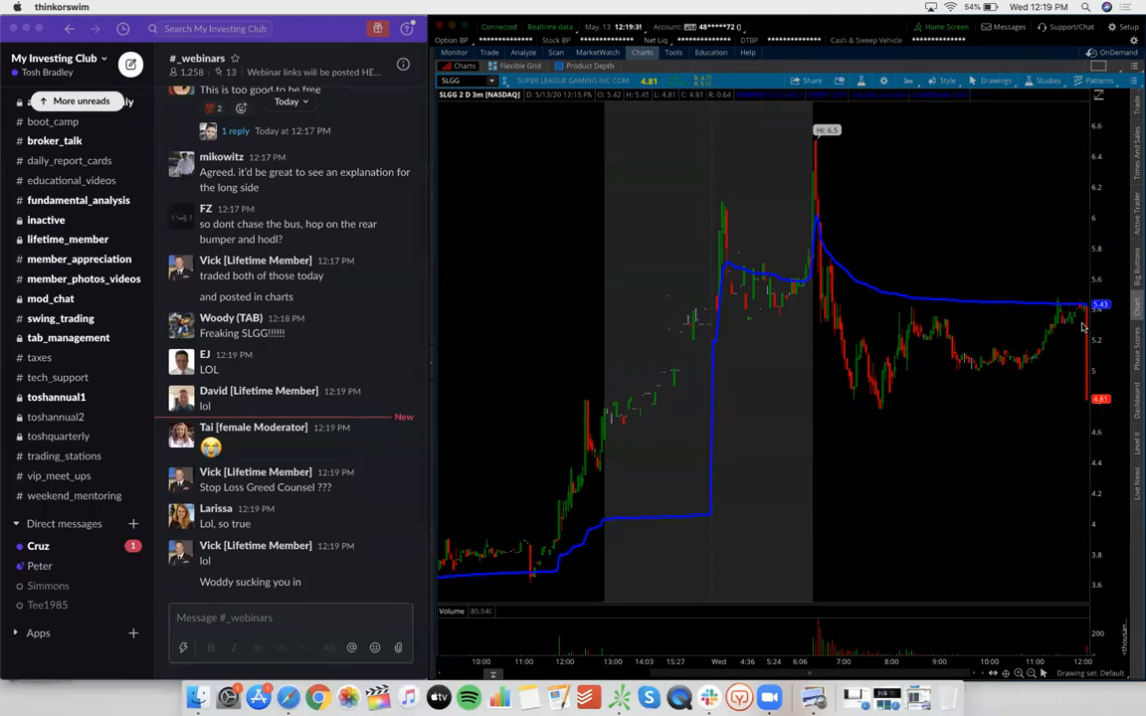
mouse_move(1083, 346)
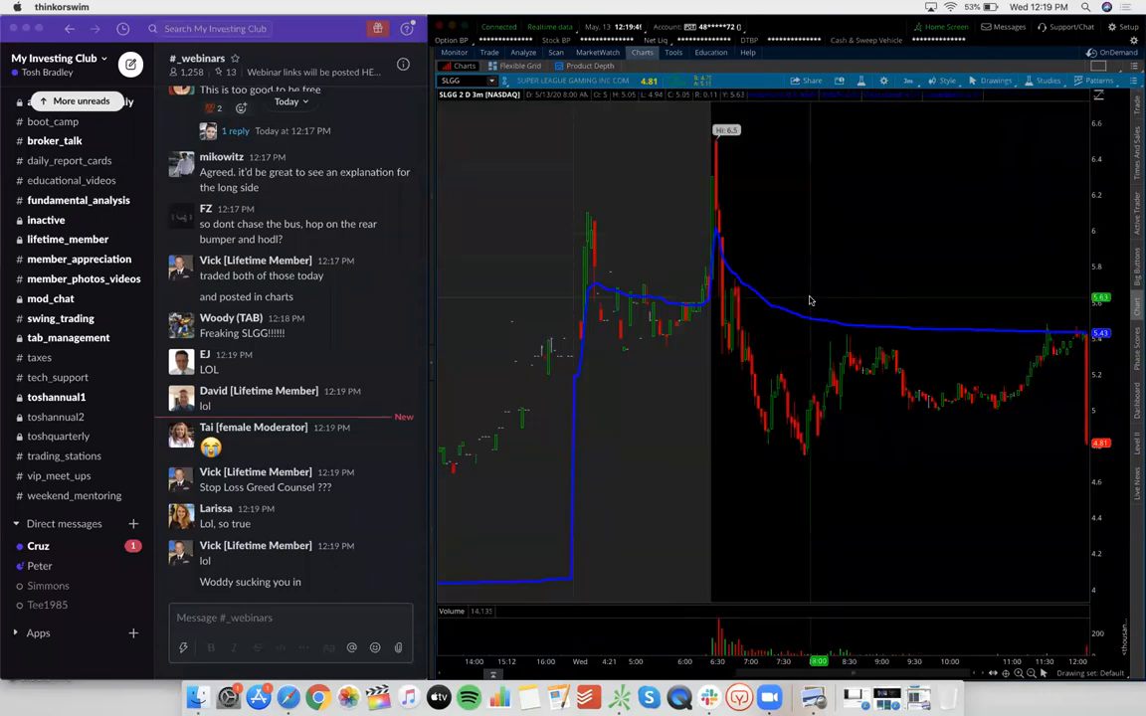
mouse_move(744, 290)
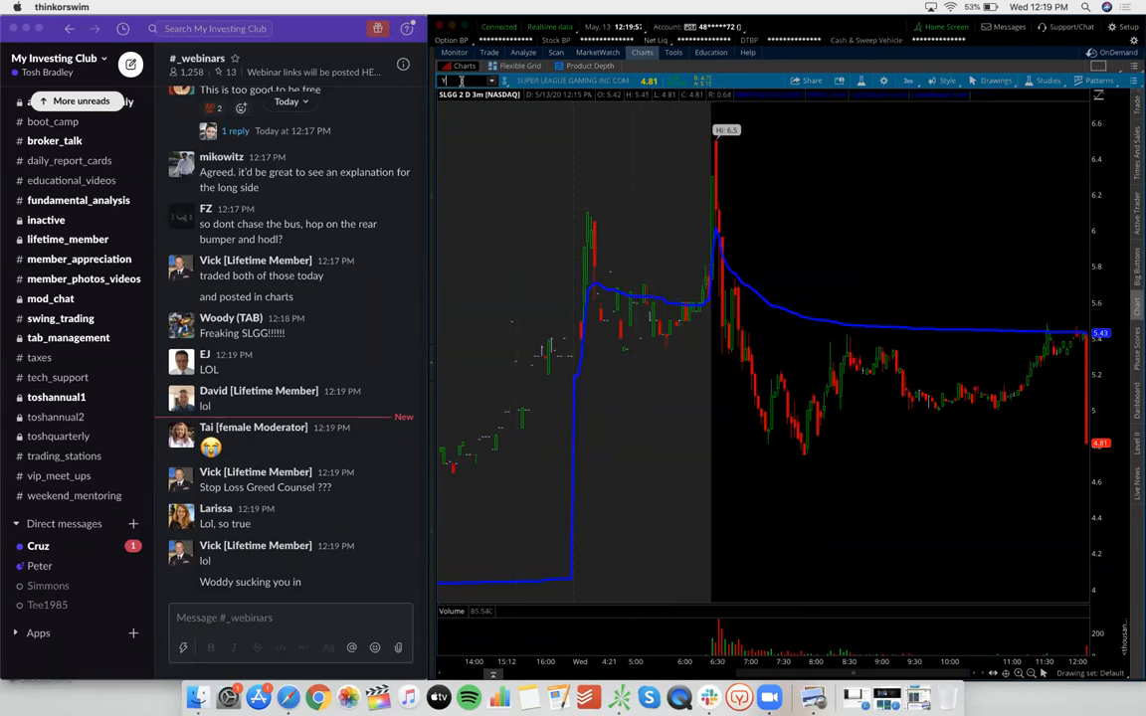
- Load CYCC and sketch a downtrend line from its 5.52 high, then remove it
type("CYCC")
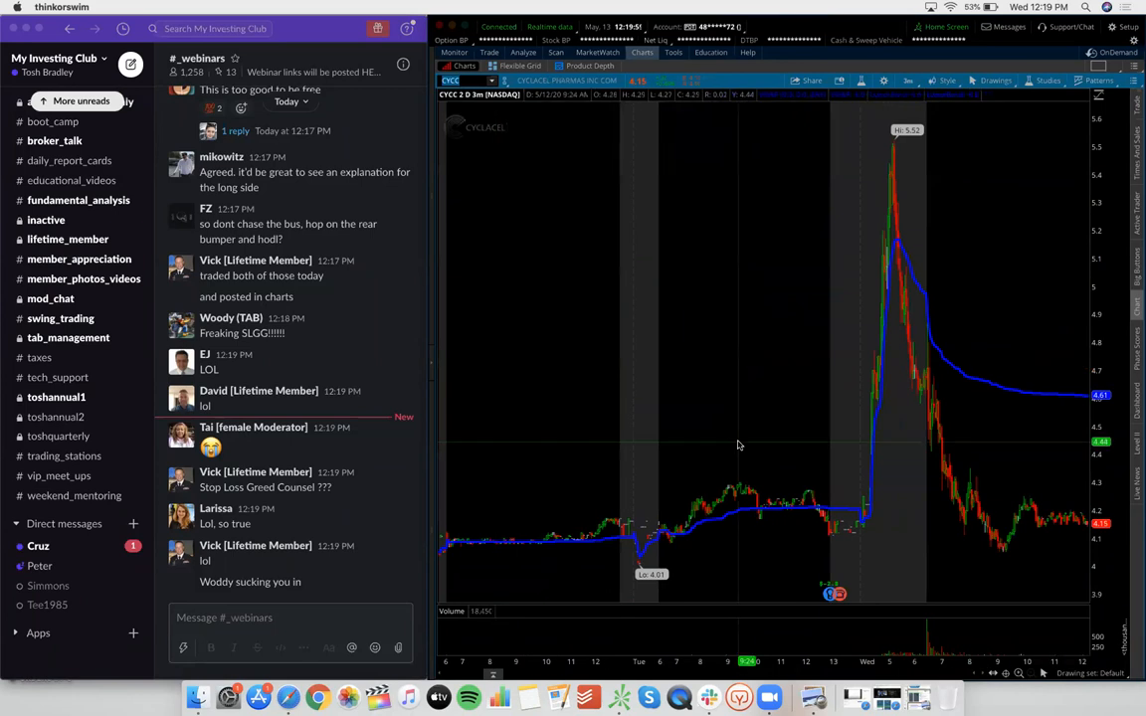
mouse_move(834, 336)
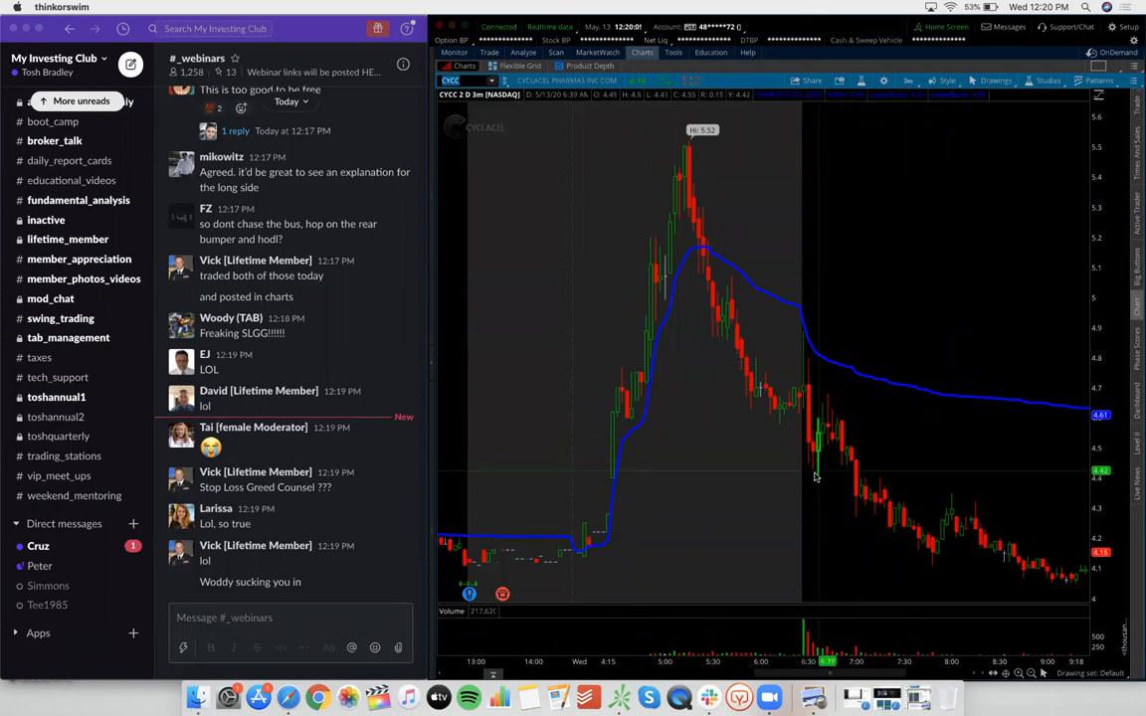
mouse_move(547, 220)
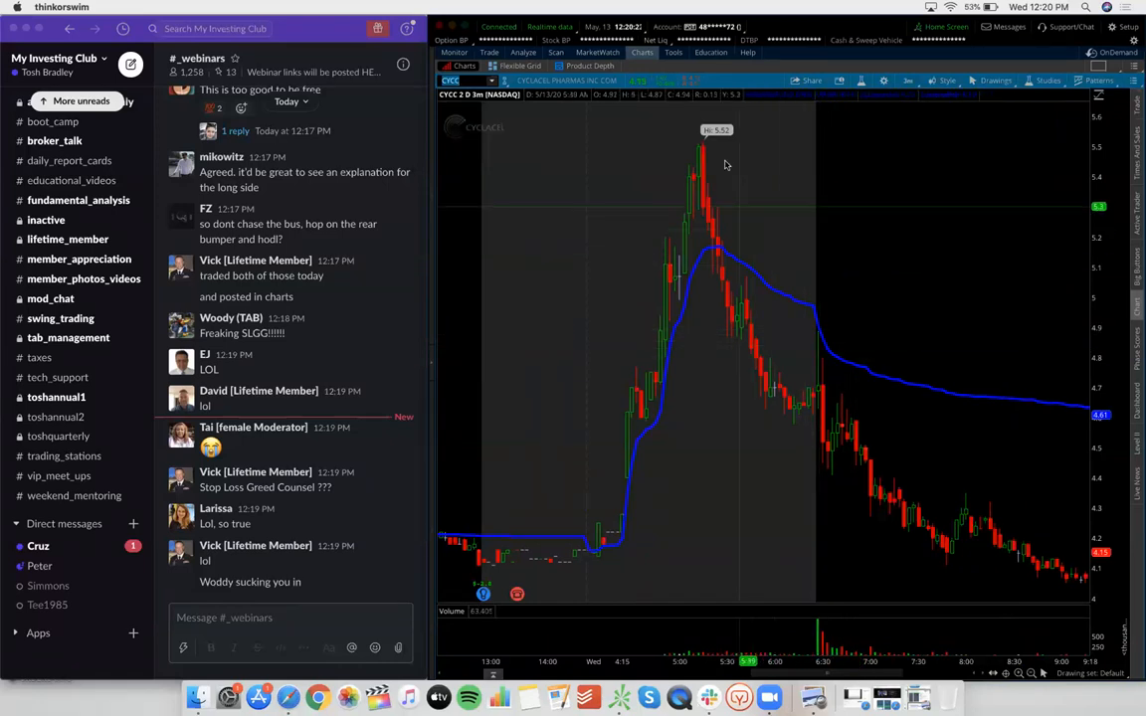
left_click(993, 81)
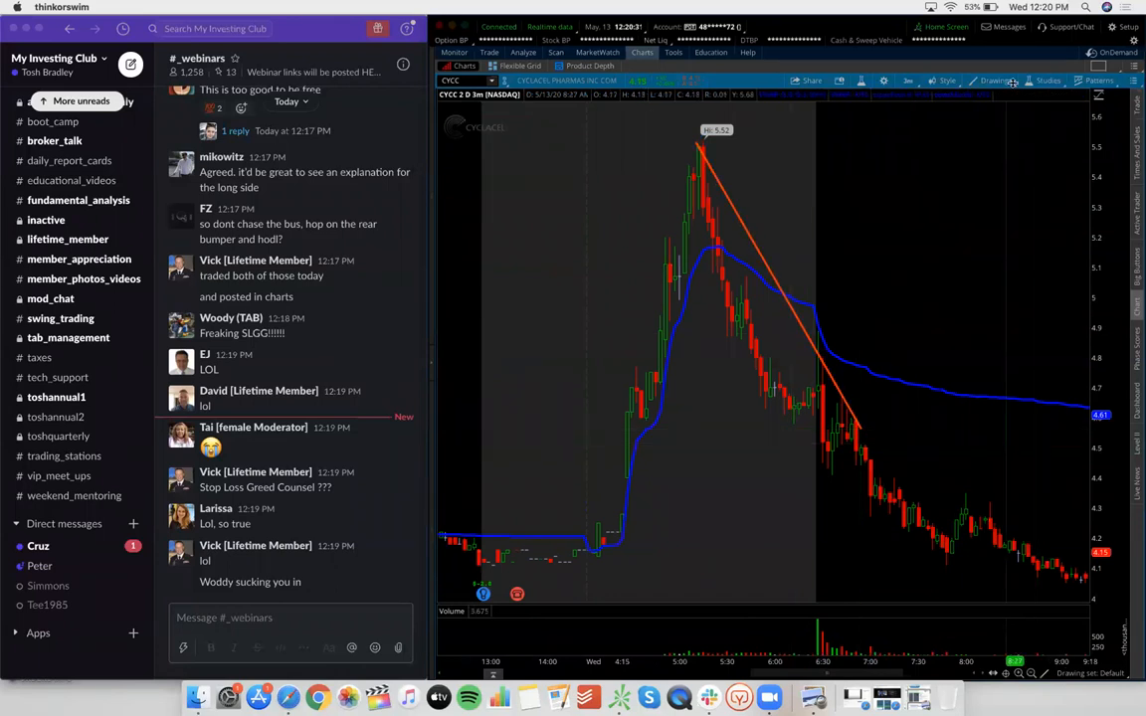
left_click(995, 81)
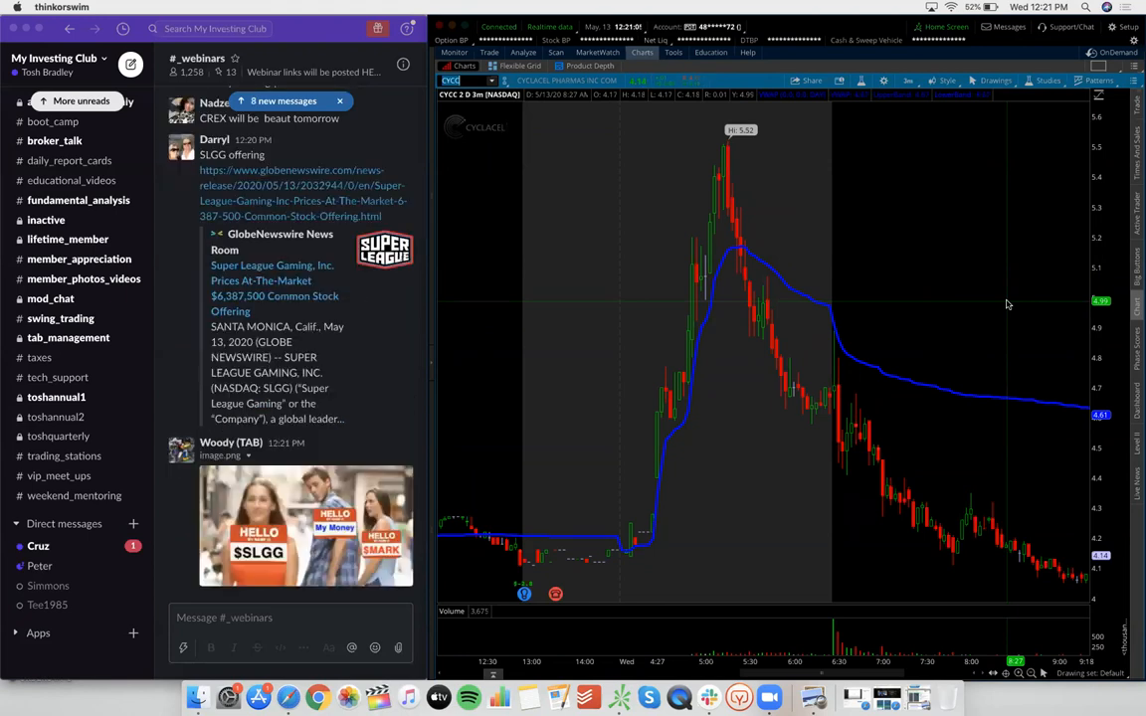
- Bring the Slack chat window forward and scroll through the new #_webinars replies
left_click(289, 617)
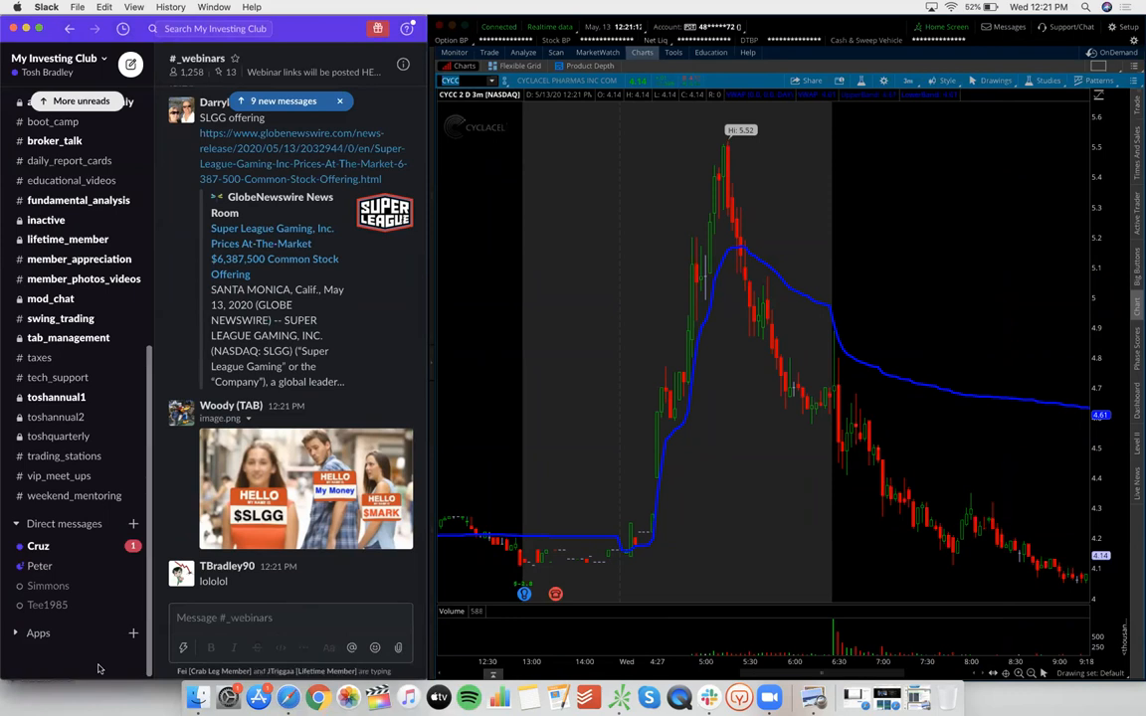
scroll("down", 3)
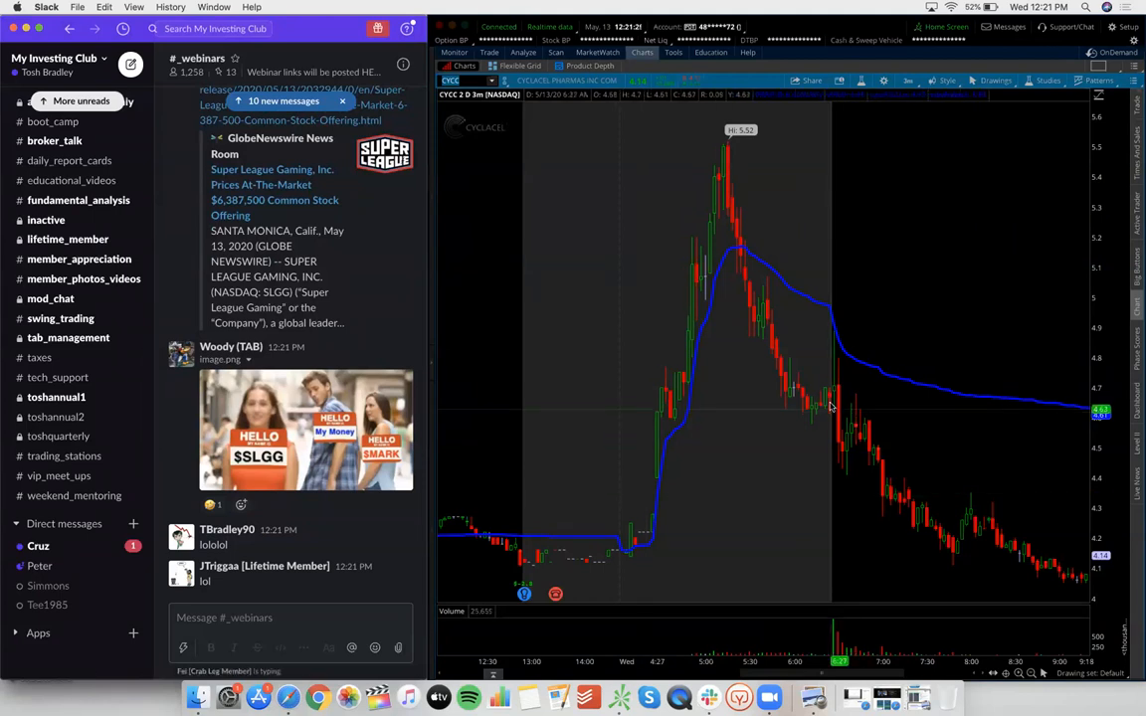
mouse_move(828, 404)
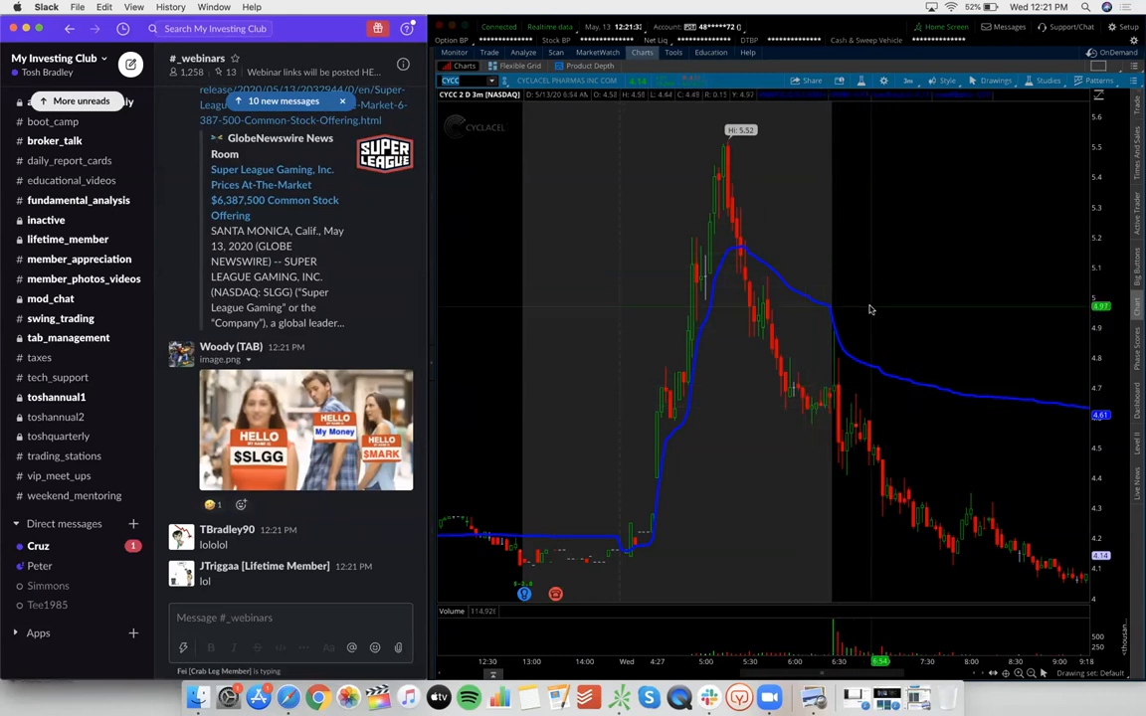
mouse_move(917, 205)
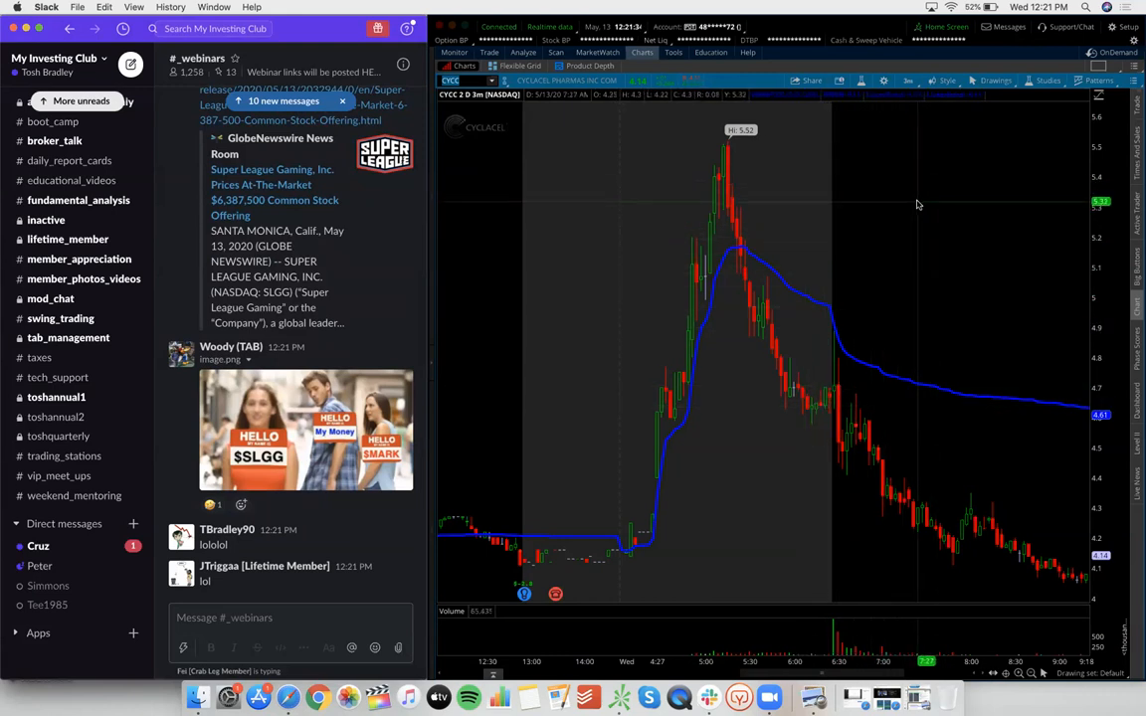
mouse_move(584, 289)
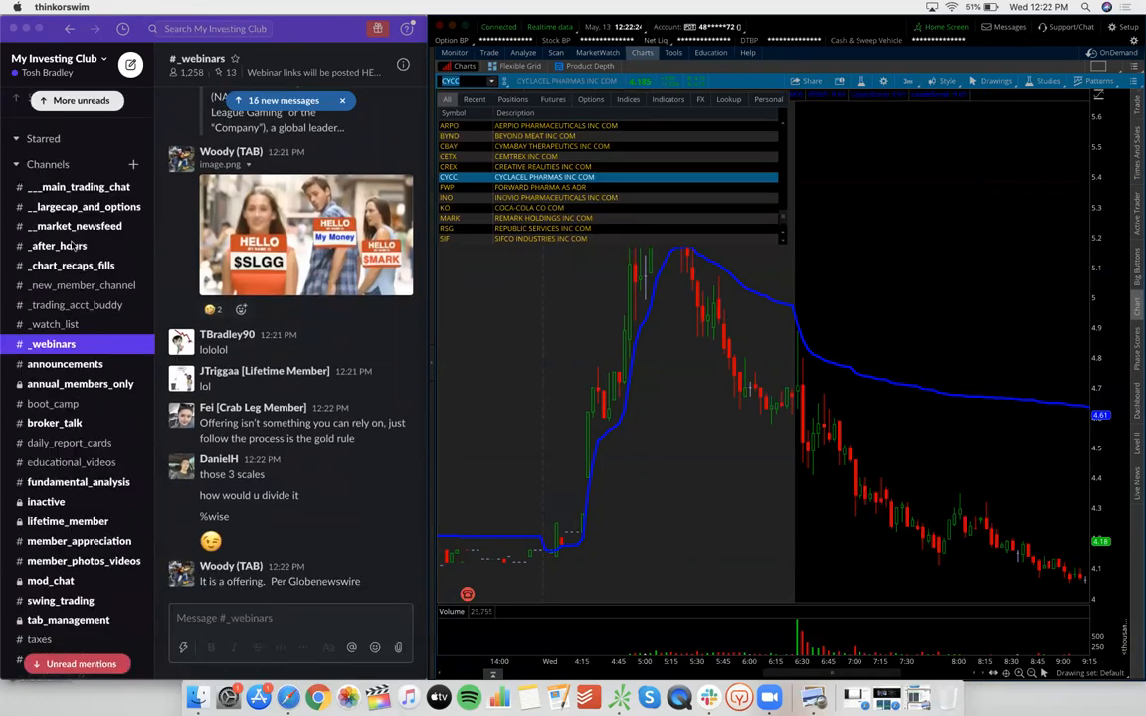
- Open #___main_trading_chat and scroll to the 'CBAY have some left for red move' post
left_click(80, 186)
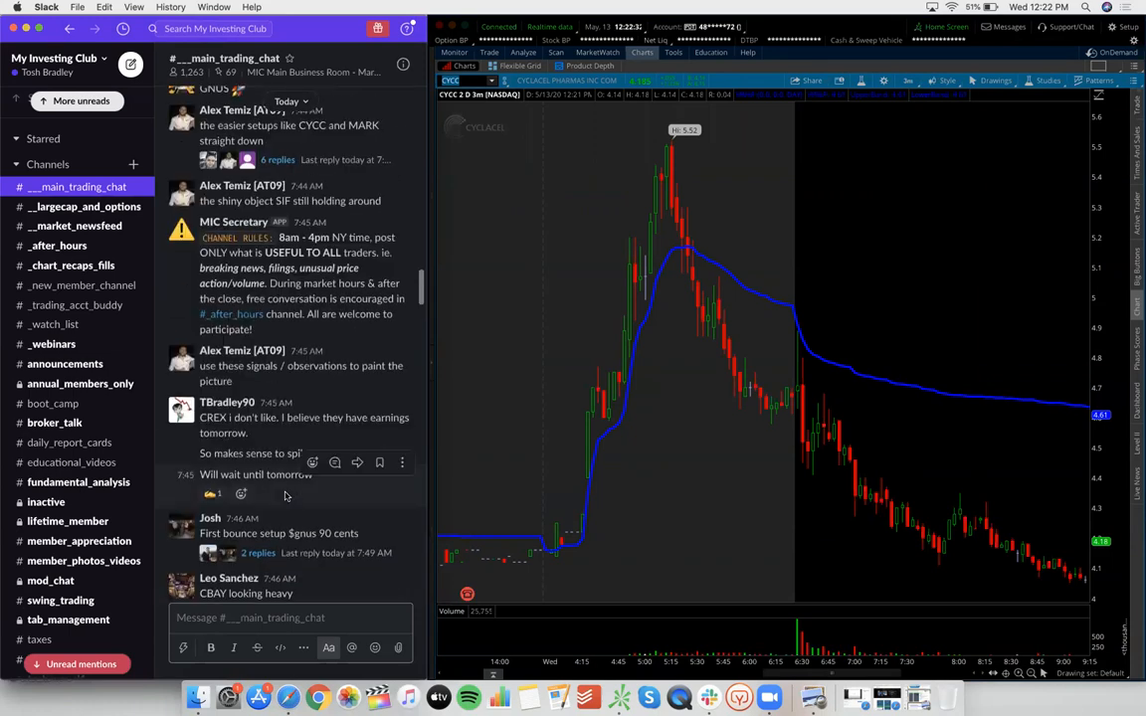
scroll("down", 3)
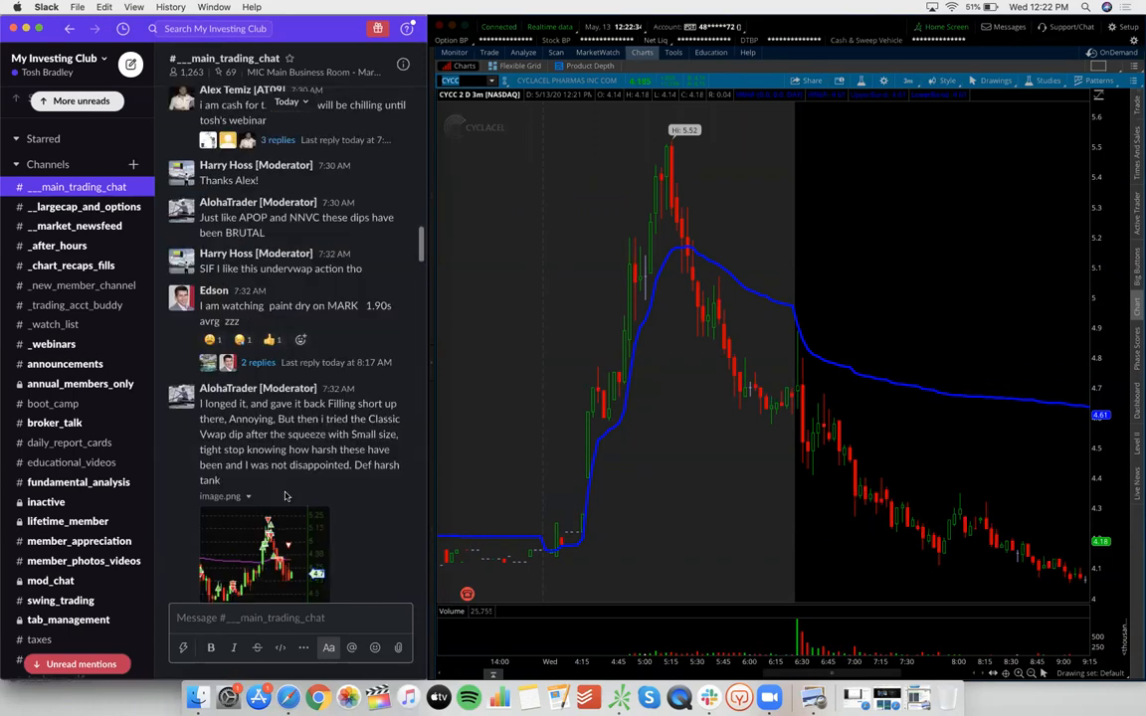
scroll("down", 3)
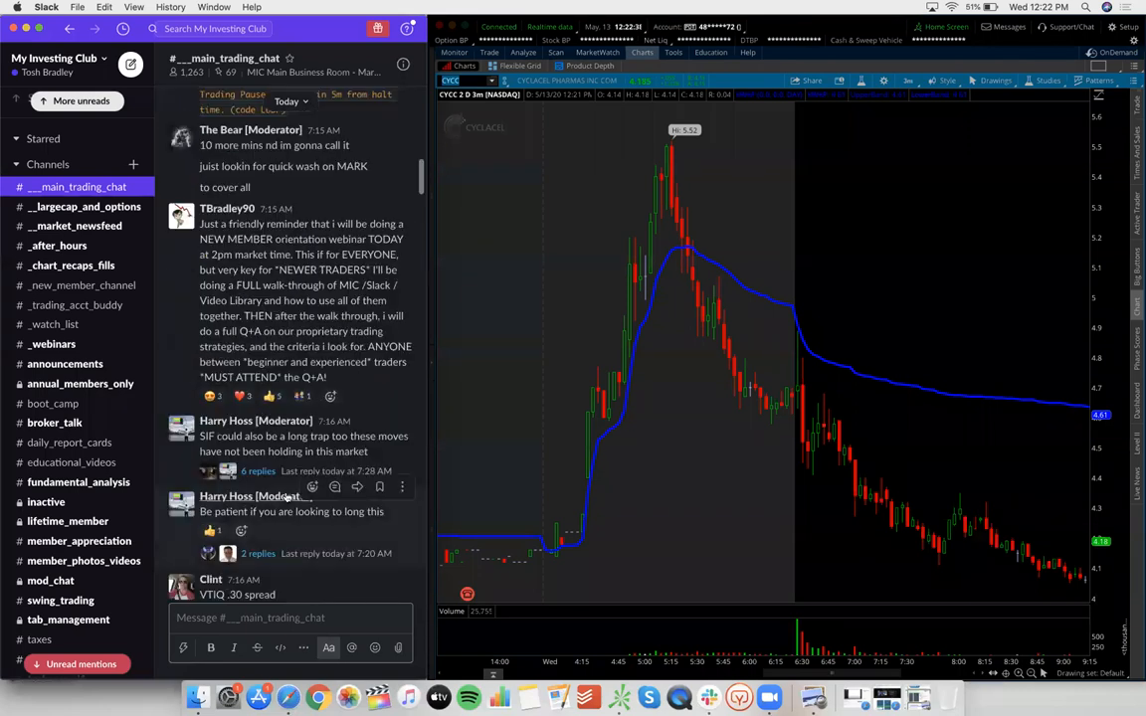
scroll("down", 3)
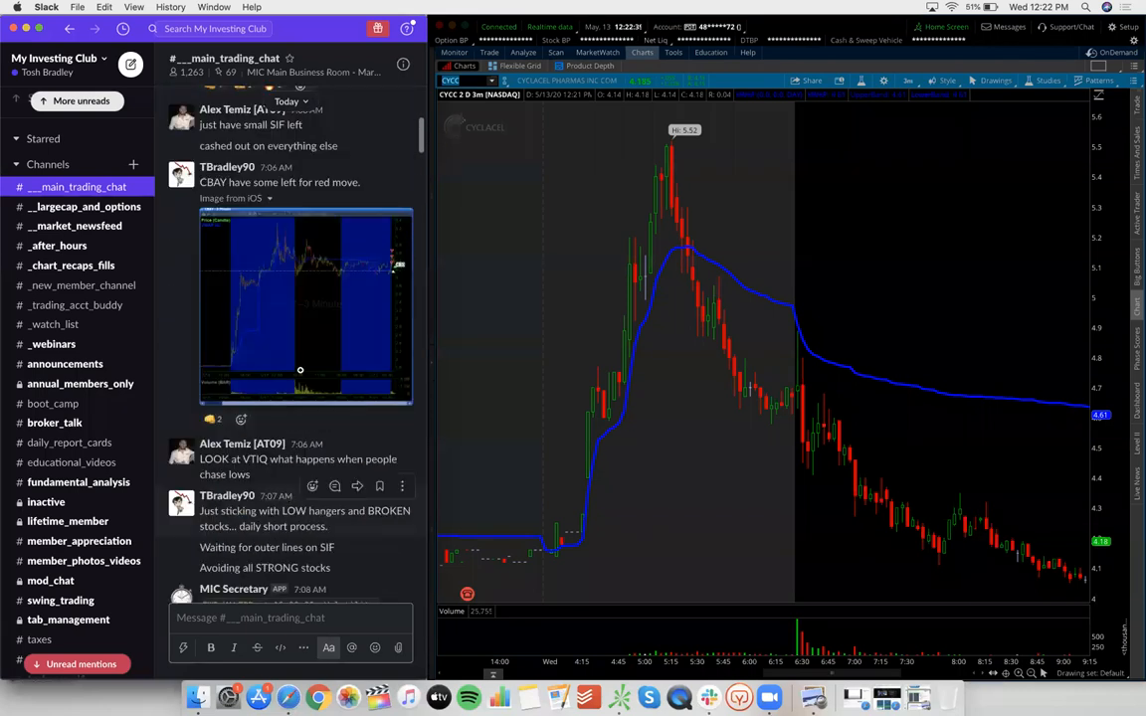
left_click(305, 306)
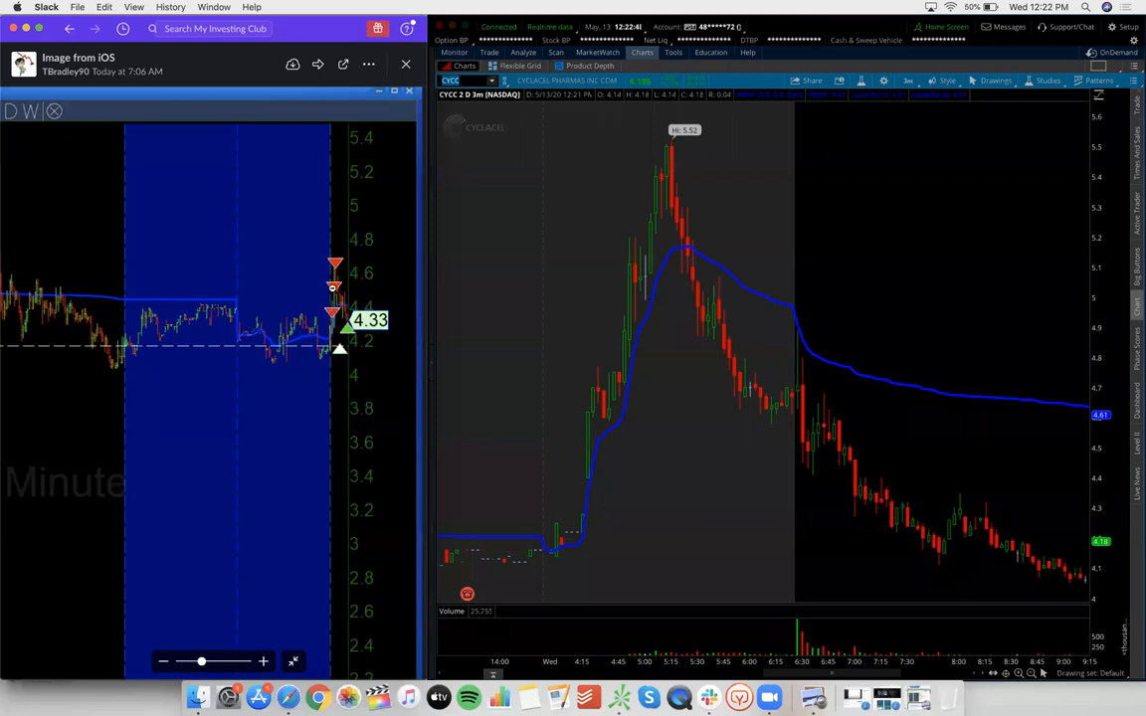
mouse_move(334, 288)
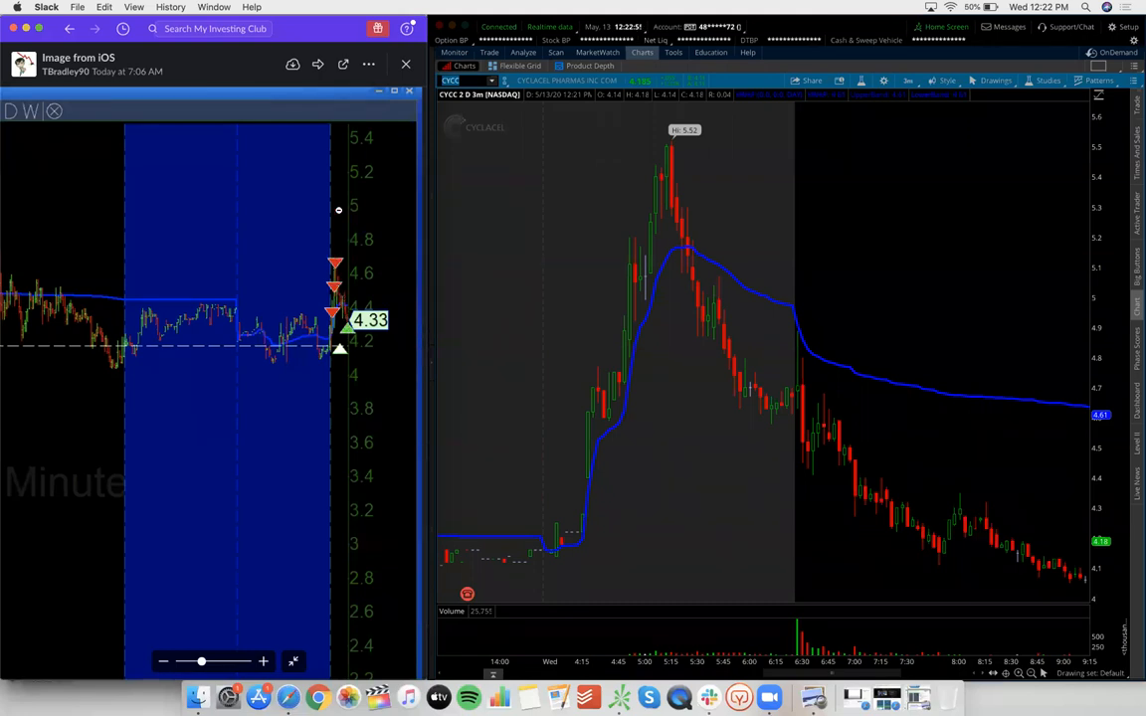
left_click_drag(202, 662, 180, 661)
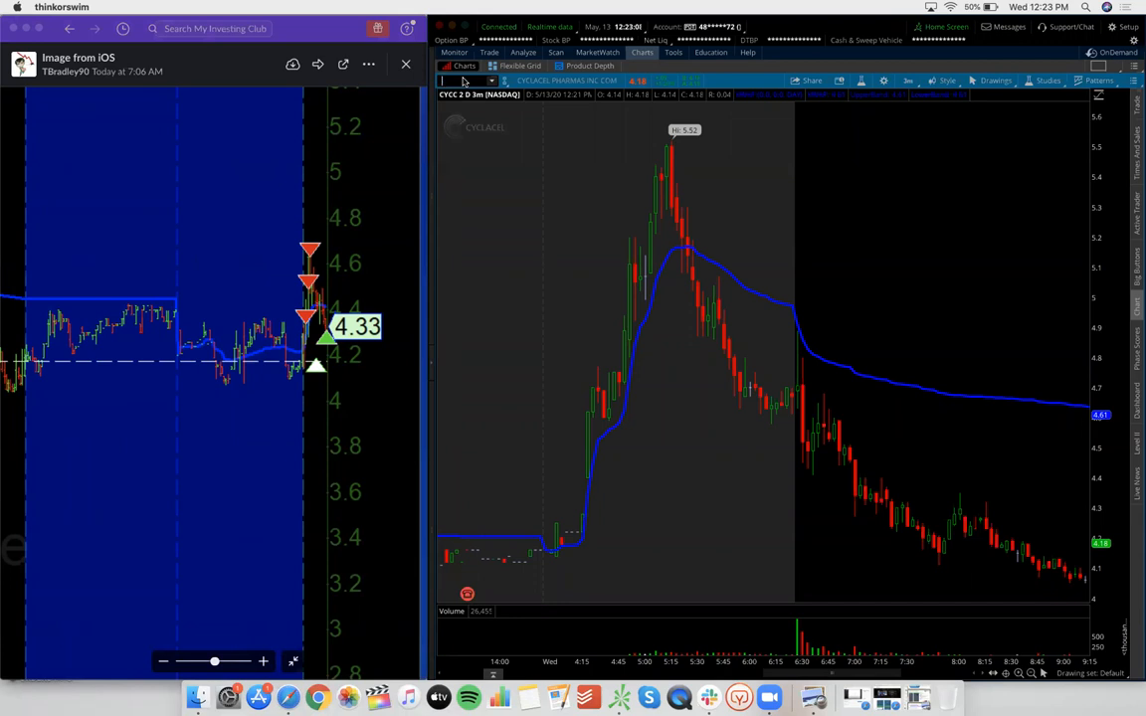
- Enter the CBAY ticker into the thinkorswim chart's symbol box
type("EBAY")
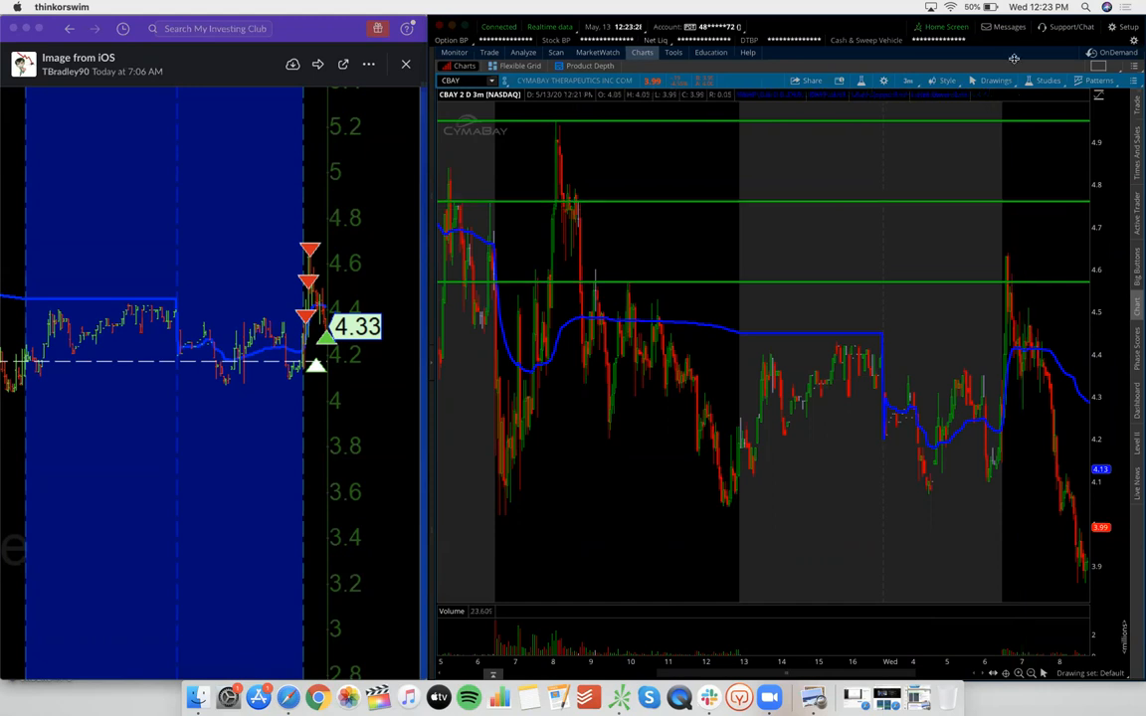
mouse_move(1005, 279)
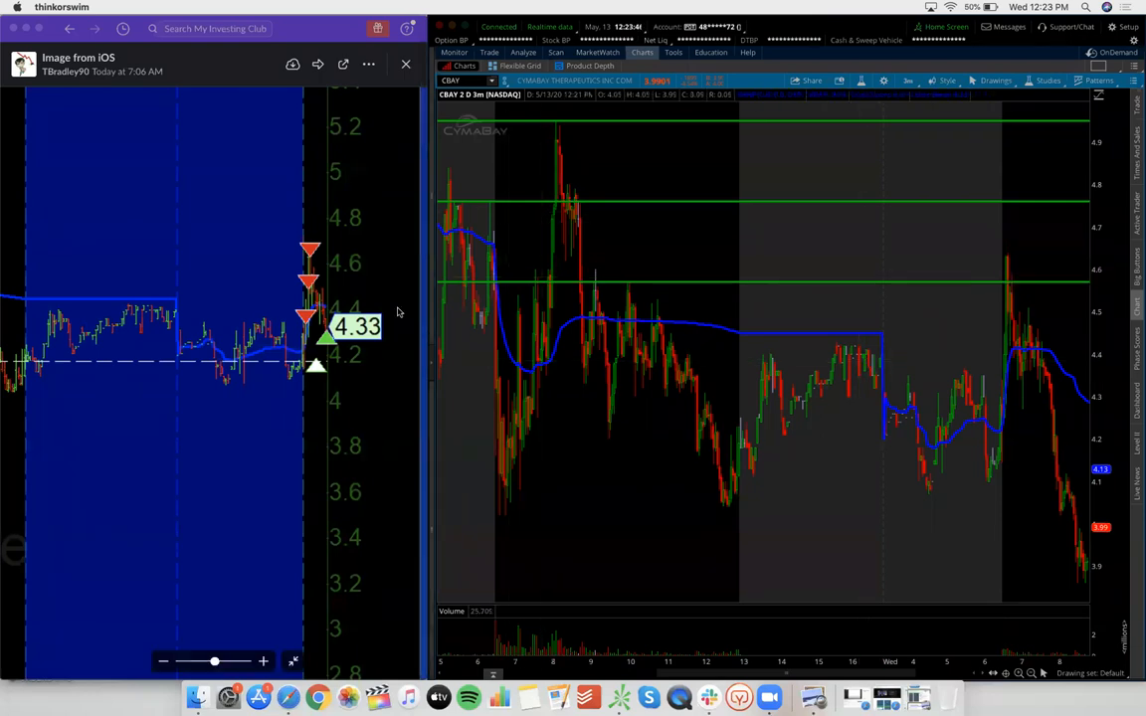
mouse_move(452, 327)
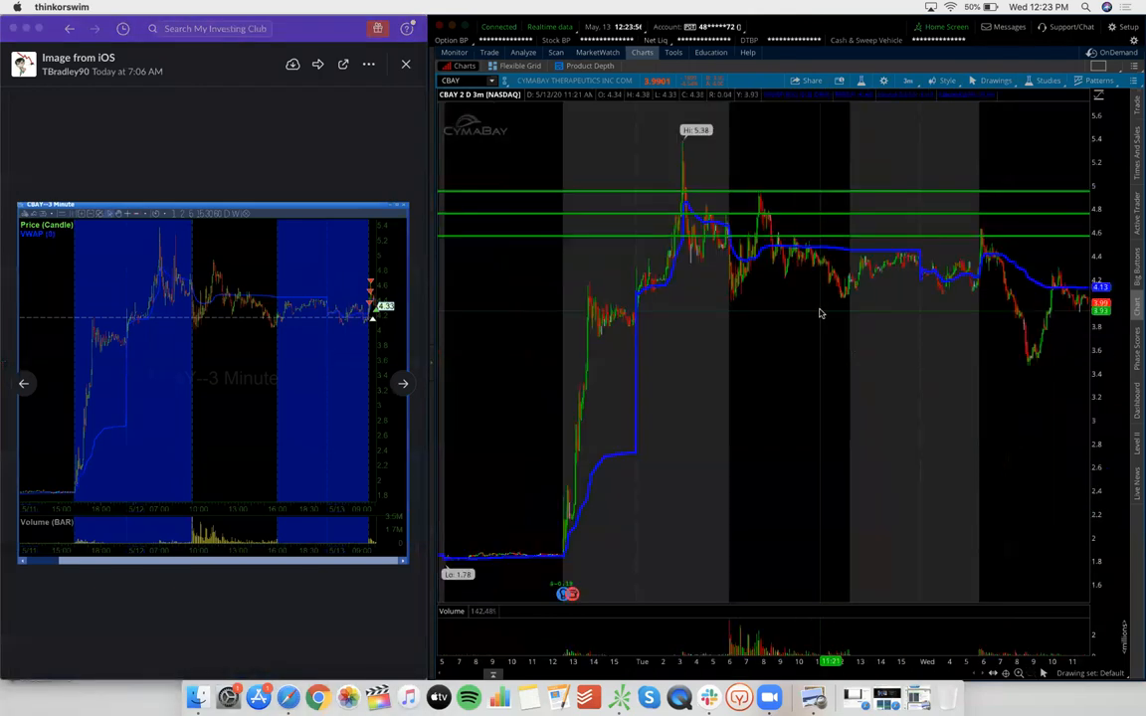
mouse_move(782, 280)
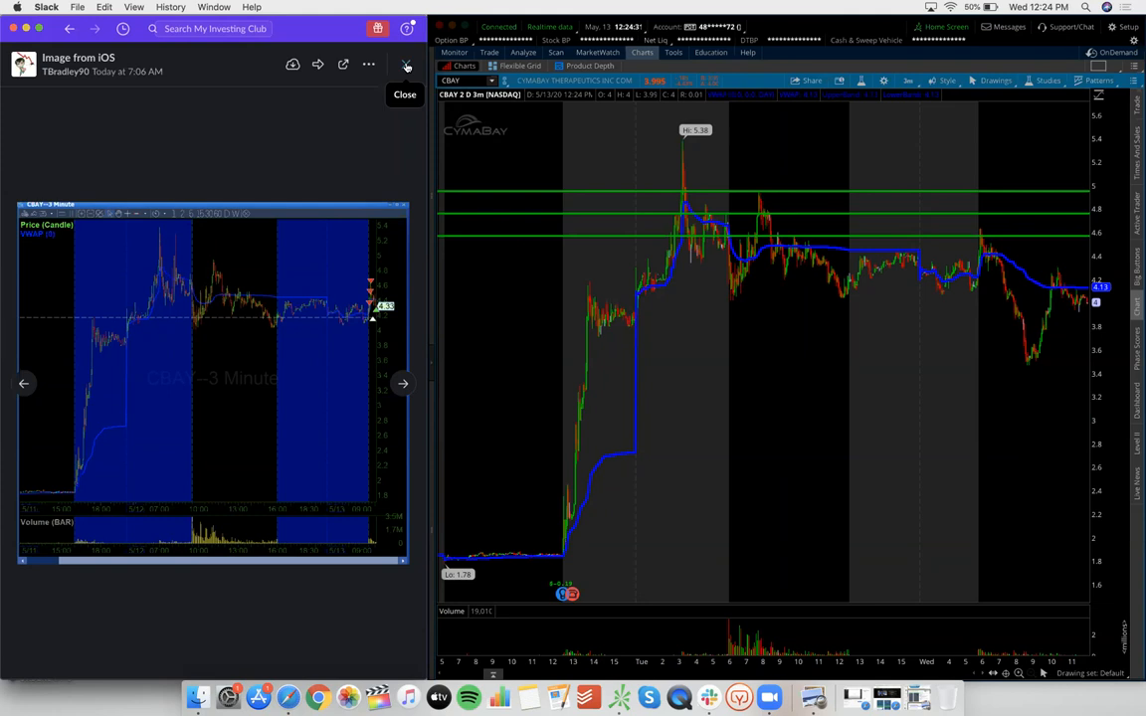
left_click(405, 94)
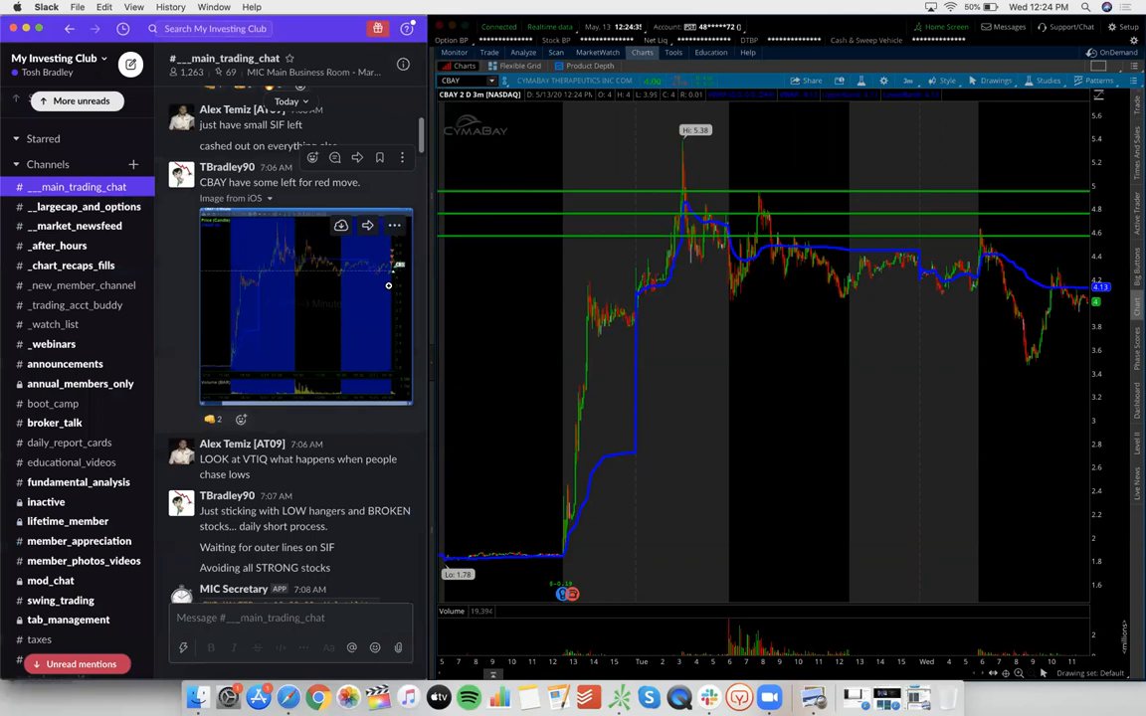
left_click(305, 305)
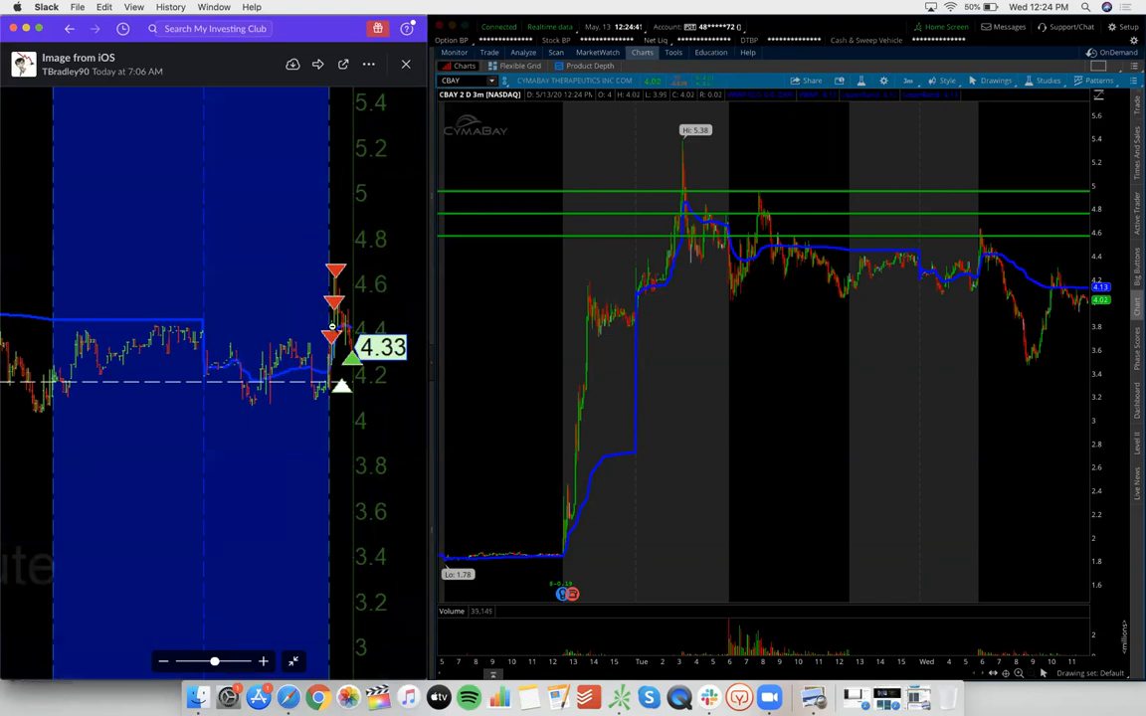
mouse_move(627, 315)
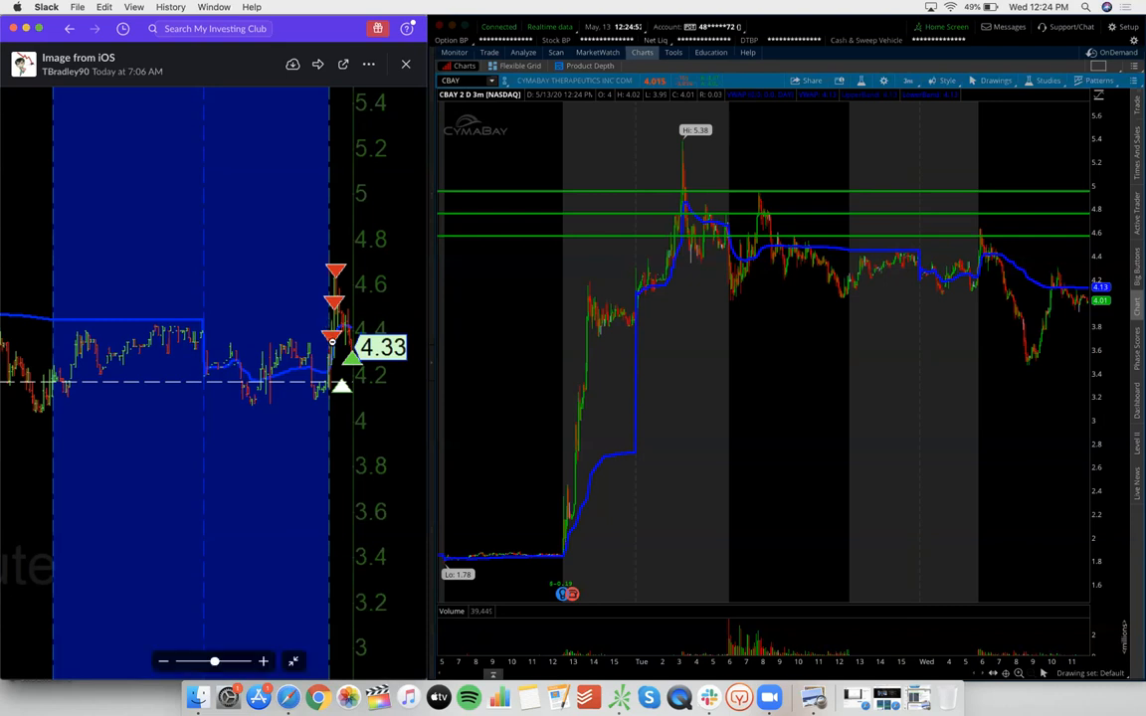
mouse_move(715, 279)
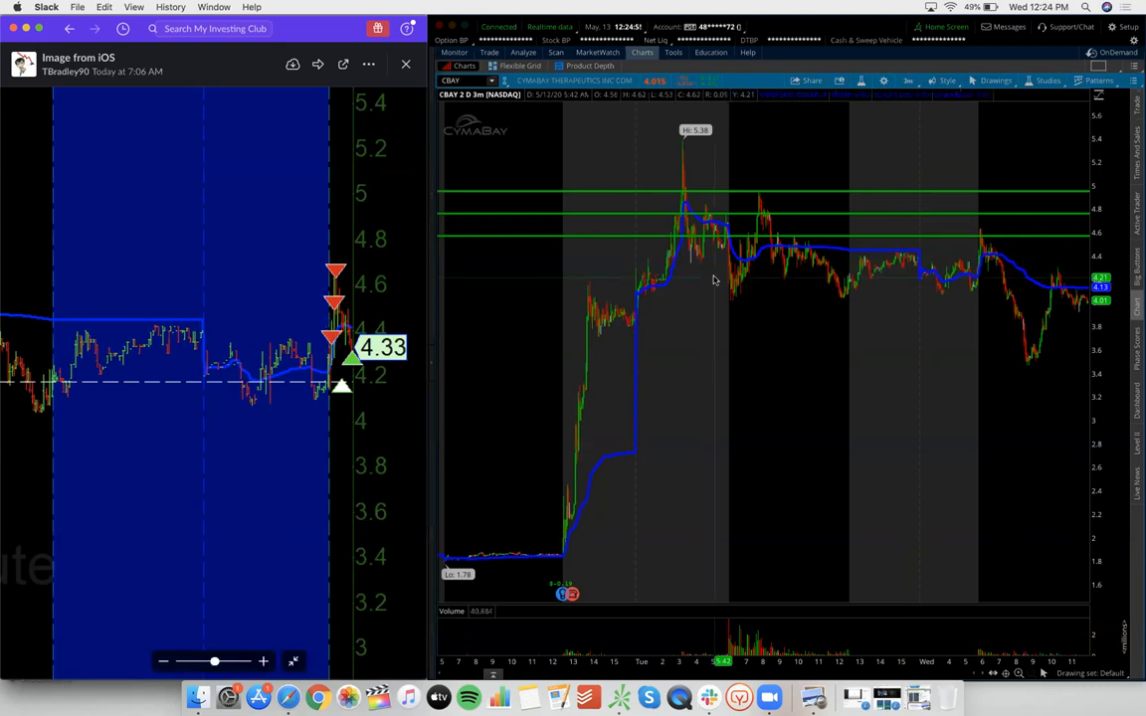
mouse_move(656, 268)
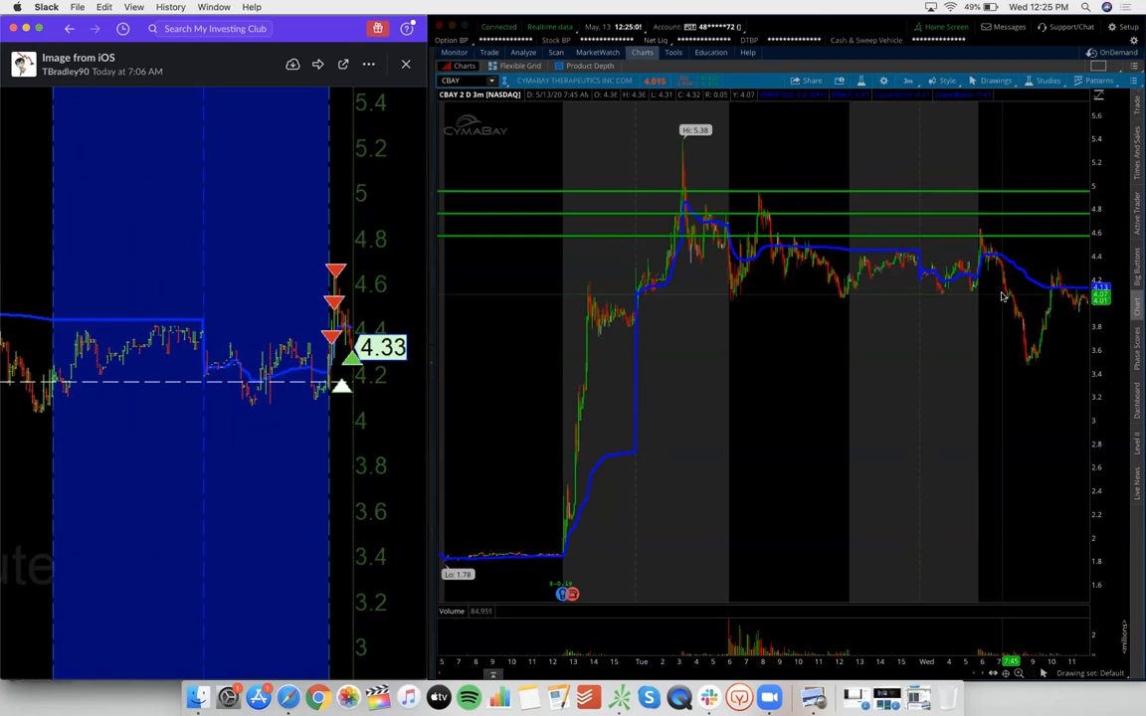
mouse_move(684, 294)
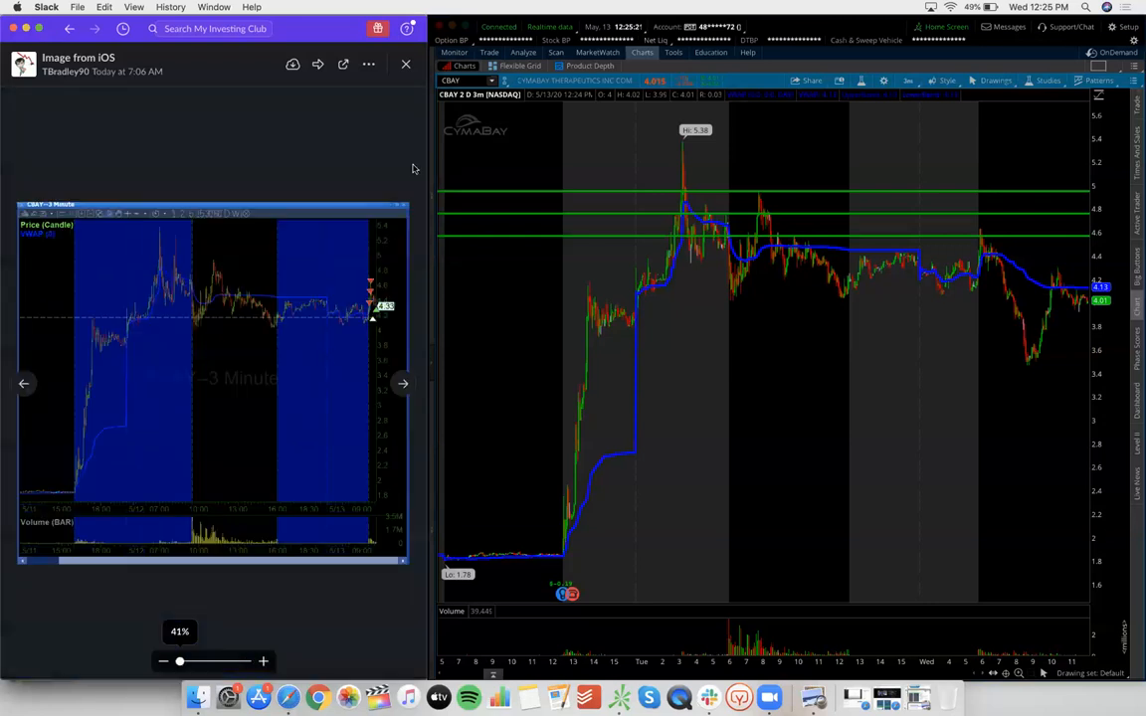
- Close the CBAY image viewer and switch to the #_webinars channel
left_click(405, 65)
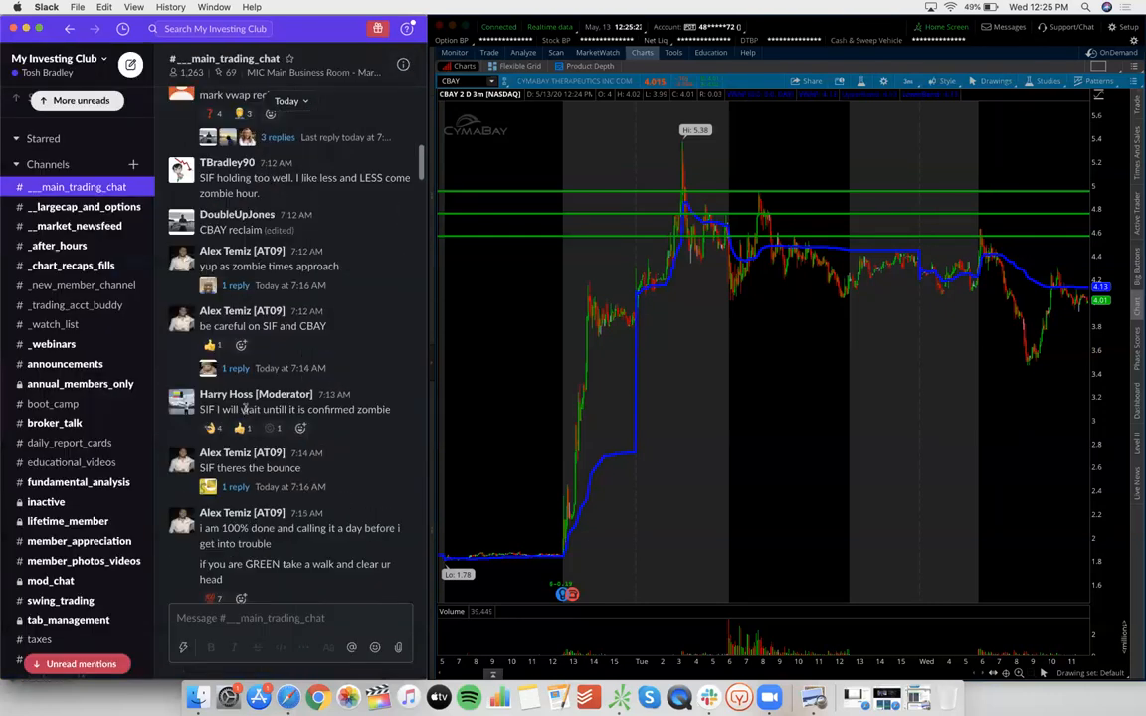
left_click(52, 342)
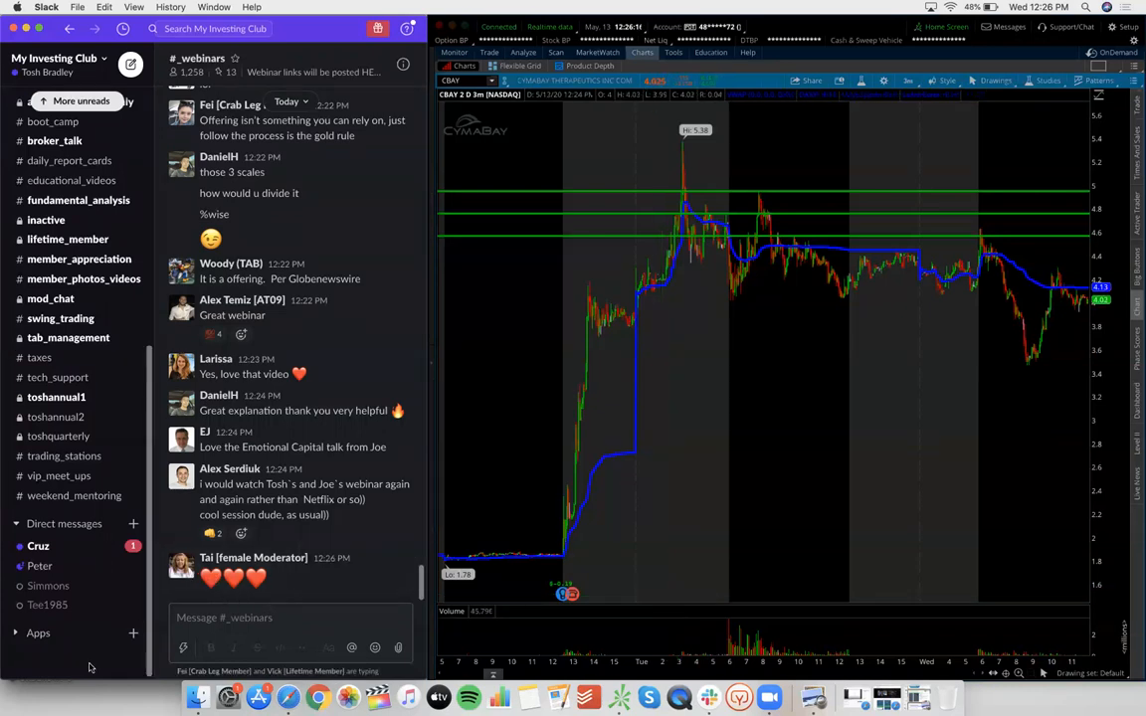
scroll("down", 3)
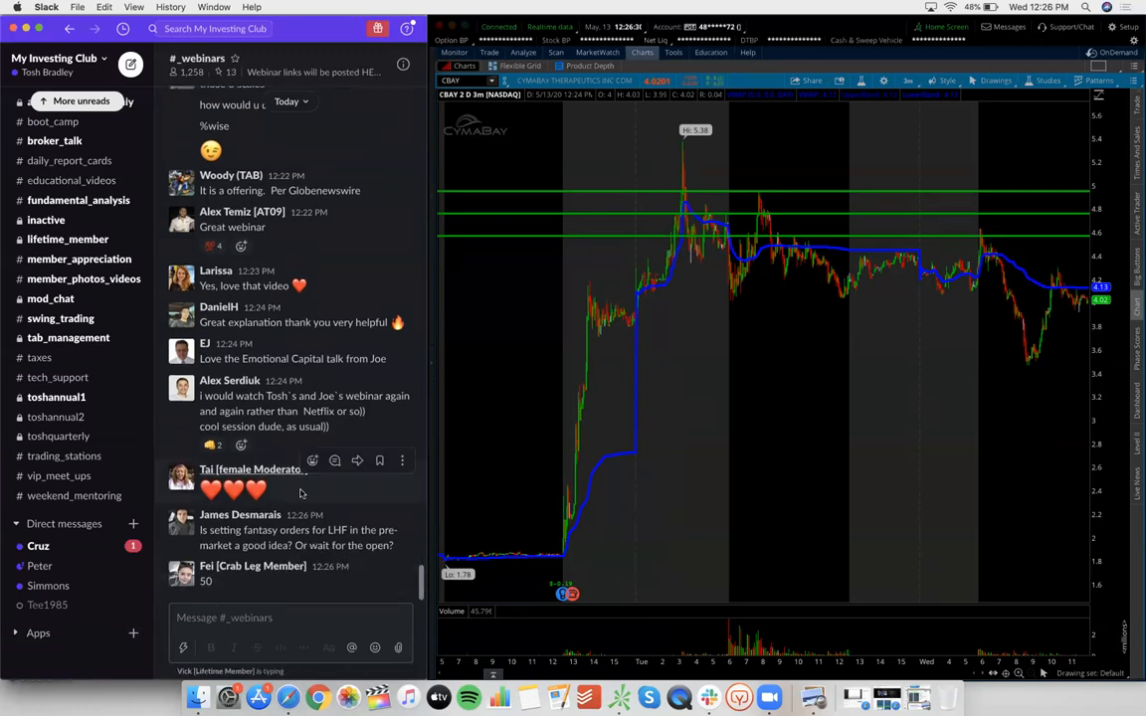
mouse_move(155, 594)
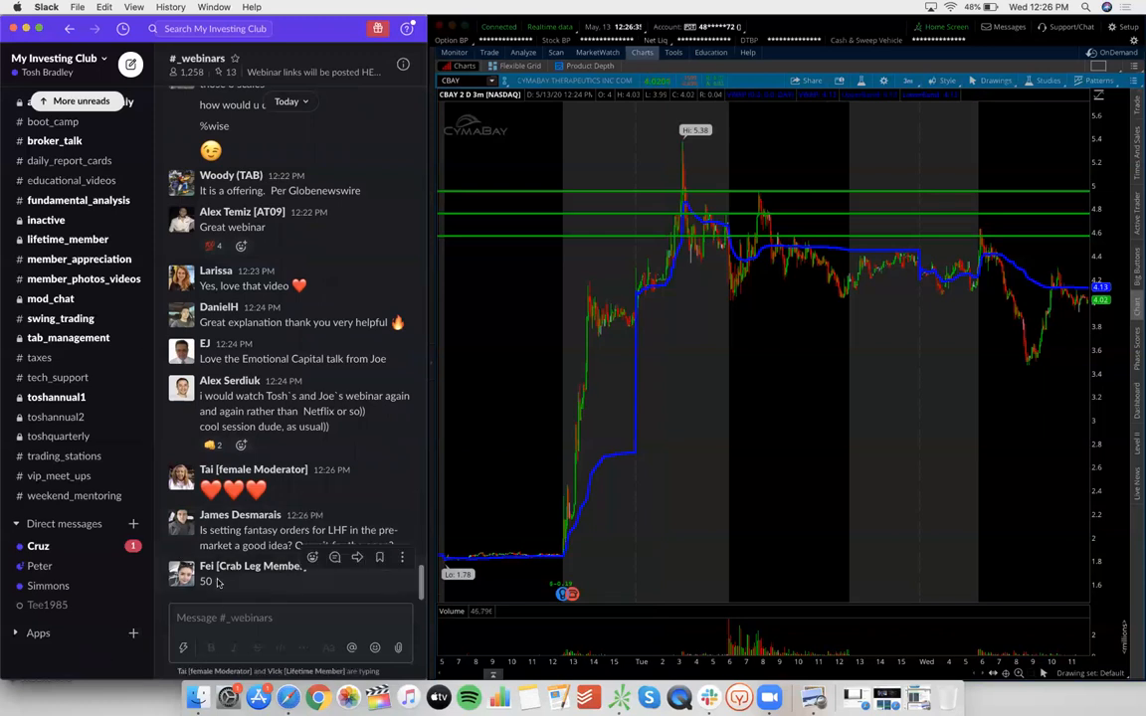
scroll("down", 3)
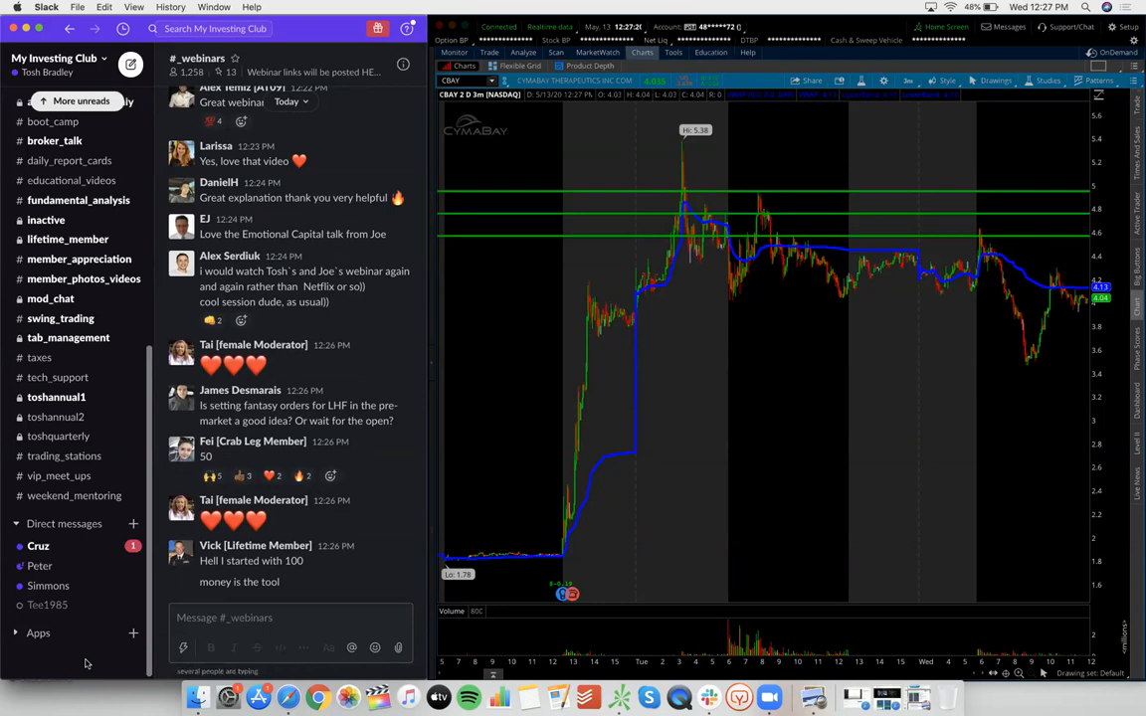
scroll("down", 3)
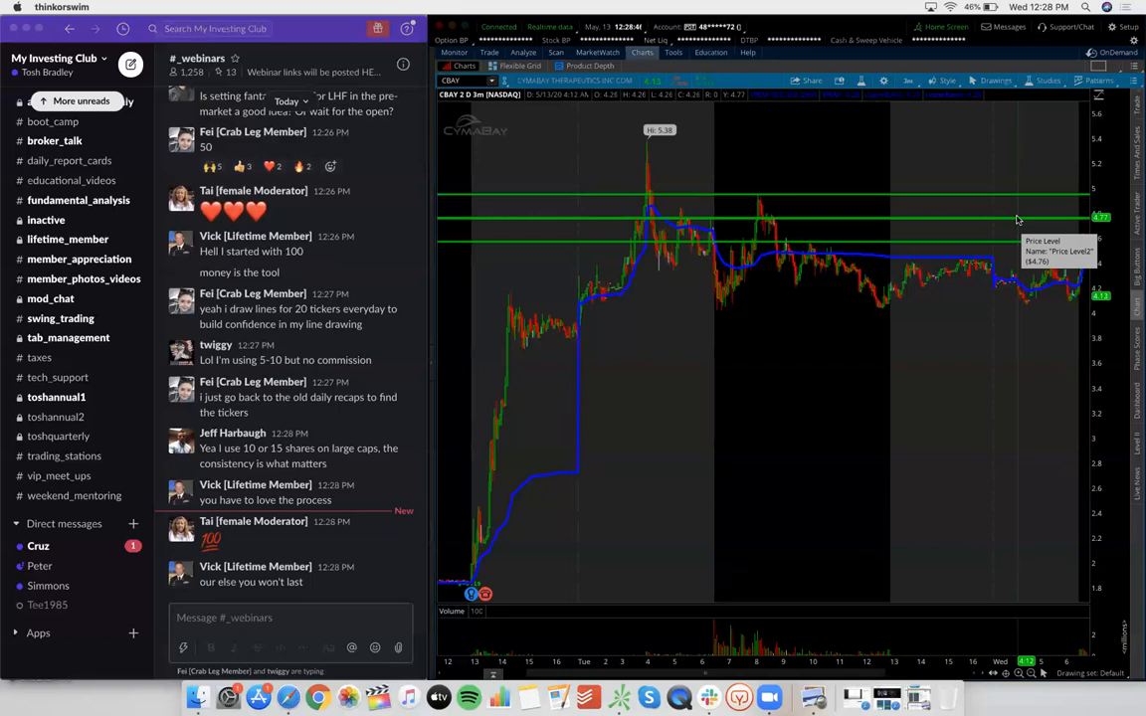
mouse_move(1018, 220)
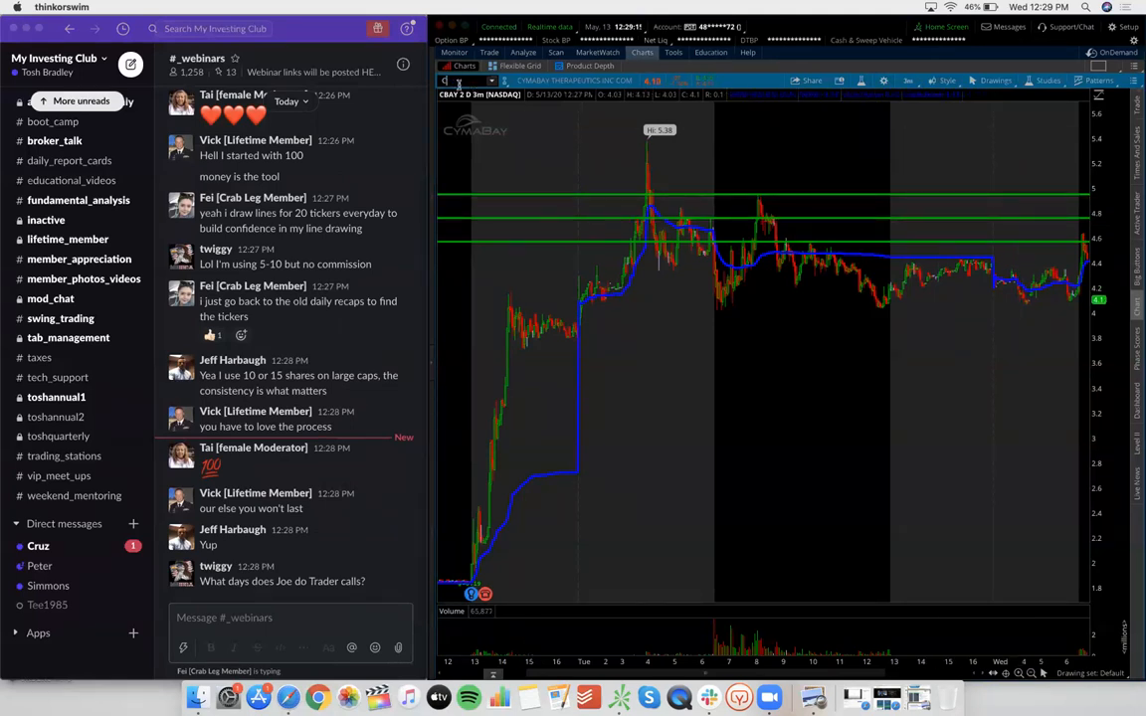
type("CYCC")
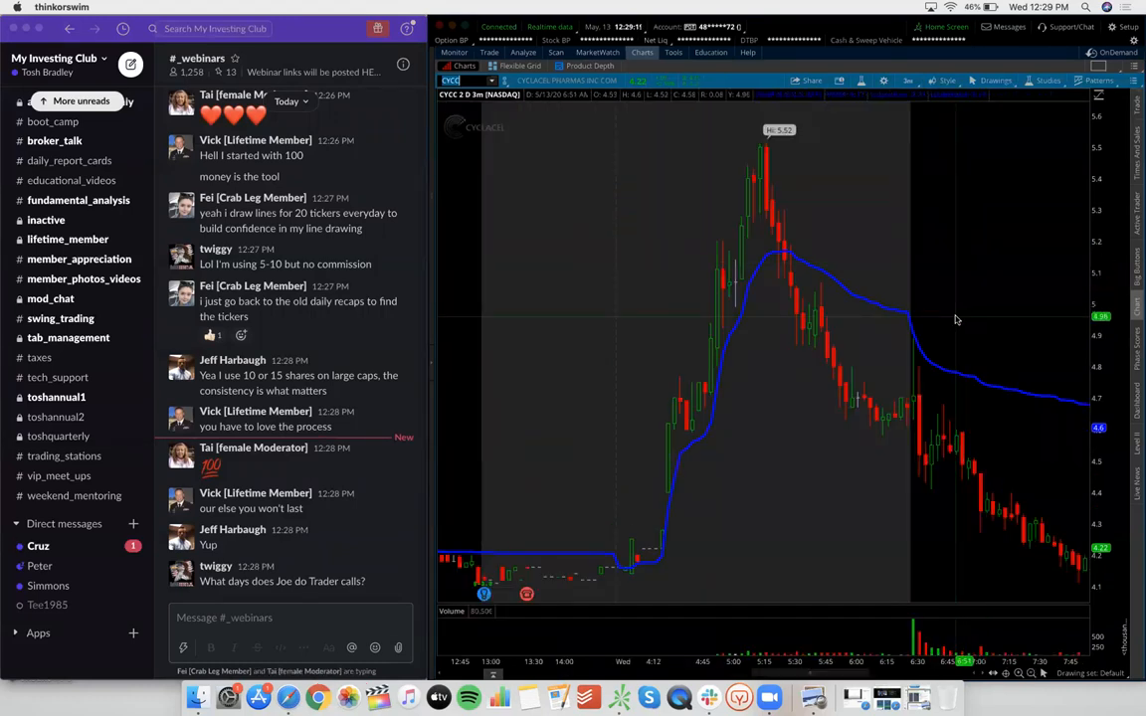
mouse_move(896, 289)
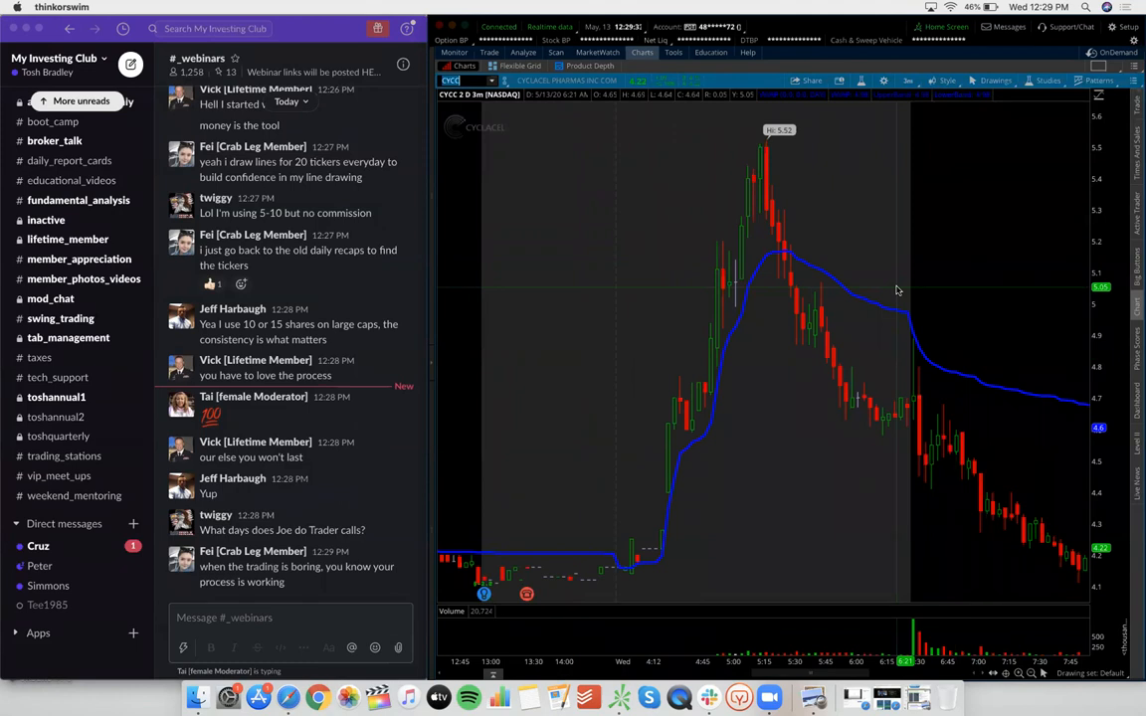
mouse_move(918, 408)
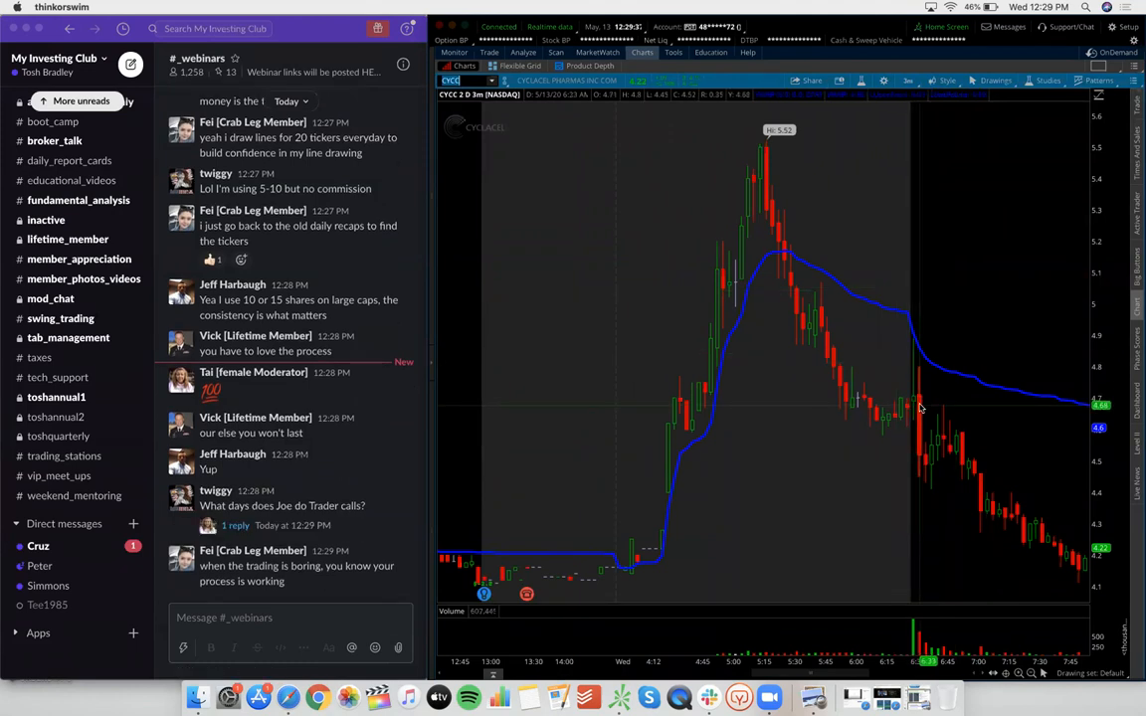
mouse_move(921, 398)
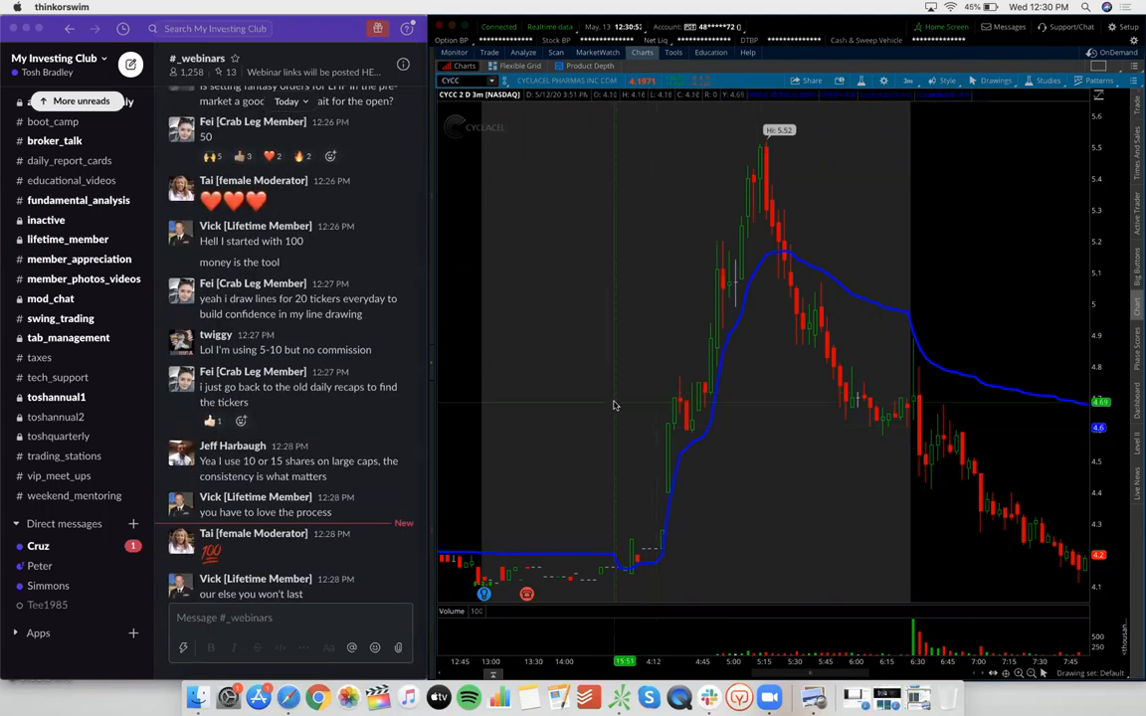
mouse_move(592, 377)
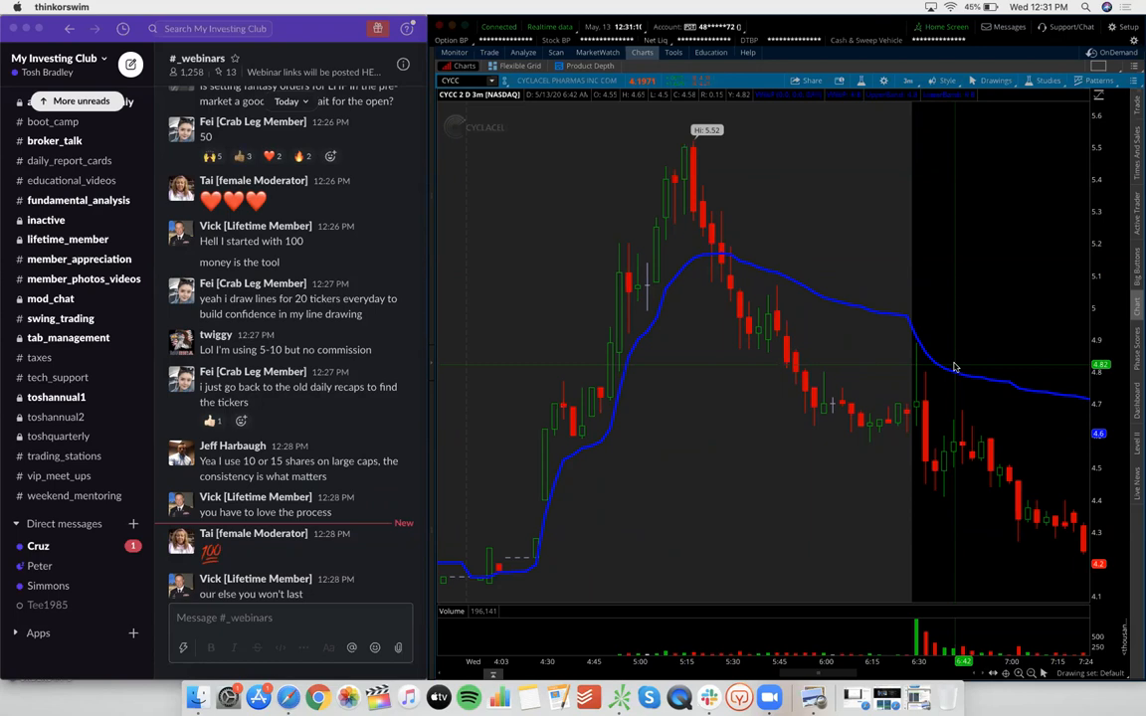
mouse_move(955, 366)
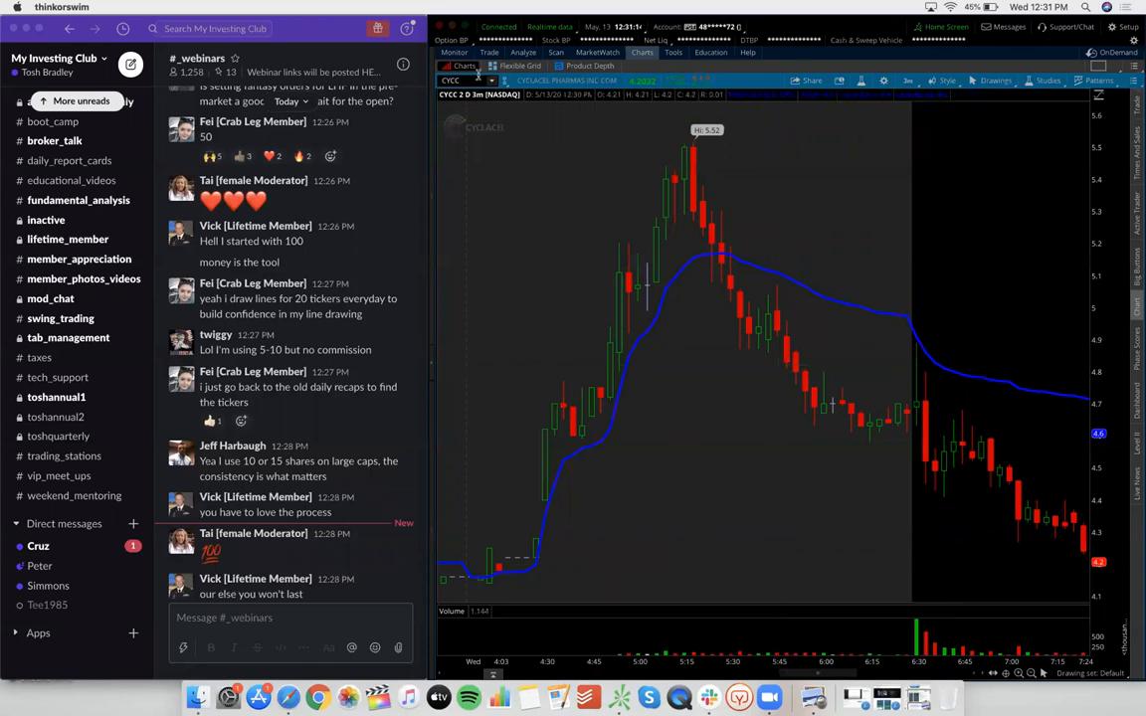
- Load SPY, then CREX, on the thinkorswim chart
type("SPY")
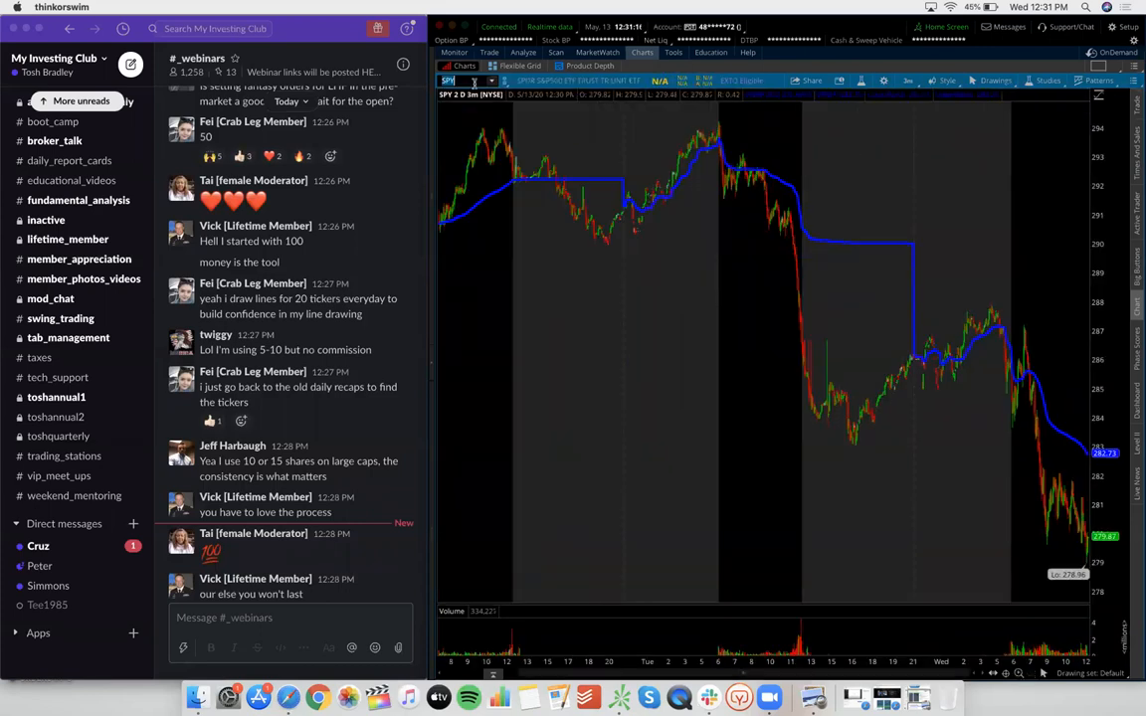
type("CREX")
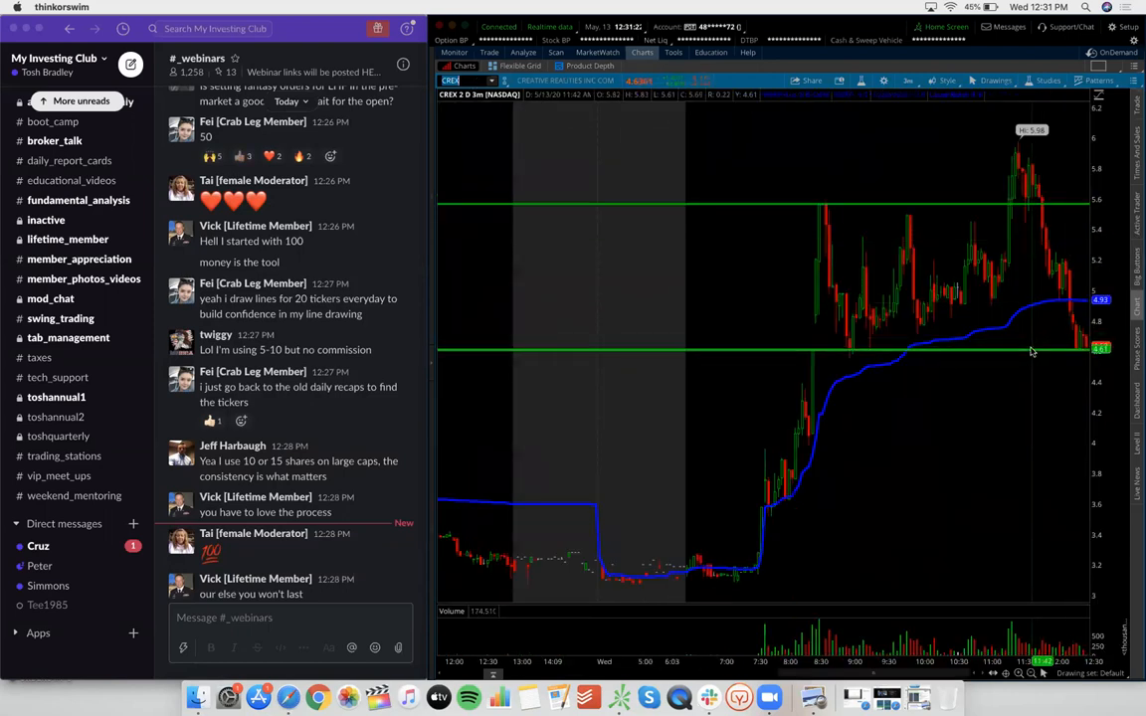
mouse_move(1032, 352)
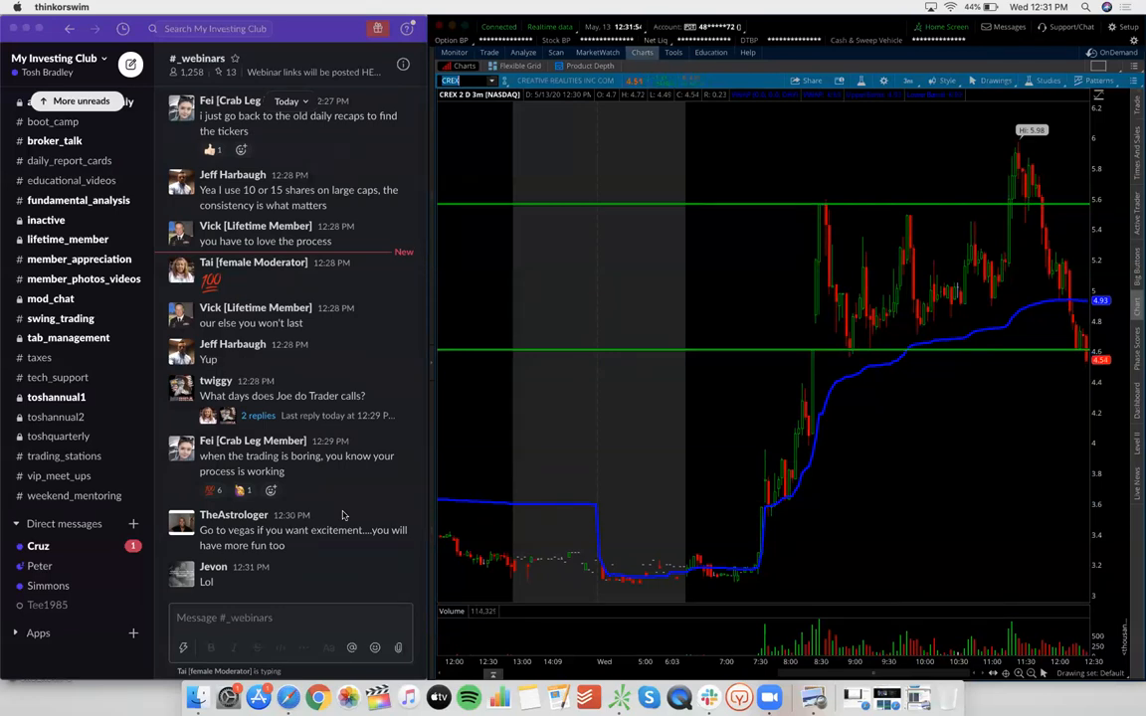
mouse_move(553, 539)
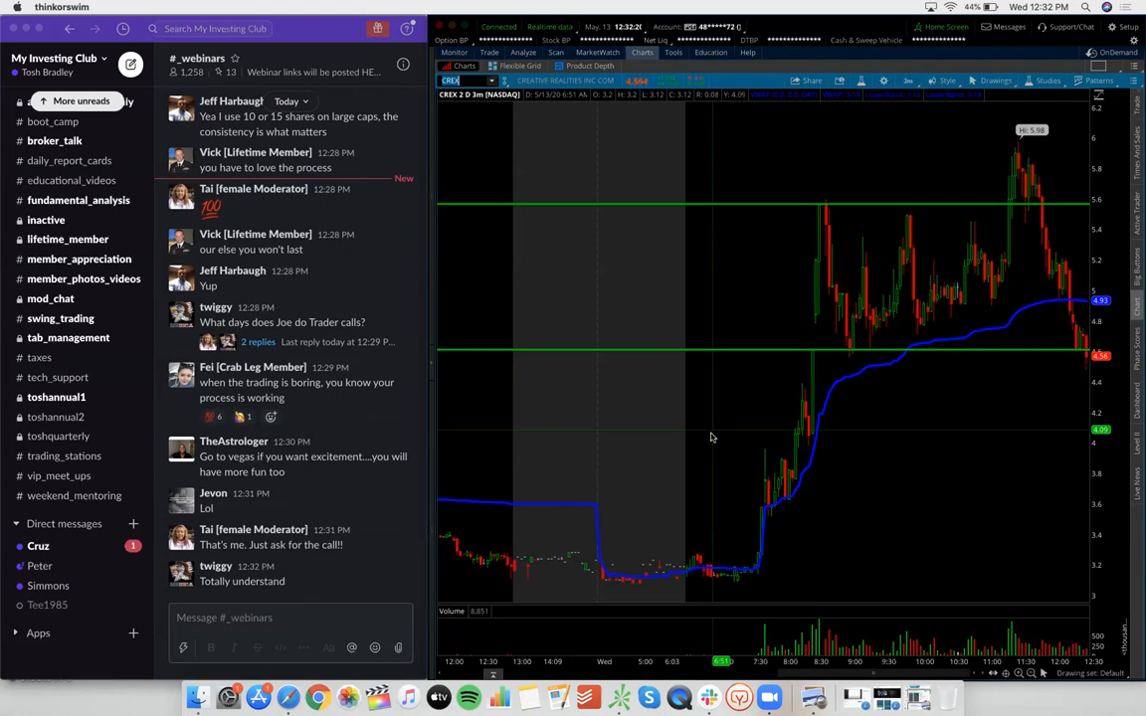
mouse_move(709, 459)
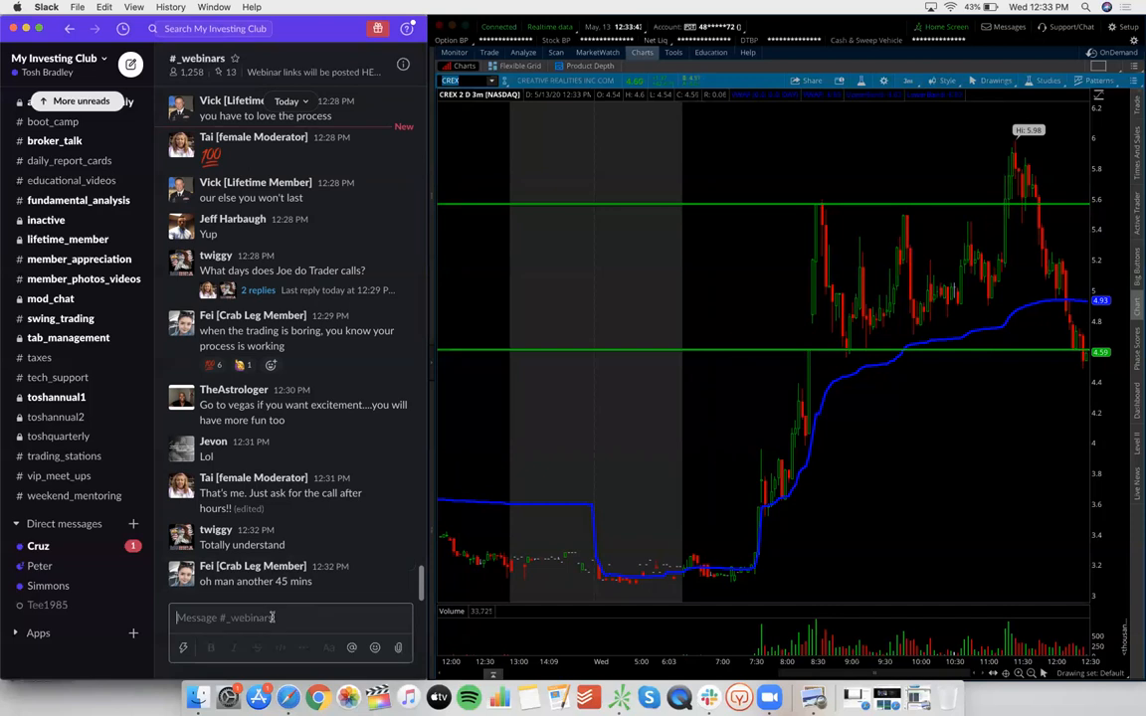
- Post 'Text at 213-458' in #_webinars
type("Text at")
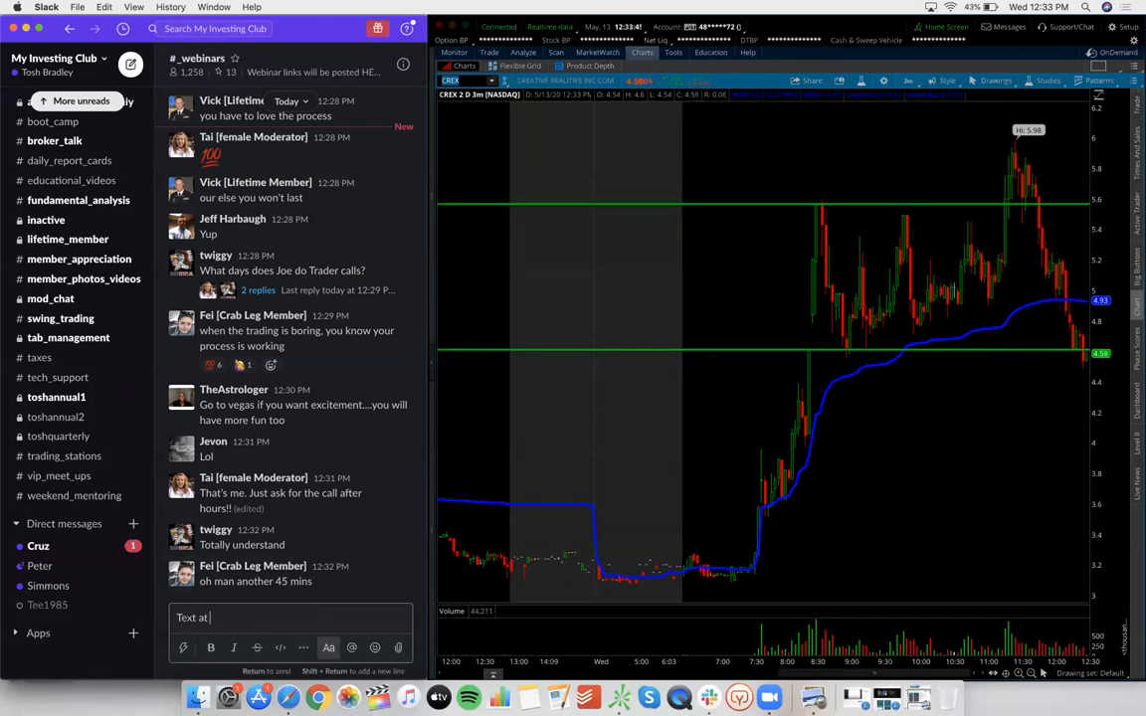
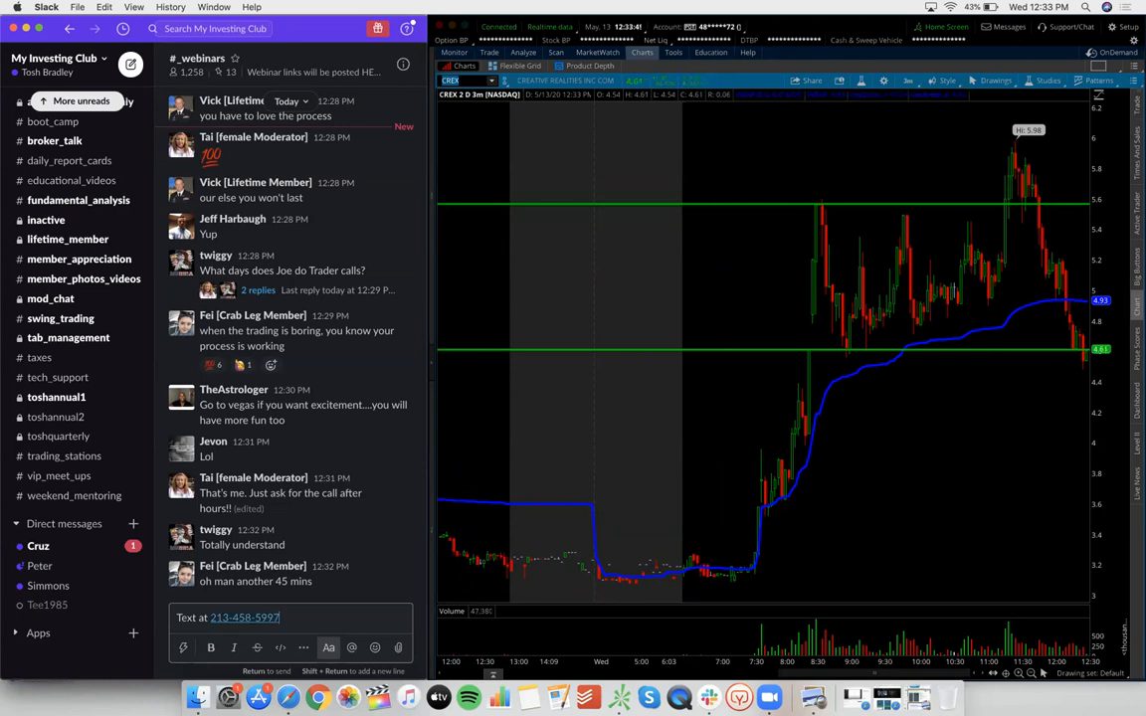
key("Return")
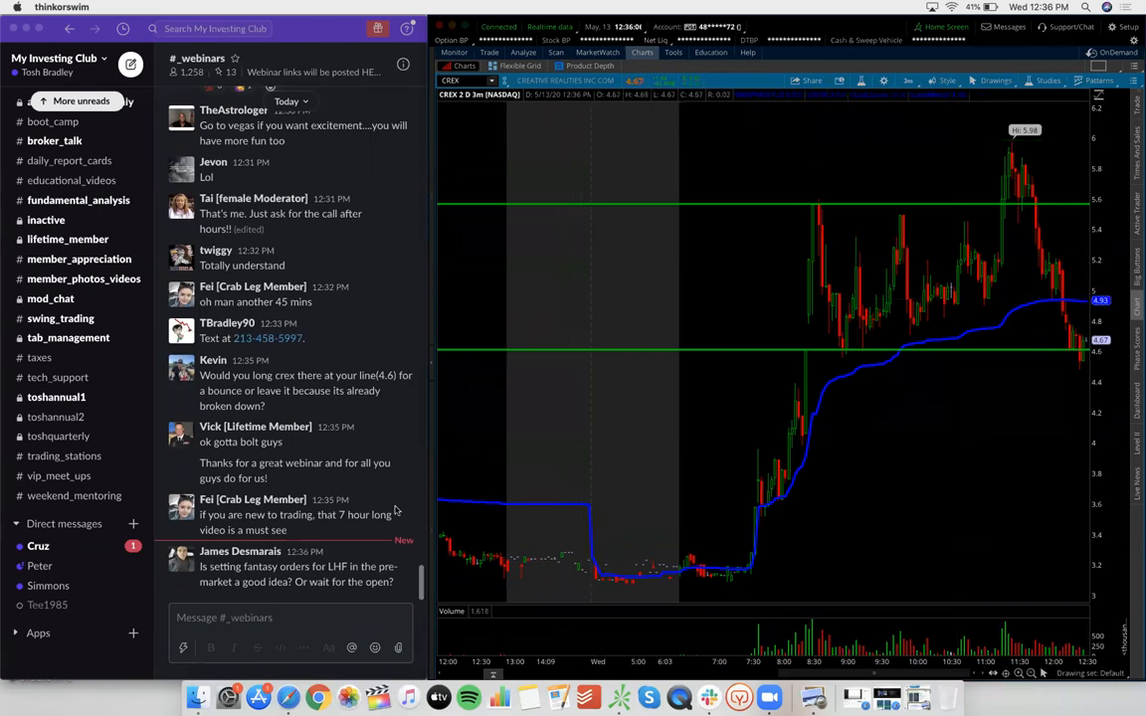
mouse_move(330, 570)
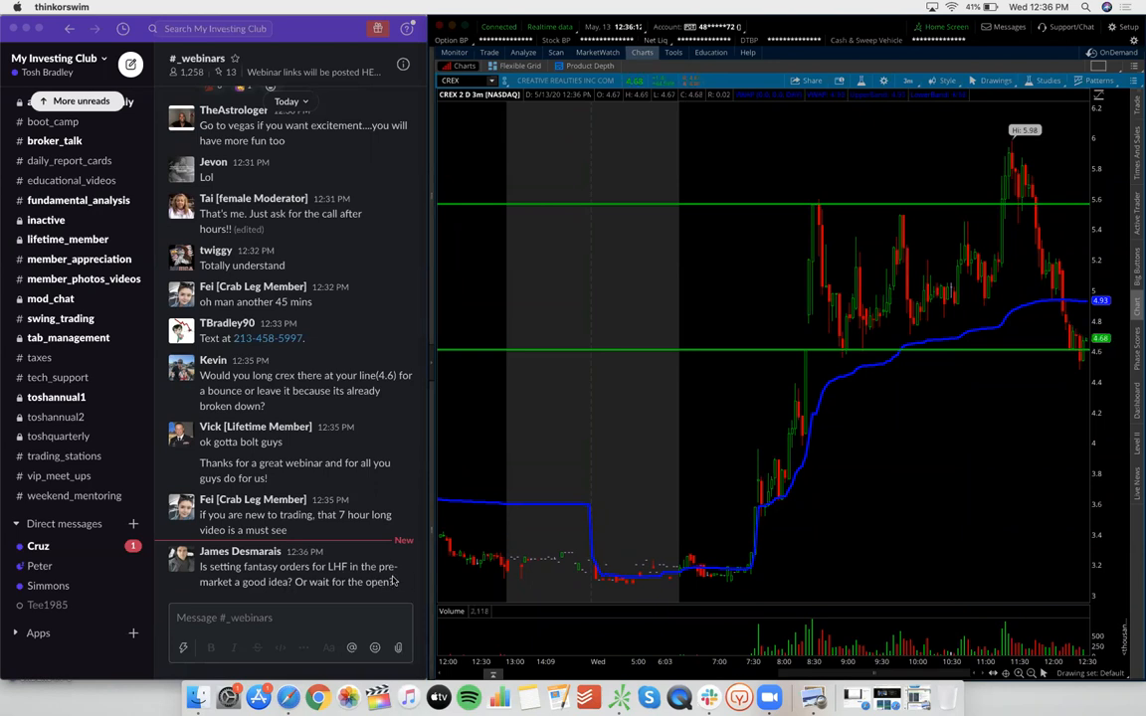
mouse_move(994, 305)
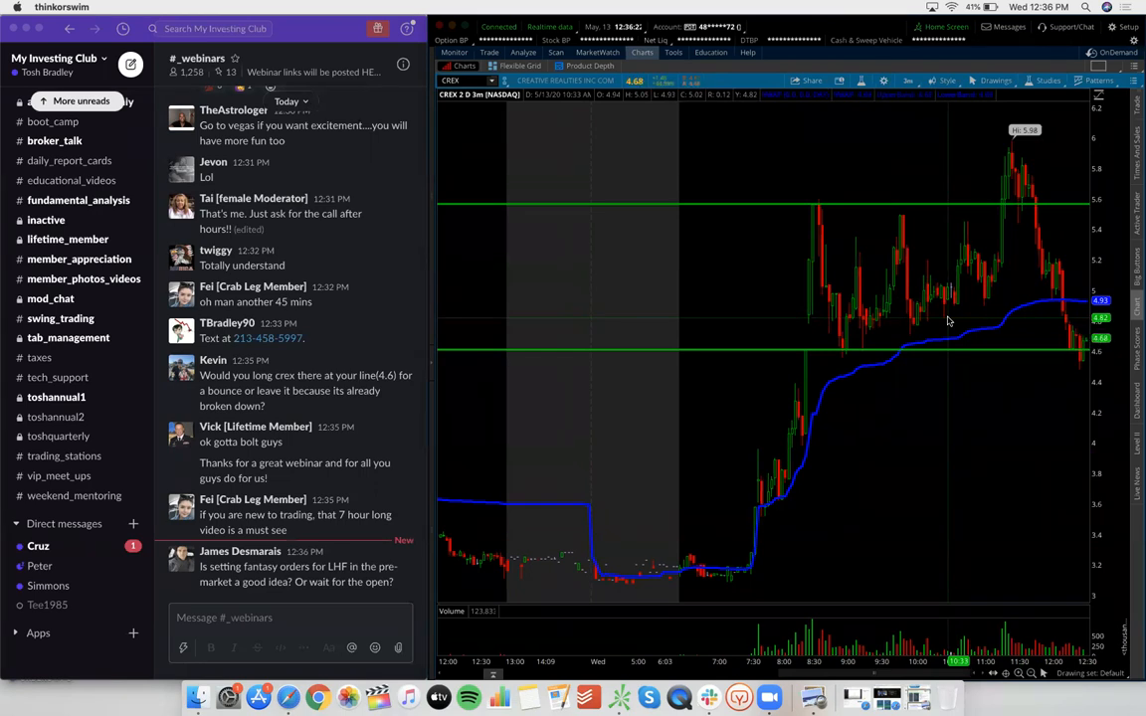
mouse_move(751, 549)
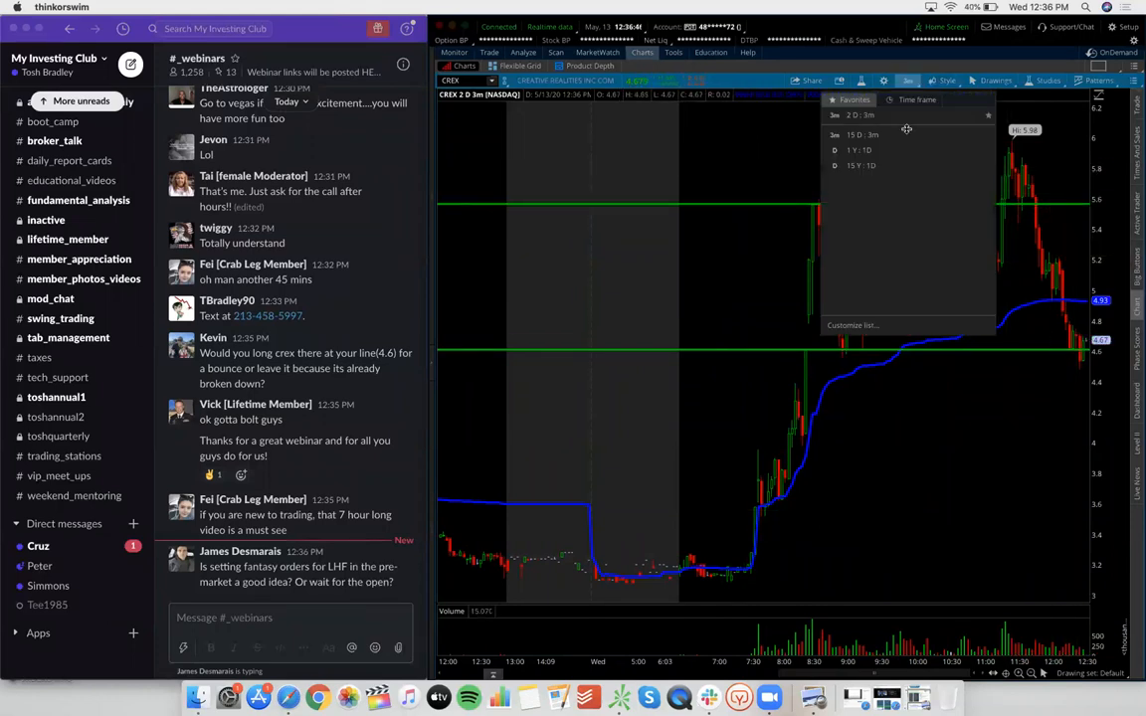
- Put the CREX chart on the 2 D : 3m favorite time frame
left_click(861, 165)
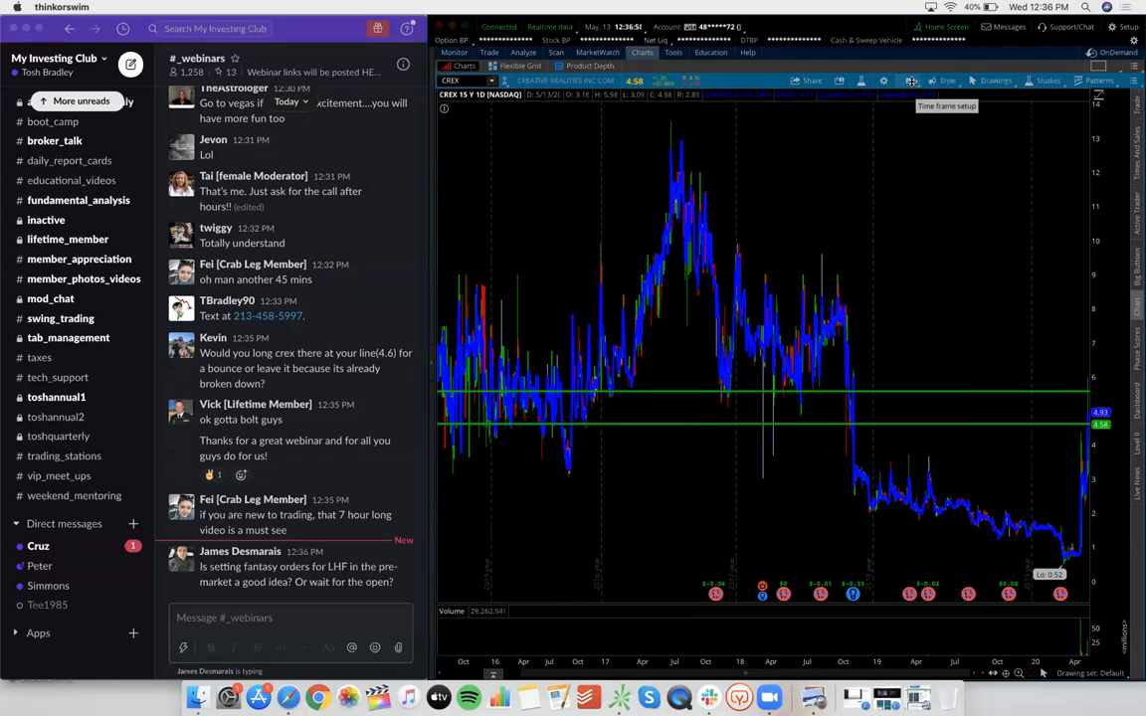
left_click(910, 80)
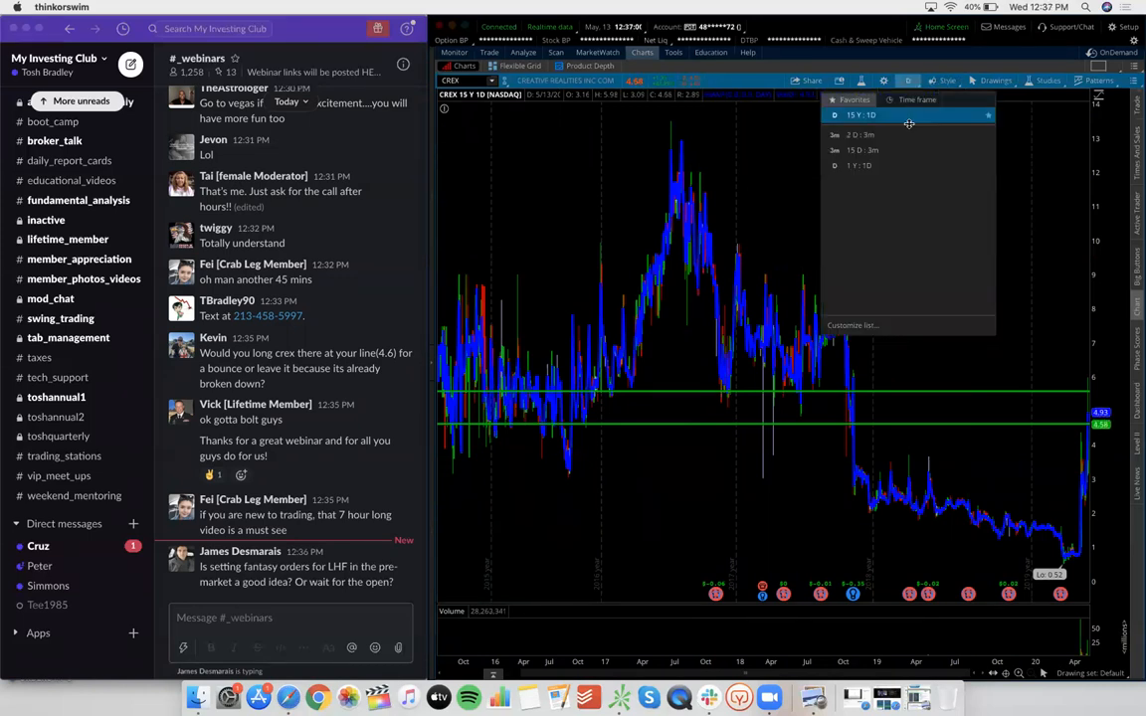
left_click(861, 135)
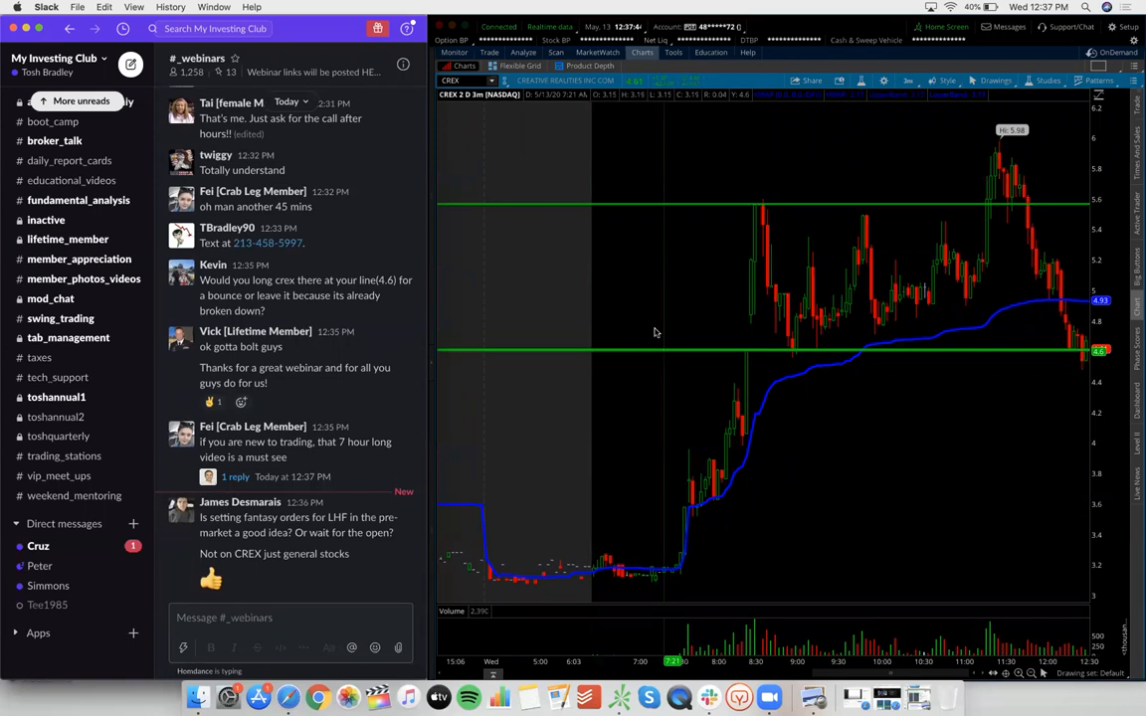
- Pick CBAY from the symbol dropdown above the chart
left_click(453, 80)
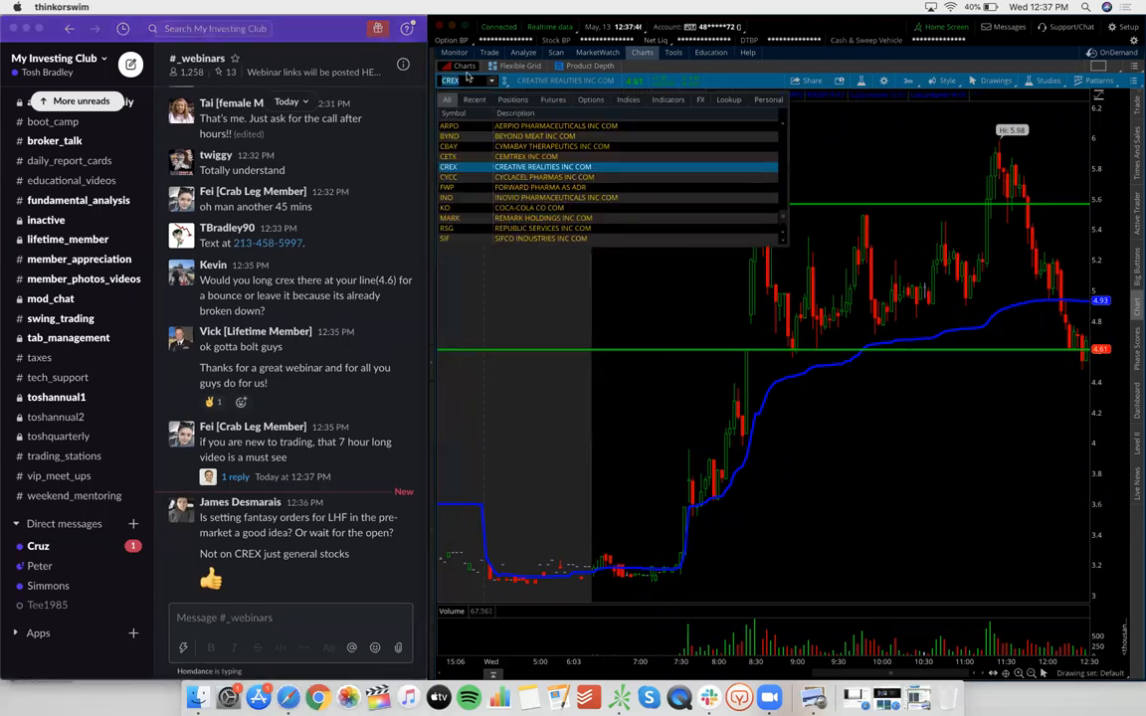
left_click(452, 80)
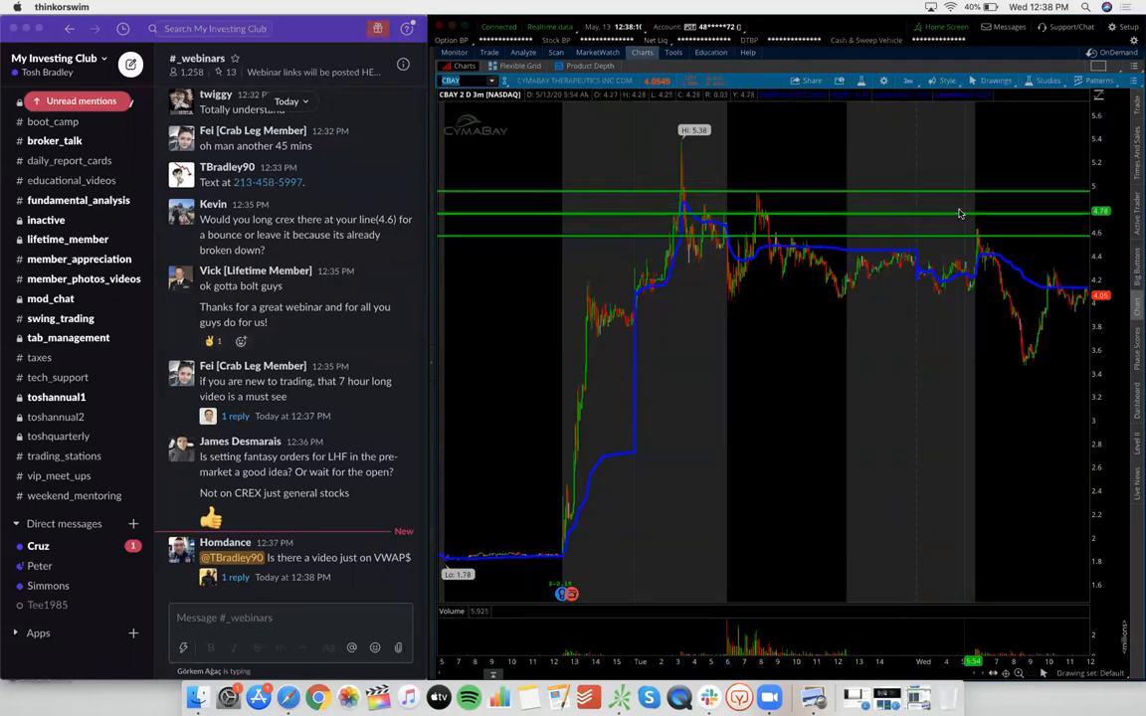
mouse_move(960, 207)
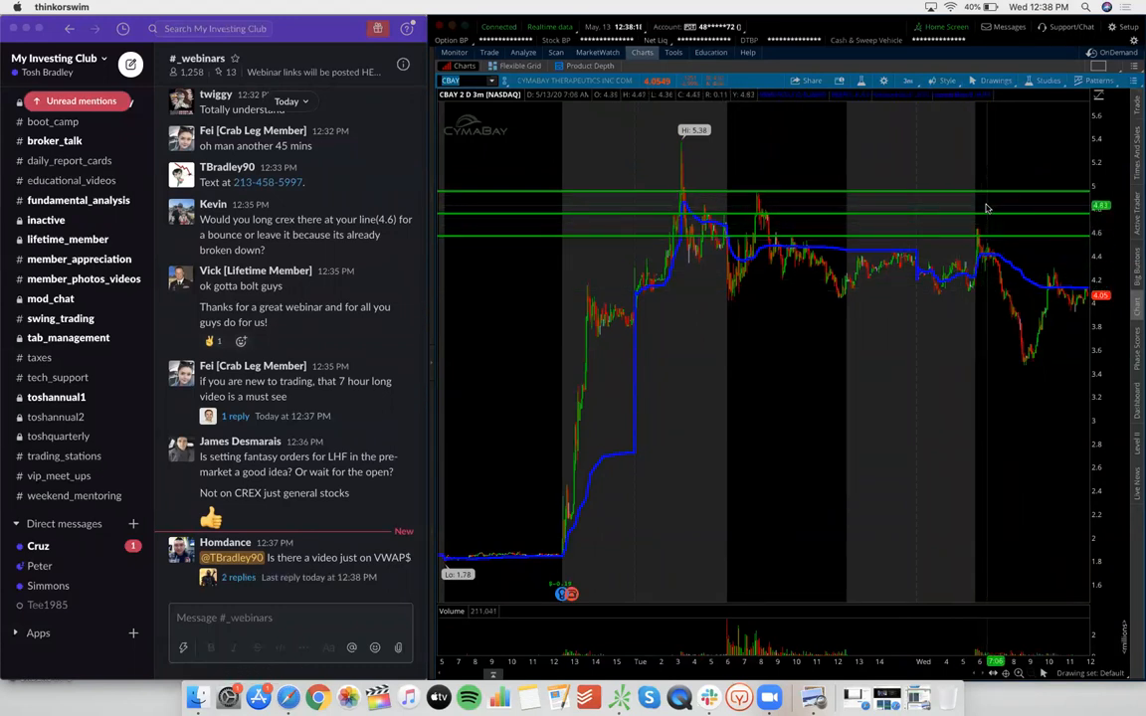
mouse_move(950, 216)
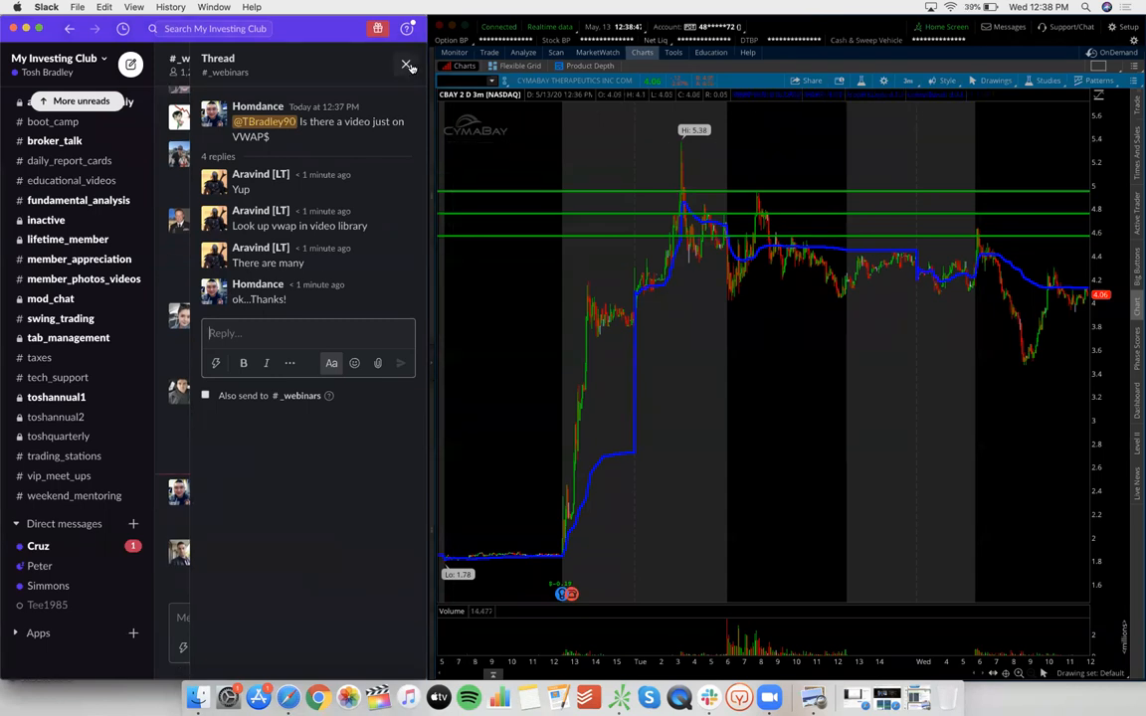
mouse_move(407, 65)
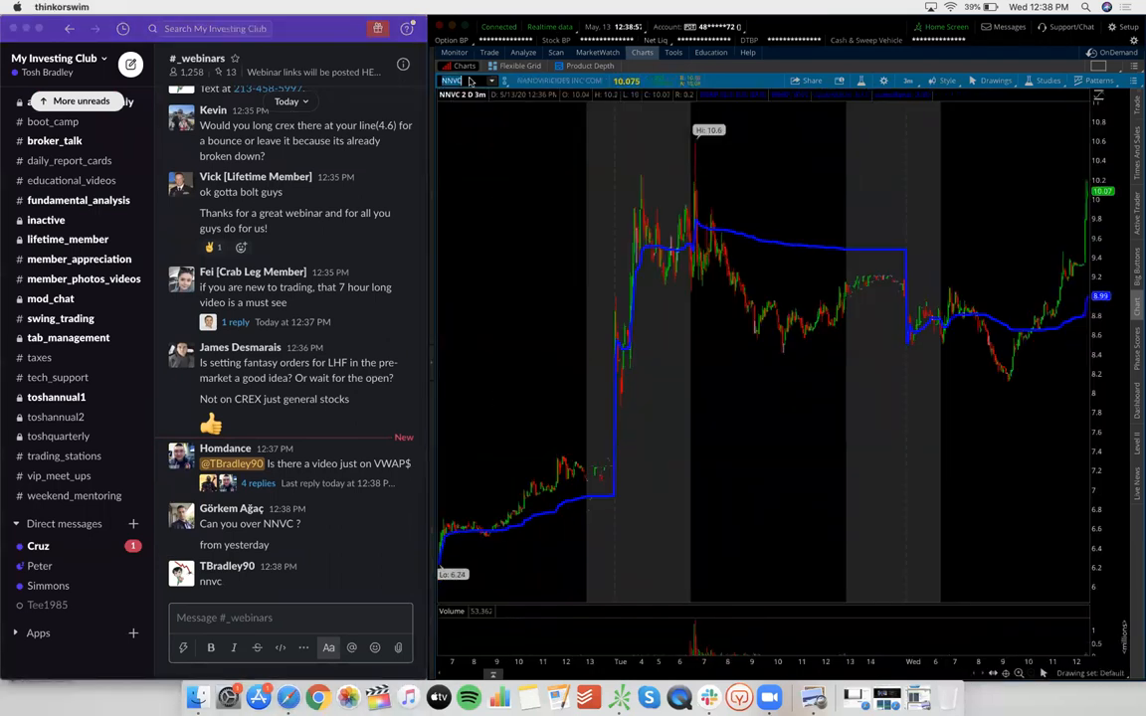
mouse_move(835, 350)
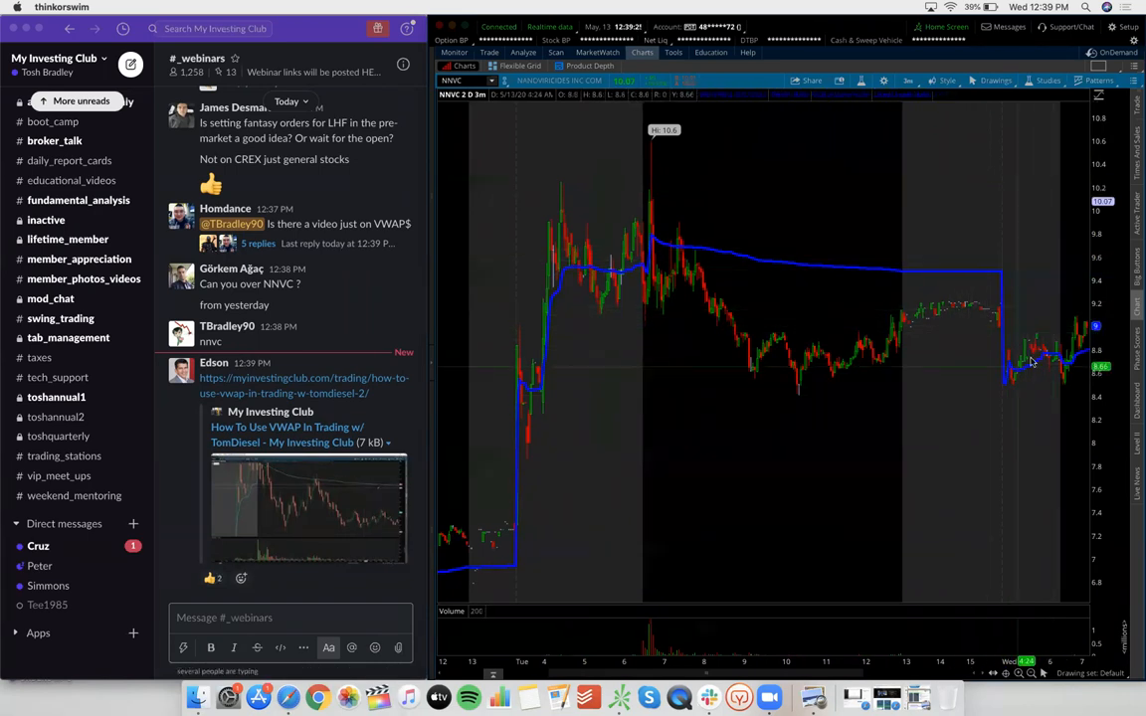
- Load NNVC on the two-day, three-minute chart with VWAP and a green level near 9.2
left_click(995, 80)
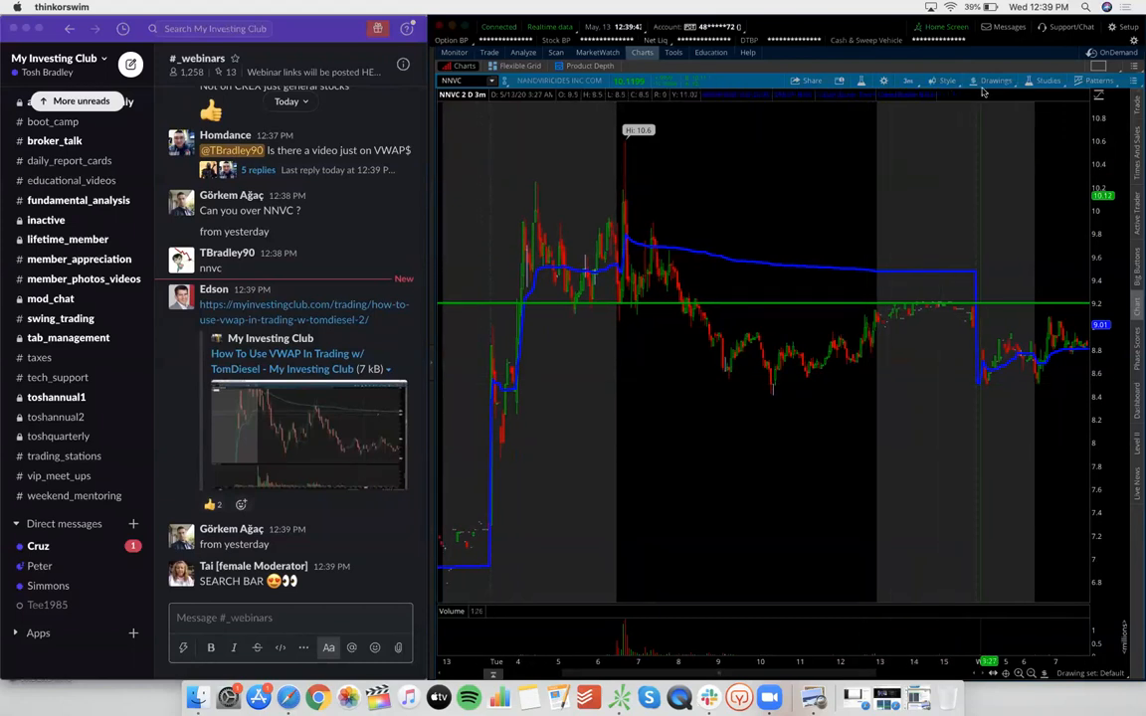
left_click(996, 81)
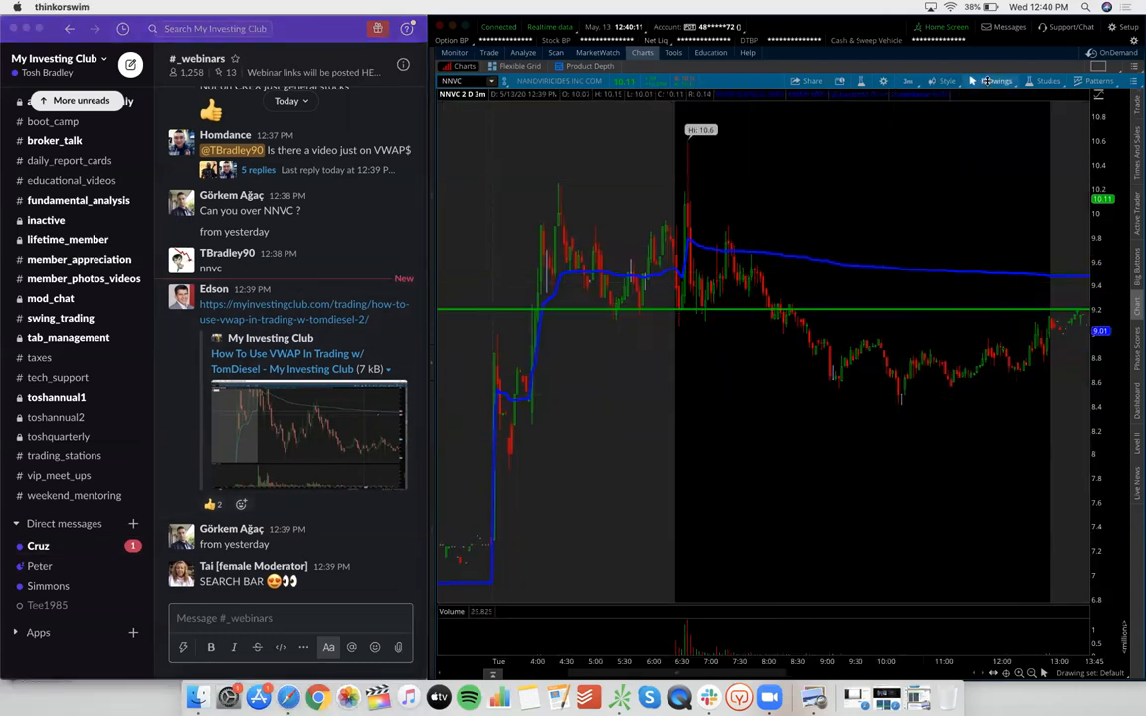
- Zoom the NNVC chart out through Tuesday midday and place a second horizontal level near 10.1
left_click(997, 81)
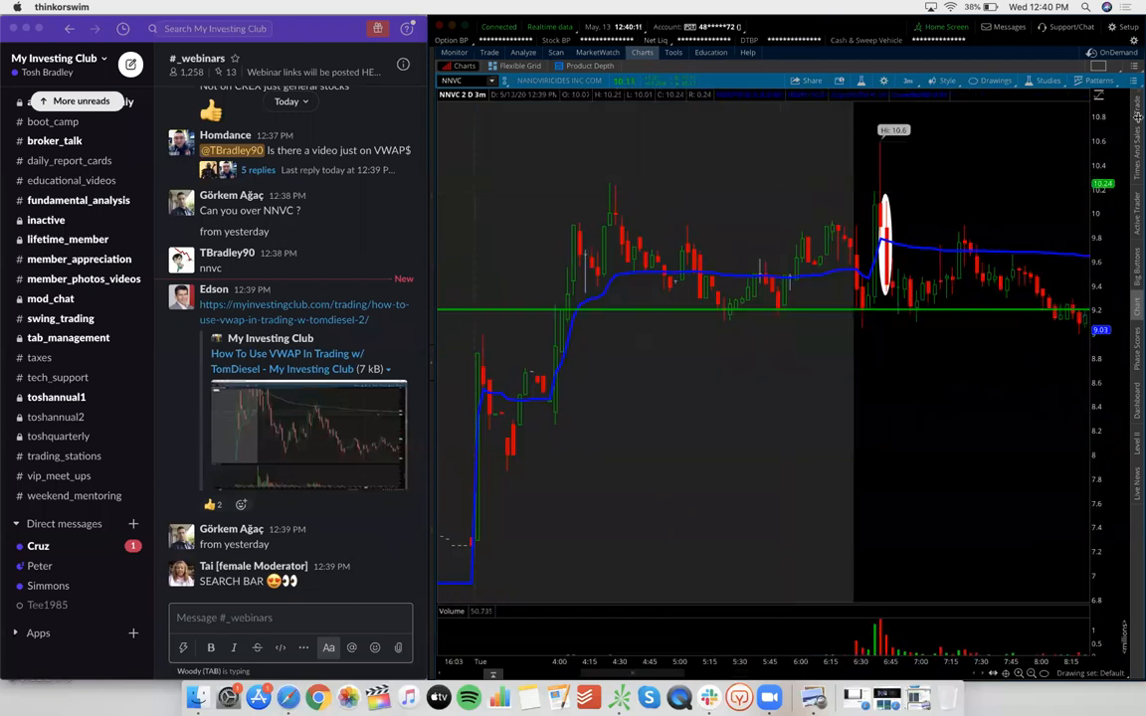
left_click(993, 80)
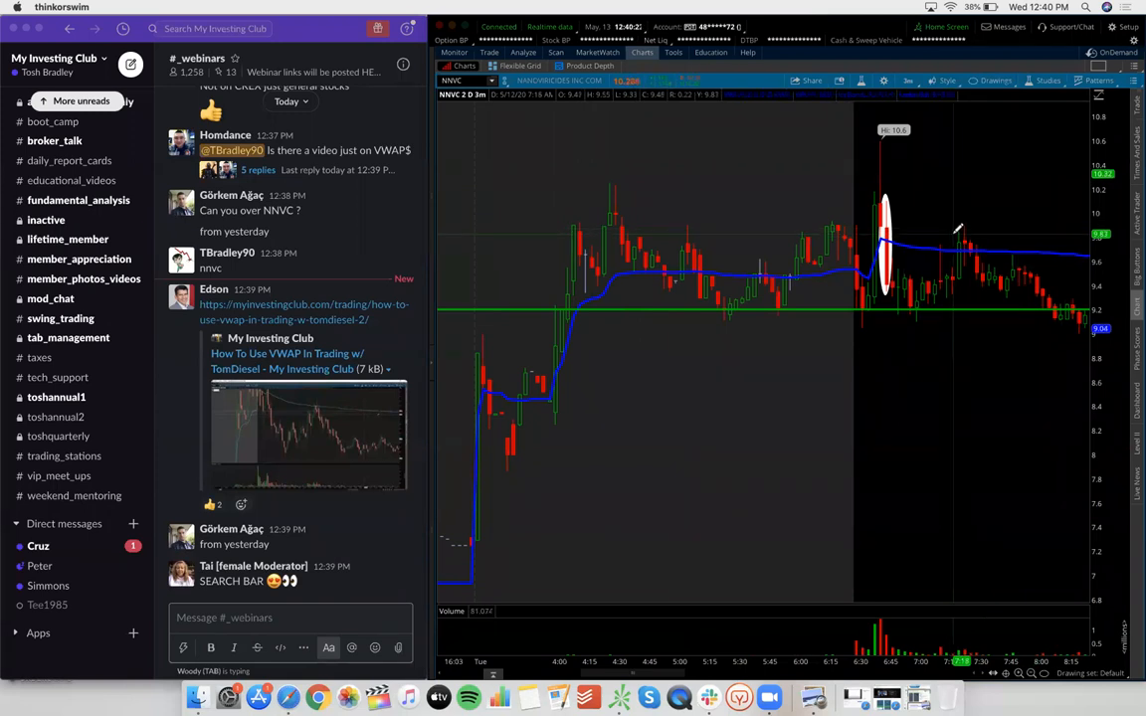
left_click(995, 81)
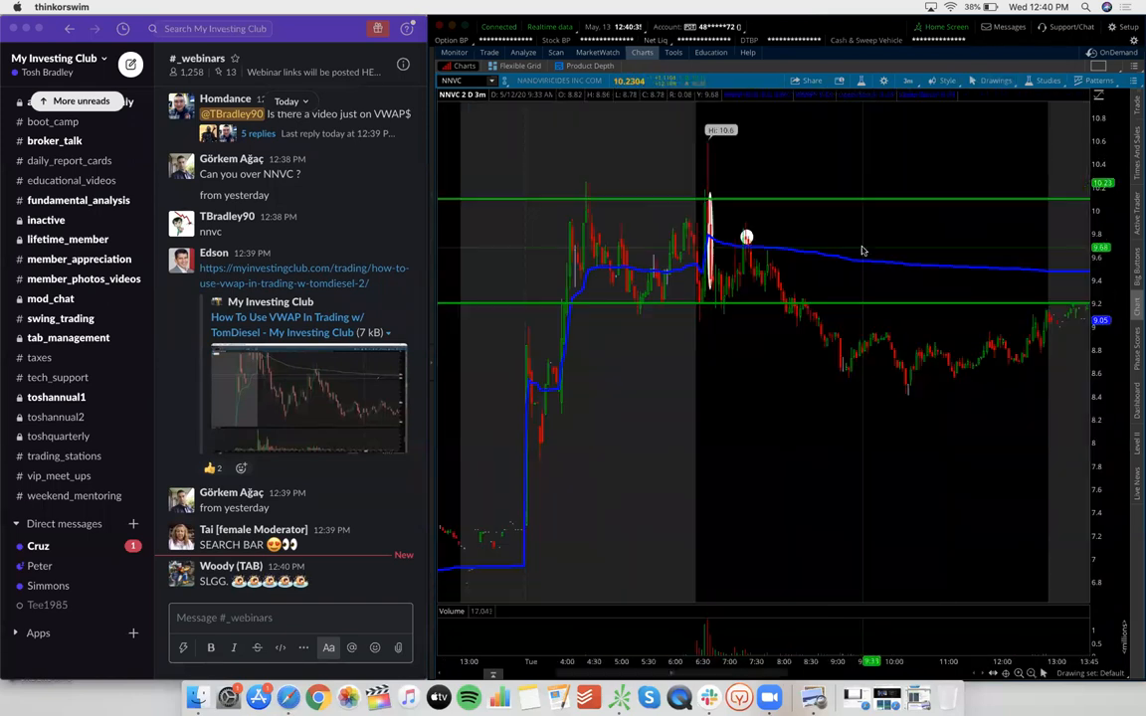
mouse_move(751, 210)
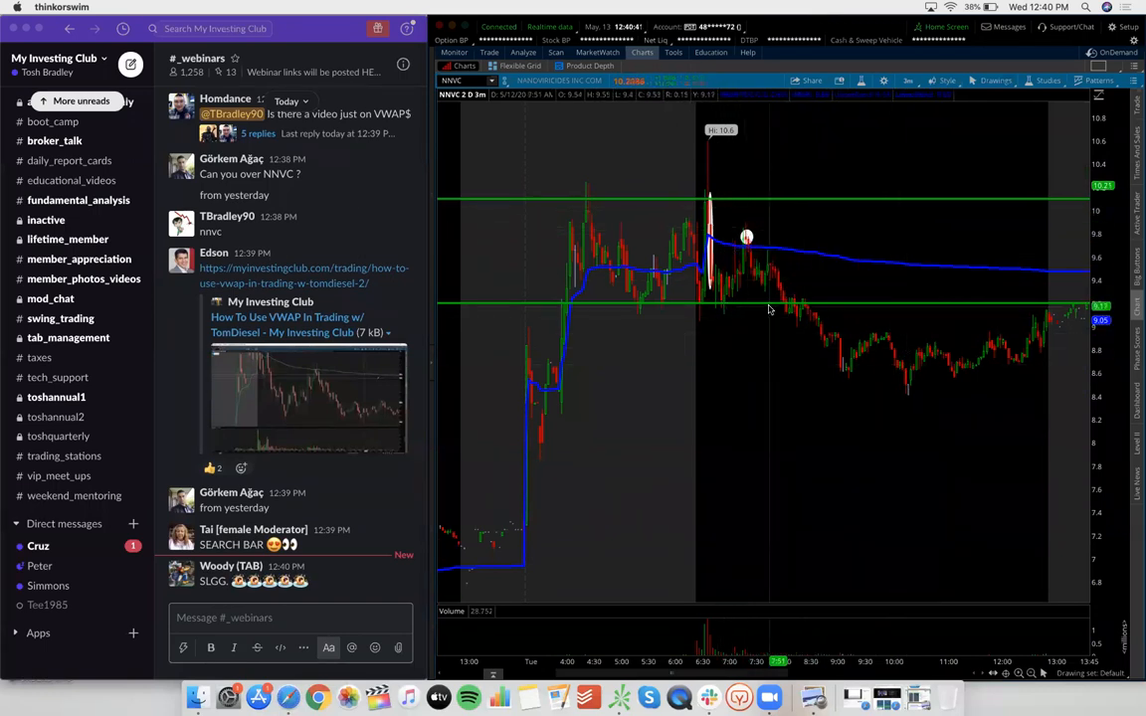
- Remove the green 9.2 horizontal level from the NNVC chart
right_click(768, 309)
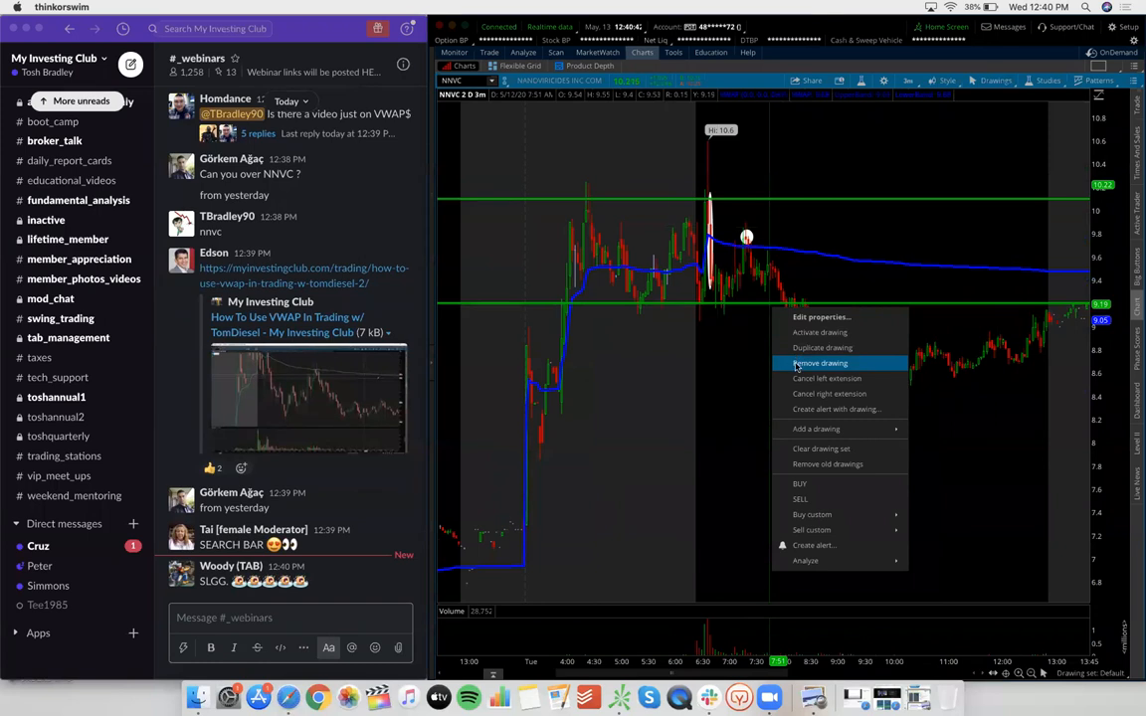
left_click(819, 362)
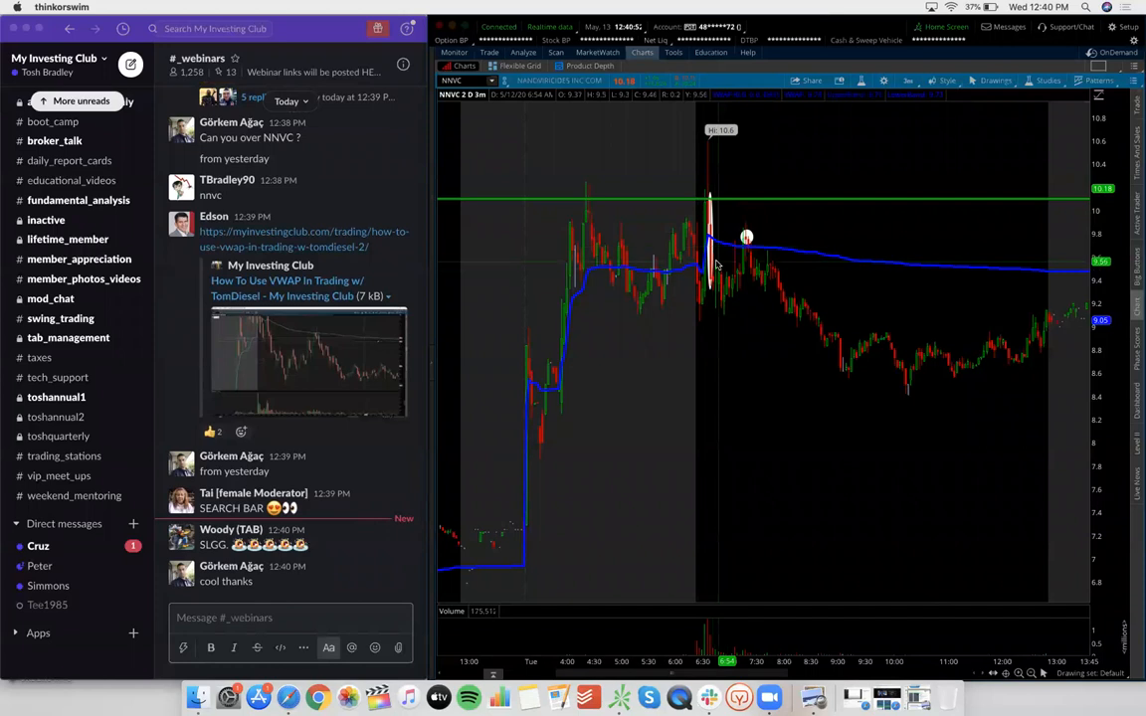
mouse_move(704, 175)
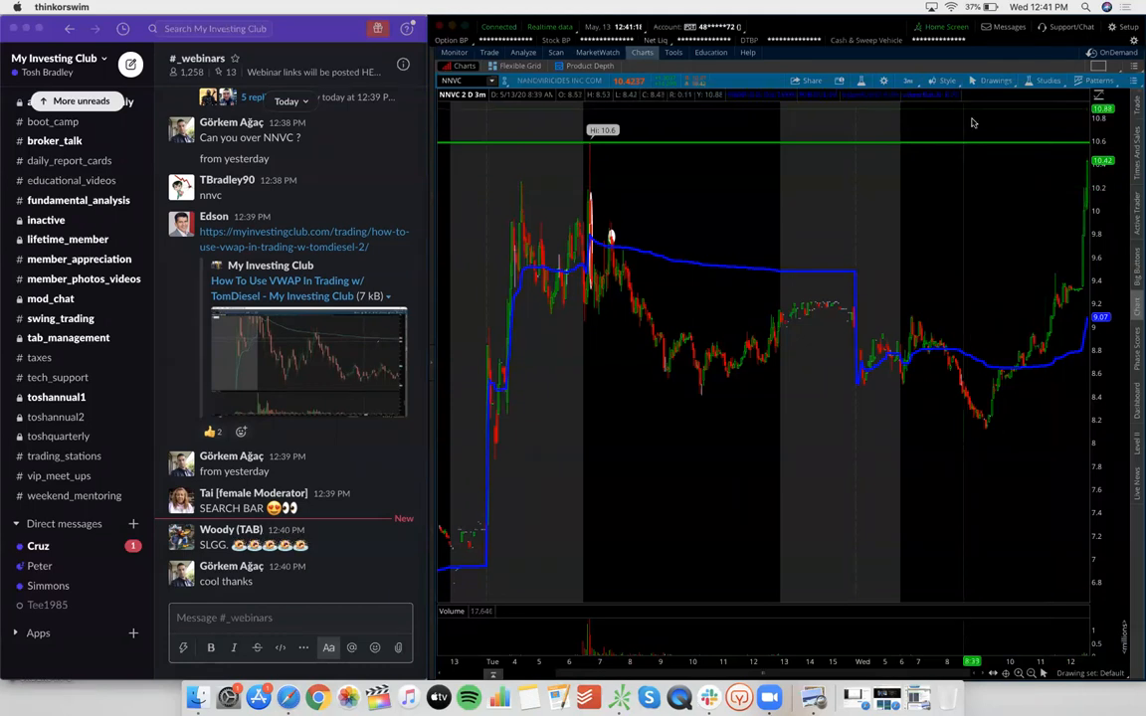
mouse_move(997, 161)
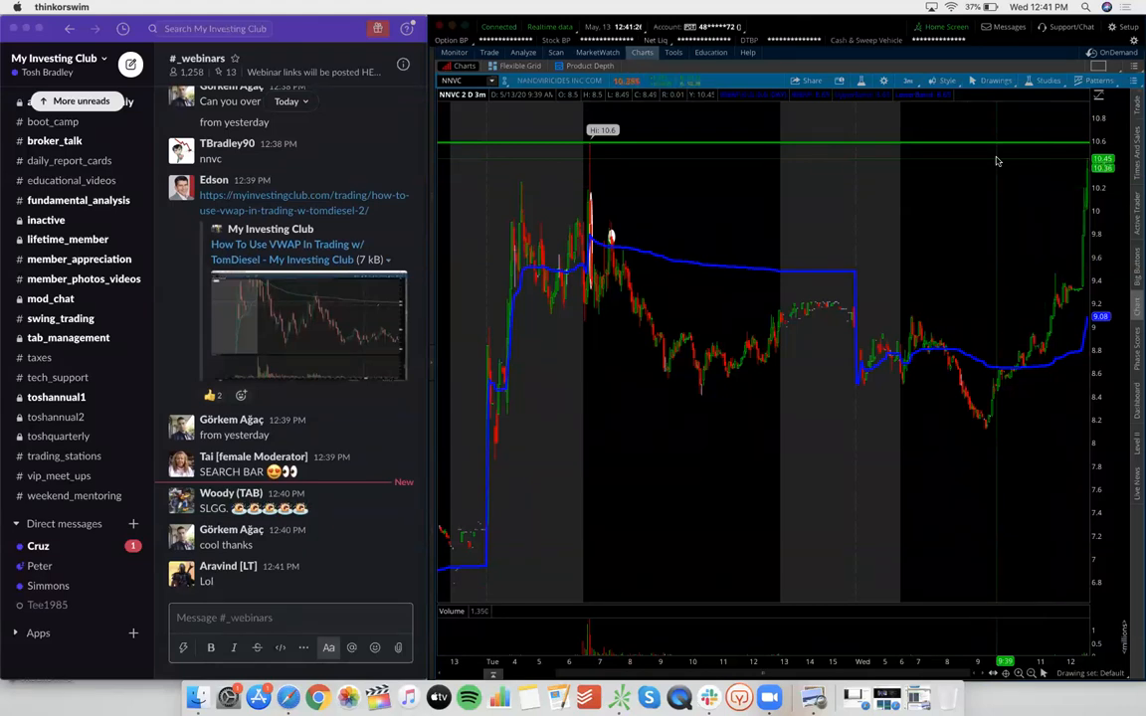
mouse_move(985, 252)
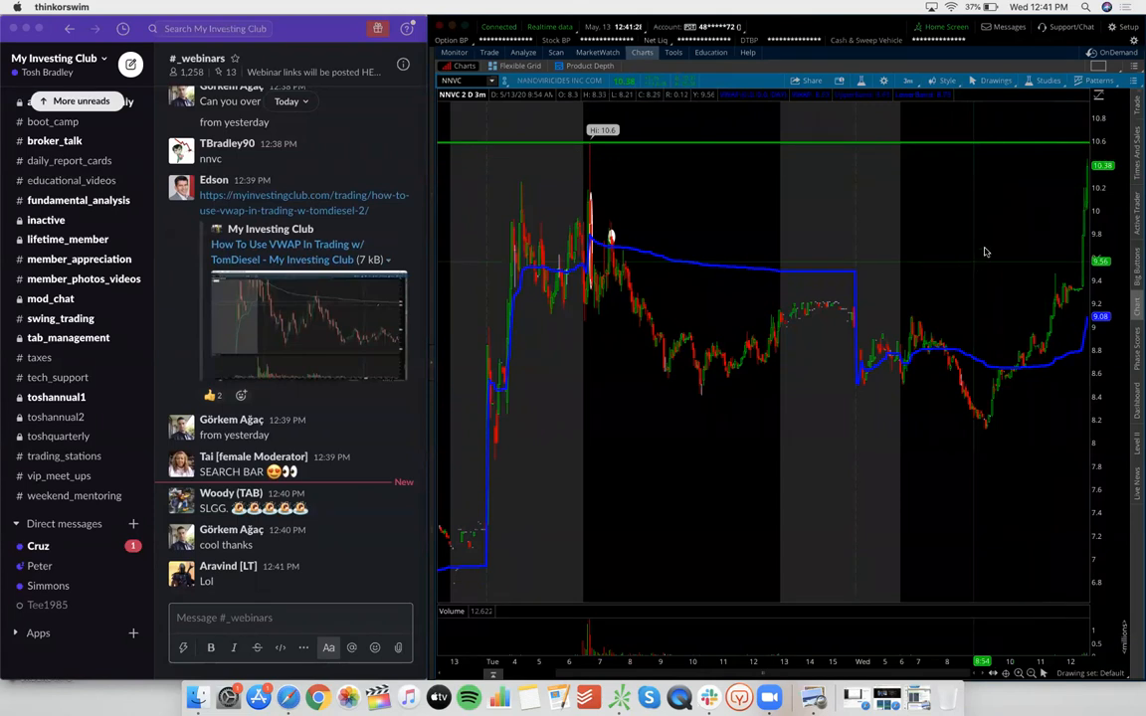
mouse_move(1067, 202)
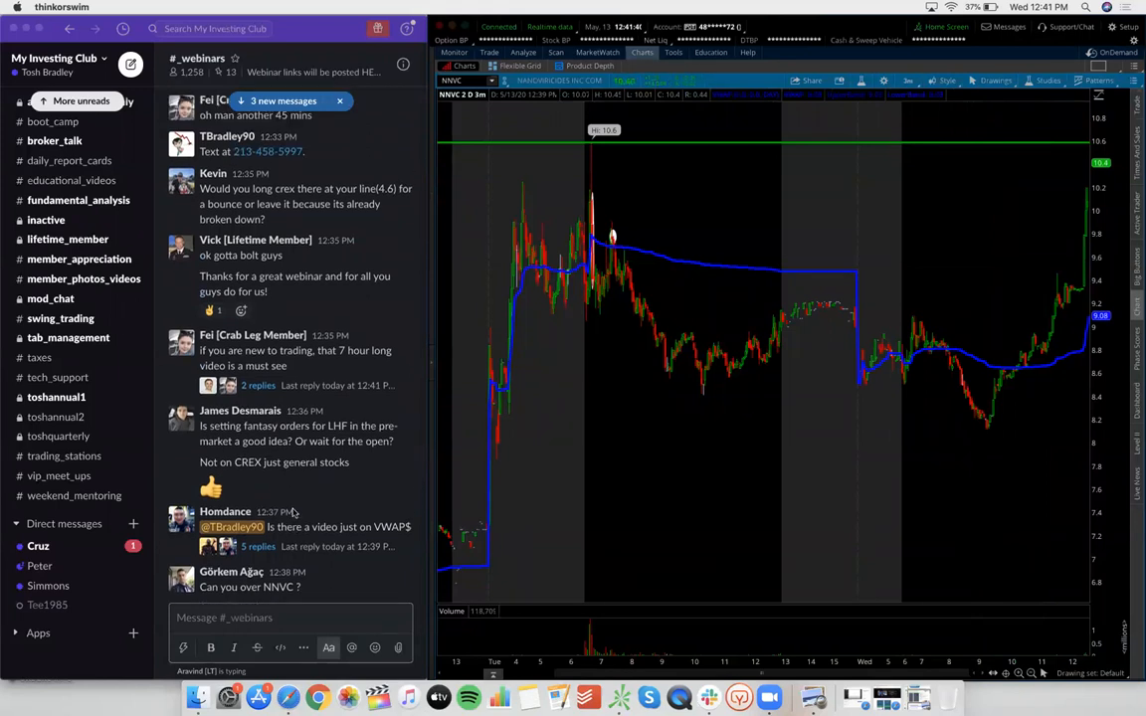
scroll("down", 3)
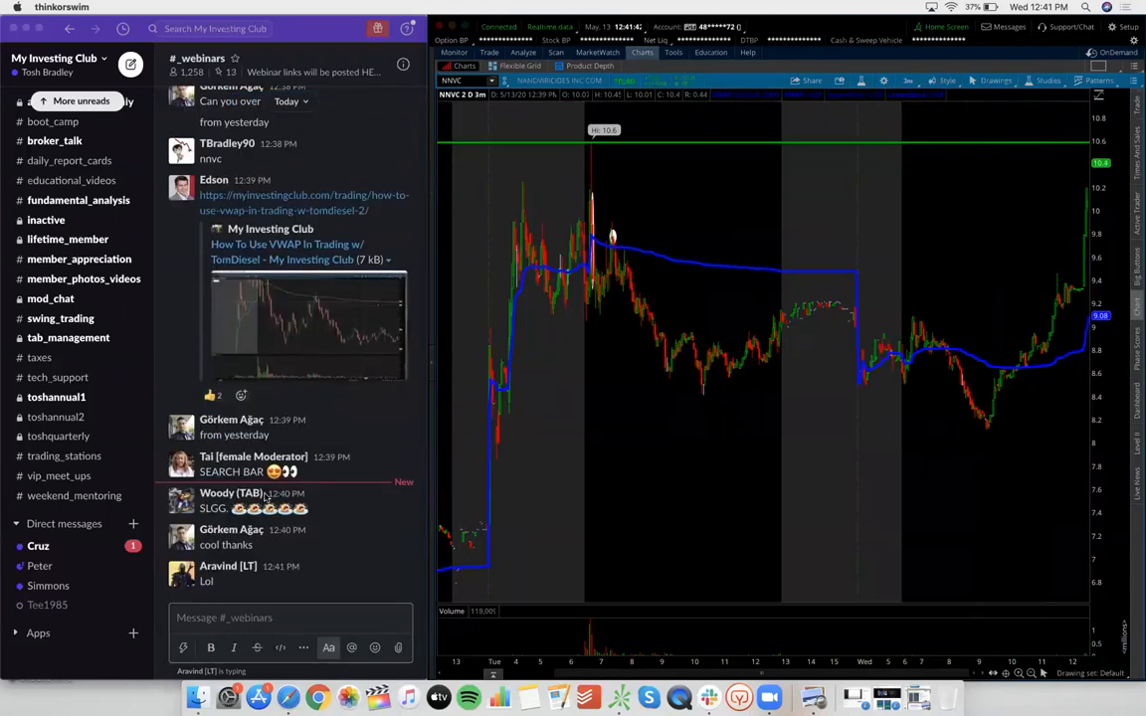
mouse_move(815, 398)
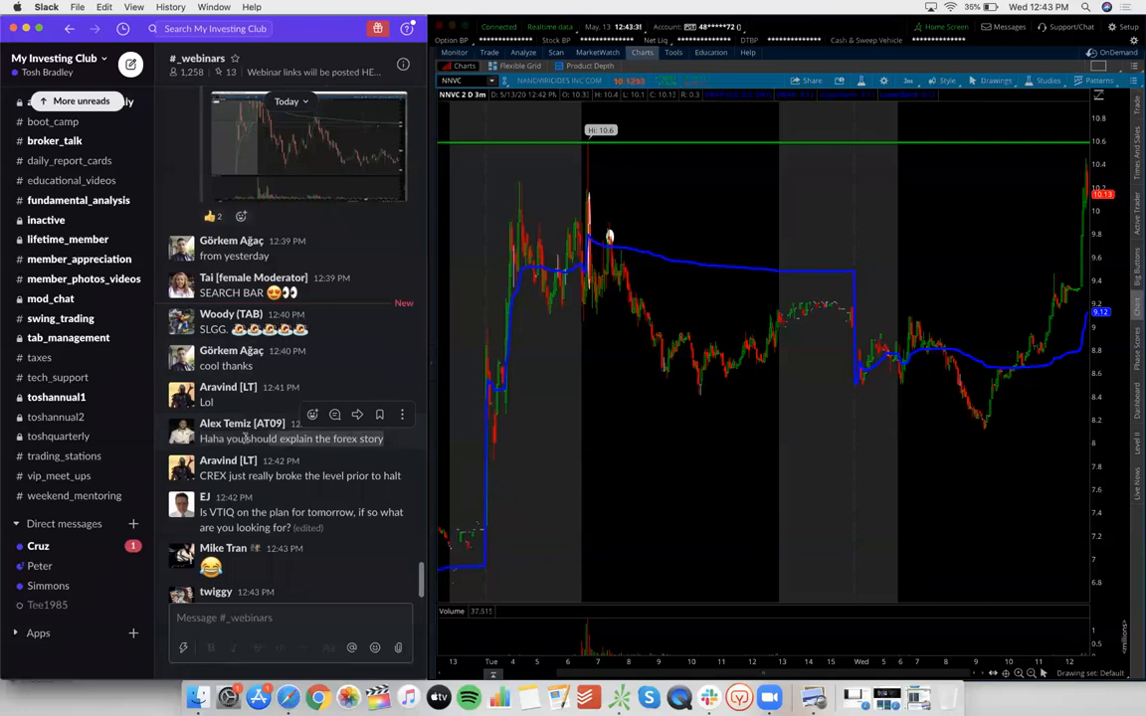
scroll("down", 3)
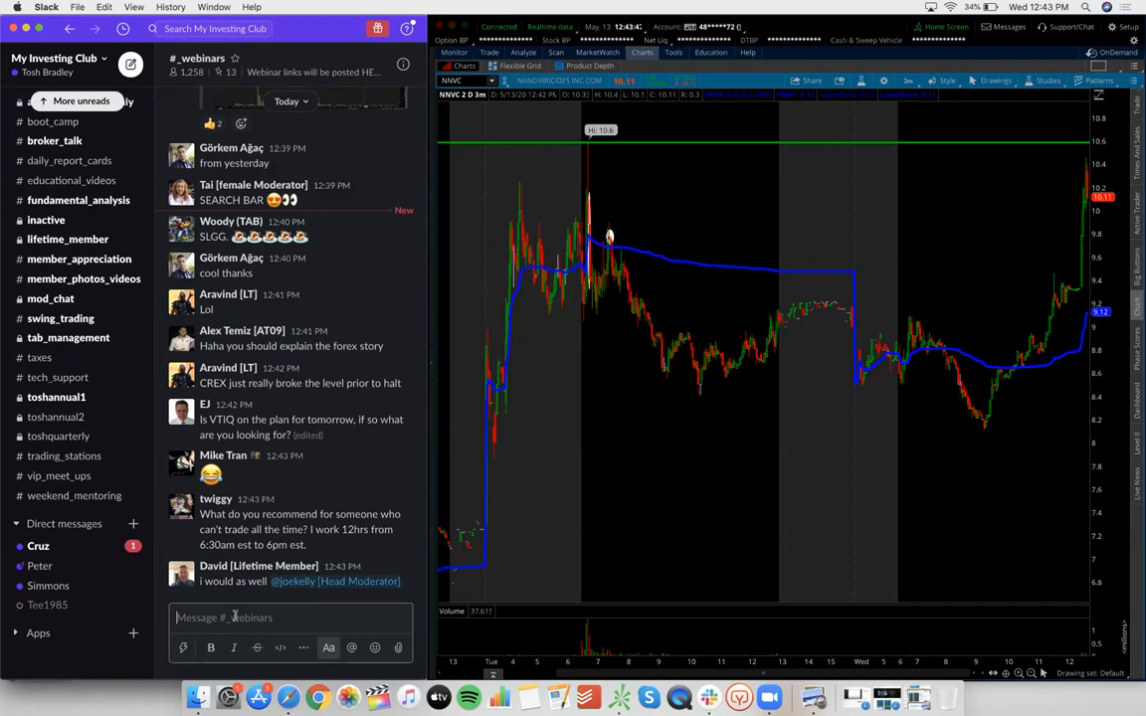
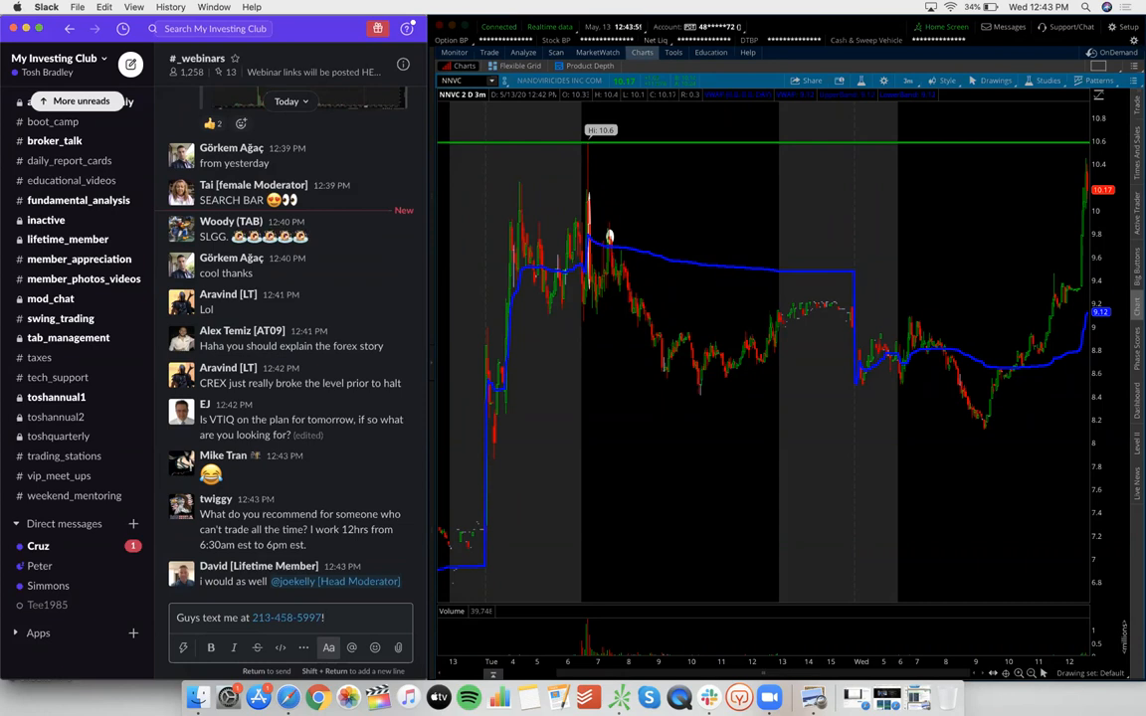
- Write the 'Guys text…997!' message with the joking quote about never trading forex
type("\"I wont tr")
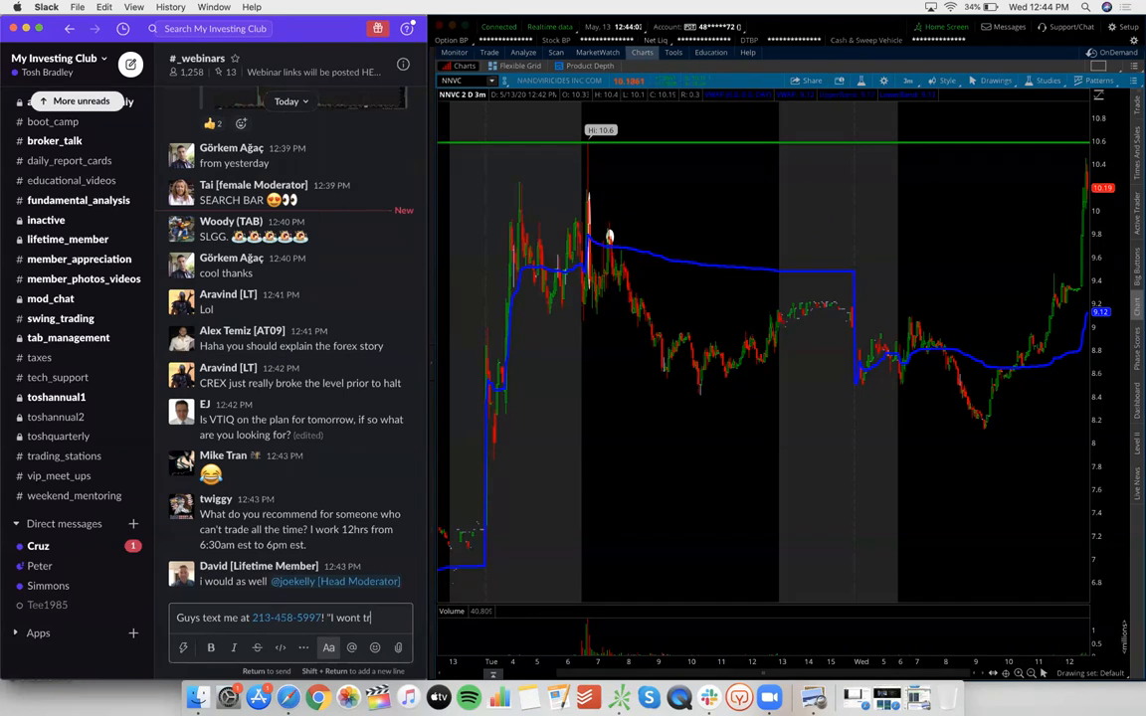
type("ade forex\"")
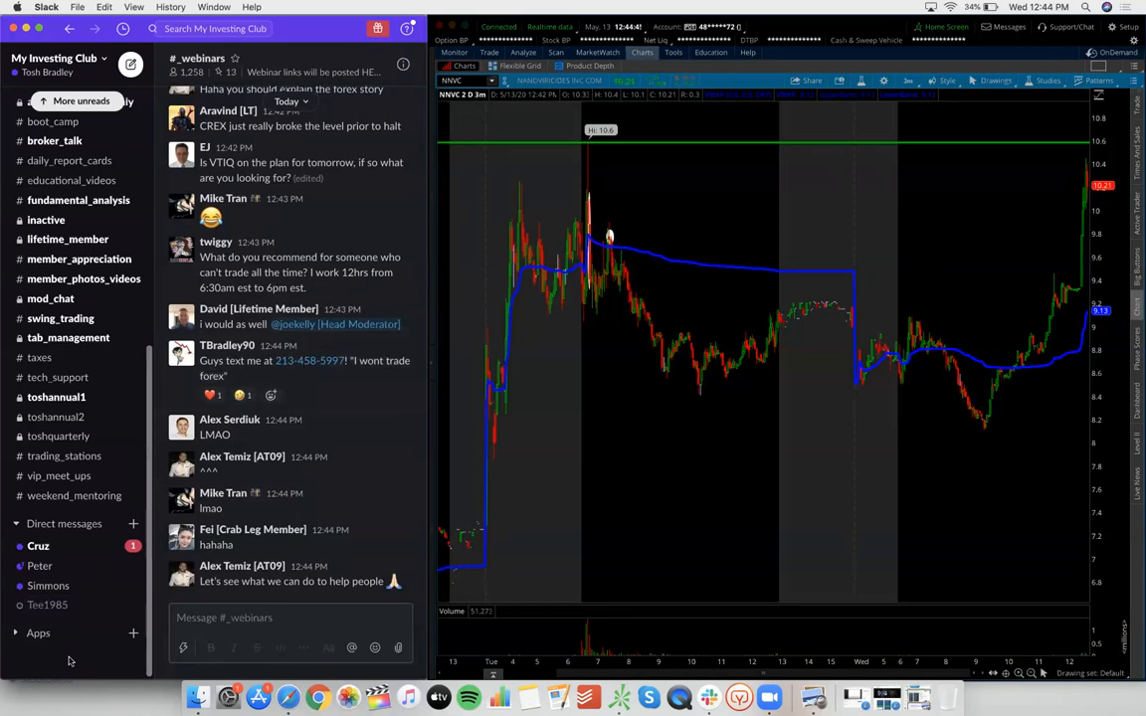
mouse_move(515, 476)
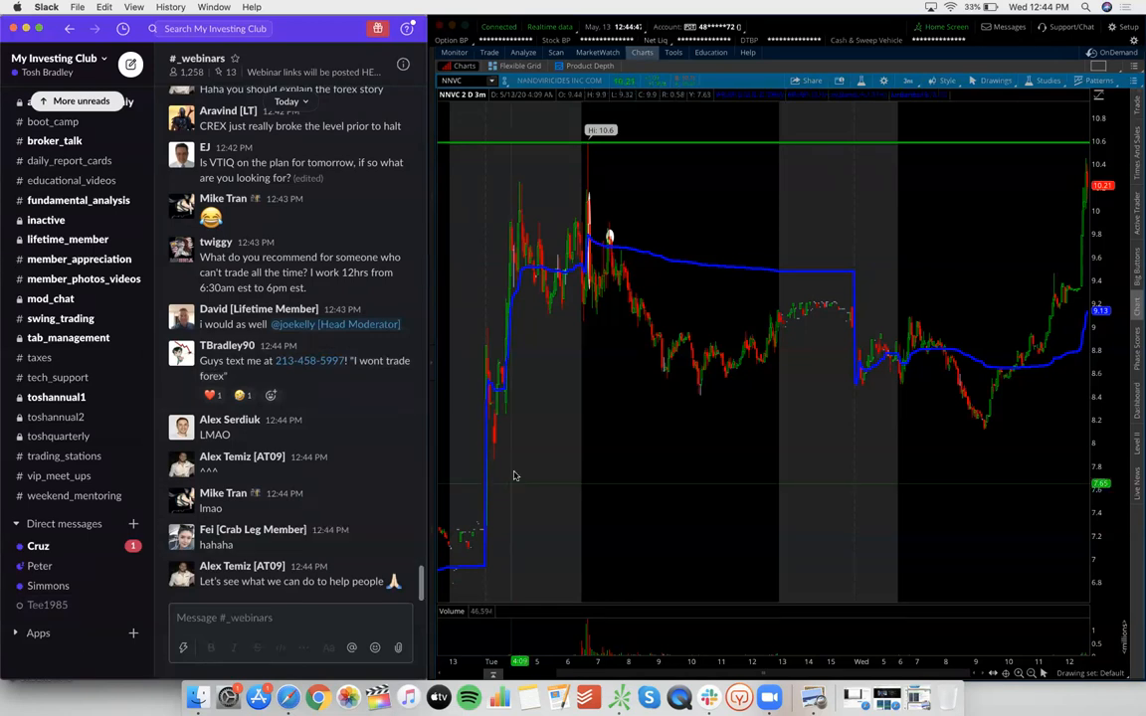
mouse_move(584, 293)
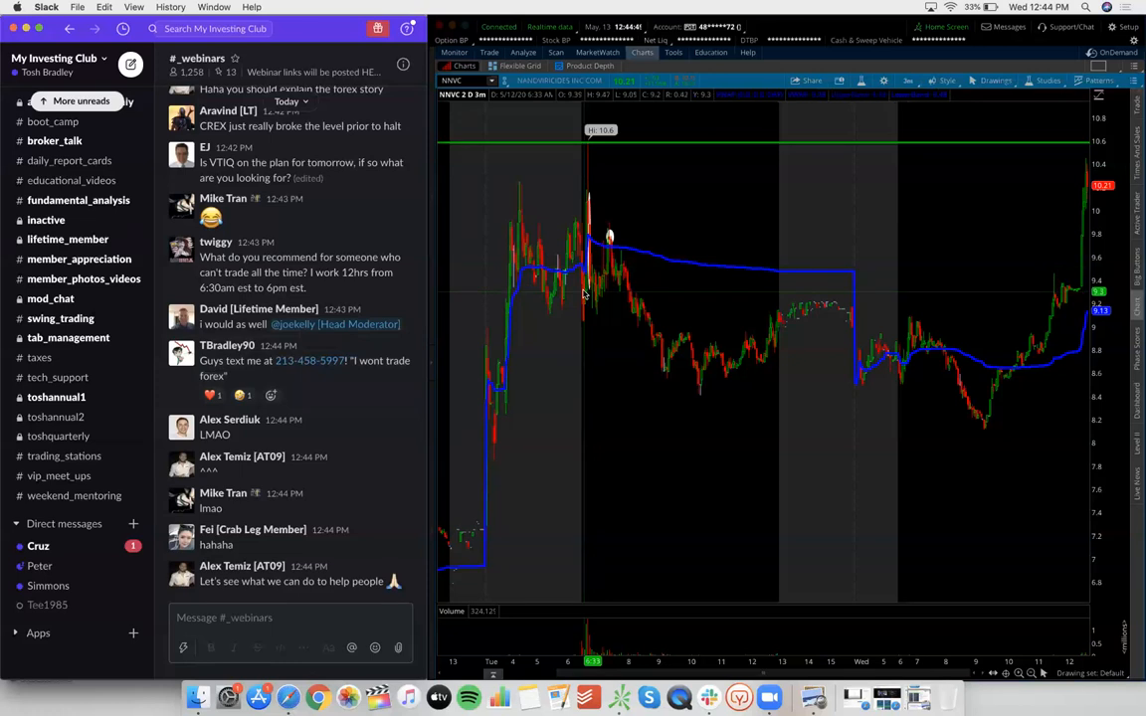
mouse_move(965, 90)
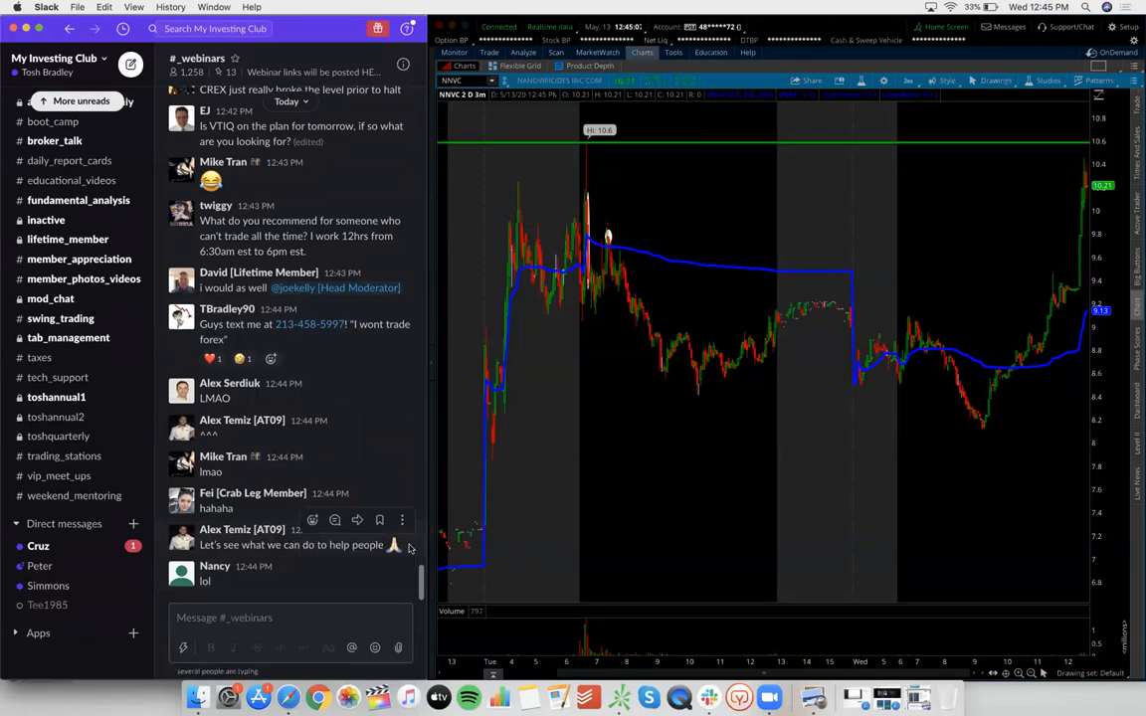
mouse_move(653, 429)
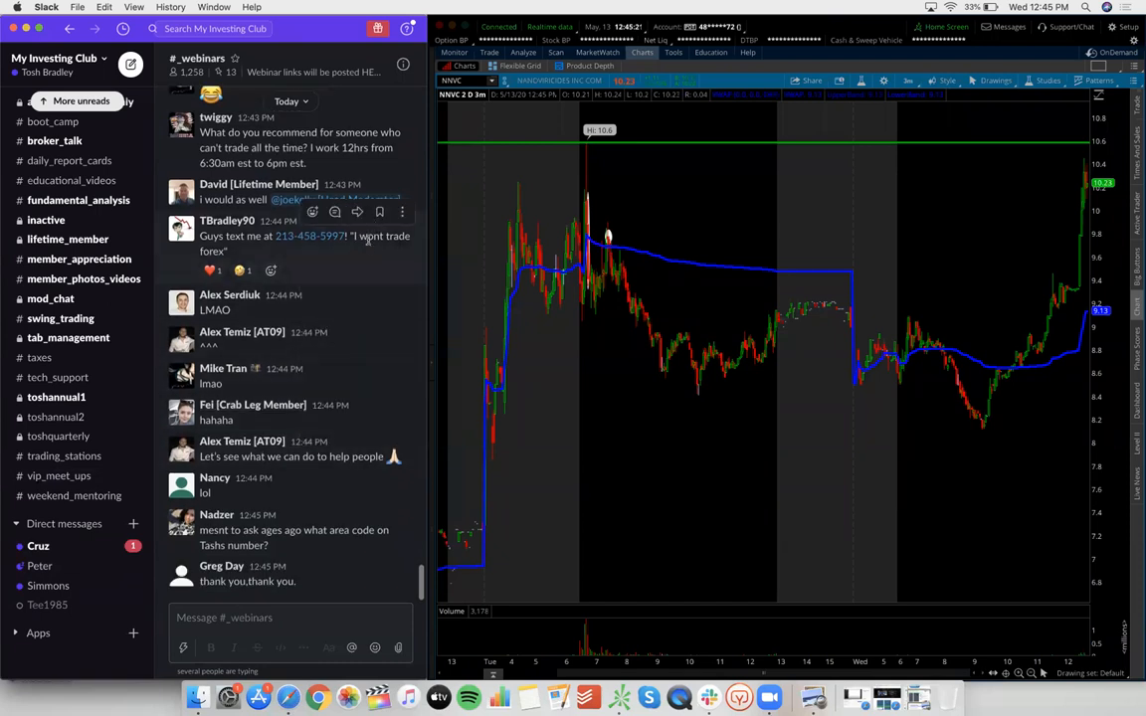
mouse_move(311, 236)
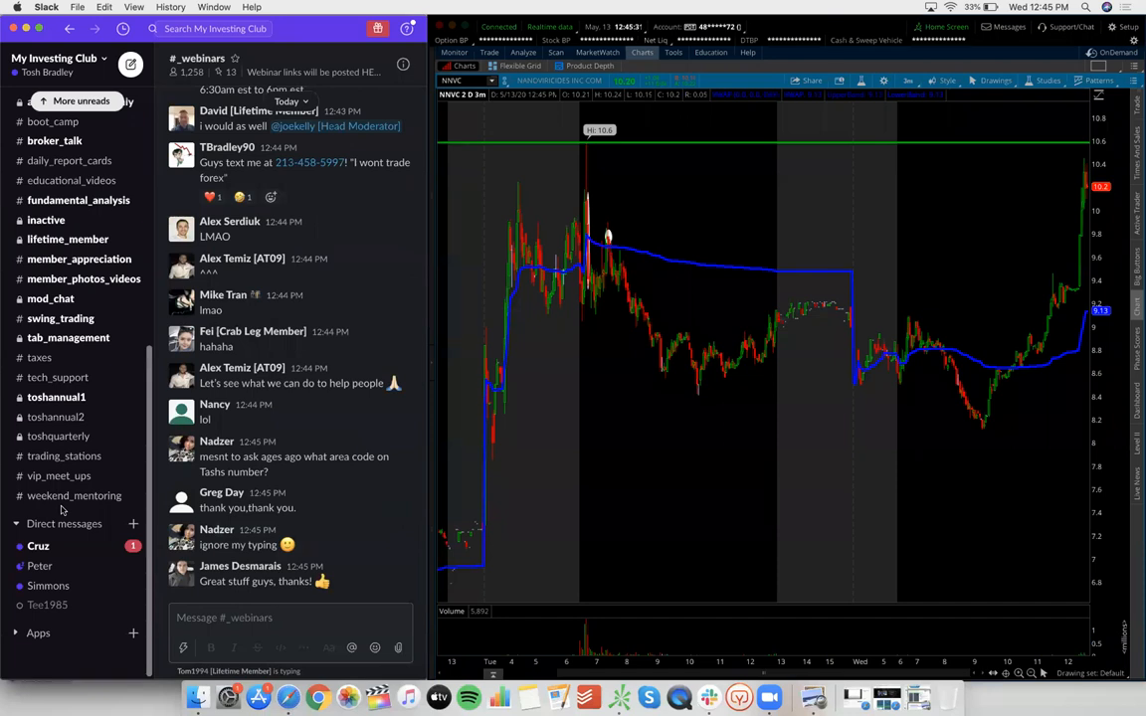
scroll("down", 3)
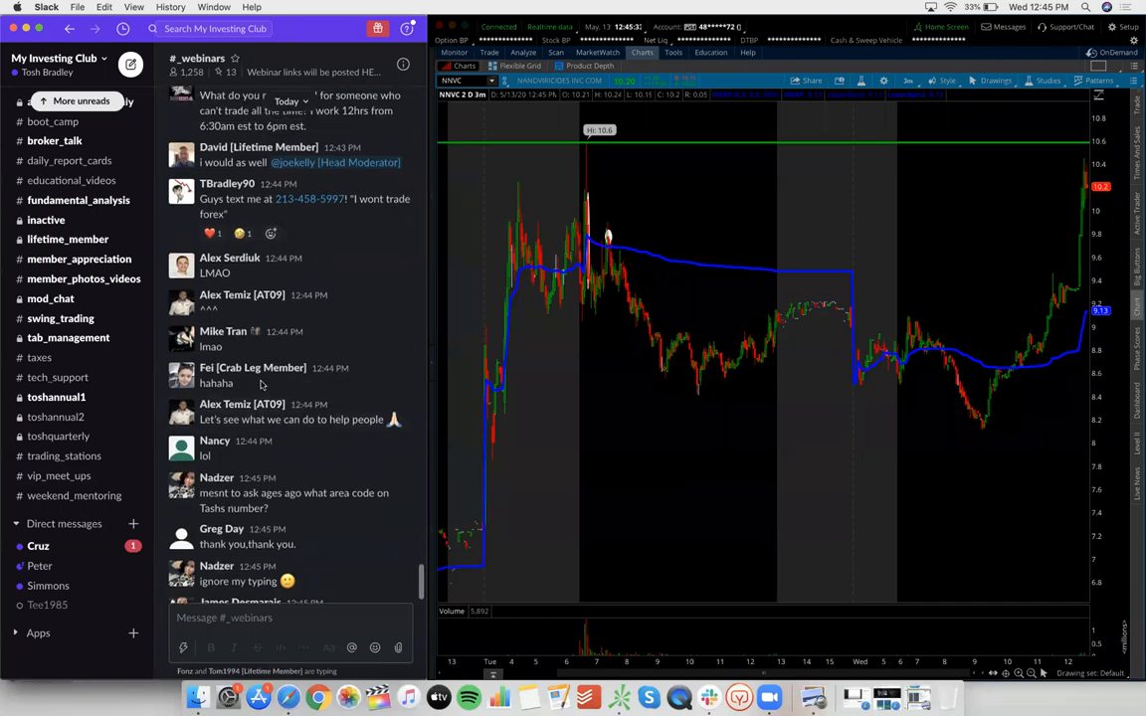
mouse_move(263, 383)
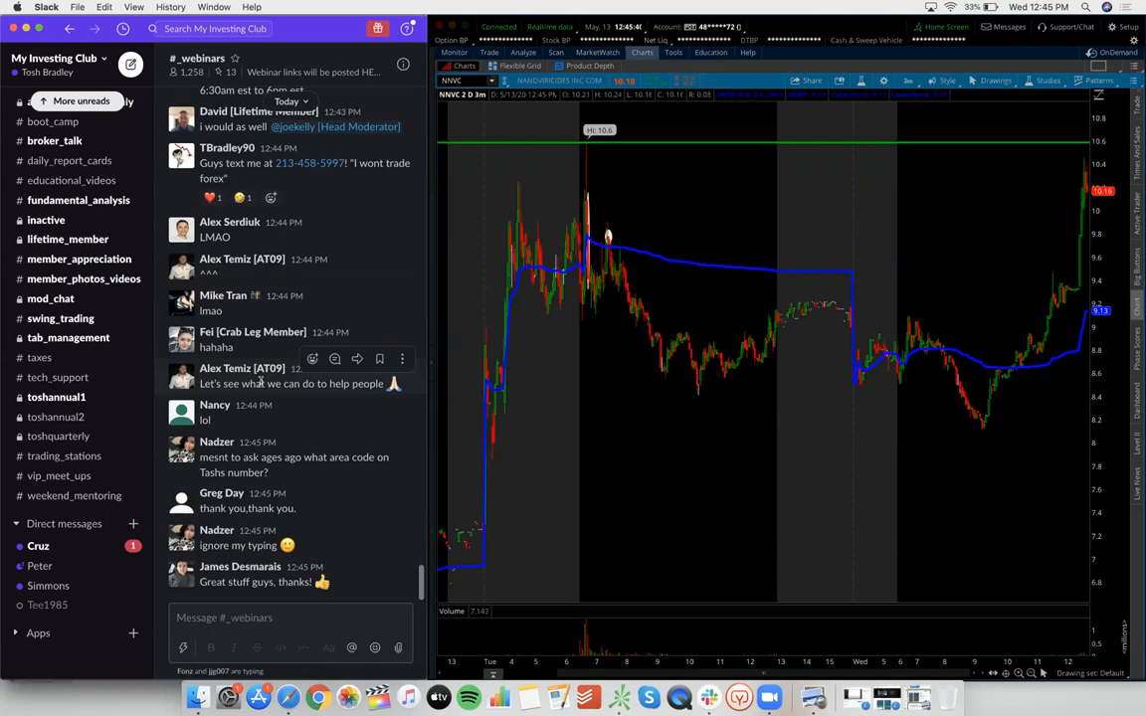
left_click(289, 617)
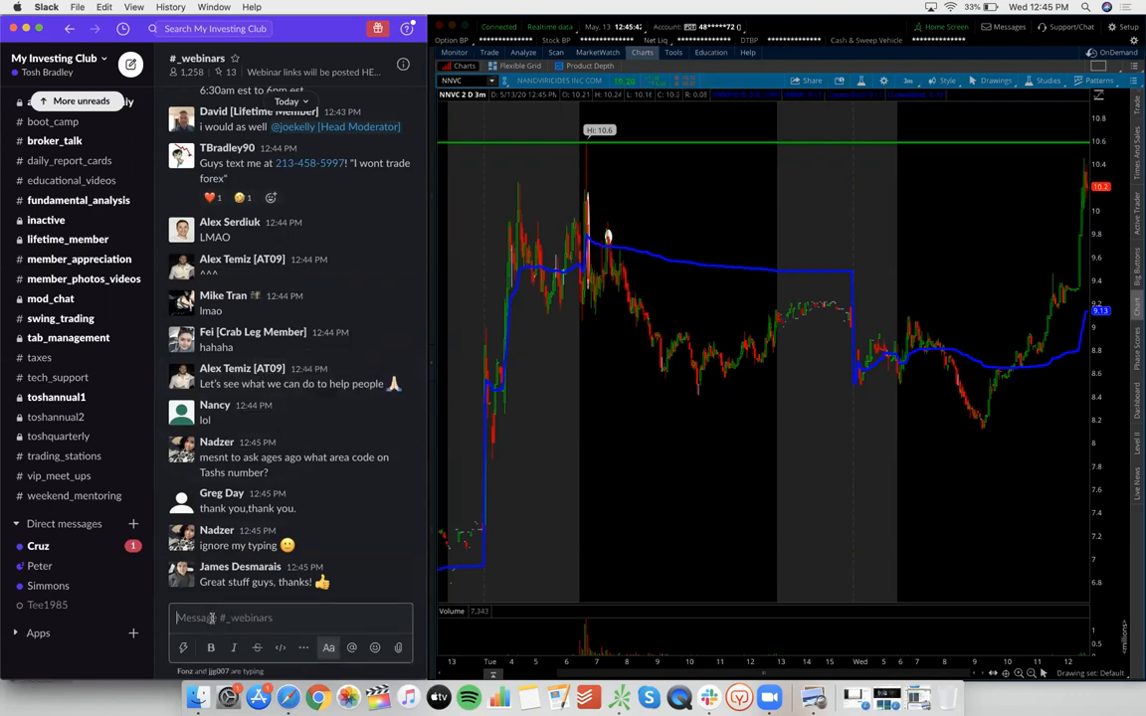
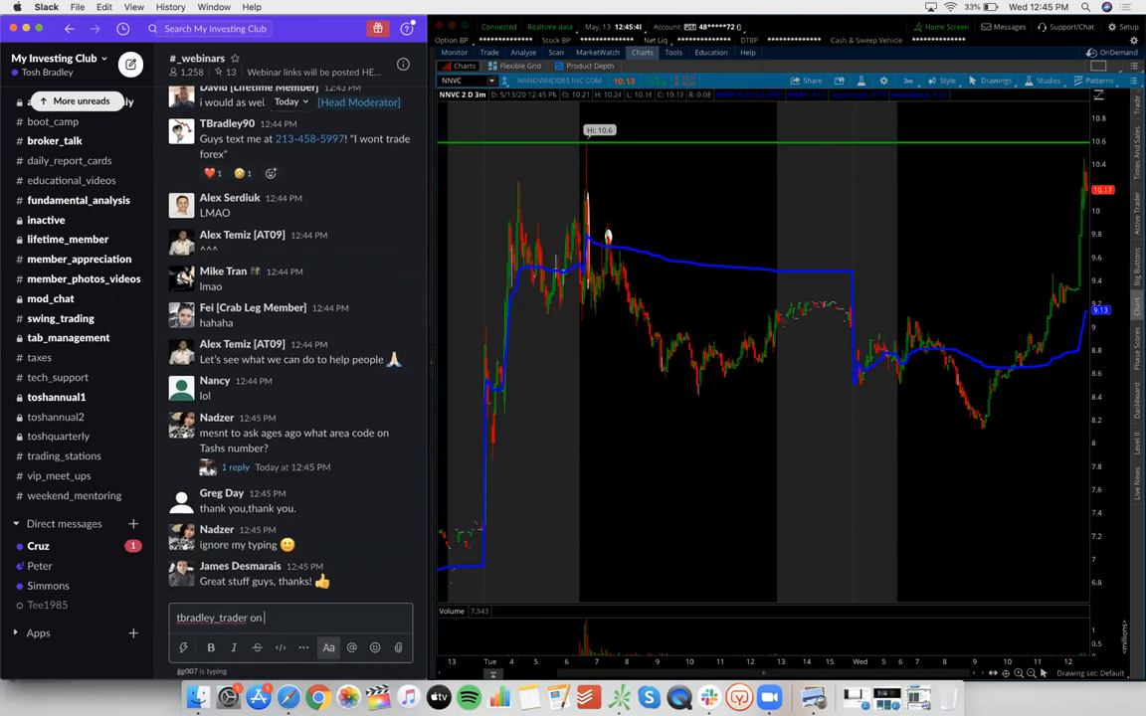
key("enter")
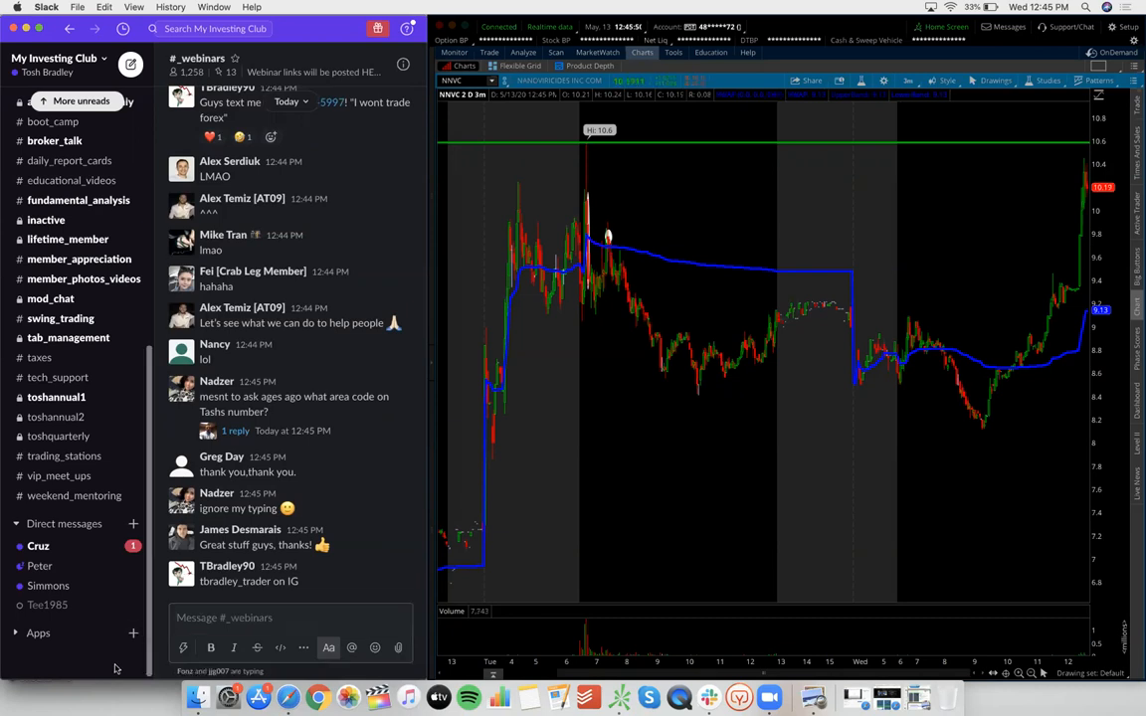
left_click(329, 647)
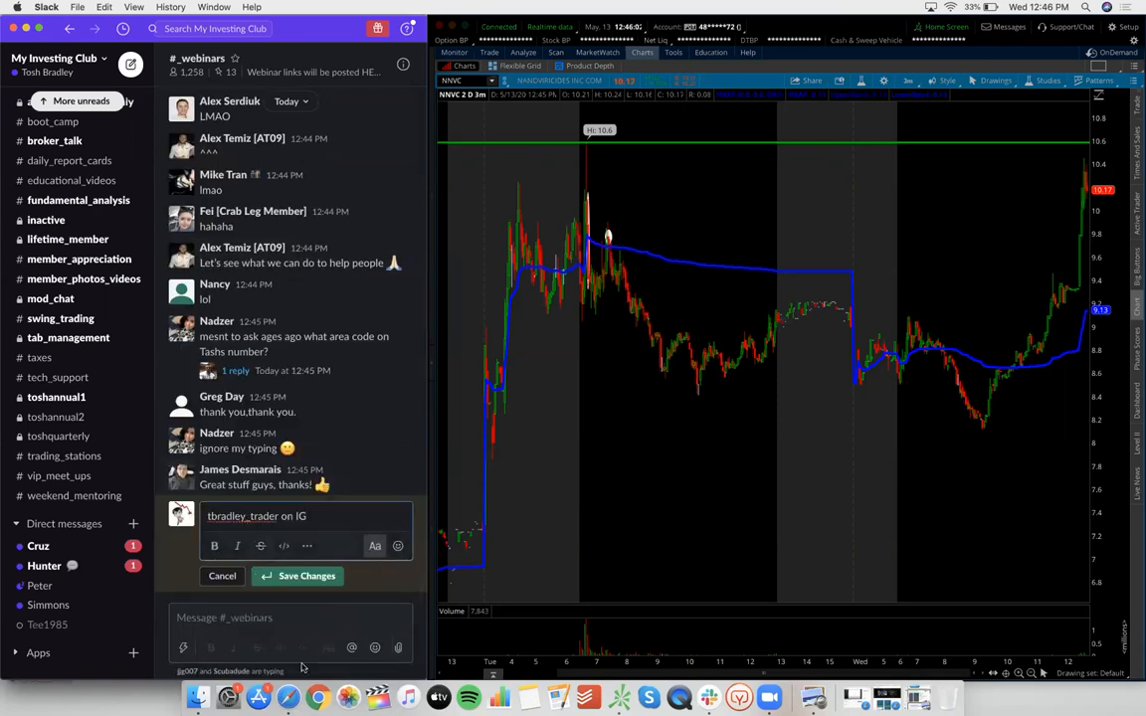
left_click(307, 575)
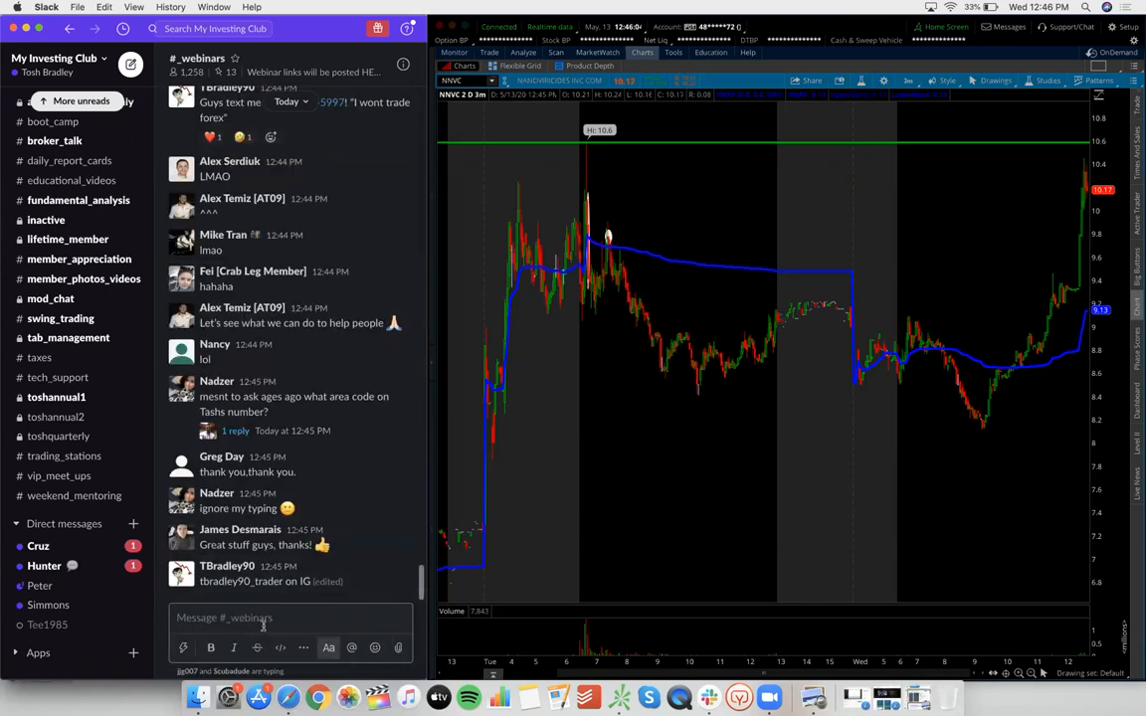
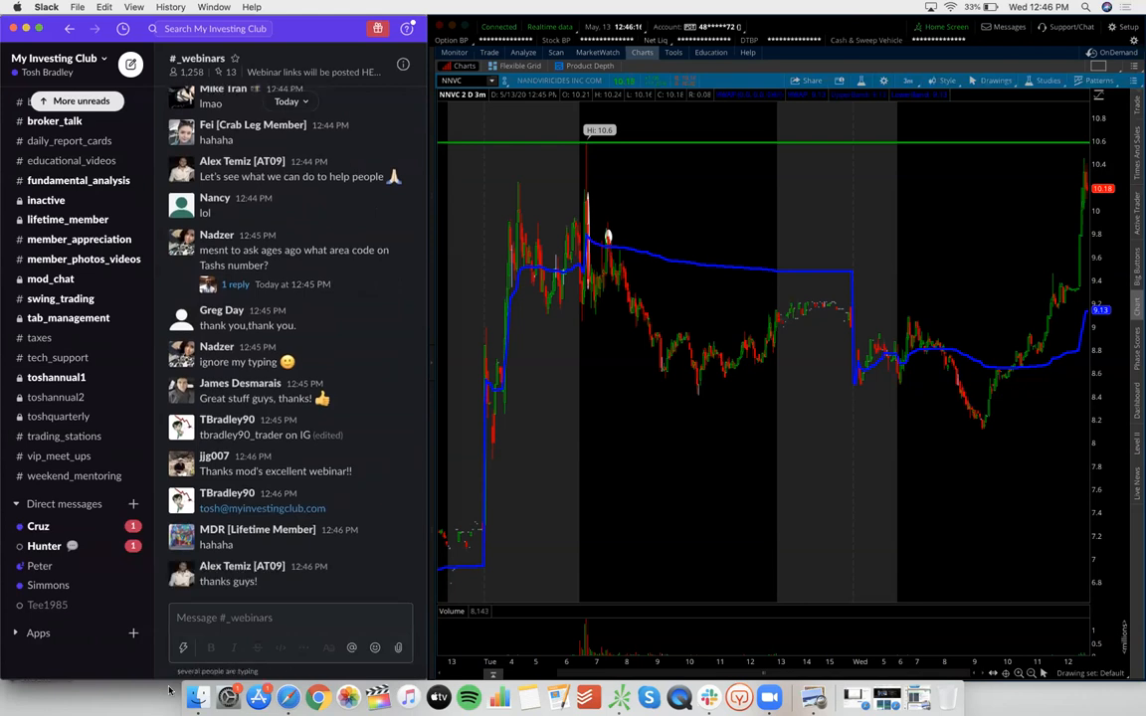
scroll("down", 3)
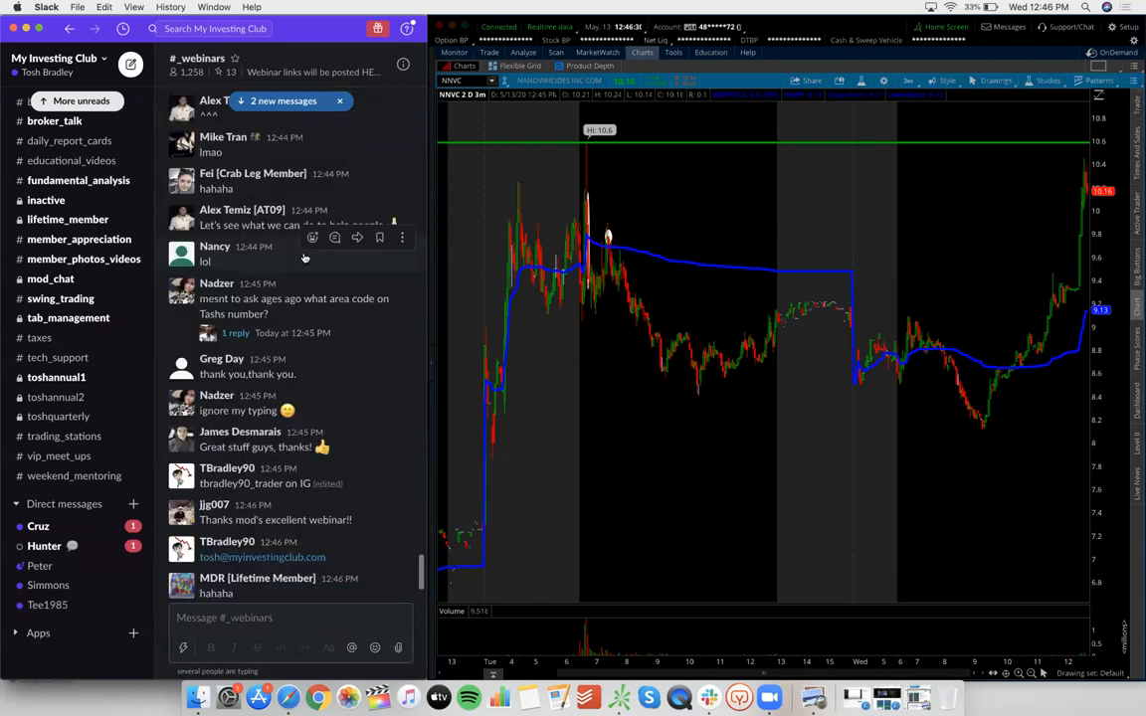
scroll("down", 3)
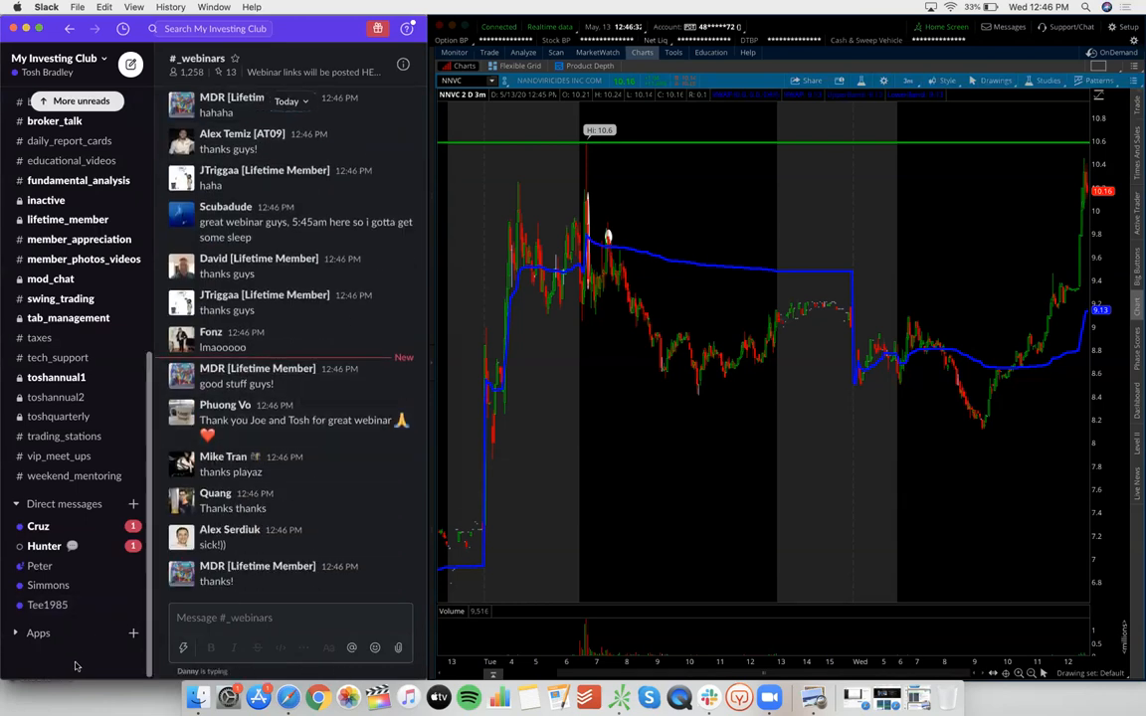
mouse_move(689, 425)
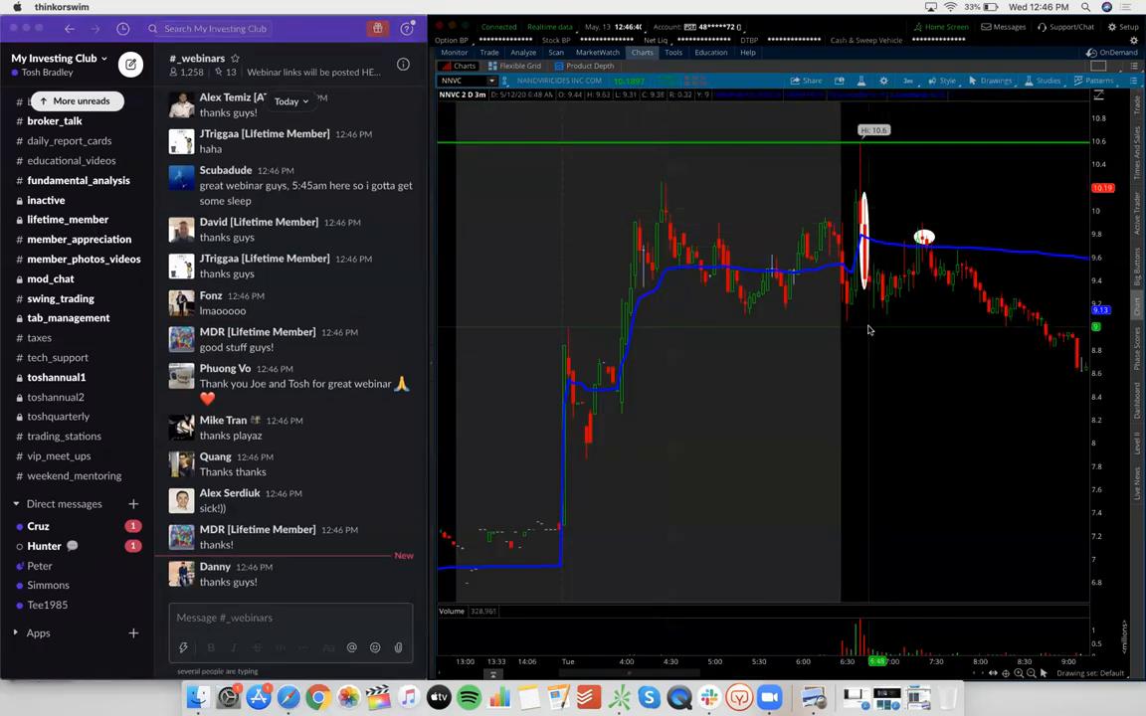
scroll("down", 3)
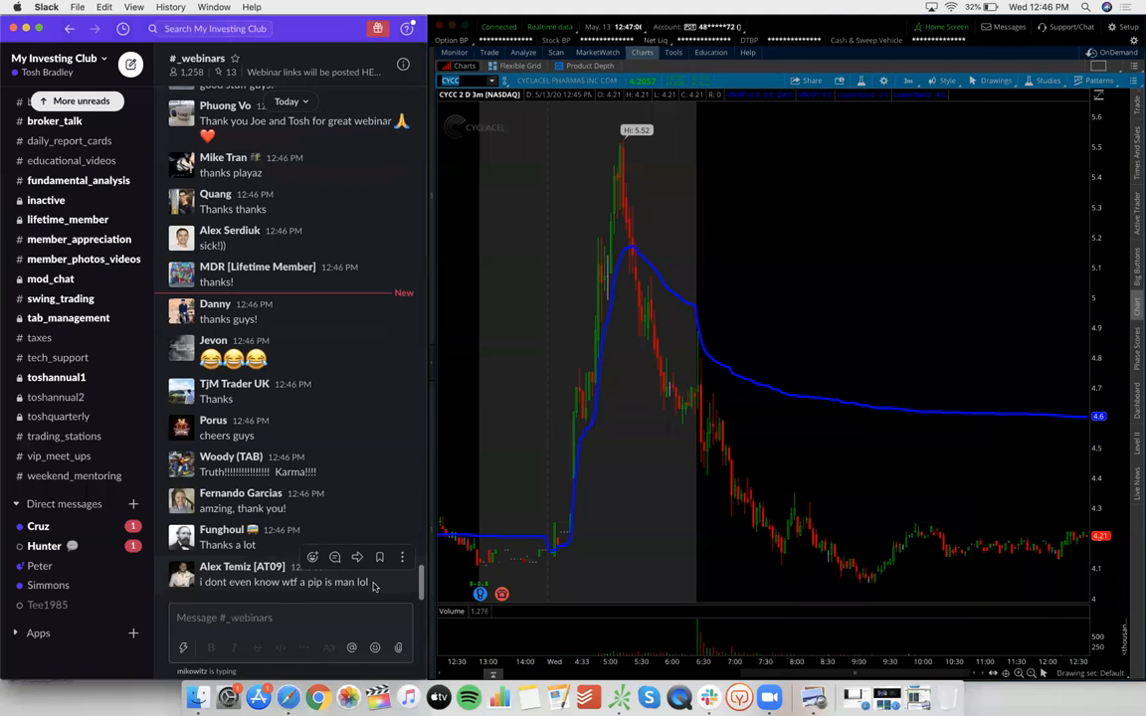
triple_click(283, 582)
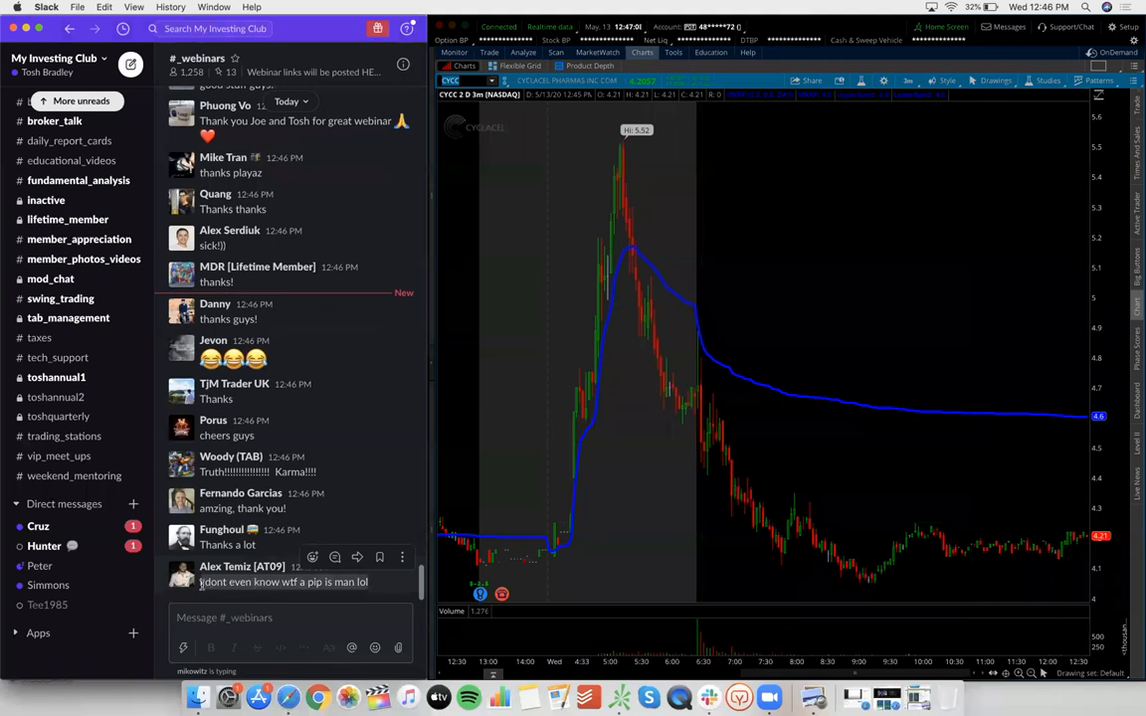
mouse_move(724, 356)
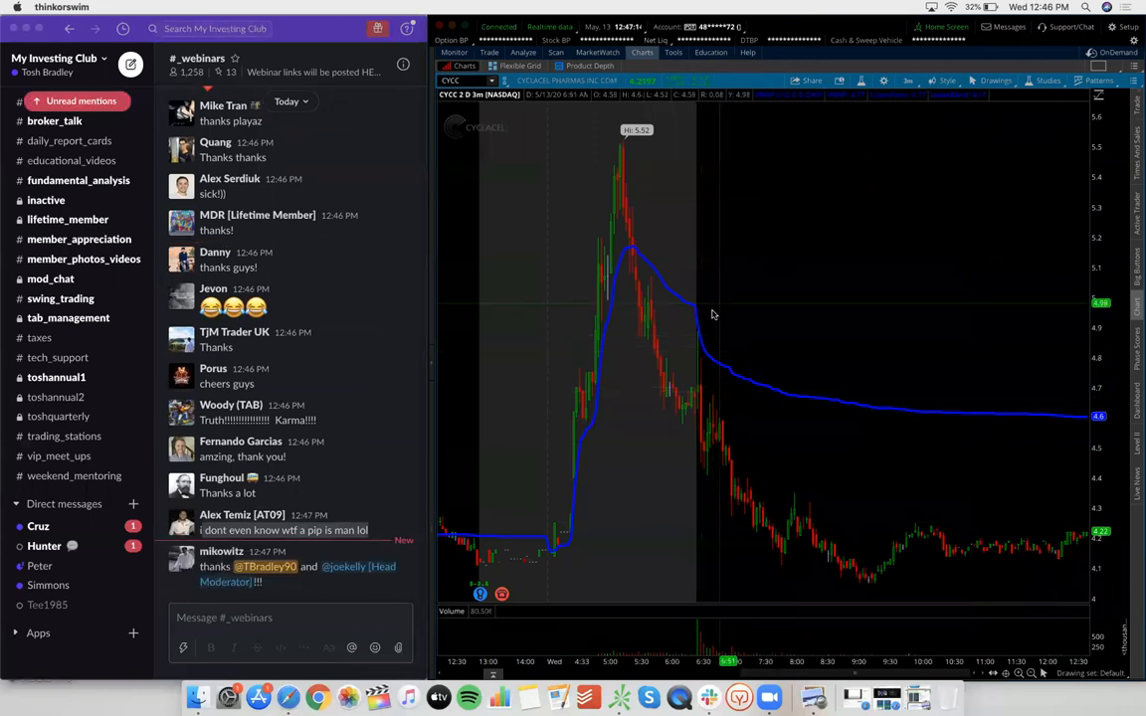
mouse_move(891, 445)
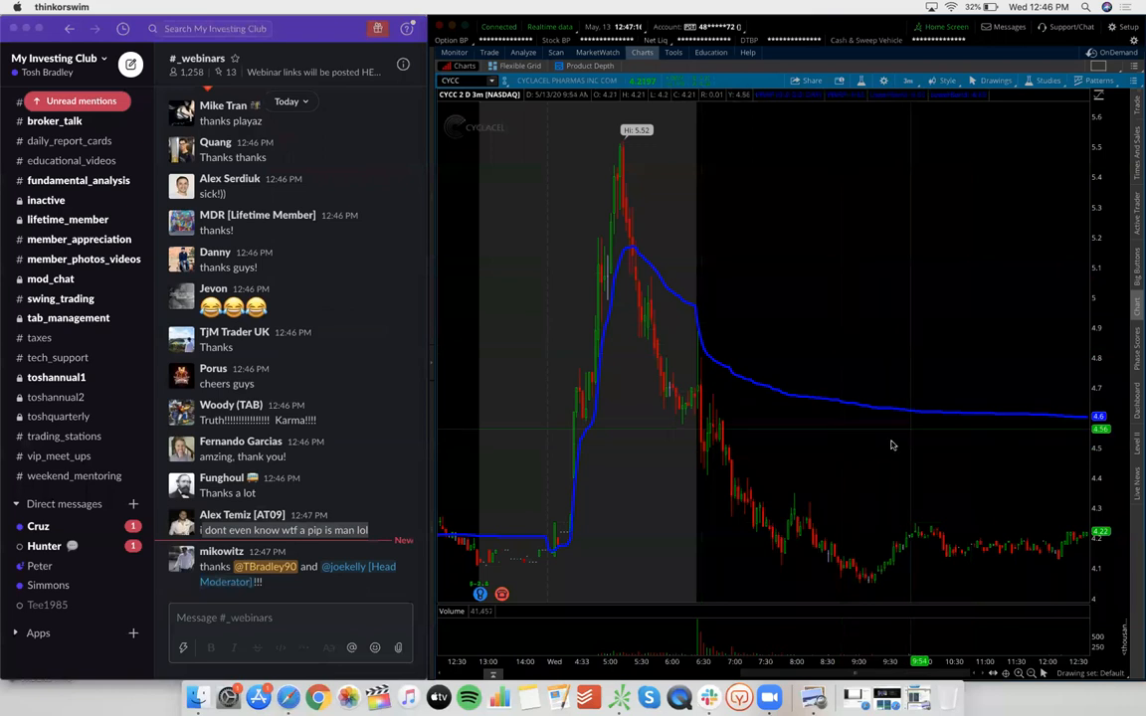
mouse_move(906, 406)
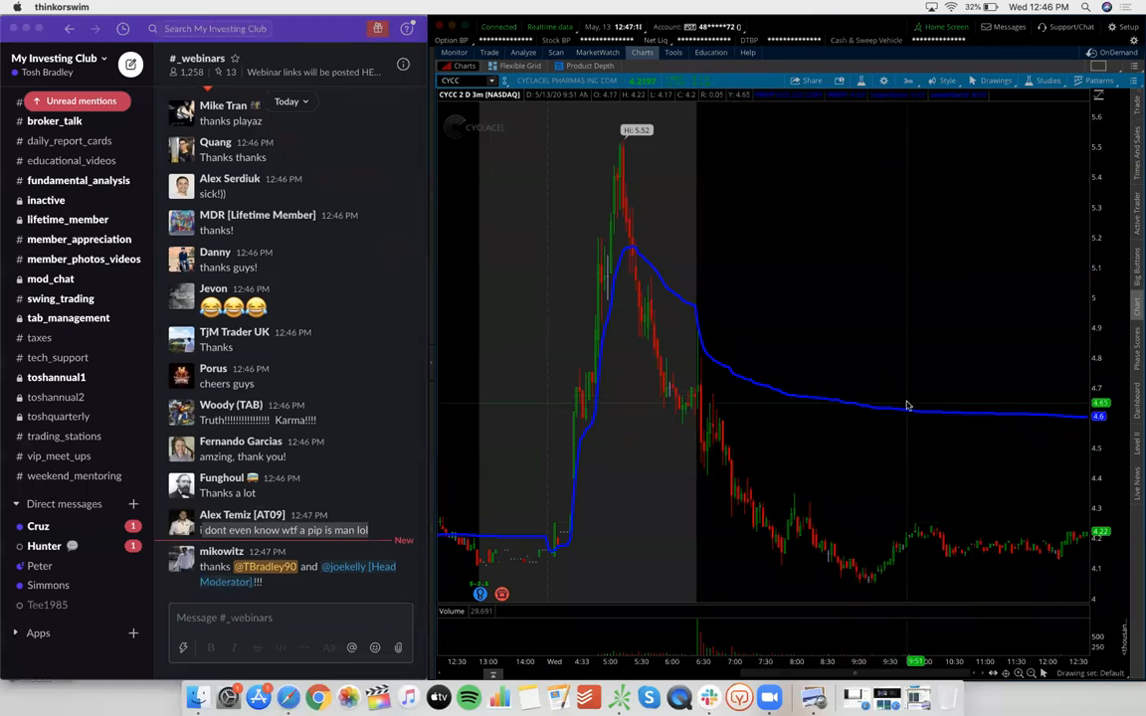
mouse_move(544, 485)
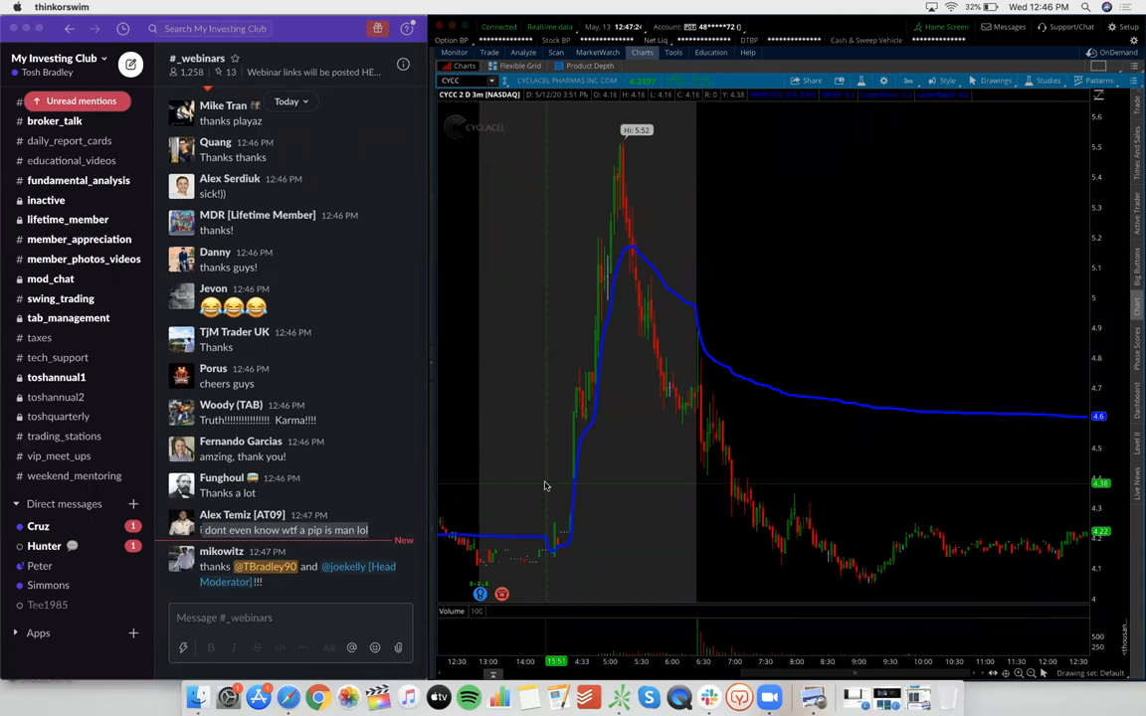
scroll("down", 3)
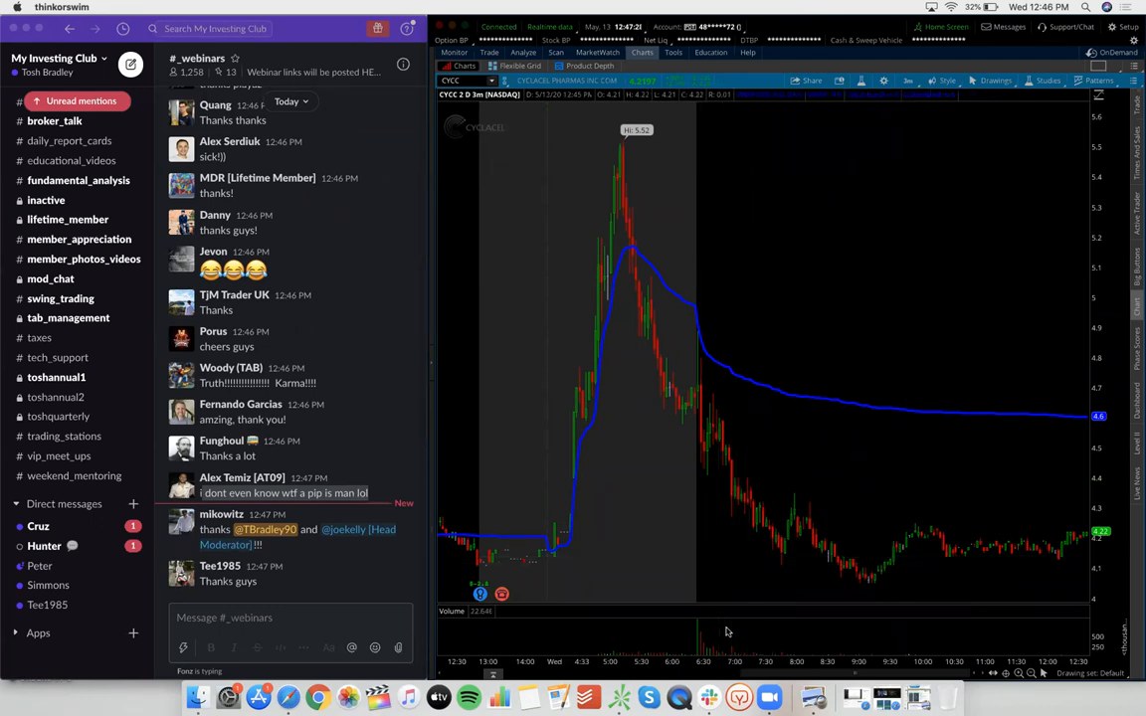
mouse_move(702, 604)
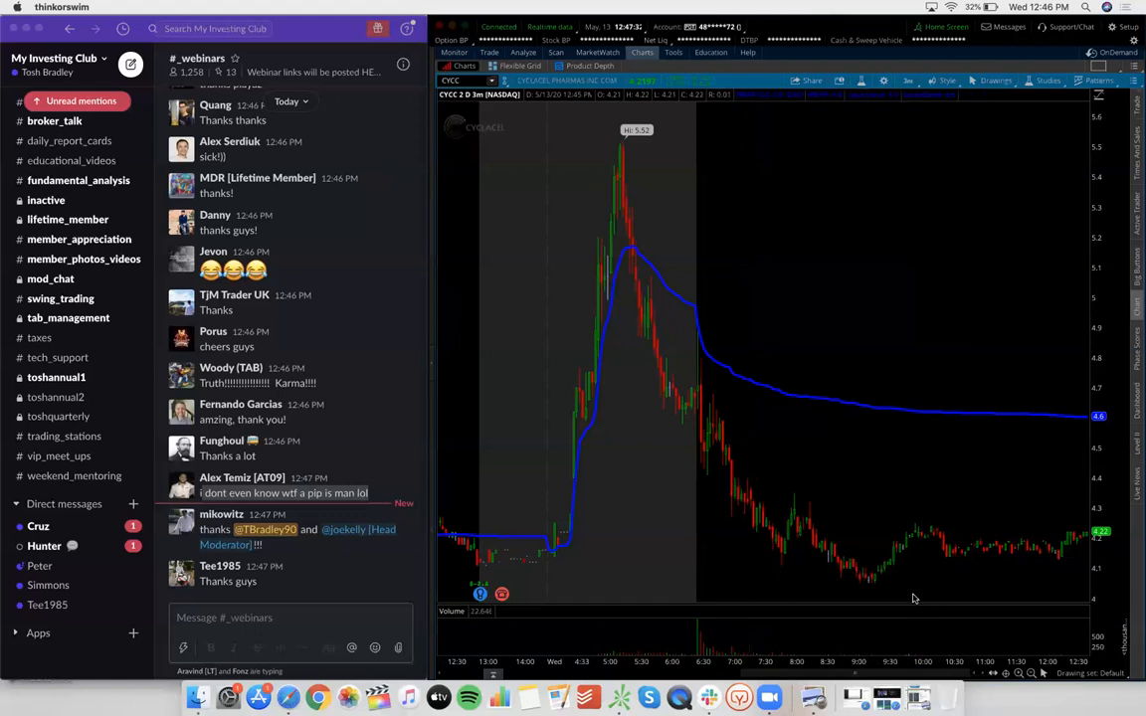
mouse_move(891, 292)
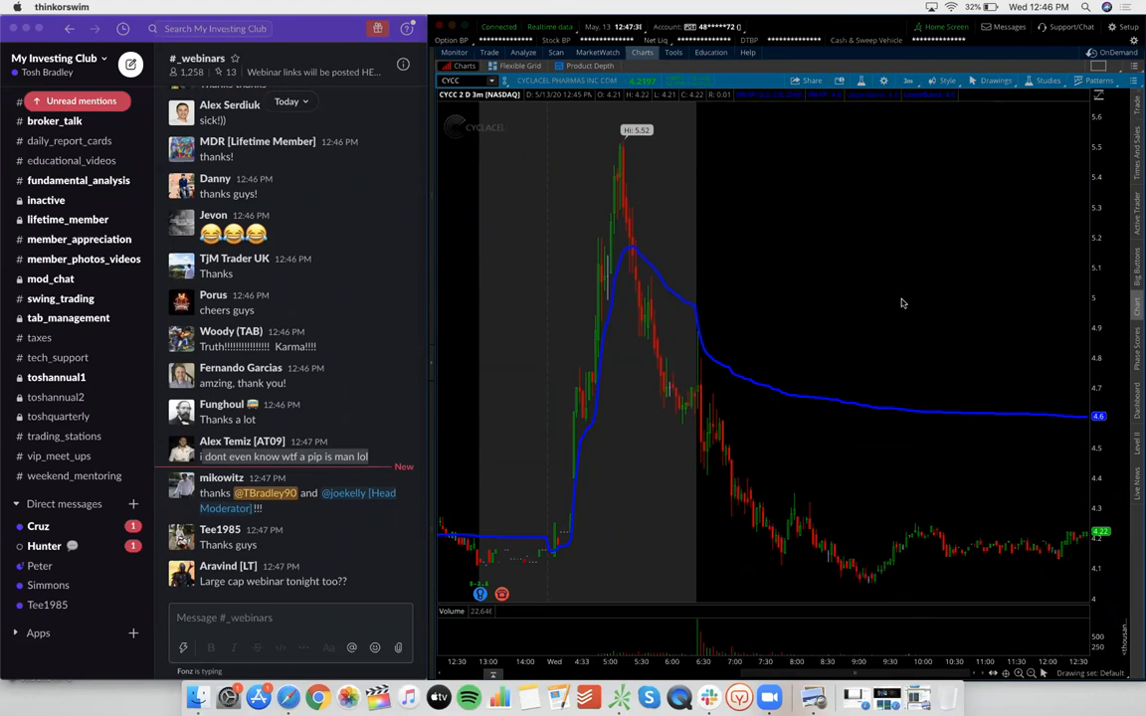
mouse_move(879, 302)
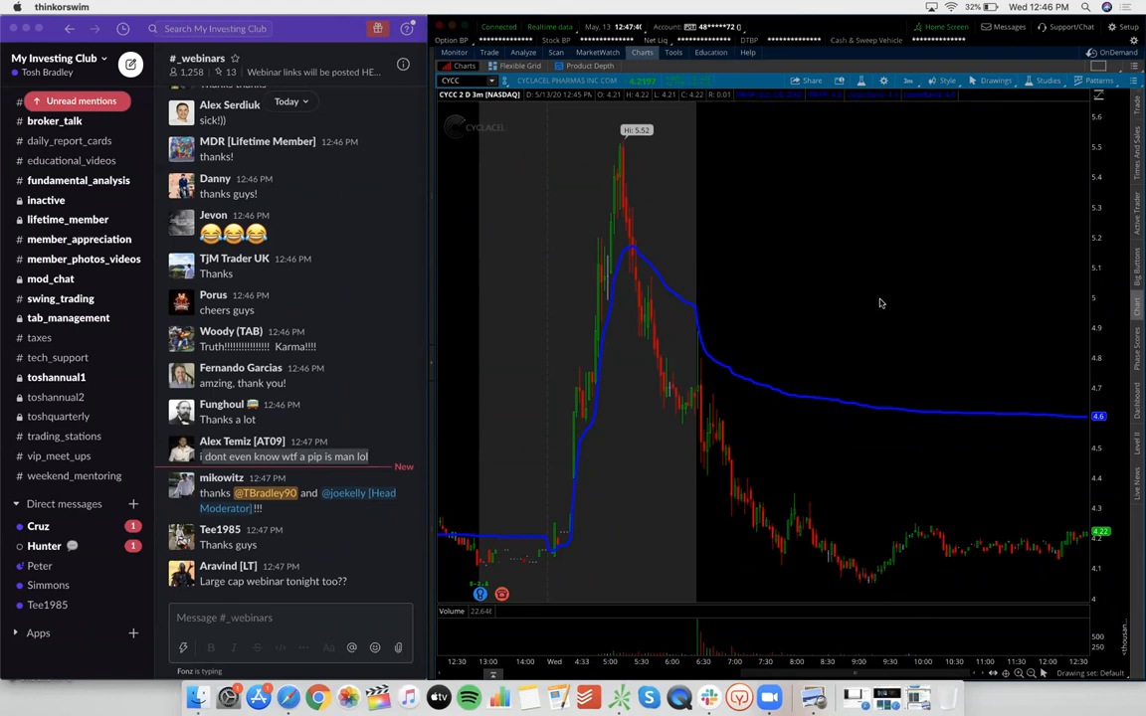
mouse_move(840, 281)
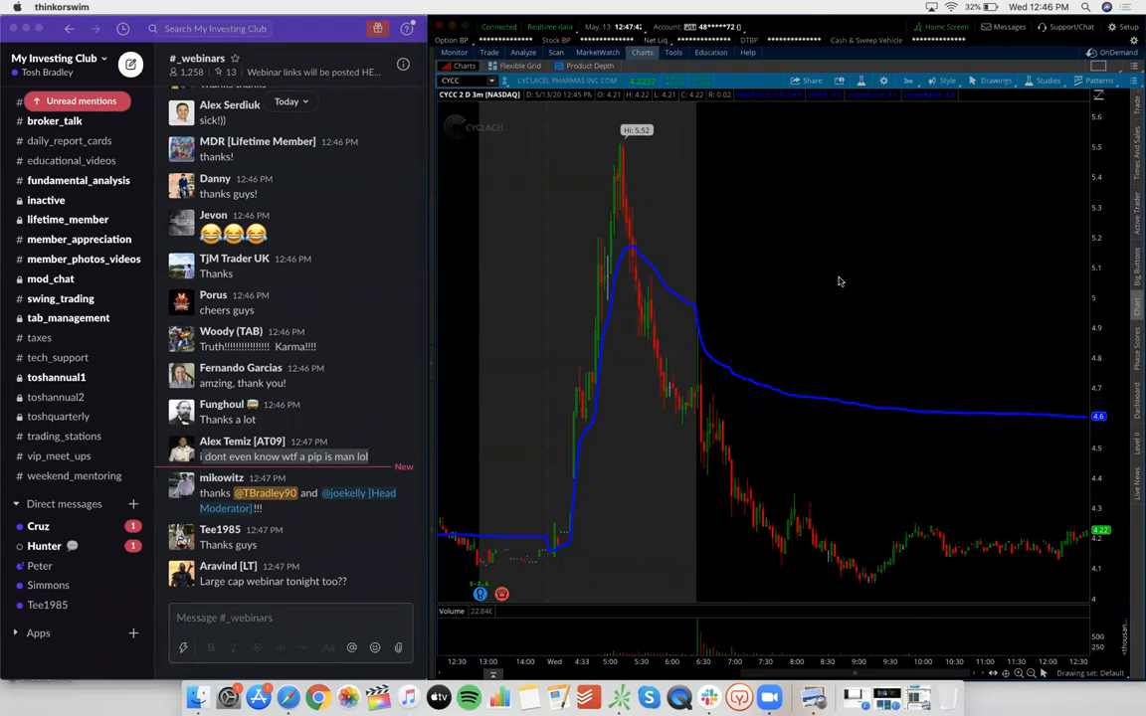
mouse_move(693, 329)
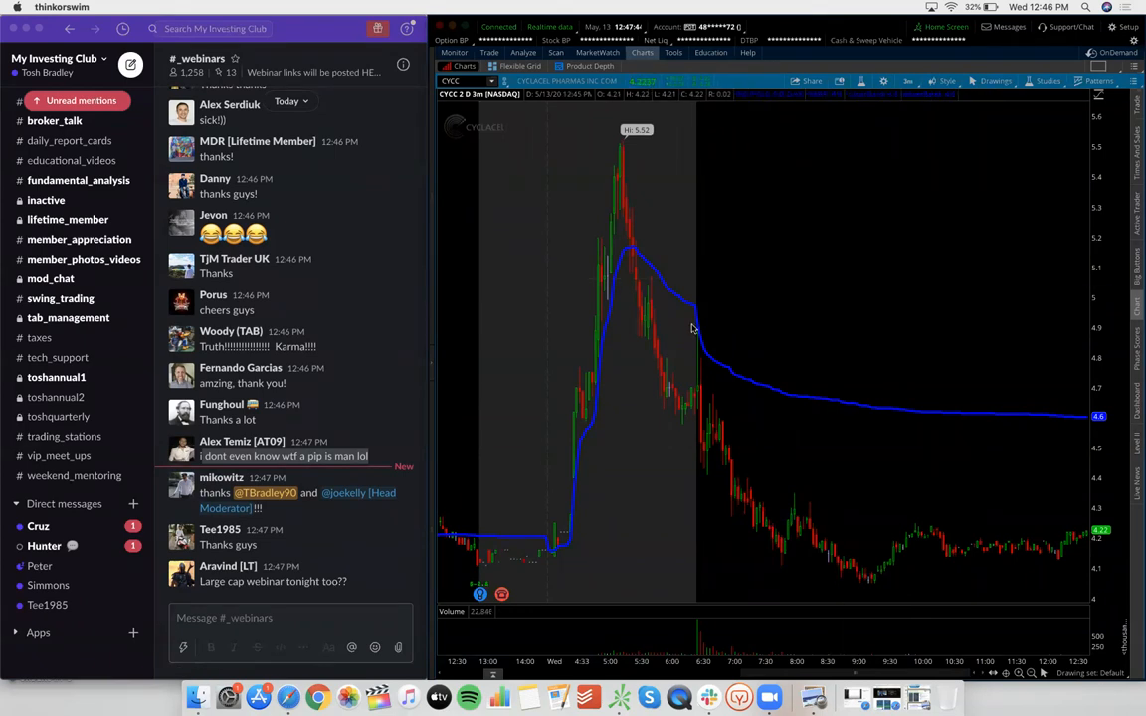